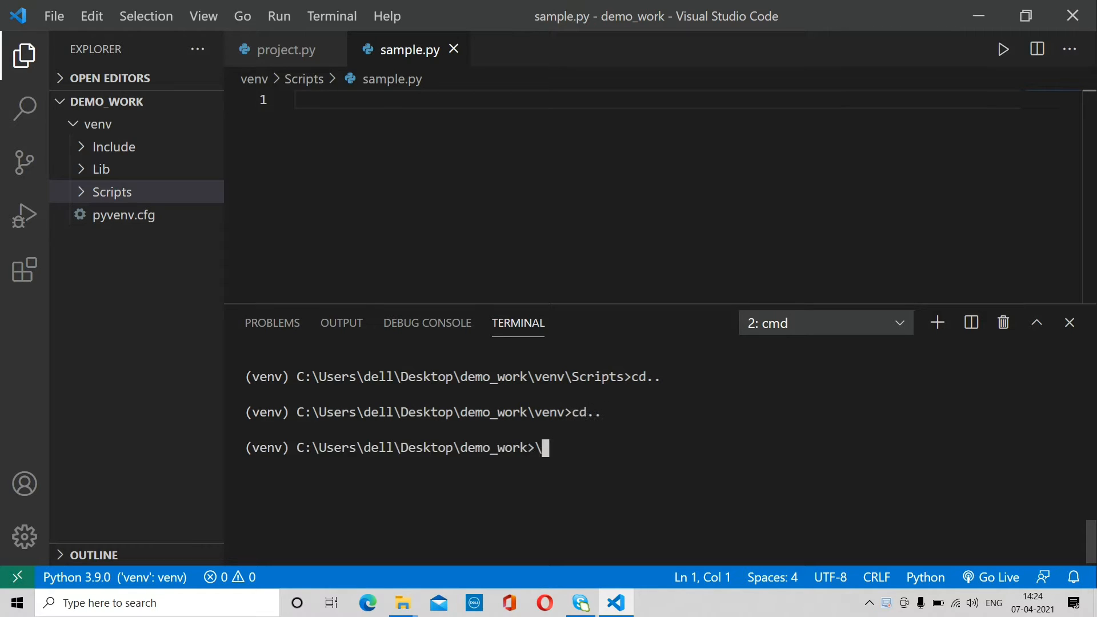
# - Install the pywebio package with pip in the terminal
pyautogui.write('p')
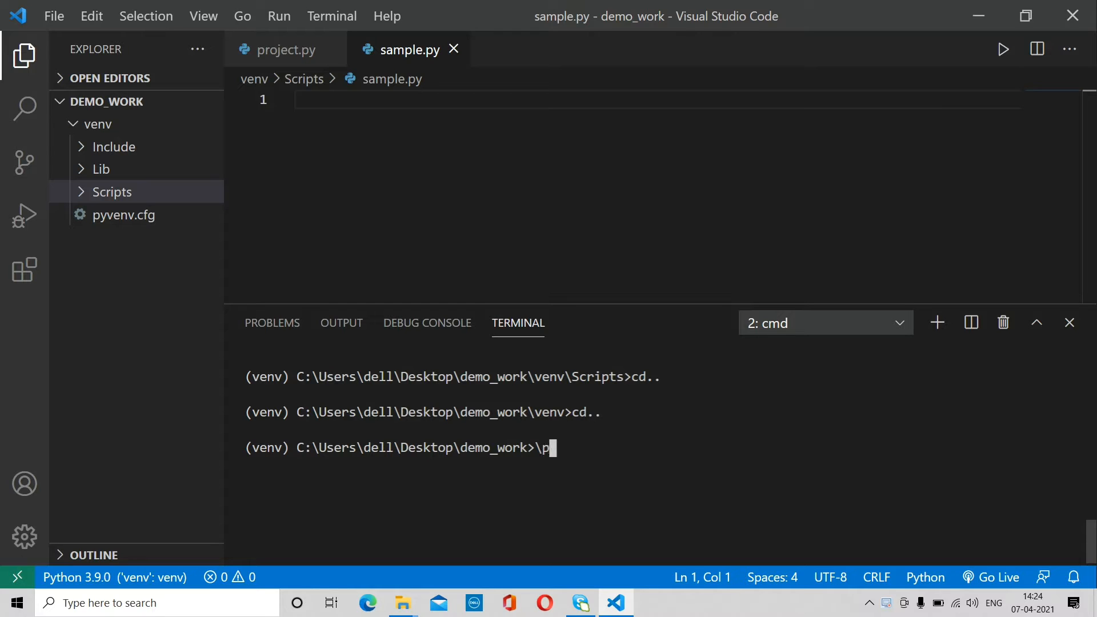
pyautogui.write('ip install')
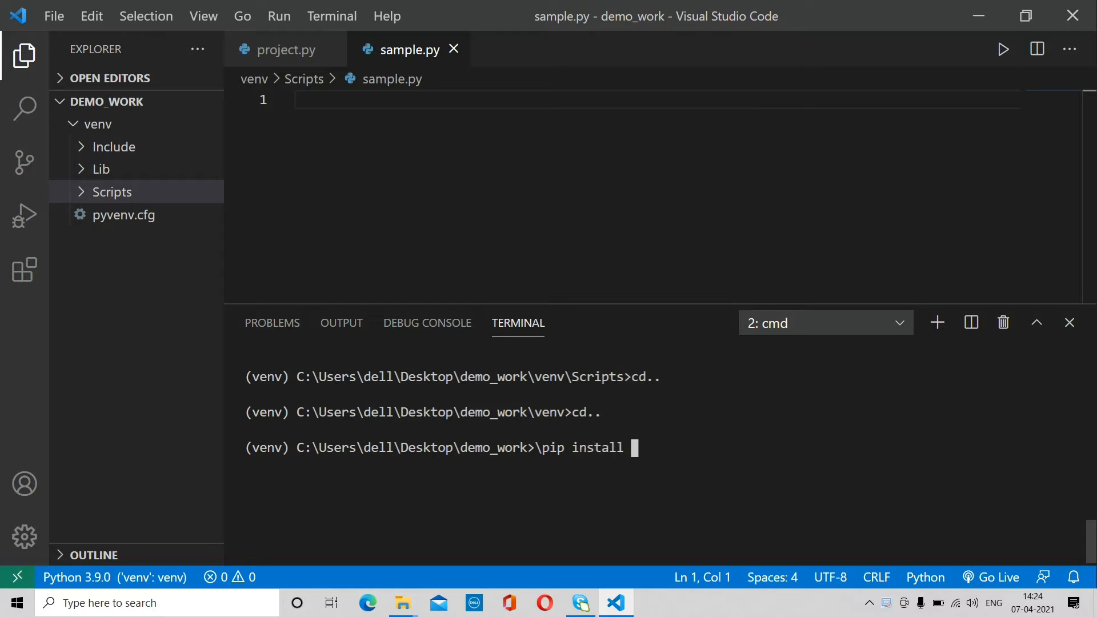
pyautogui.write('pywebiol')
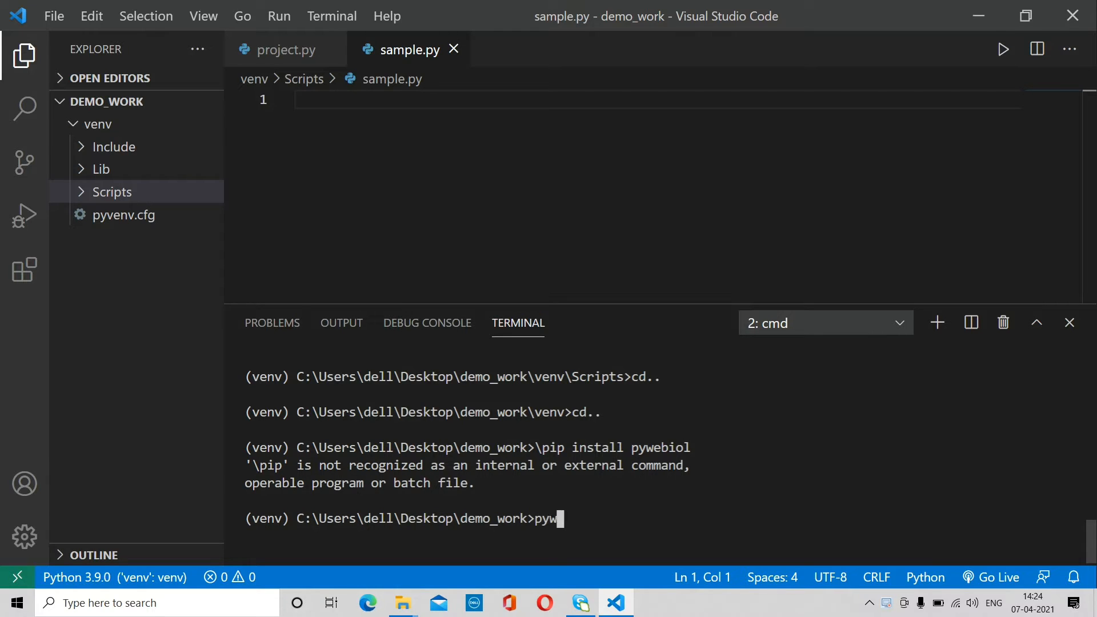
pyautogui.write('ip')
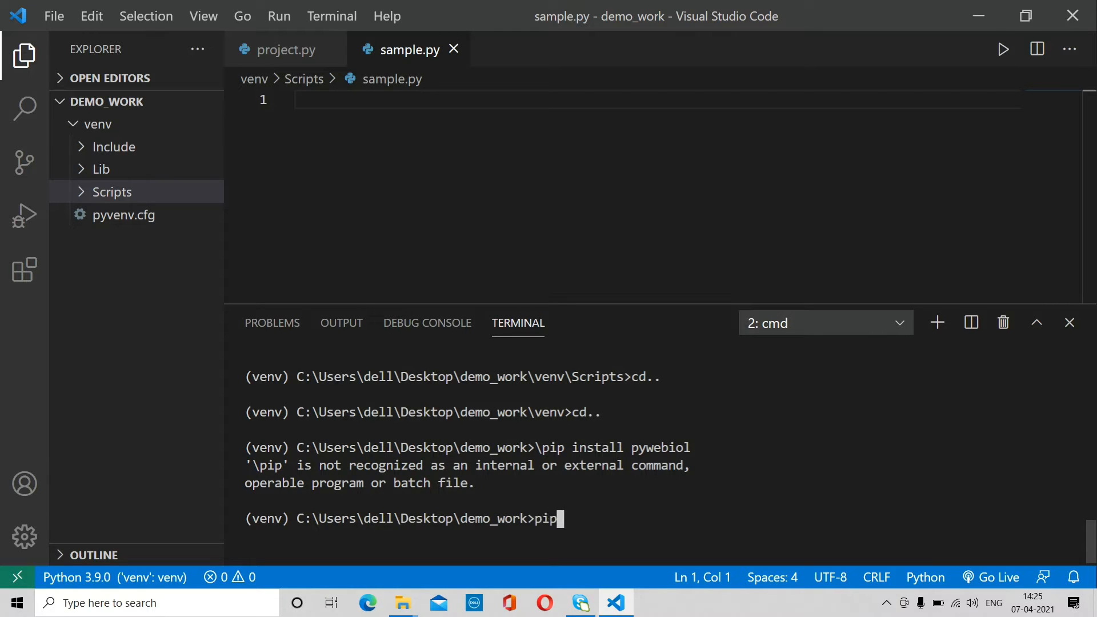
pyautogui.write('install pywebio')
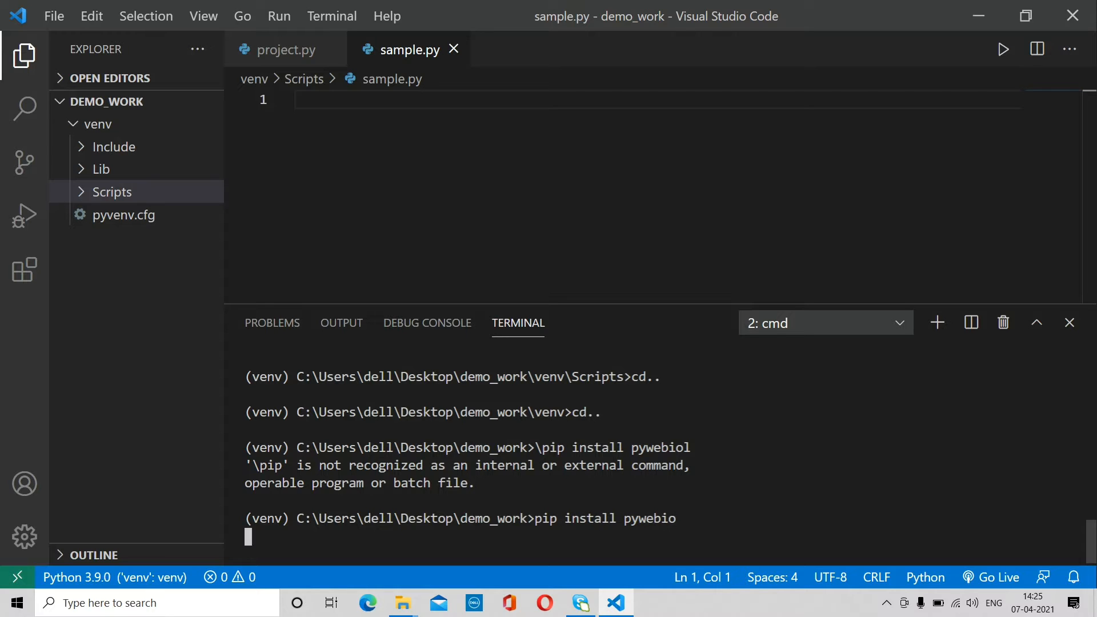
pyautogui.press('Return')
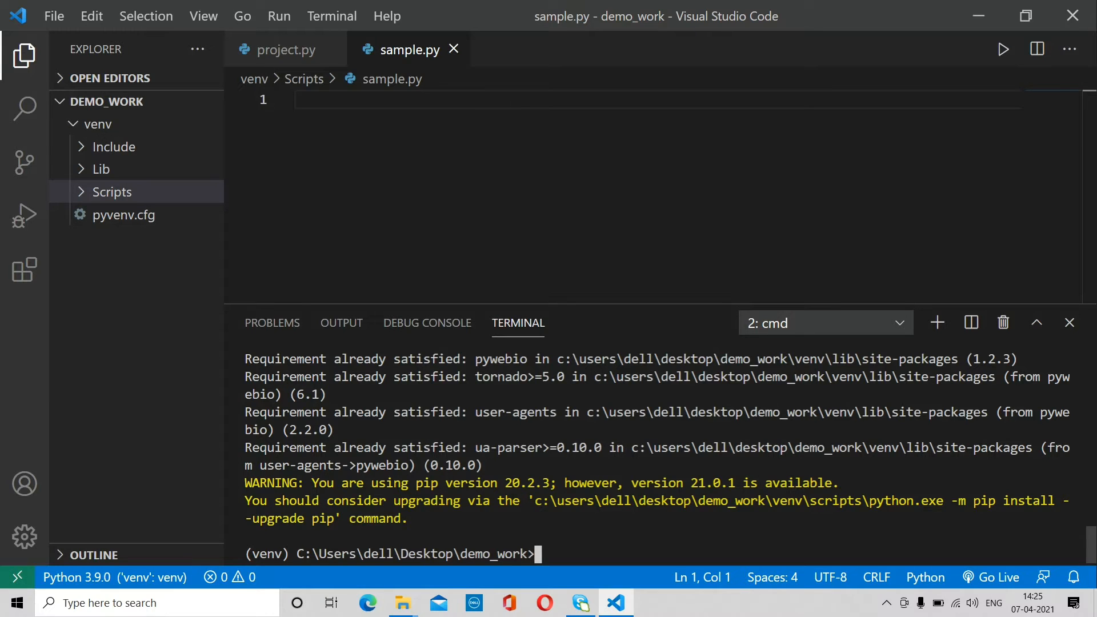
# - Move the terminal into the venv folder and clear the screen with cls
pyautogui.write('cd')
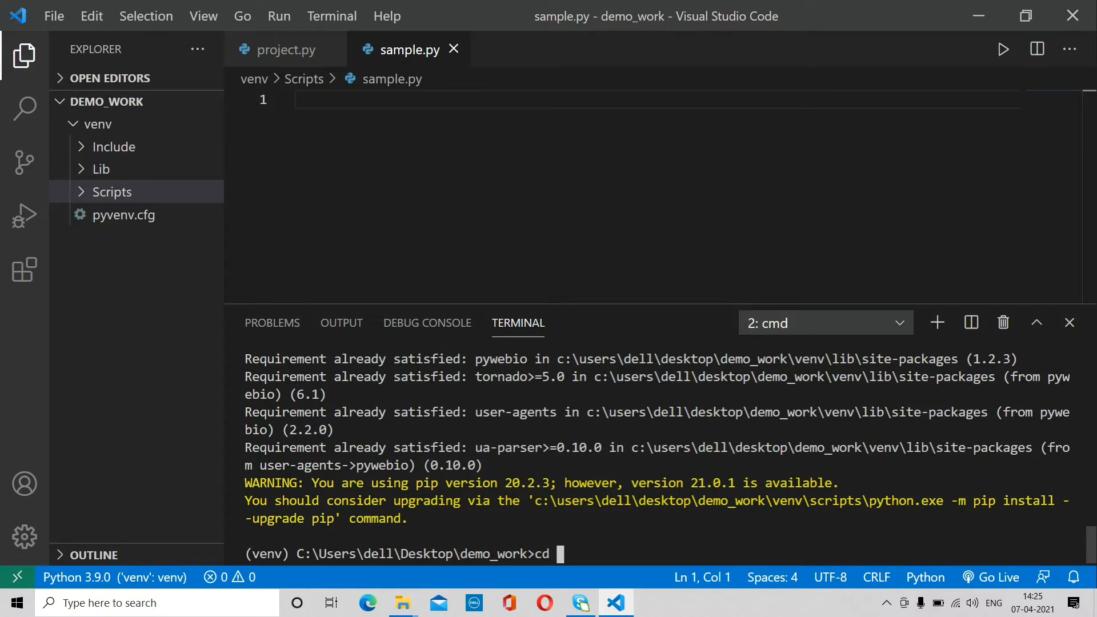
pyautogui.write('venv')
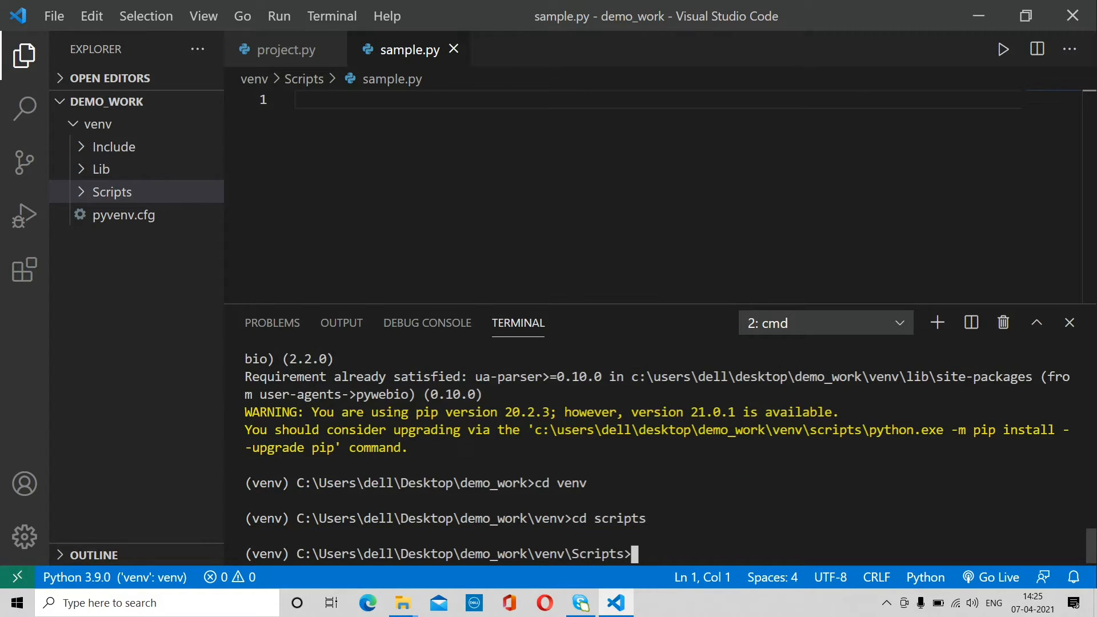
pyautogui.write('cl')
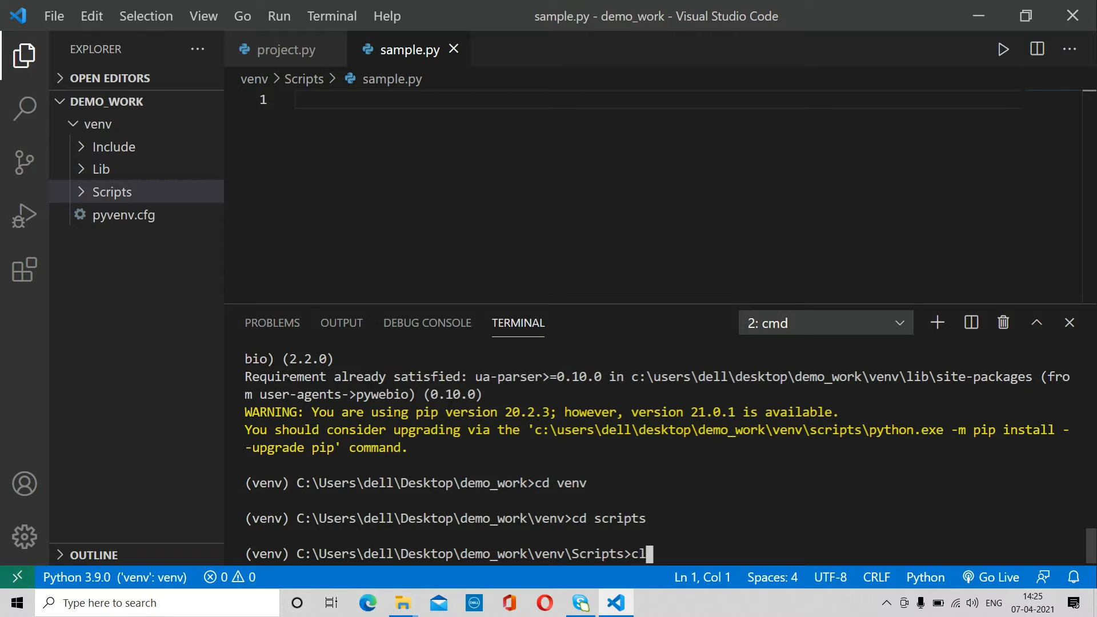
pyautogui.press('Return')
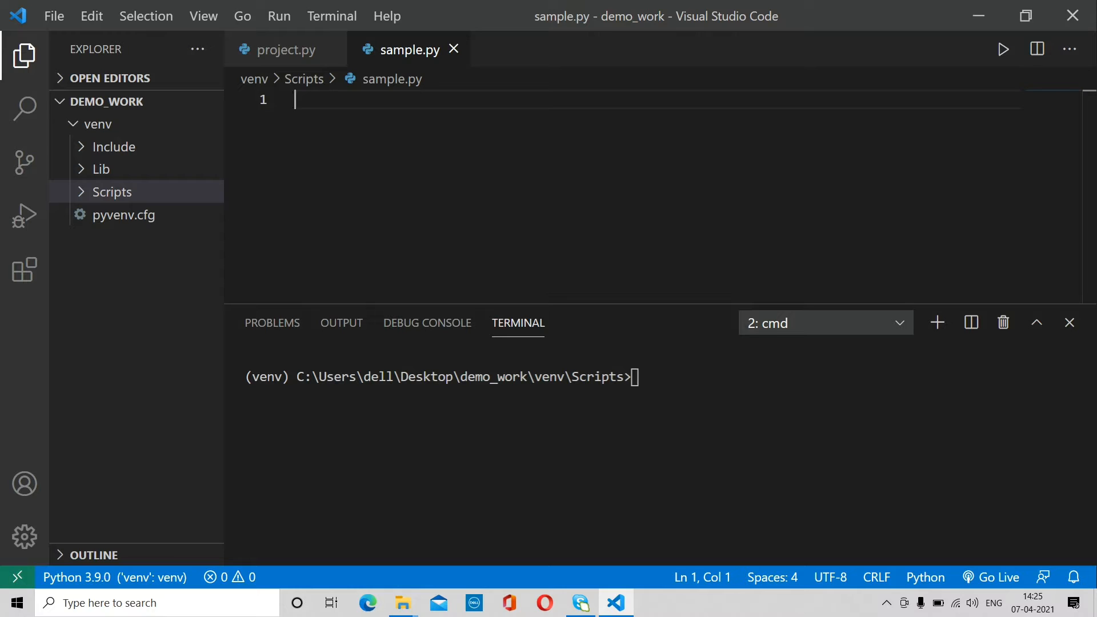
# - Write the pywebio input import and name = input('Enter your name', type='text'), then save
pyautogui.write('from')
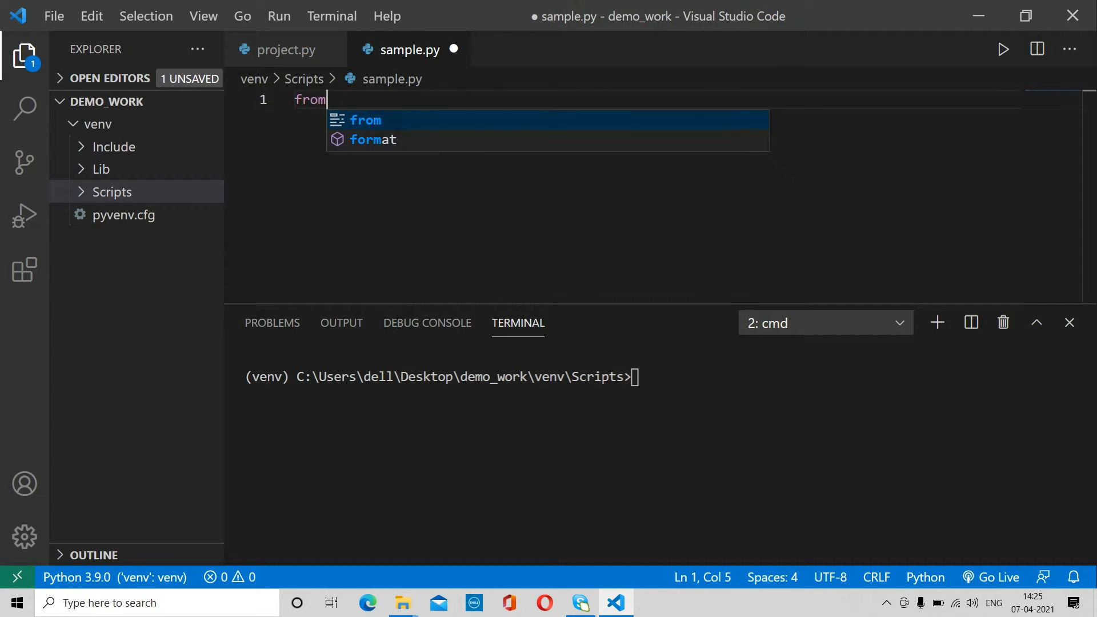
pyautogui.write('pywebio.input import')
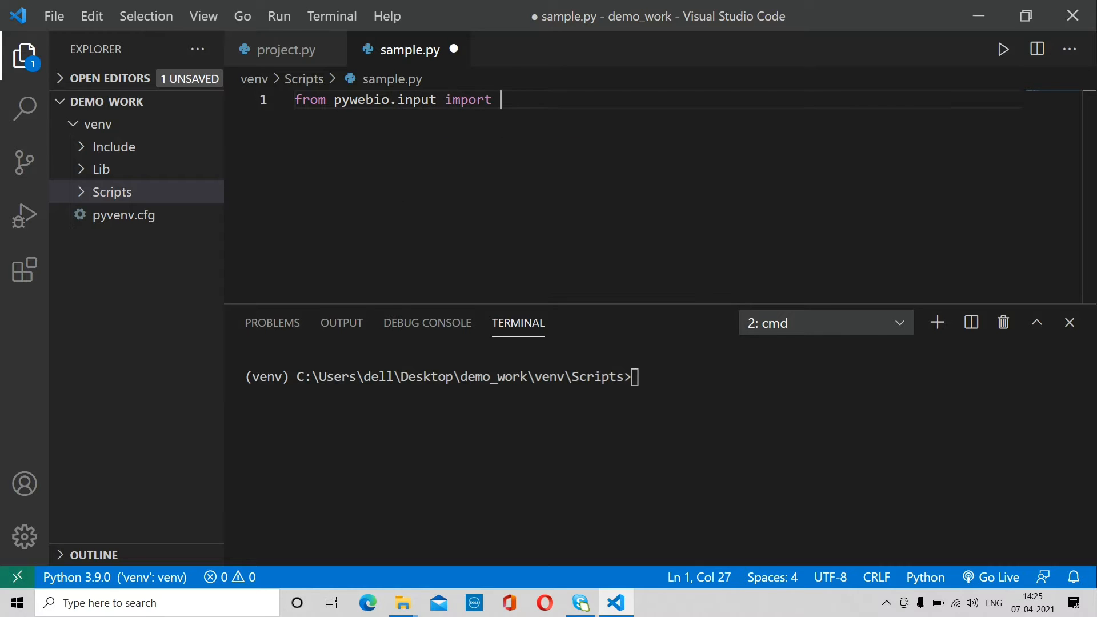
pyautogui.write('*')
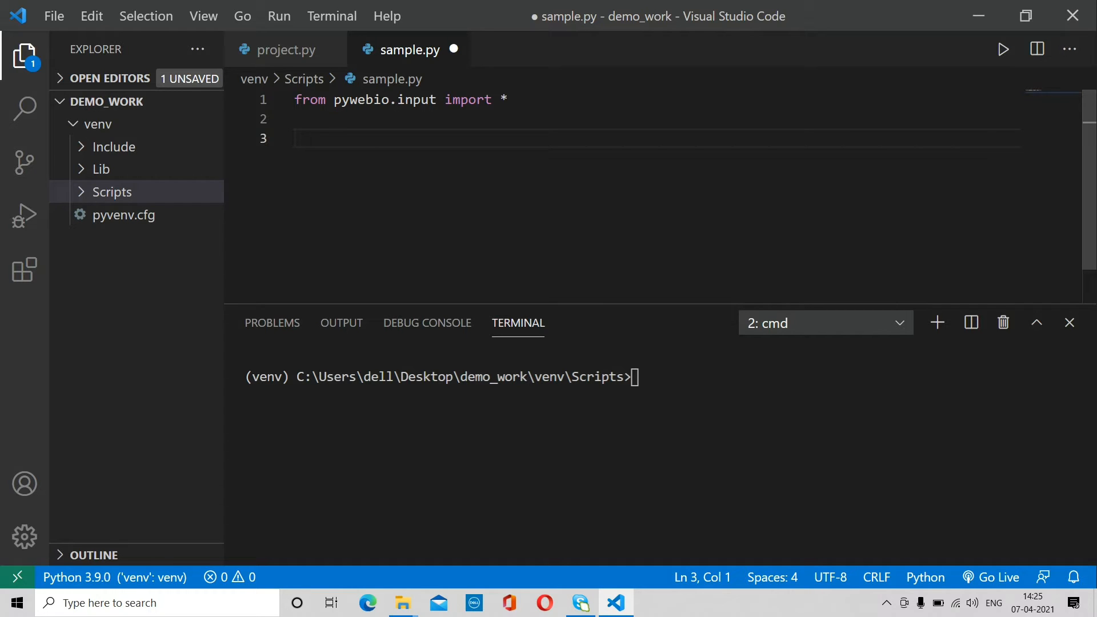
pyautogui.write('name =')
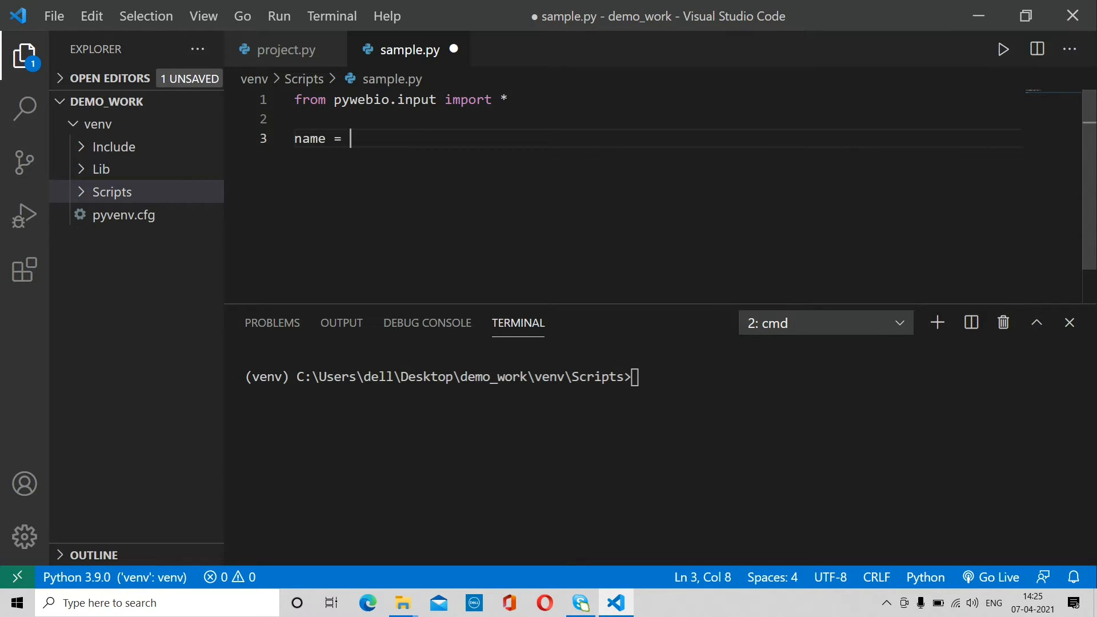
pyautogui.write('input()')
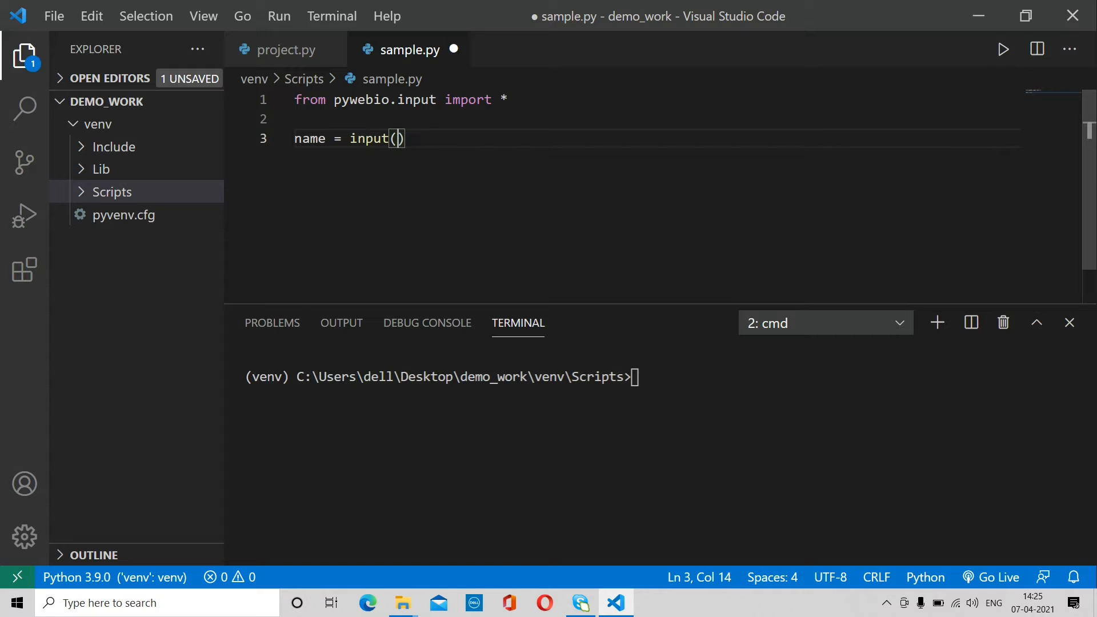
pyautogui.write("'Enter your name")
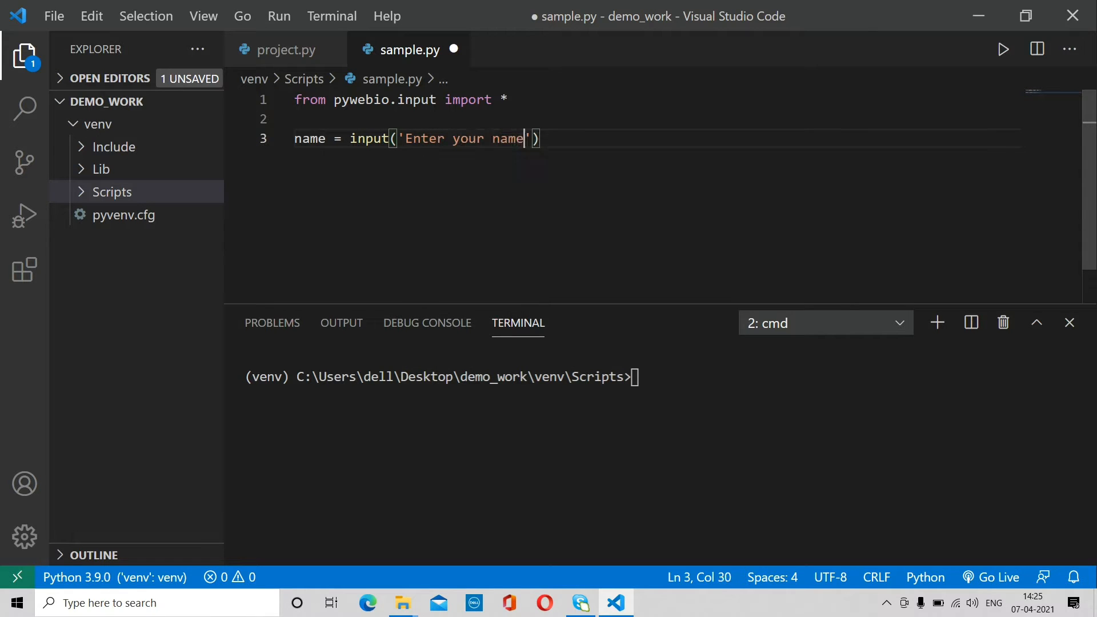
pyautogui.write(',')
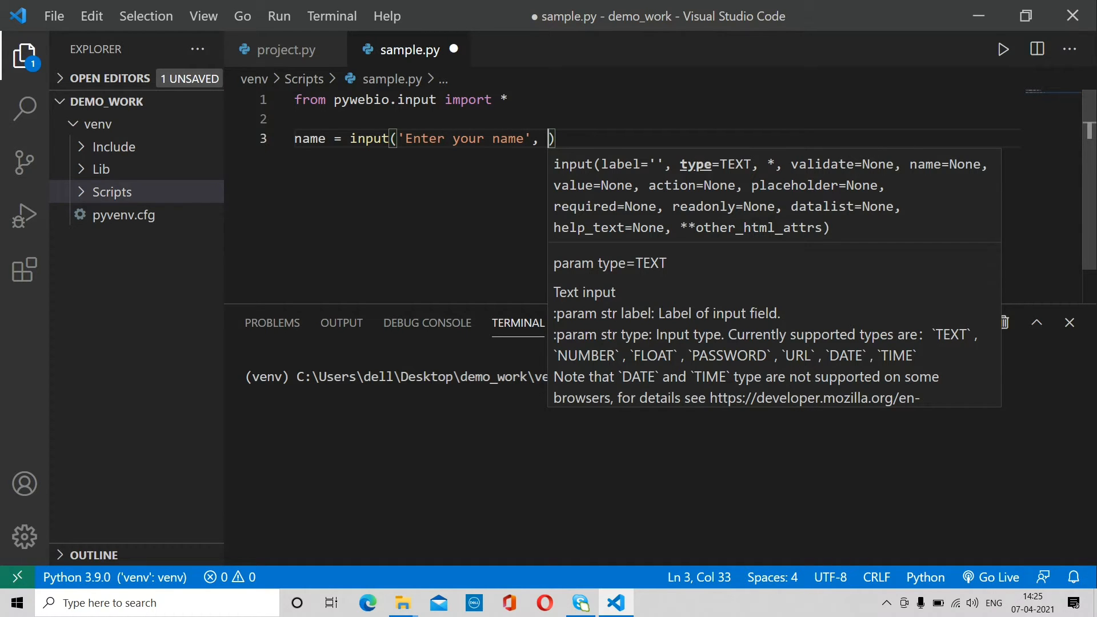
pyautogui.write('type')
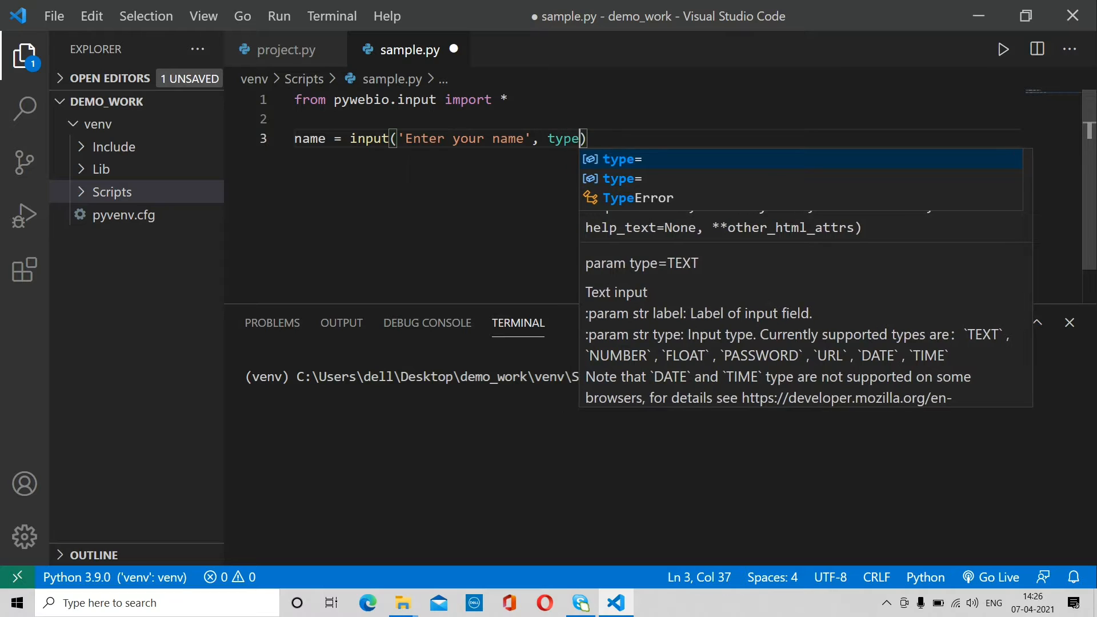
pyautogui.write("='text'")
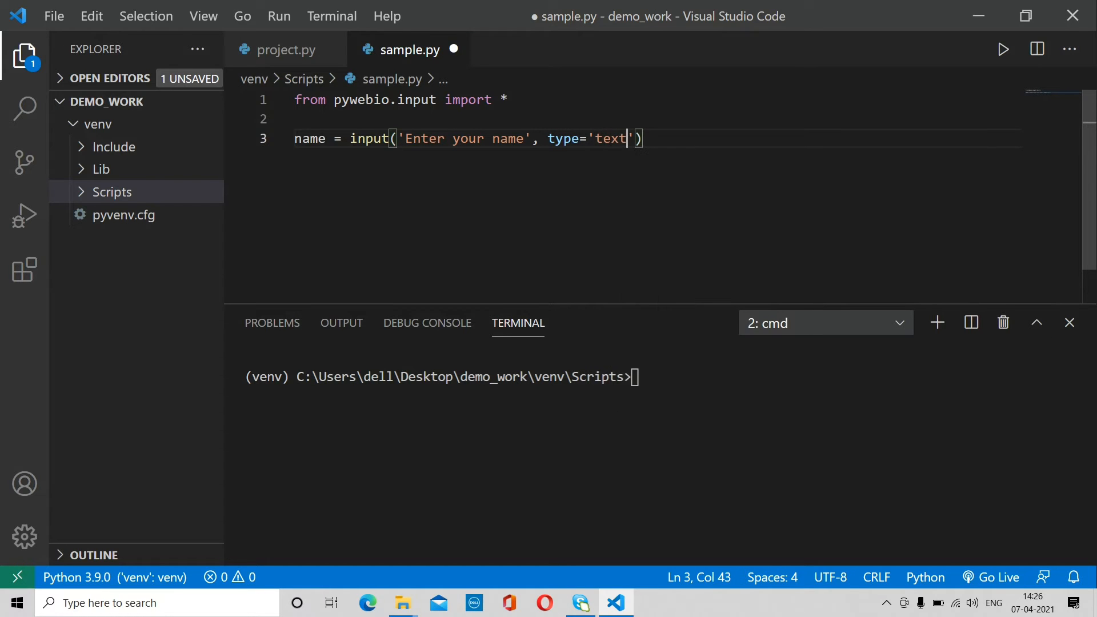
pyautogui.press('ctrl+s')
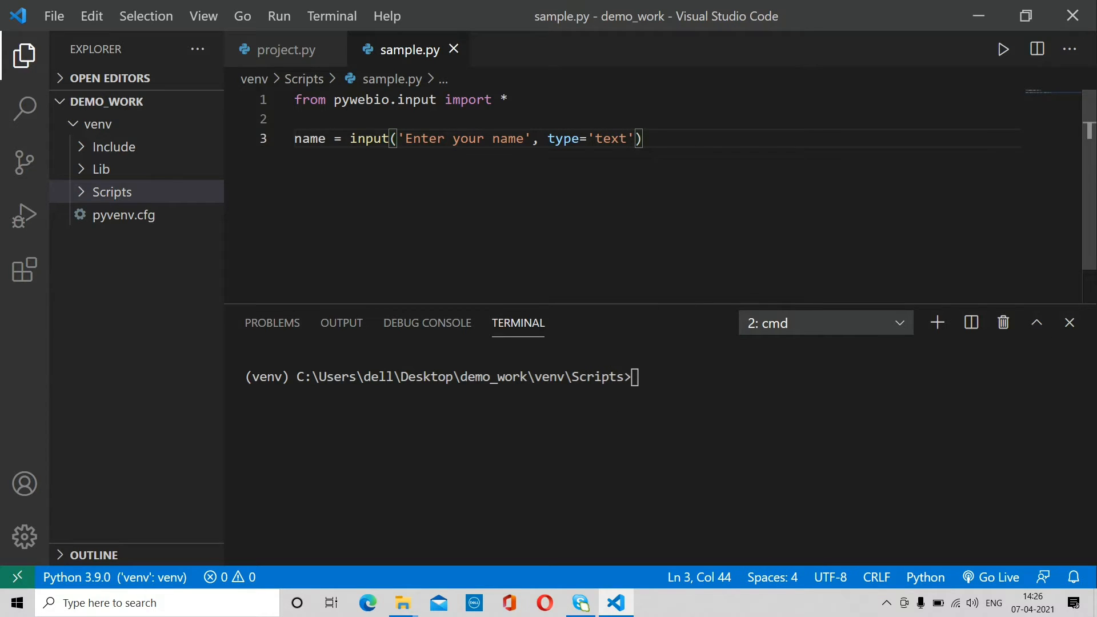
# - Enter python sample.py in the terminal to run the script
pyautogui.write('cls')
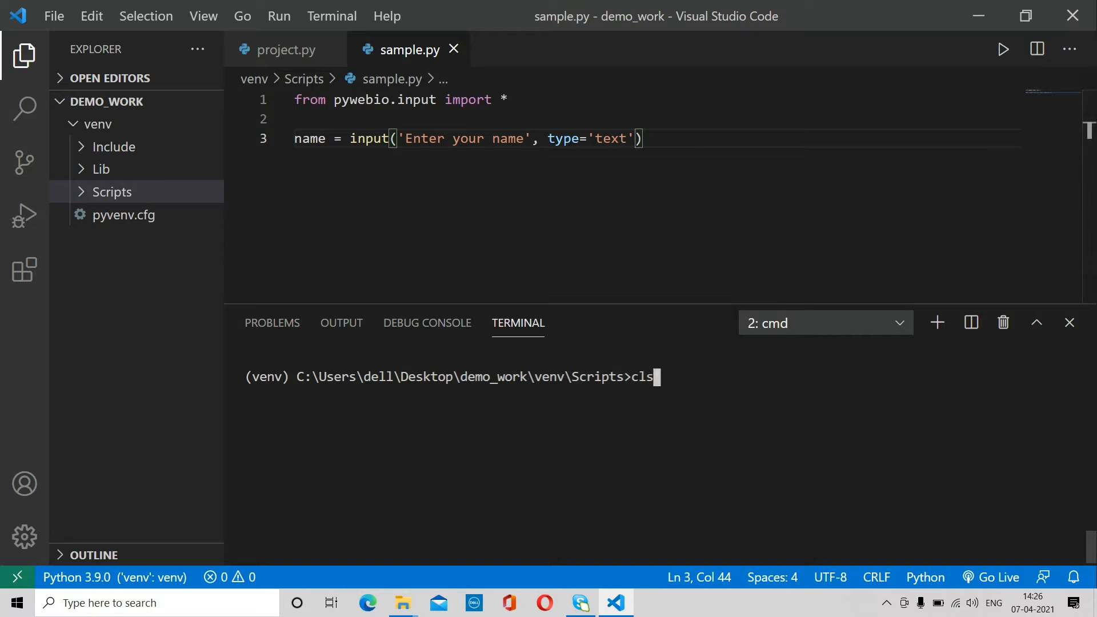
pyautogui.press('Backspace')
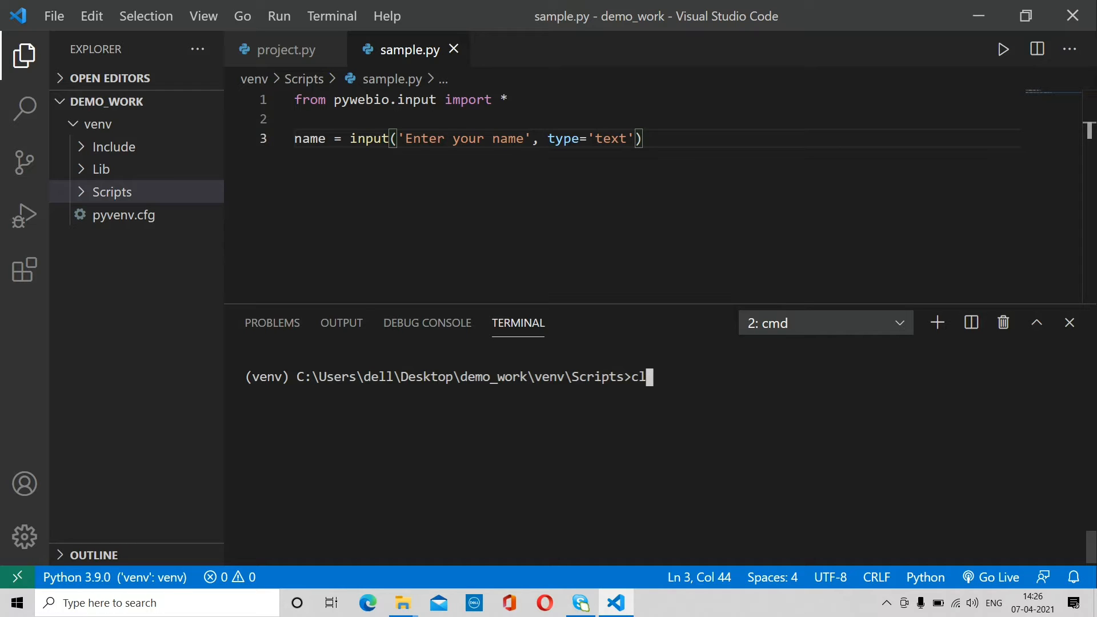
pyautogui.write('python')
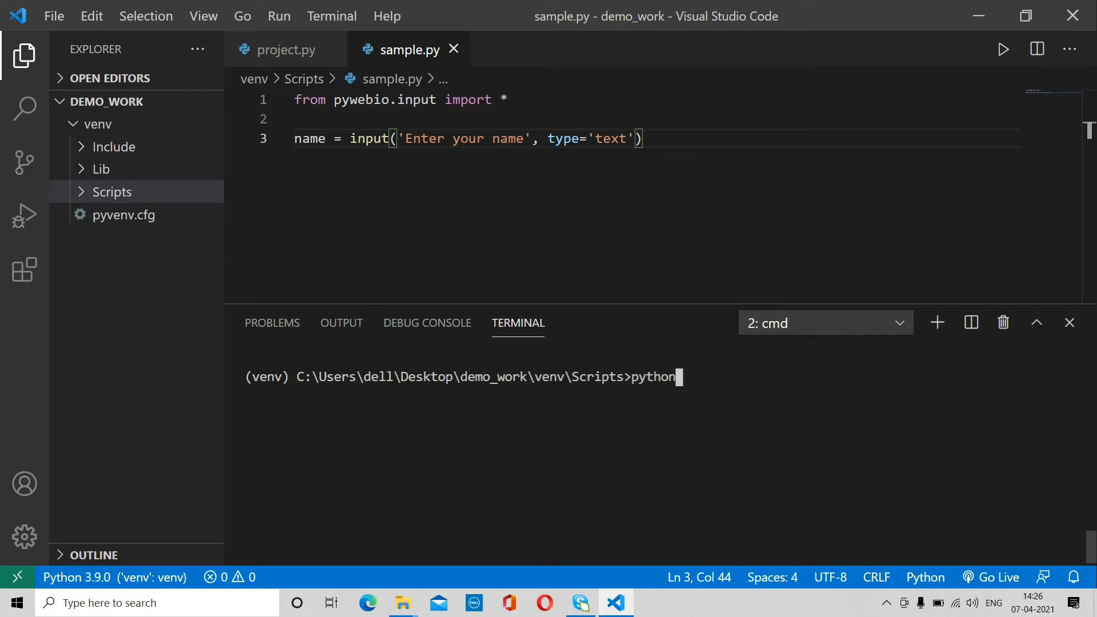
pyautogui.write('sample.p')
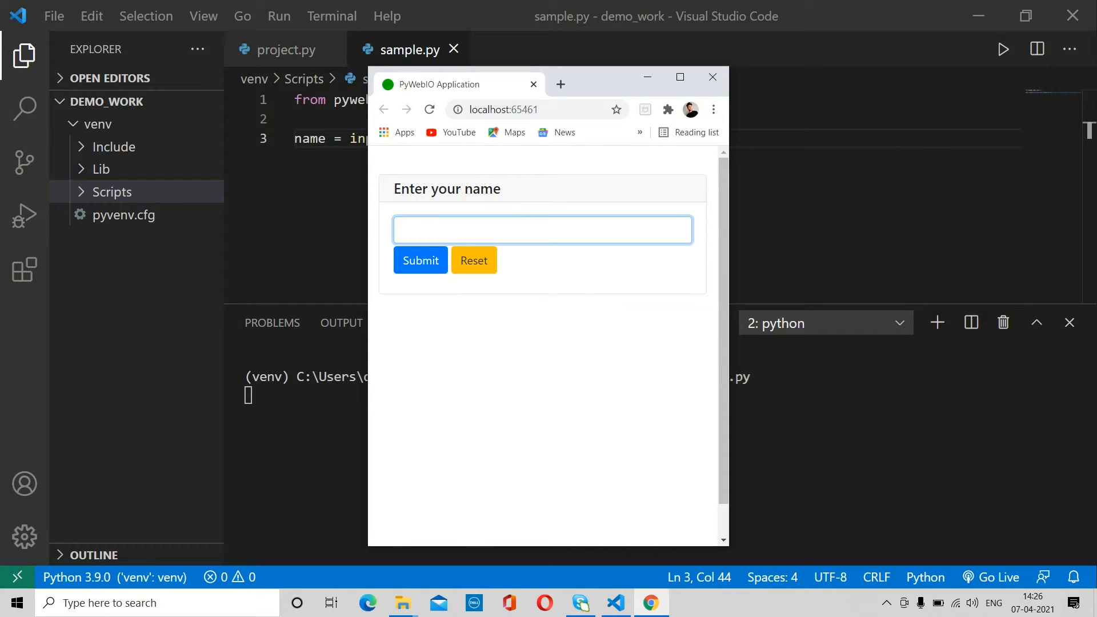
# - Submit the name 'duia' in the form and close the app window
pyautogui.click(542, 229)
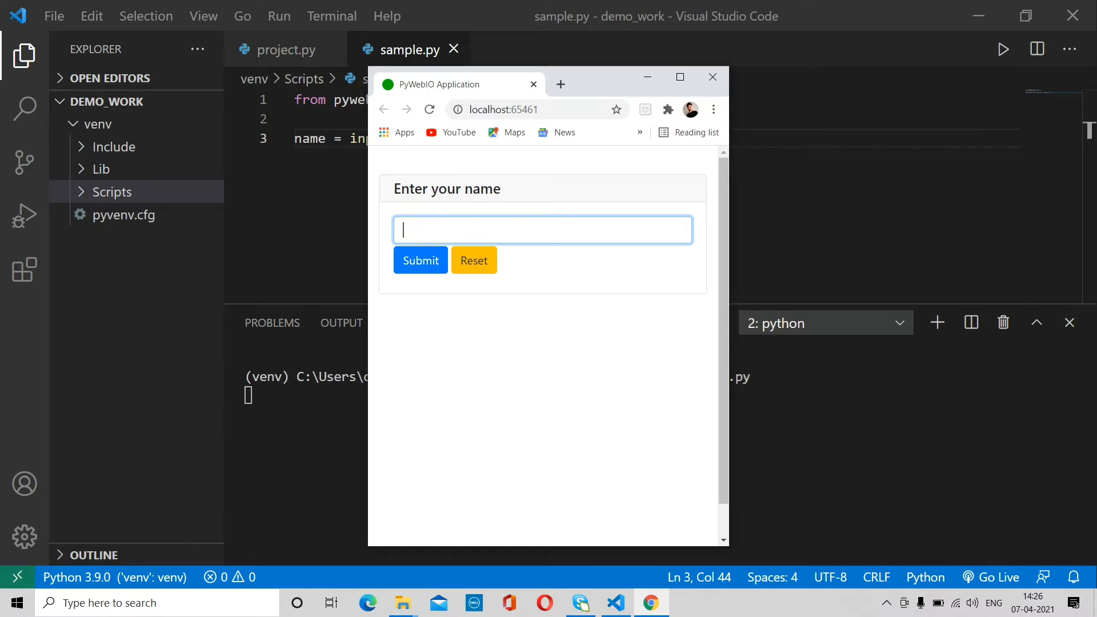
pyautogui.write('duia')
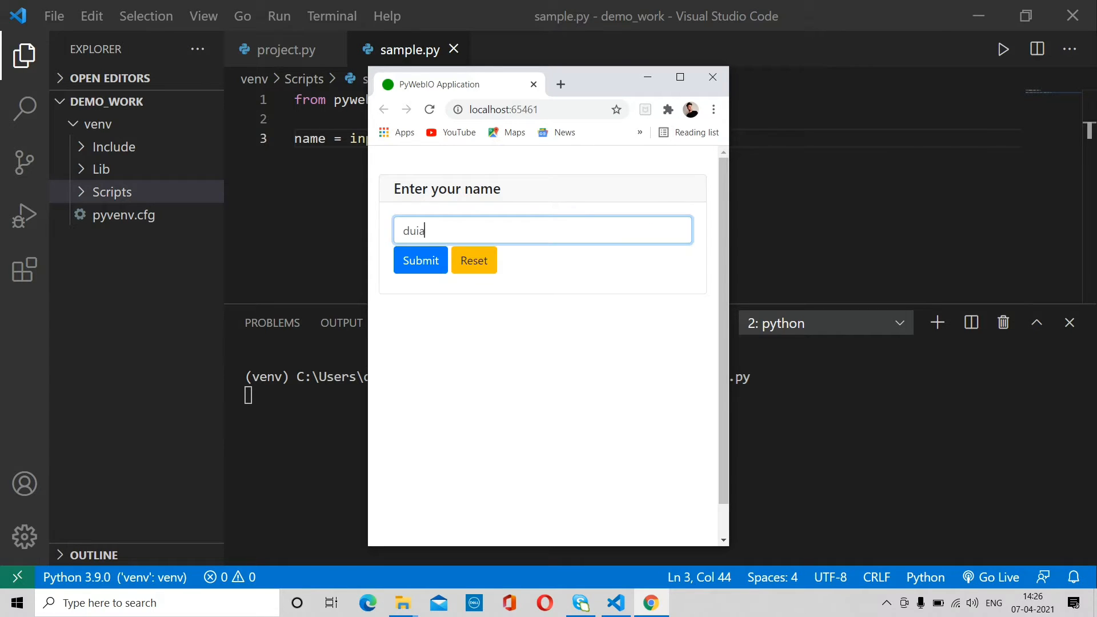
pyautogui.click(420, 261)
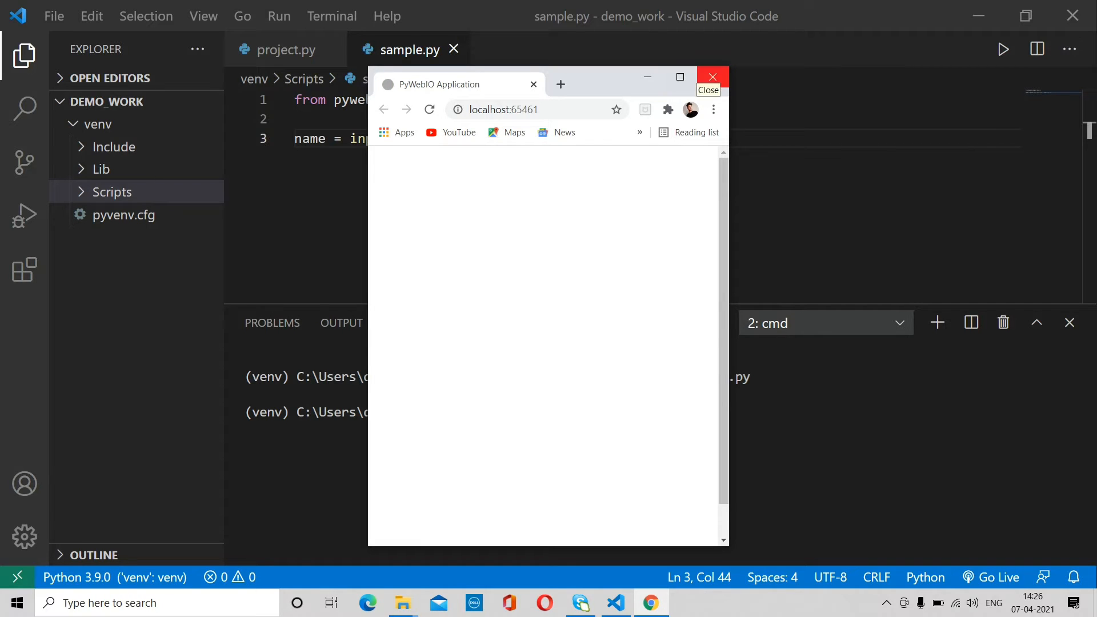
pyautogui.click(711, 77)
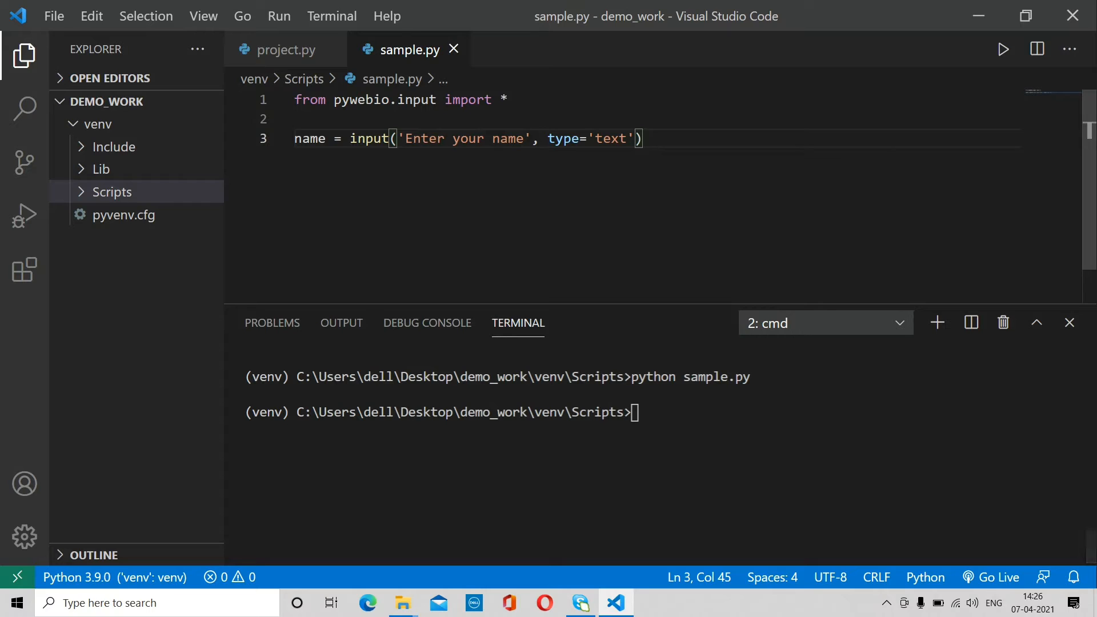
# - Add 'from pywebio.output import *' on line 2 of sample.py
pyautogui.tripleClick(467, 138)
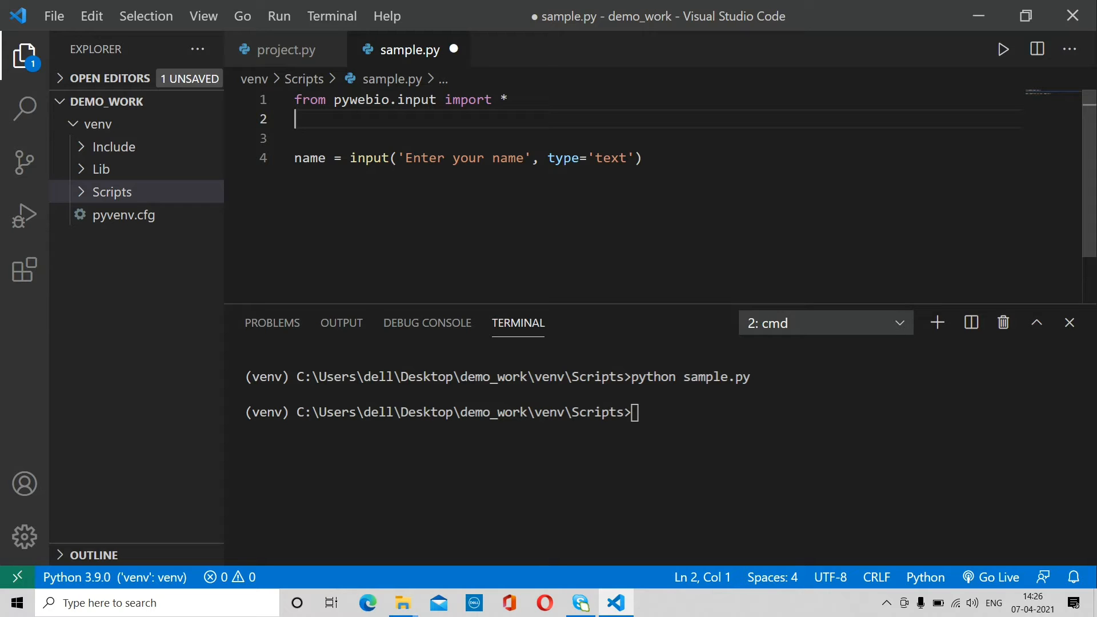
pyautogui.write('from py')
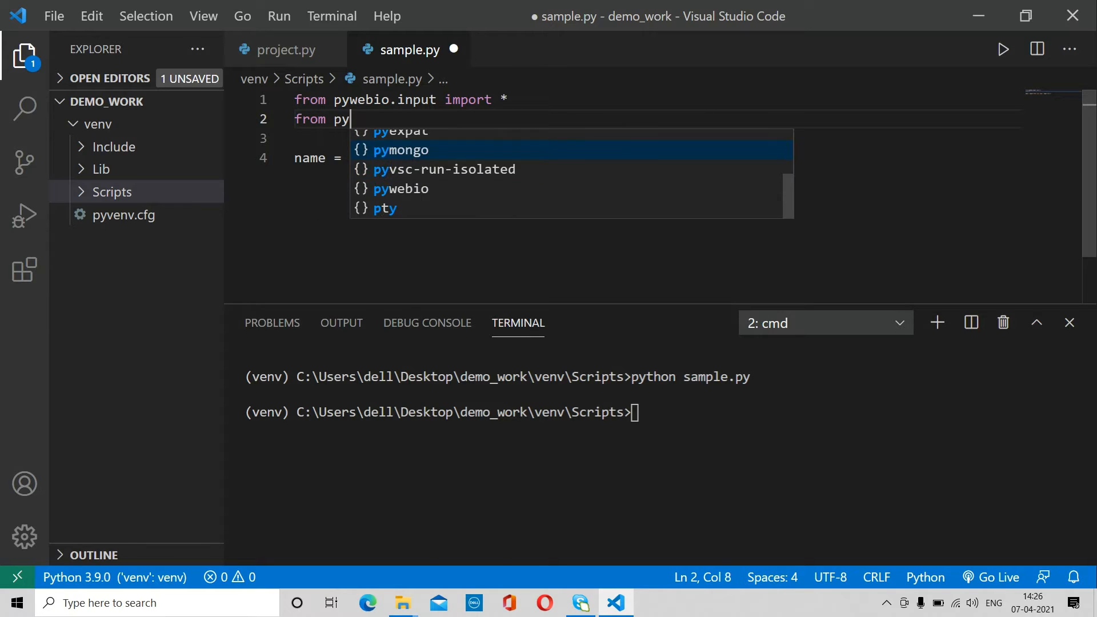
pyautogui.write('webio0')
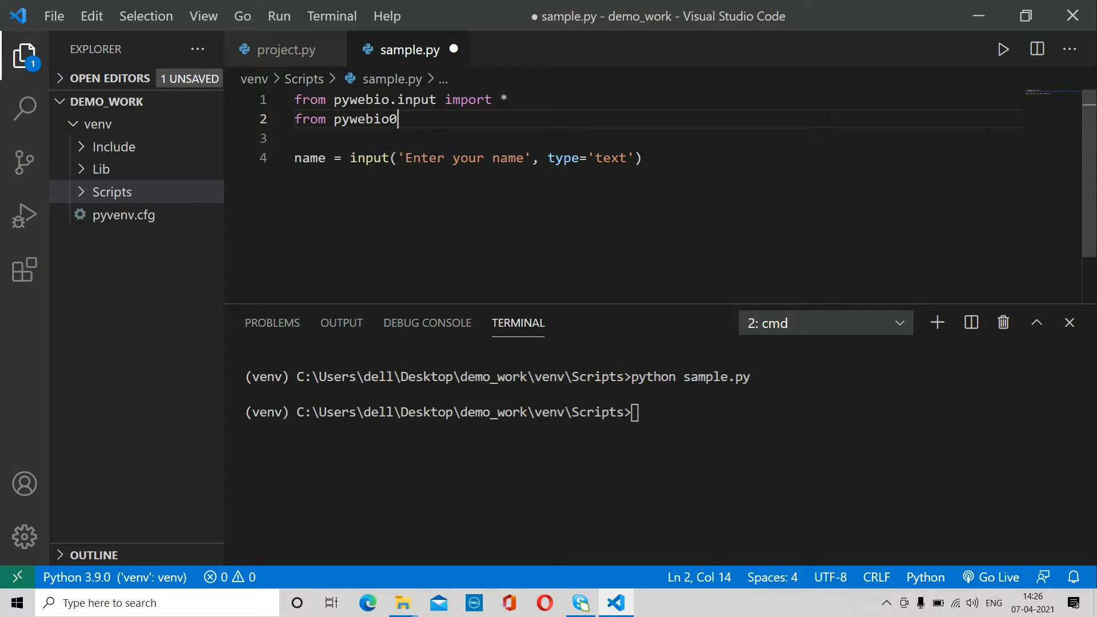
pyautogui.press('Backspace')
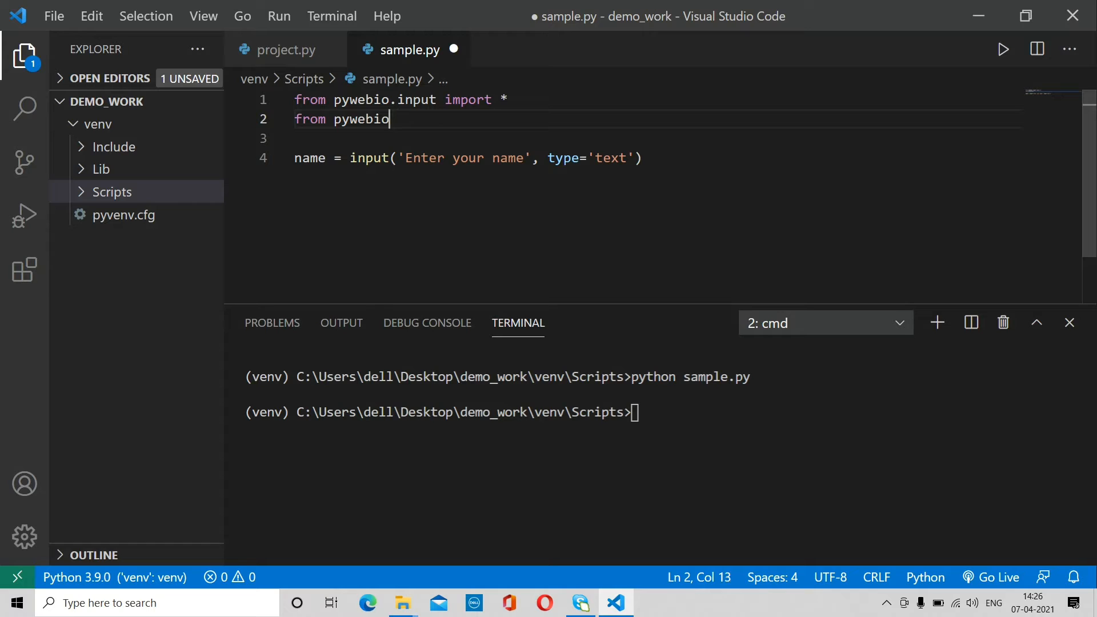
pyautogui.write('.')
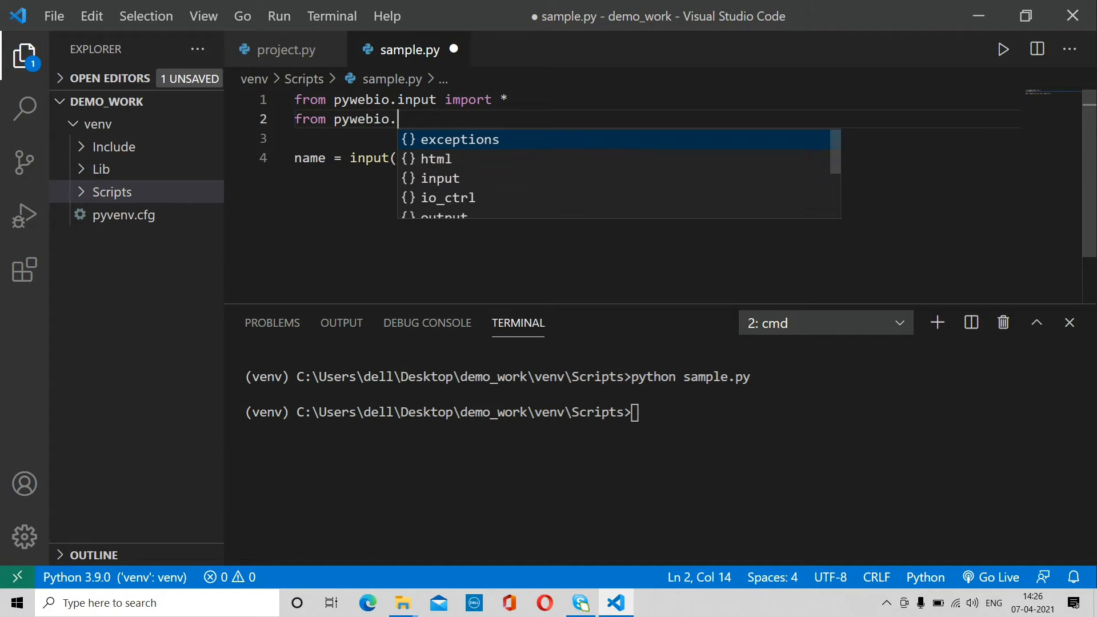
pyautogui.write('out')
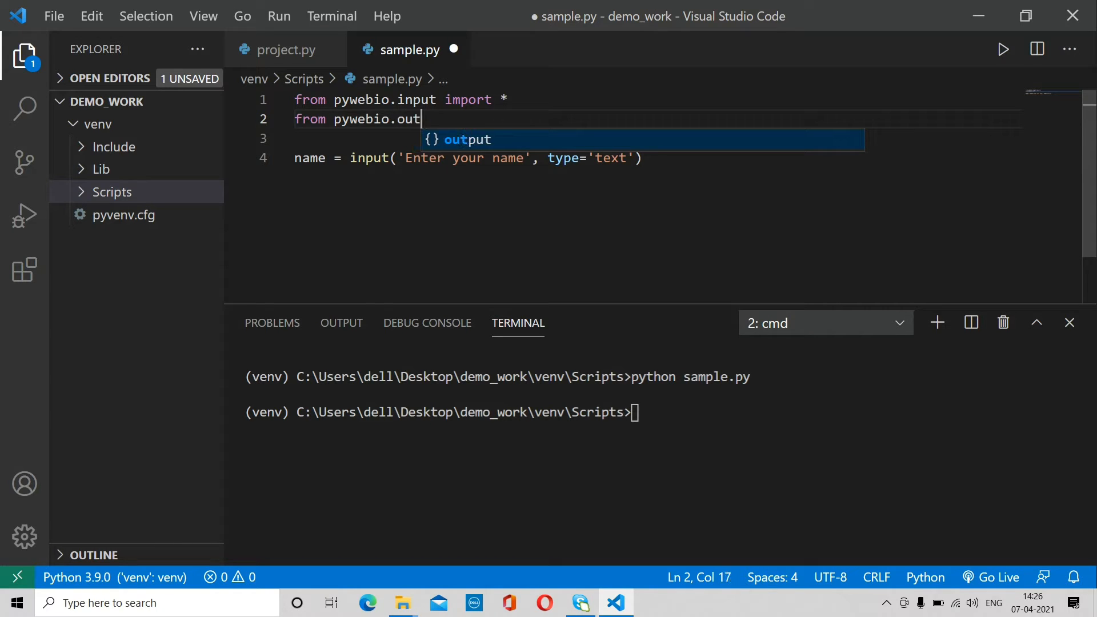
pyautogui.write('put import *')
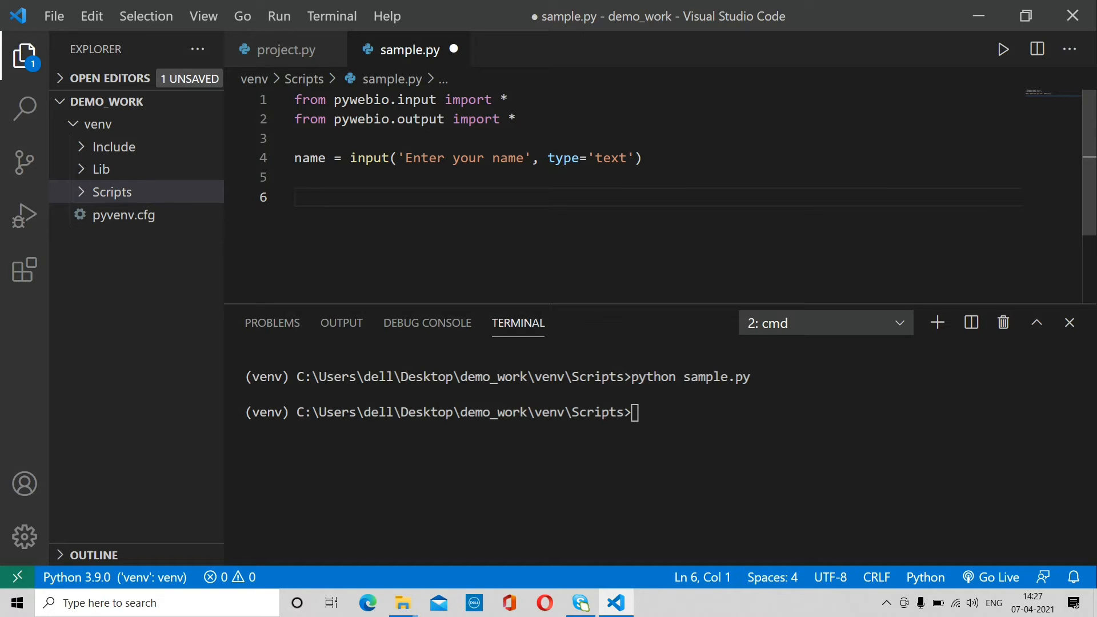
# - Replace the name line with def voting(): holding a name prompt of type='text'
pyautogui.click(642, 158)
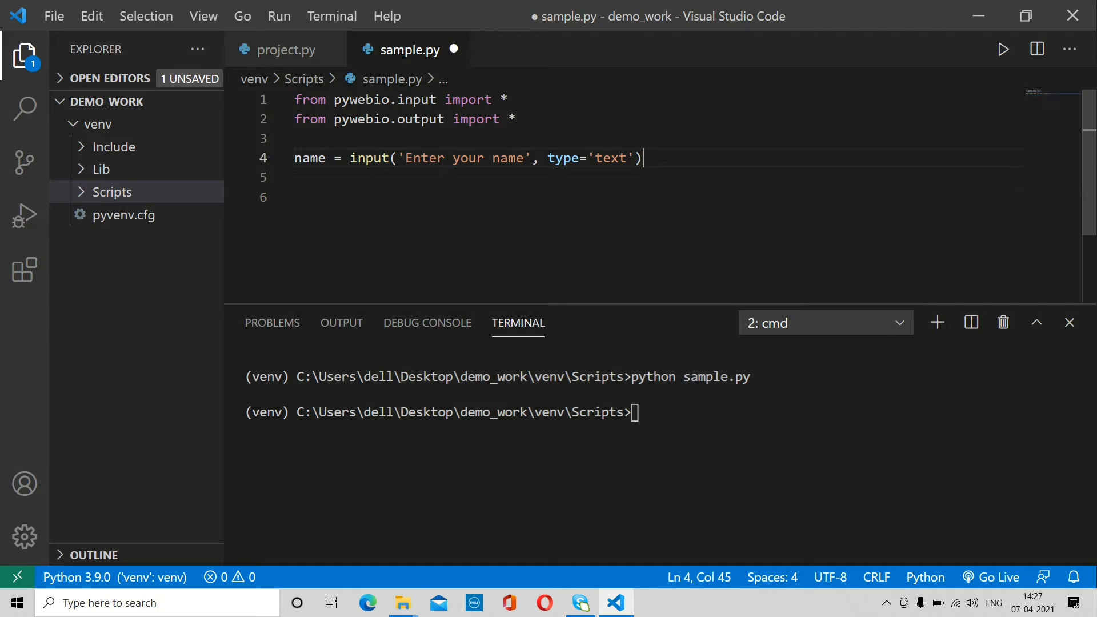
pyautogui.press('ctrl+shift+k')
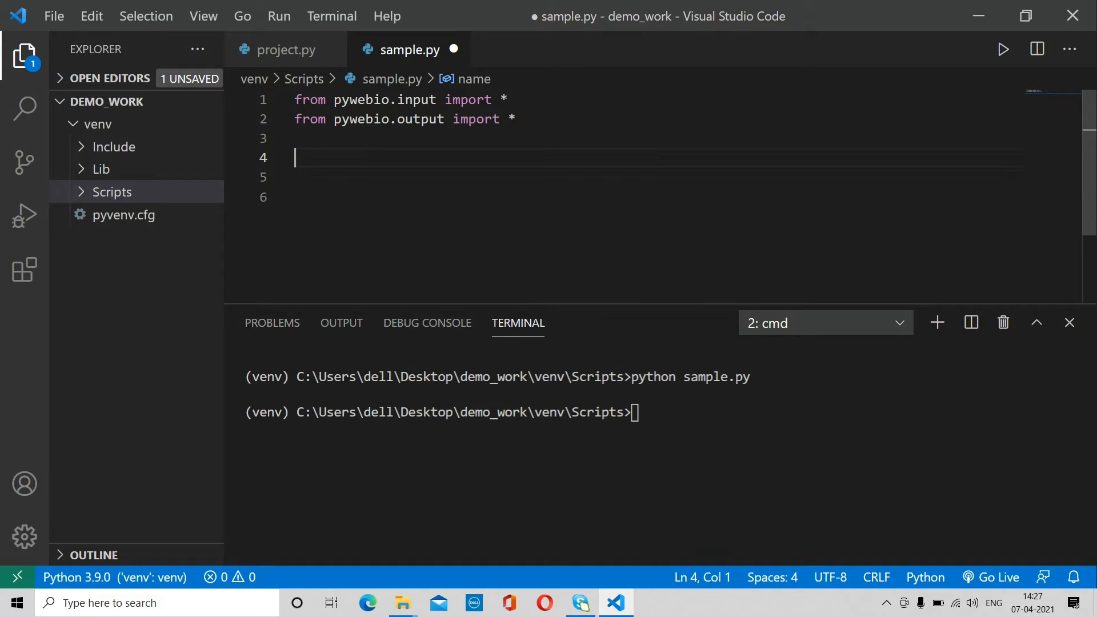
pyautogui.write('def')
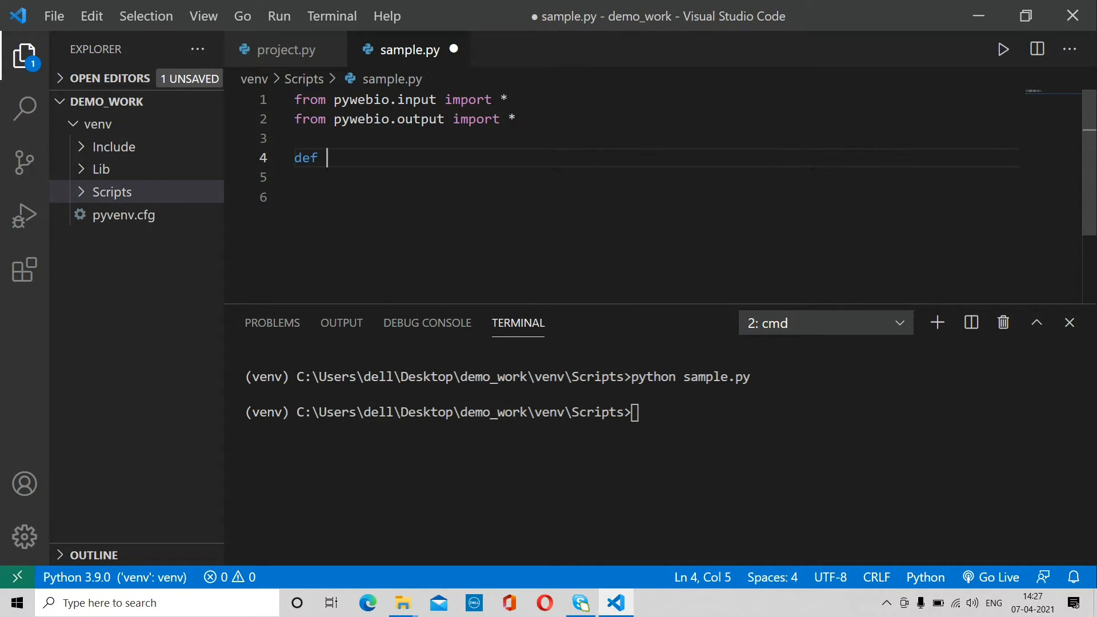
pyautogui.write('voting(')
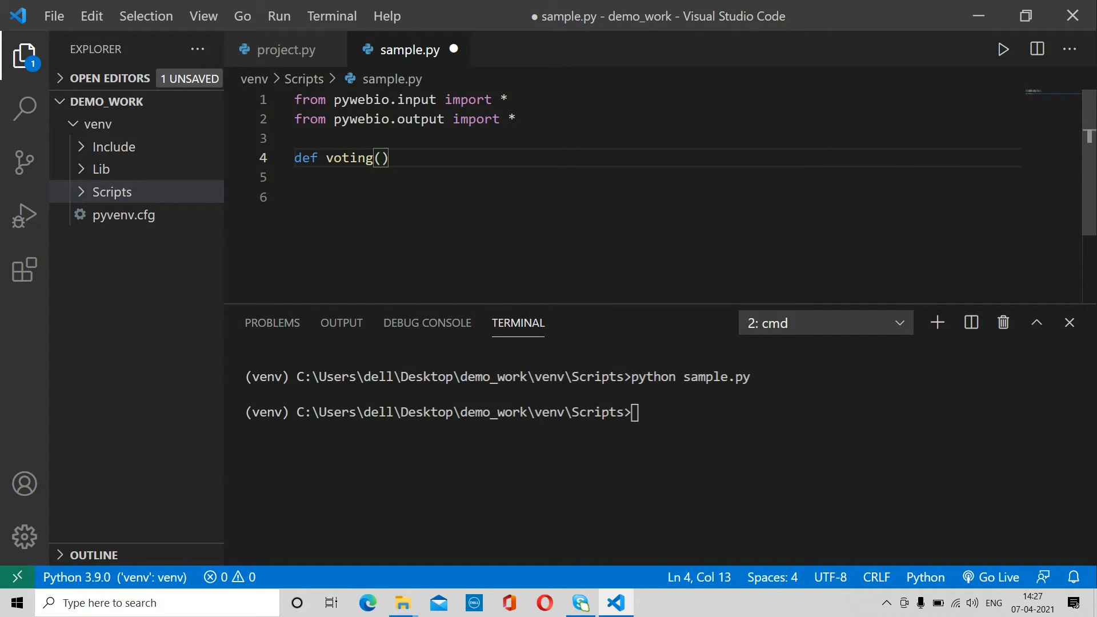
pyautogui.write(':')
pyautogui.click(657, 177)
pyautogui.write('name')
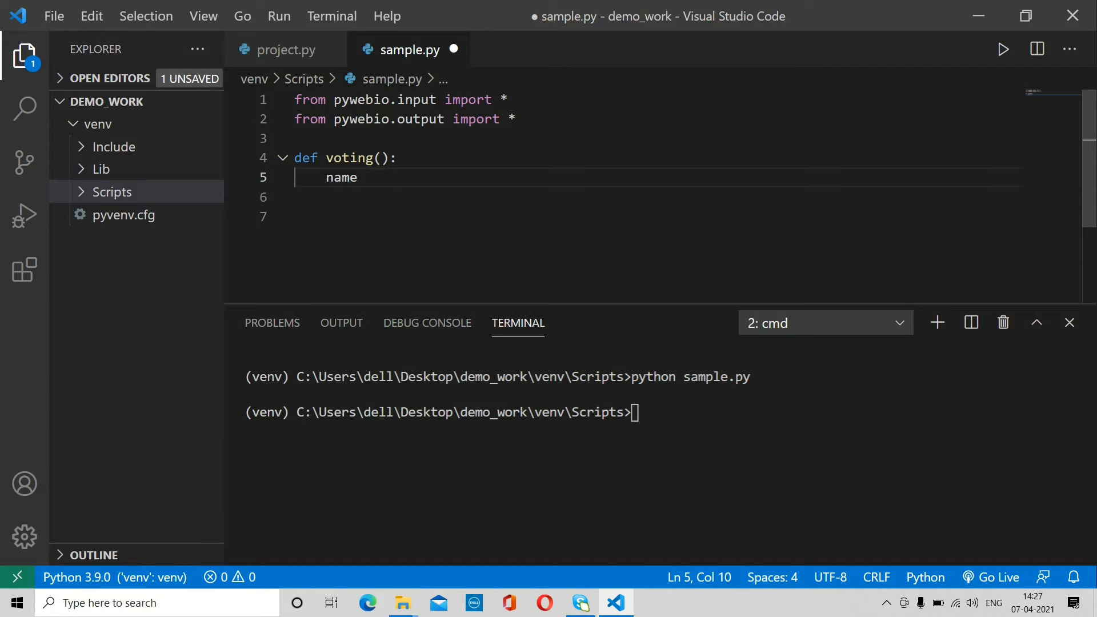
pyautogui.write('=')
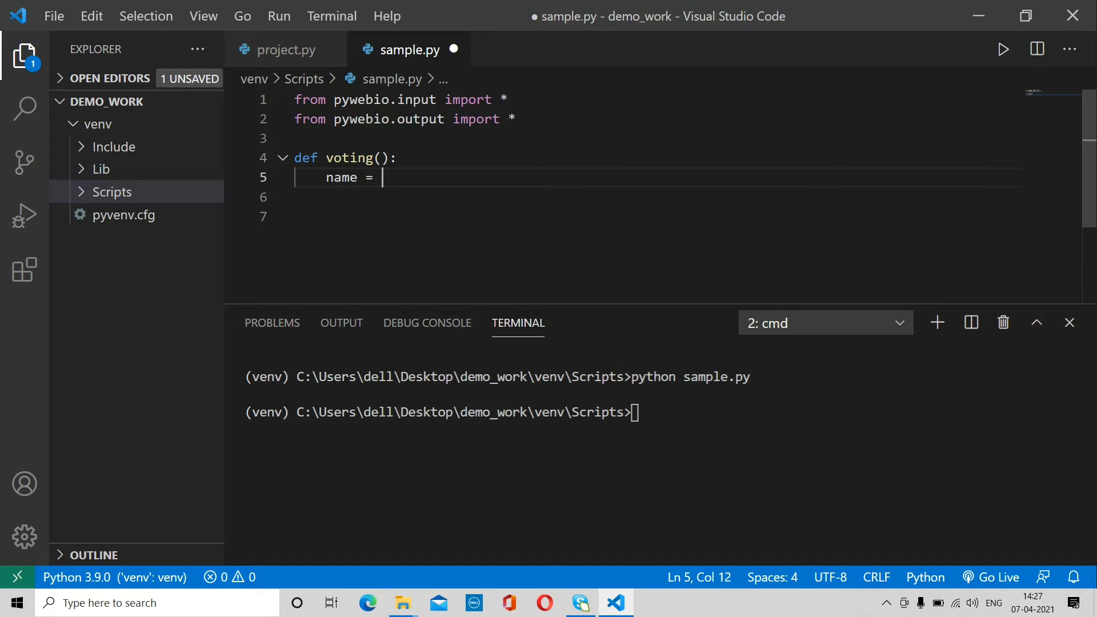
pyautogui.write("('E'")
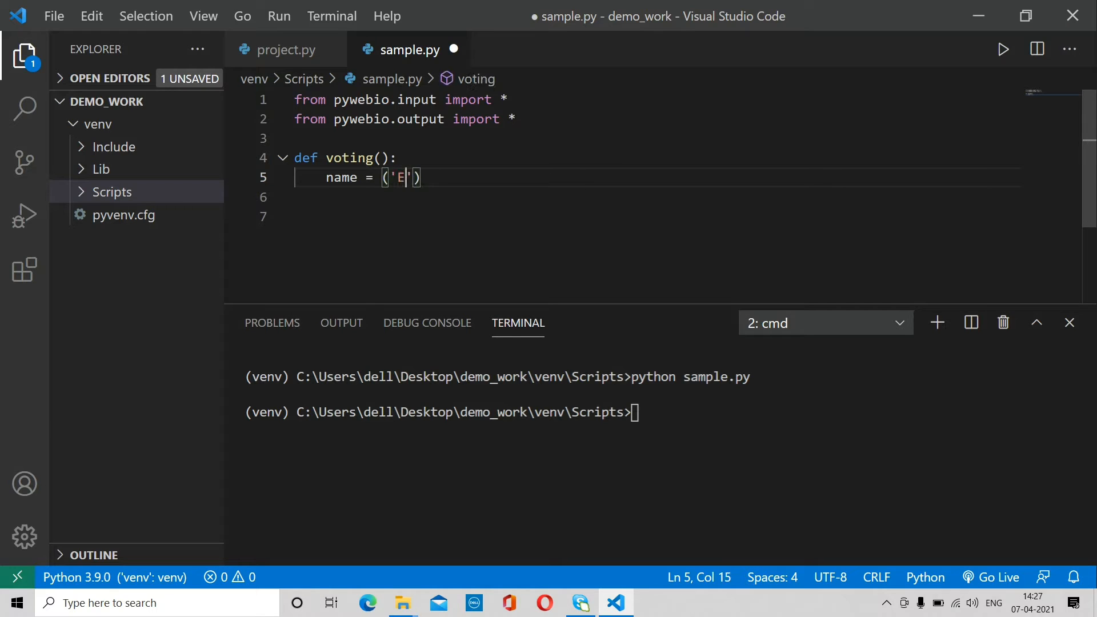
pyautogui.write('nter uo')
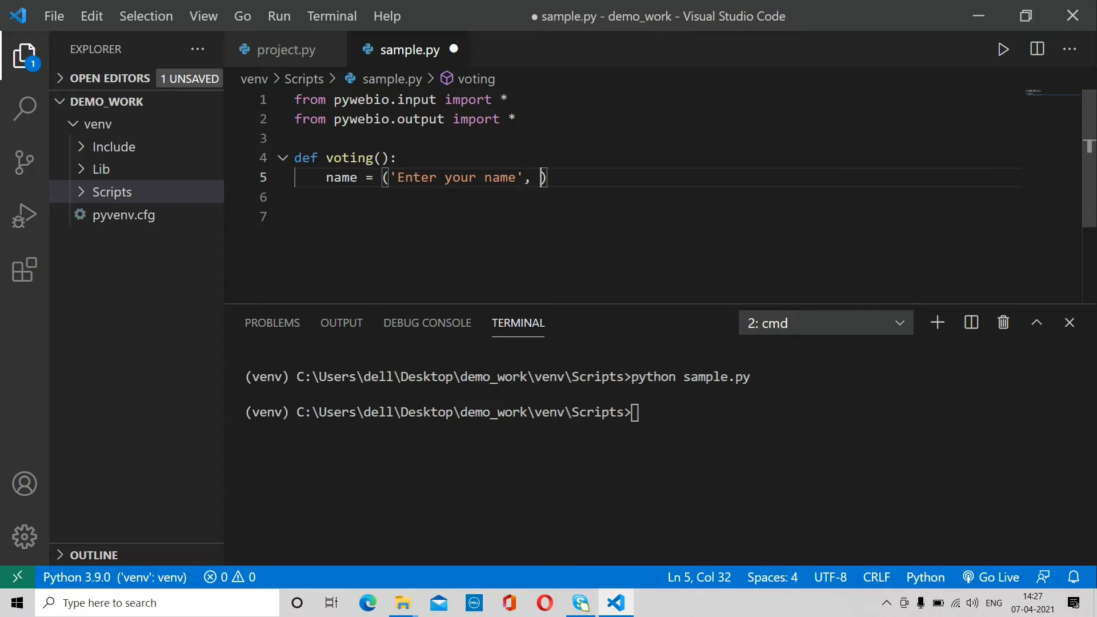
pyautogui.write('type-=')
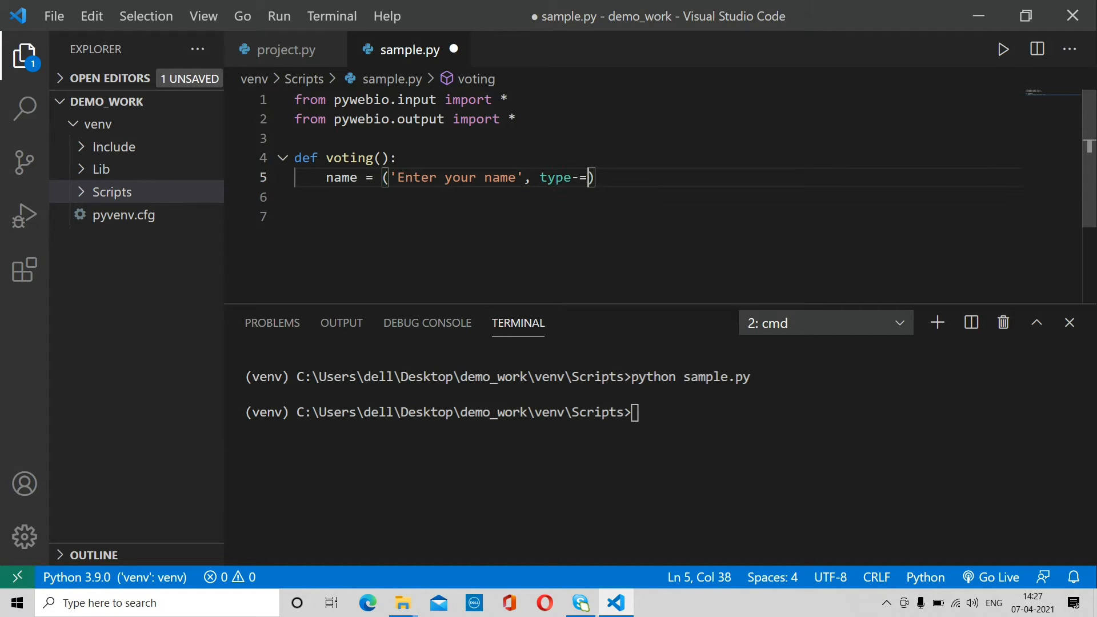
pyautogui.press('Backspace')
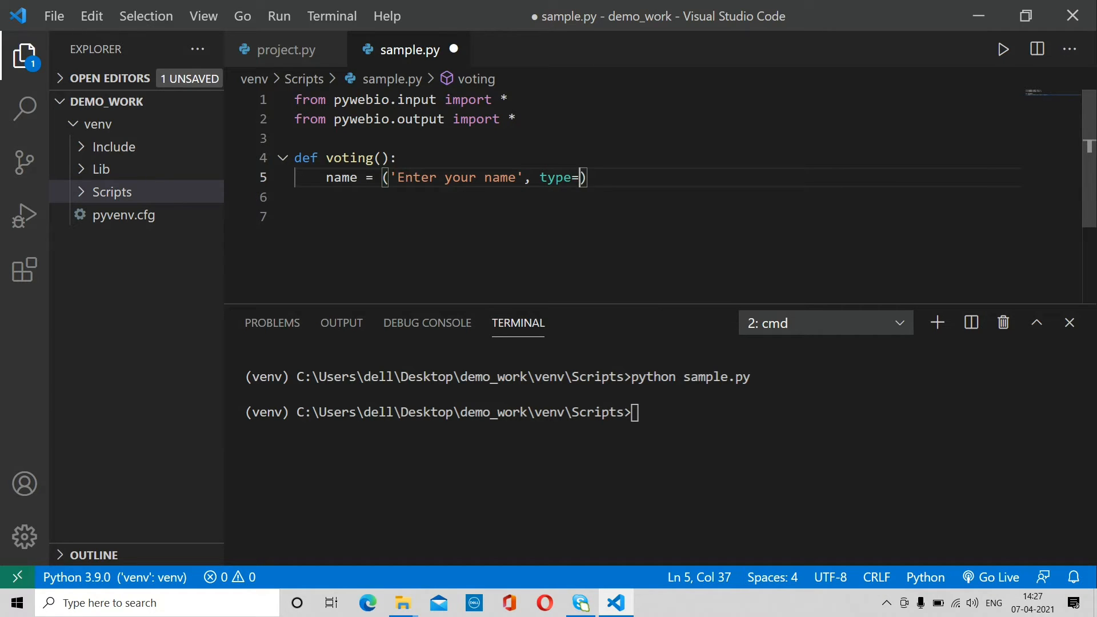
pyautogui.write("'text'")
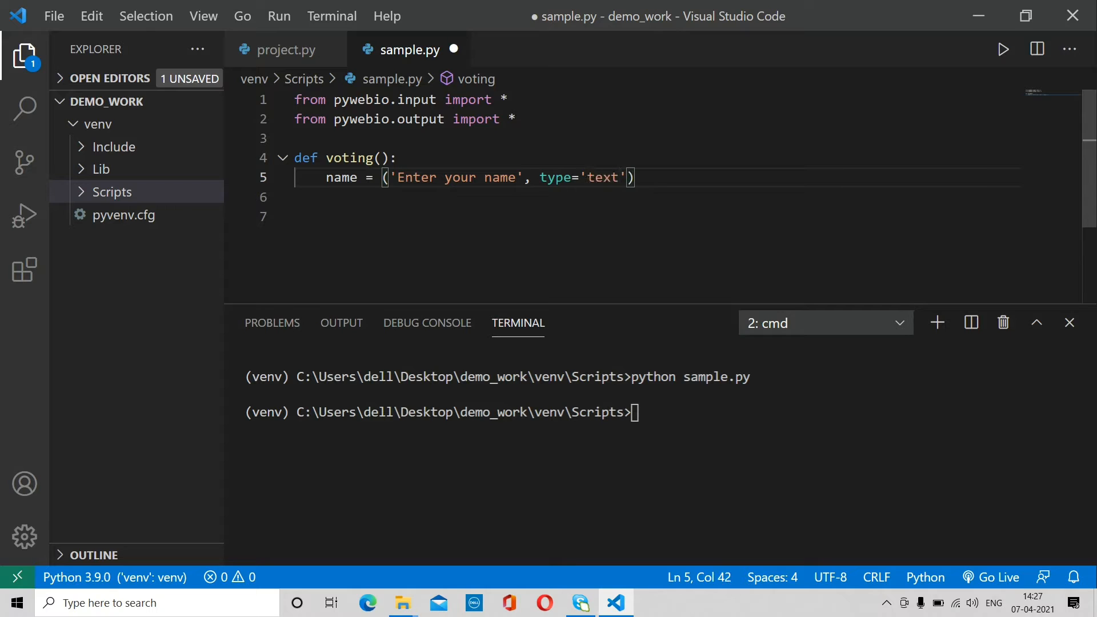
# - Add the 'Enter your age' prompt with type NUMBER and a voting() call below
pyautogui.write('age')
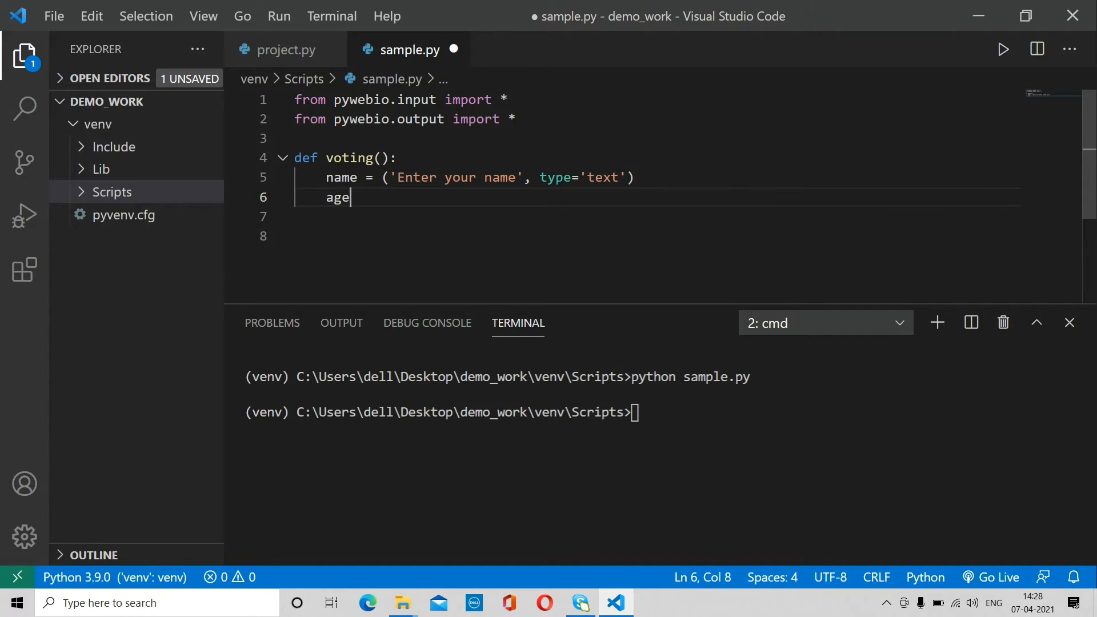
pyautogui.write("= ('')")
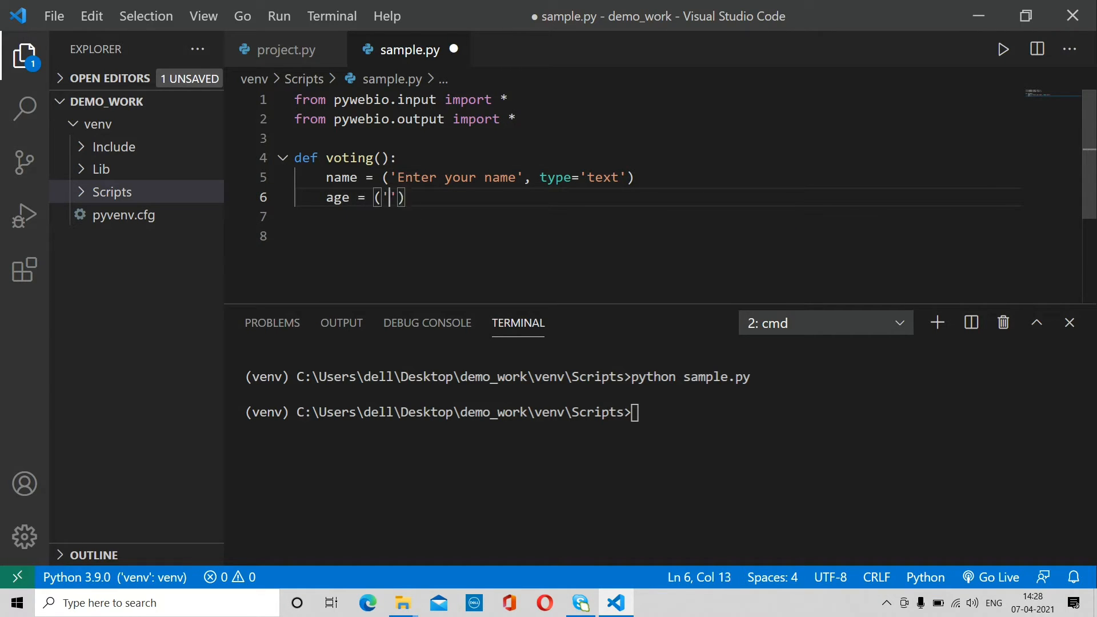
pyautogui.write('Enter')
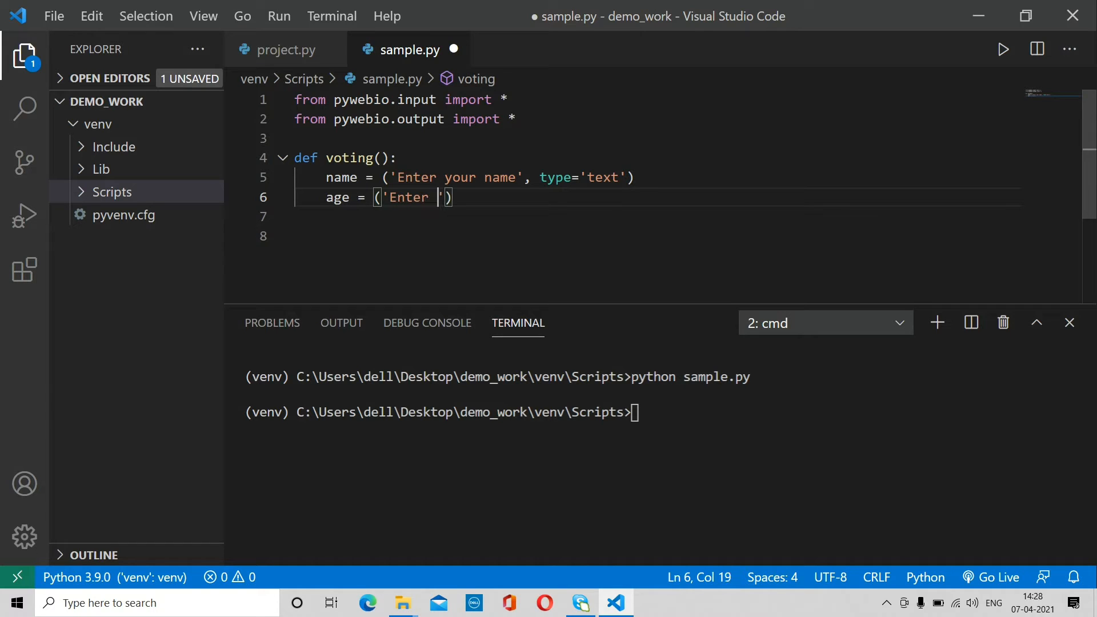
pyautogui.write("your age'")
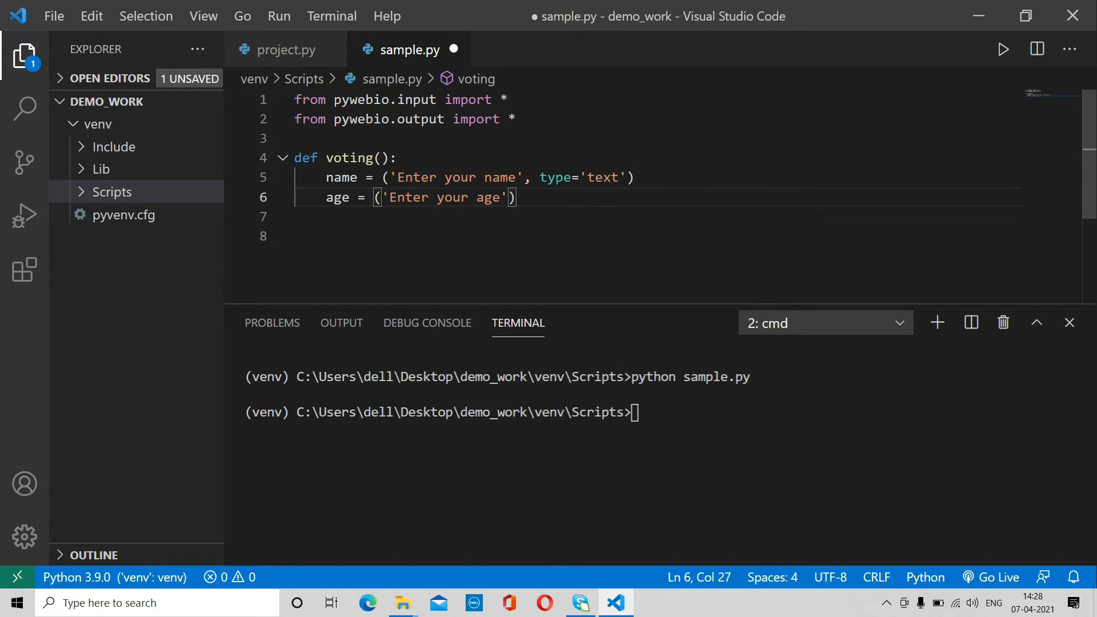
pyautogui.write(',')
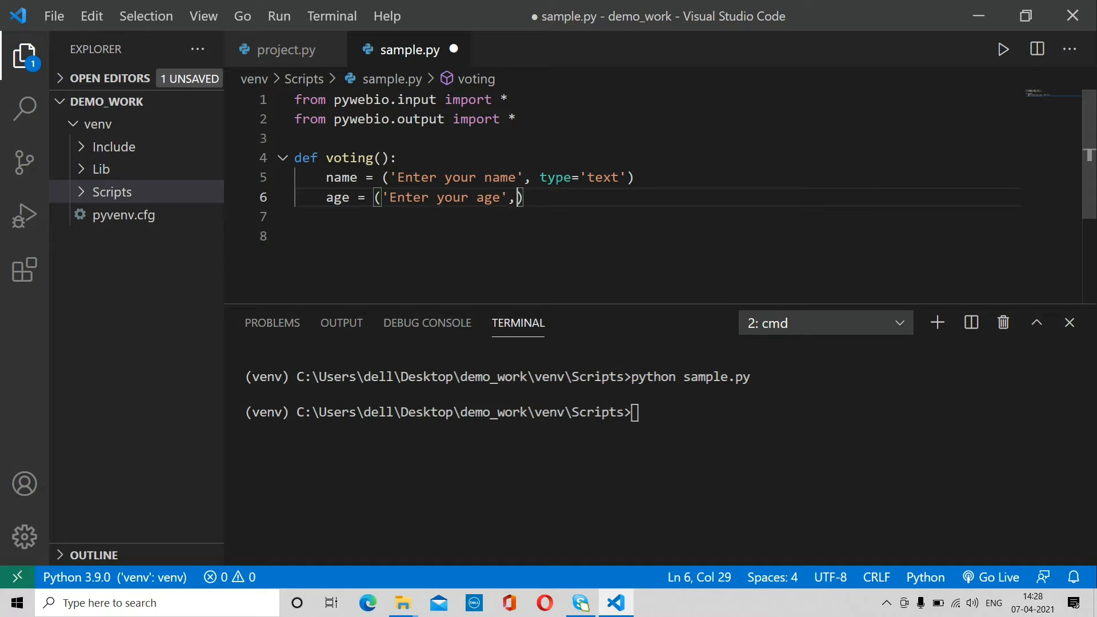
pyautogui.write('type=NUMBE')
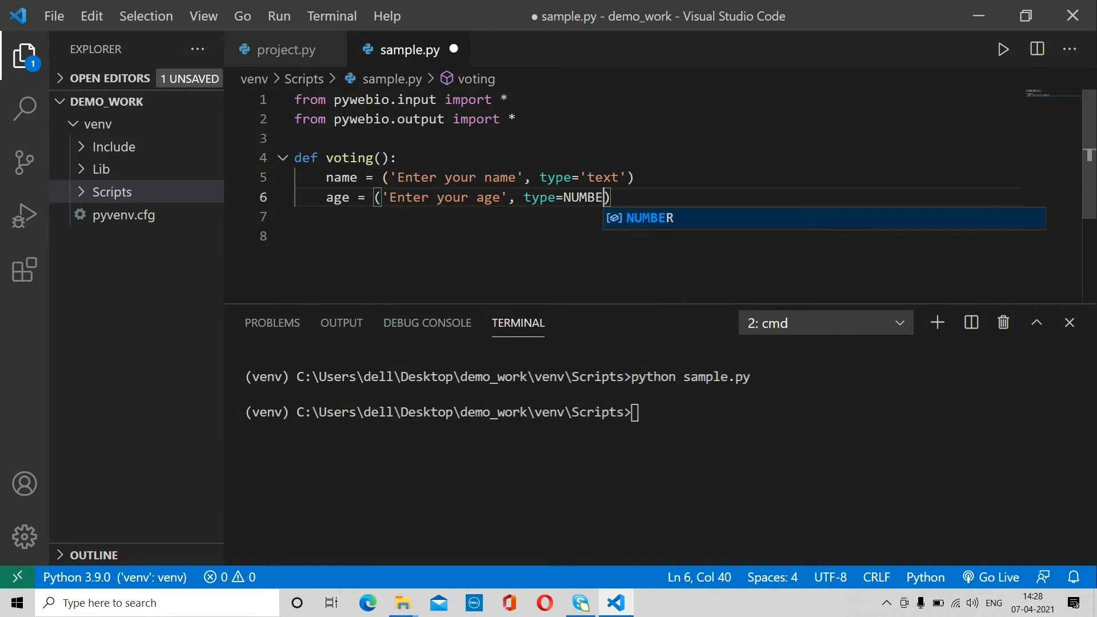
pyautogui.write('R')
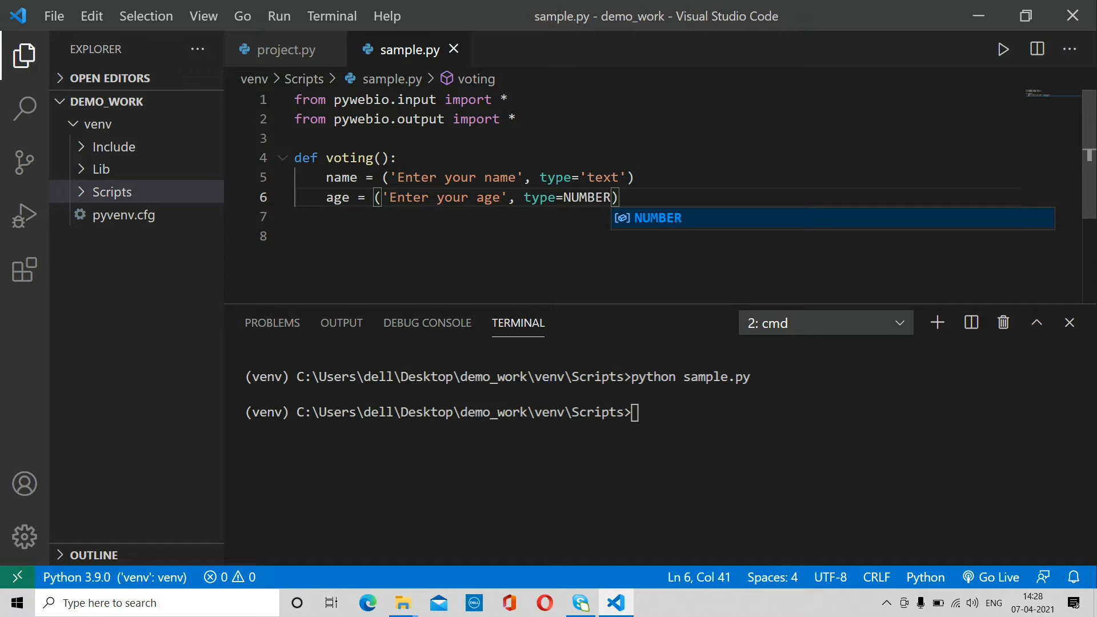
pyautogui.press('Return')
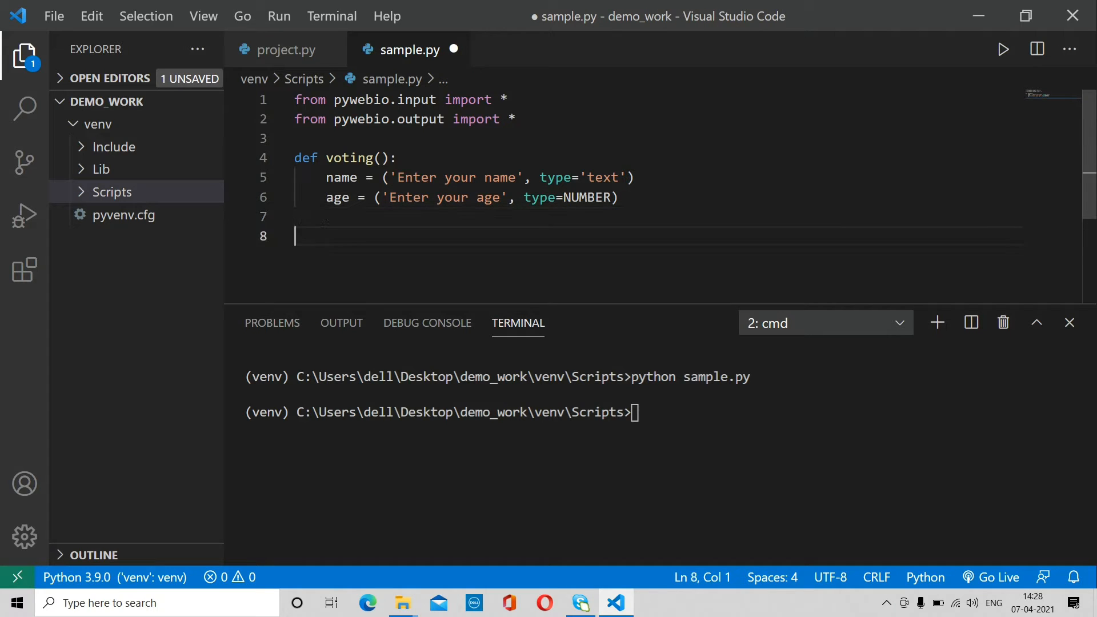
pyautogui.write('voting(')
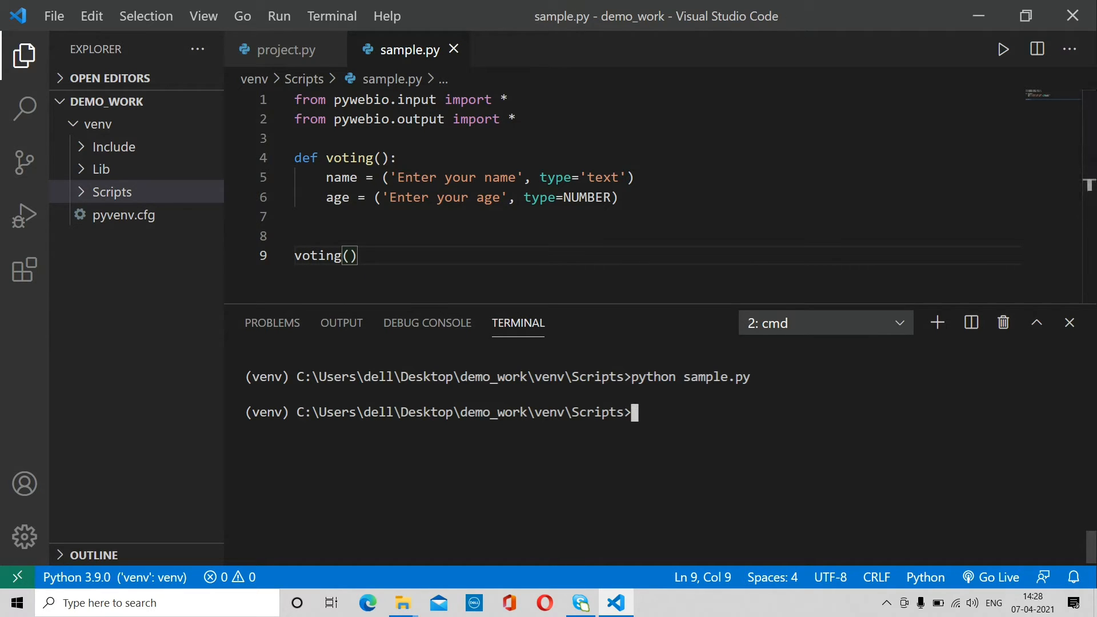
# - Rerun sample.py and adjust the quote before text on line 5
pyautogui.press('Return')
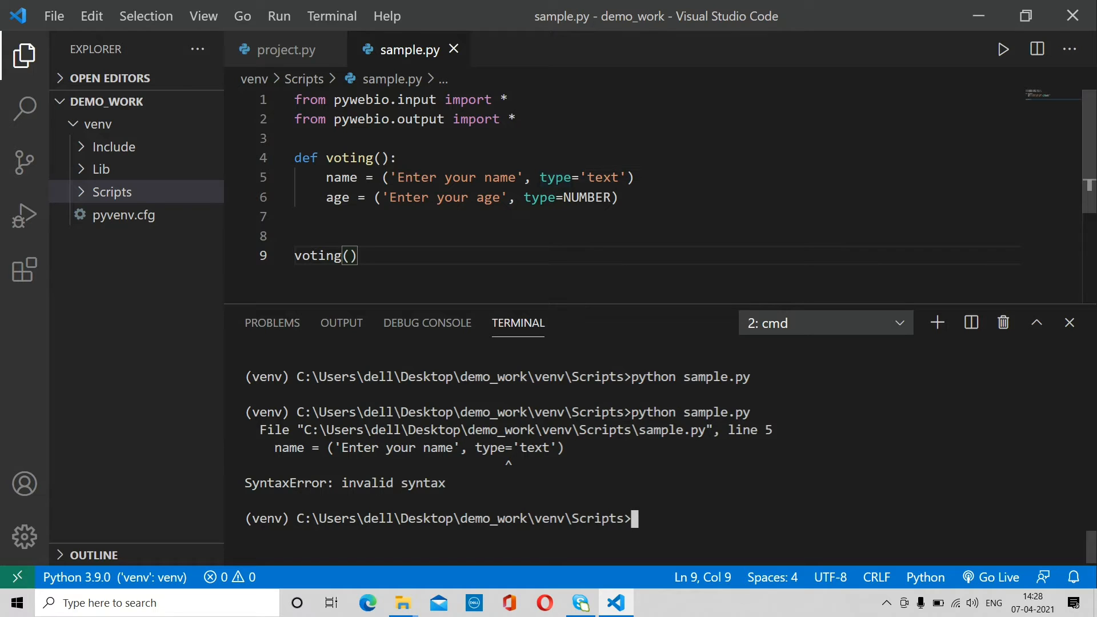
pyautogui.click(588, 177)
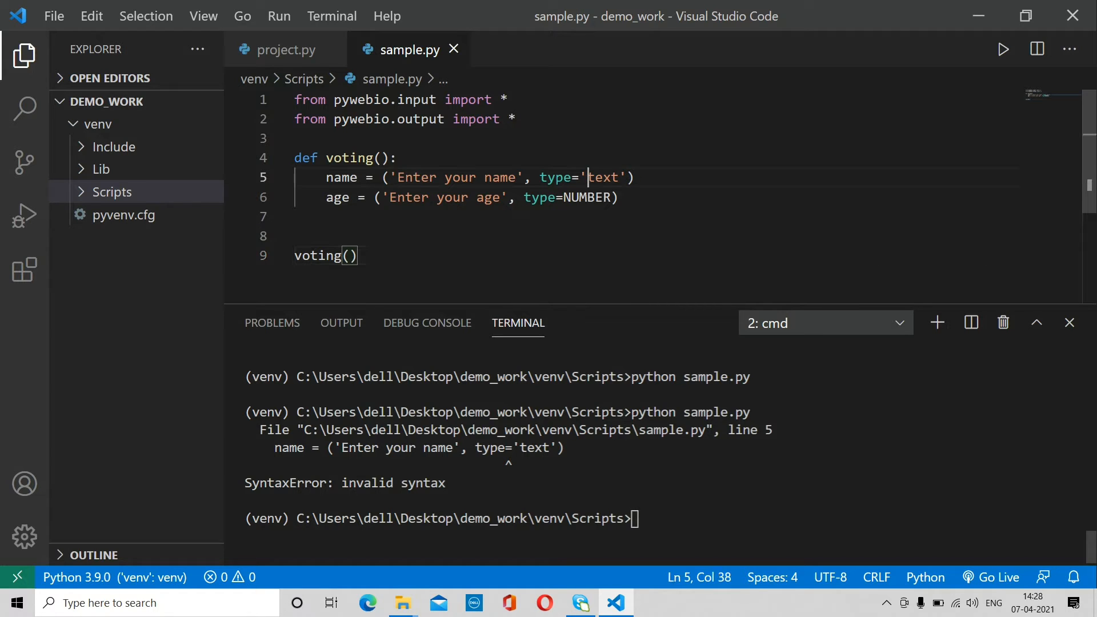
pyautogui.write('"')
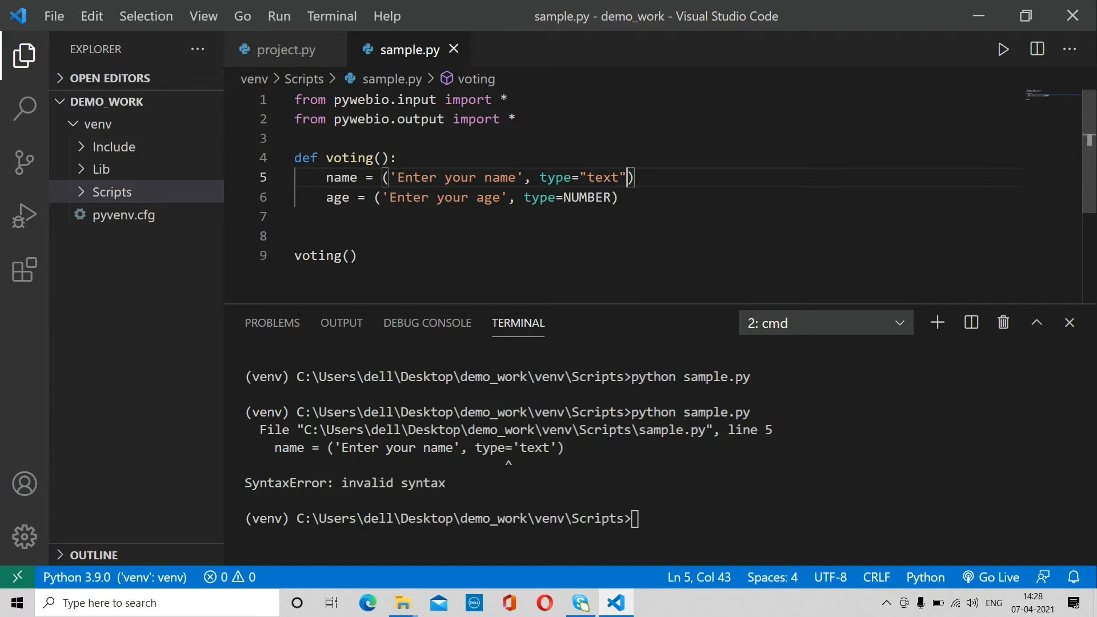
pyautogui.write('python sample.py')
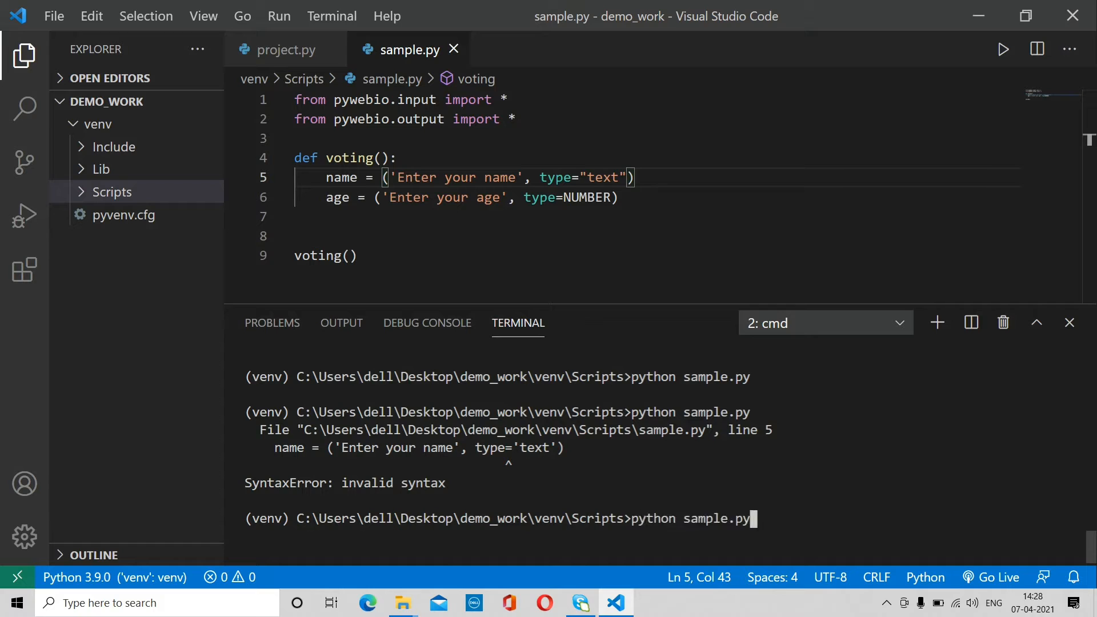
pyautogui.press('Return')
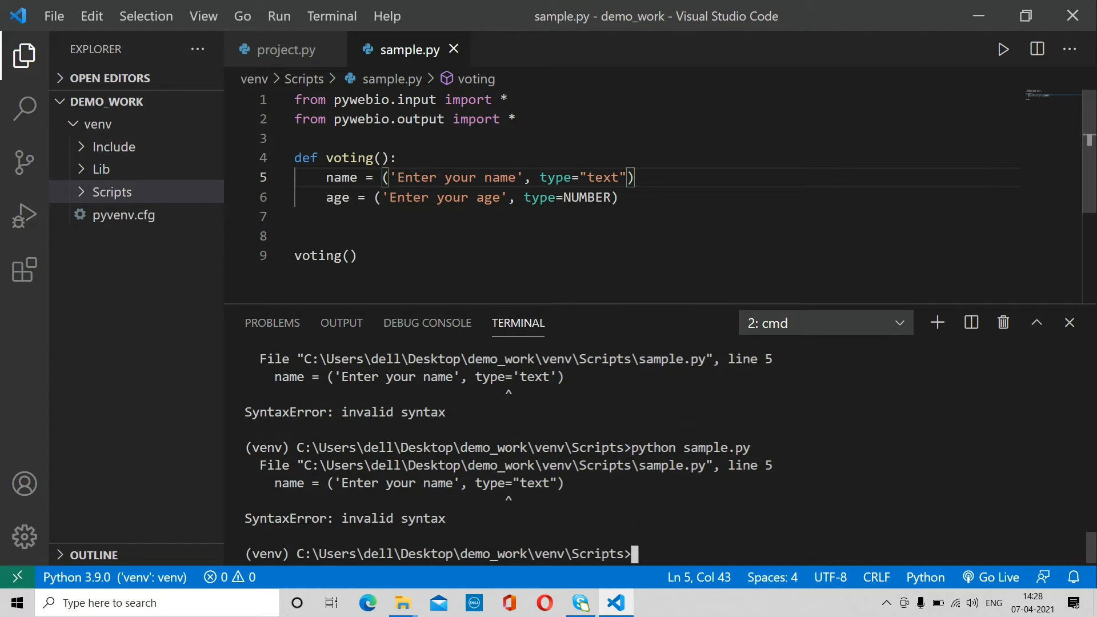
# - Remove and retype the type= arguments on the name and age lines
pyautogui.doubleClick(556, 177)
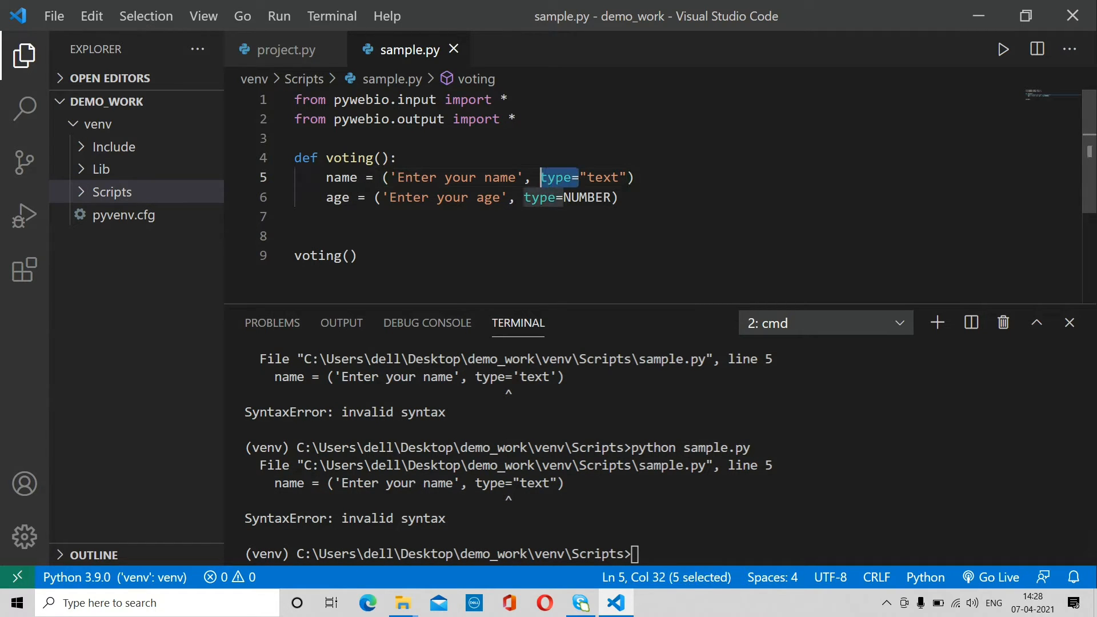
pyautogui.press('Delete')
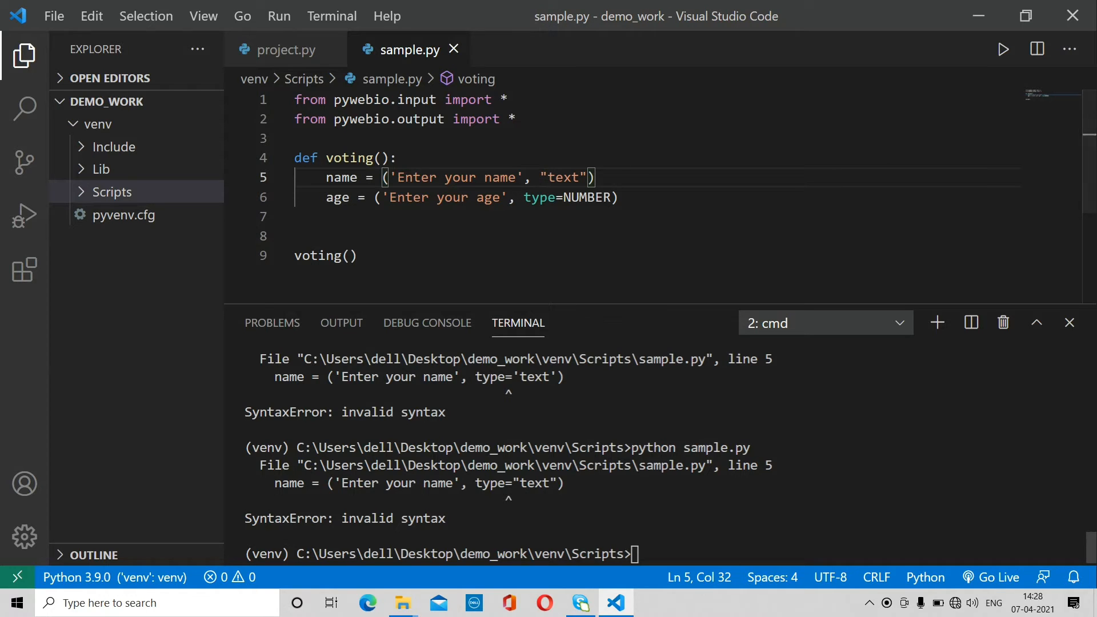
pyautogui.press('Return')
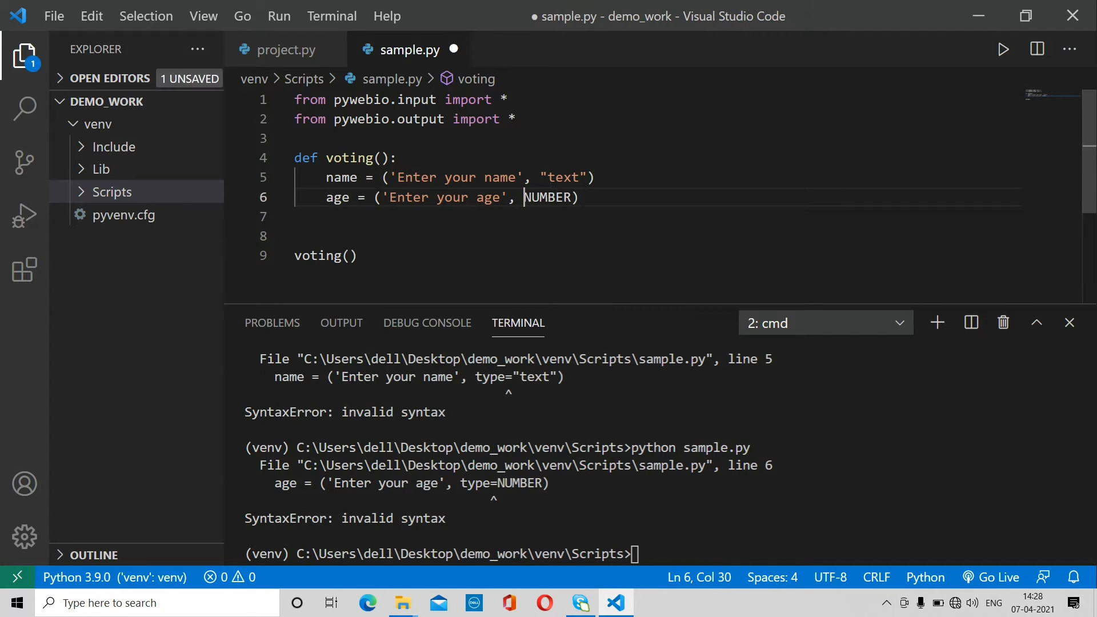
pyautogui.write('"')
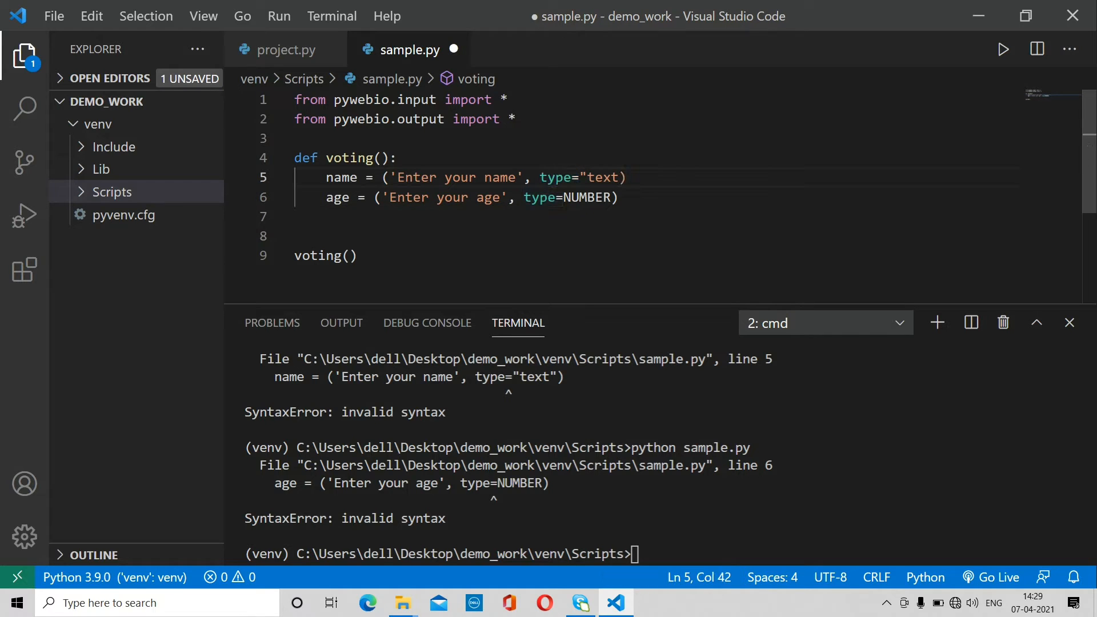
# - Wrap both the name and age prompts in input() calls, save, and rerun sample.py
pyautogui.write('iunpu')
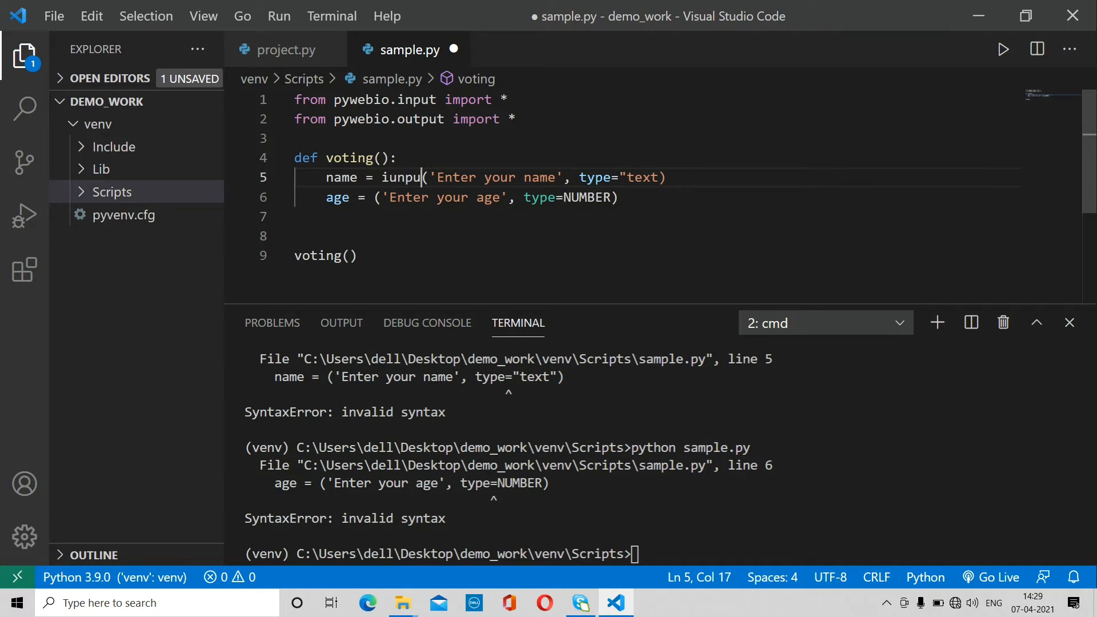
pyautogui.press('BackSpace')
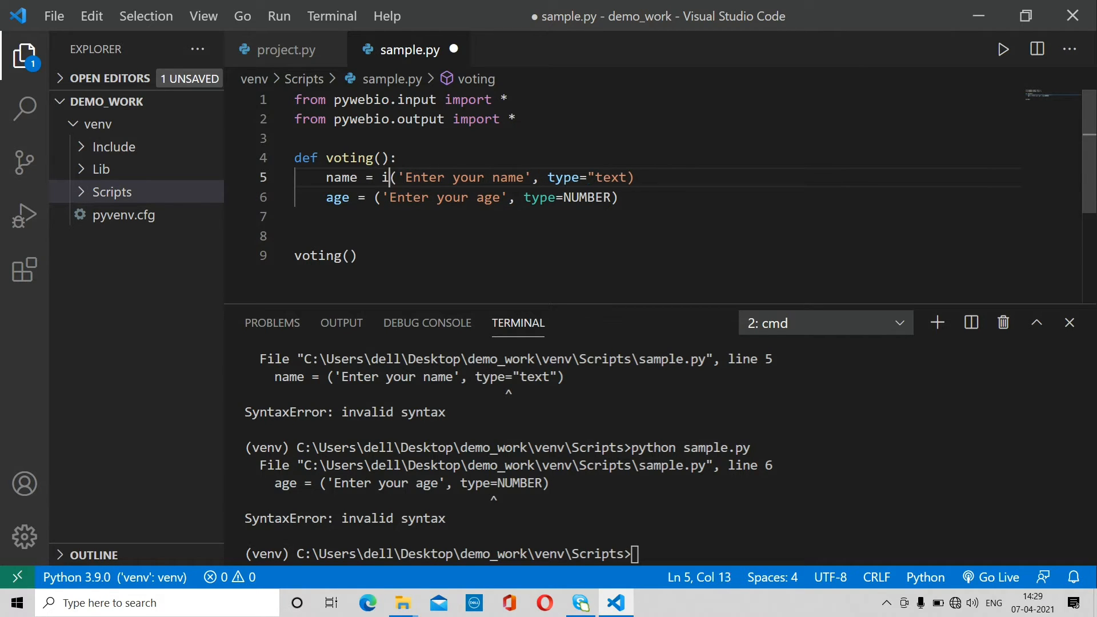
pyautogui.write('nput*')
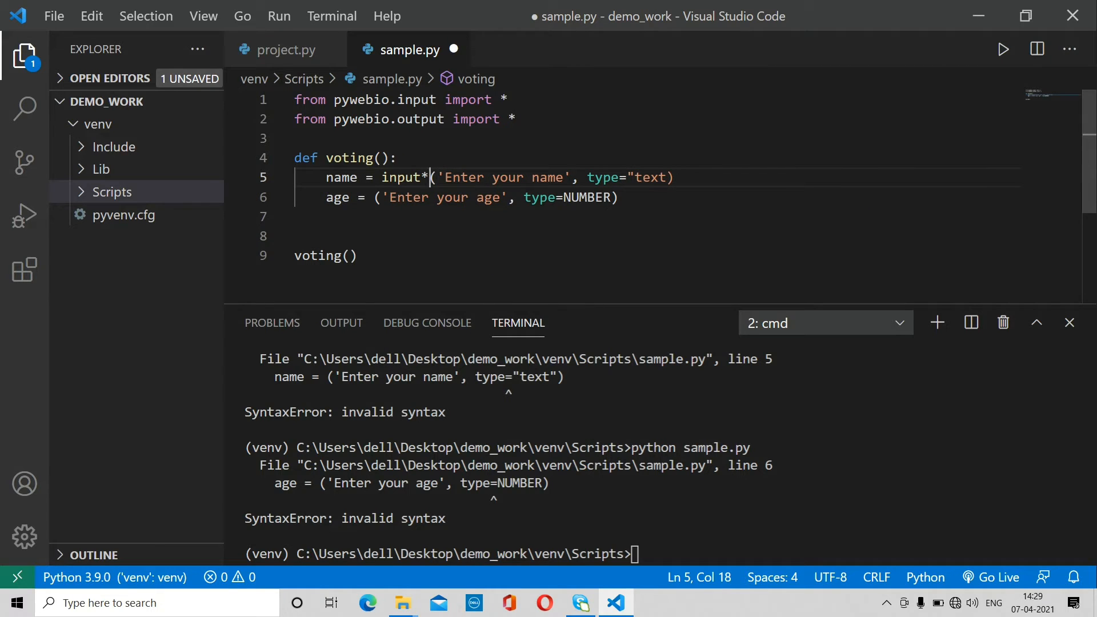
pyautogui.press('Backspace')
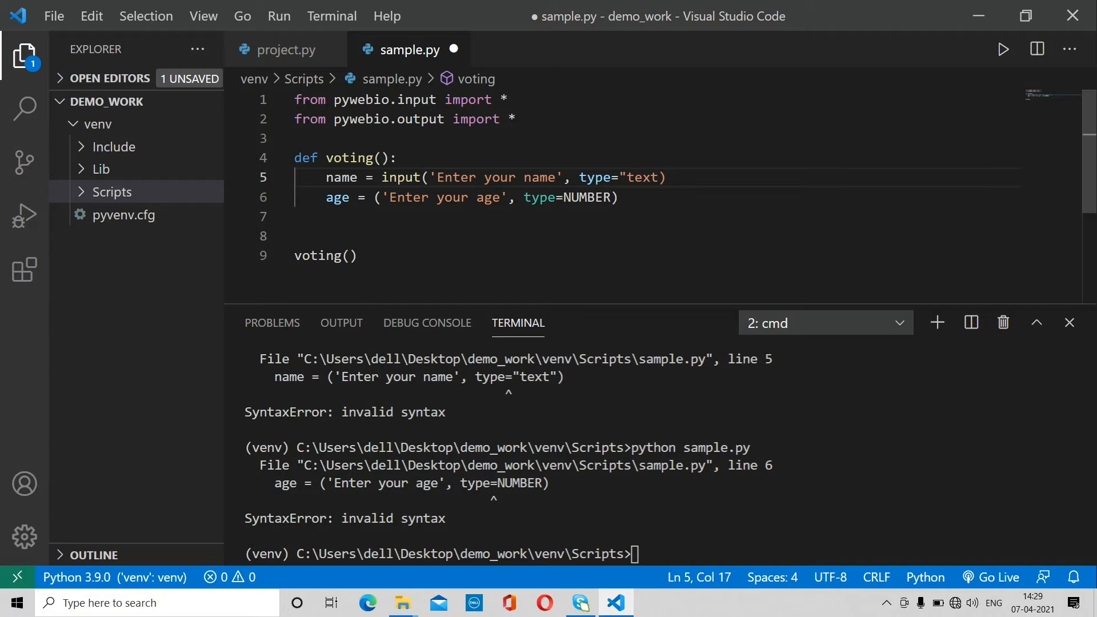
pyautogui.write('inp')
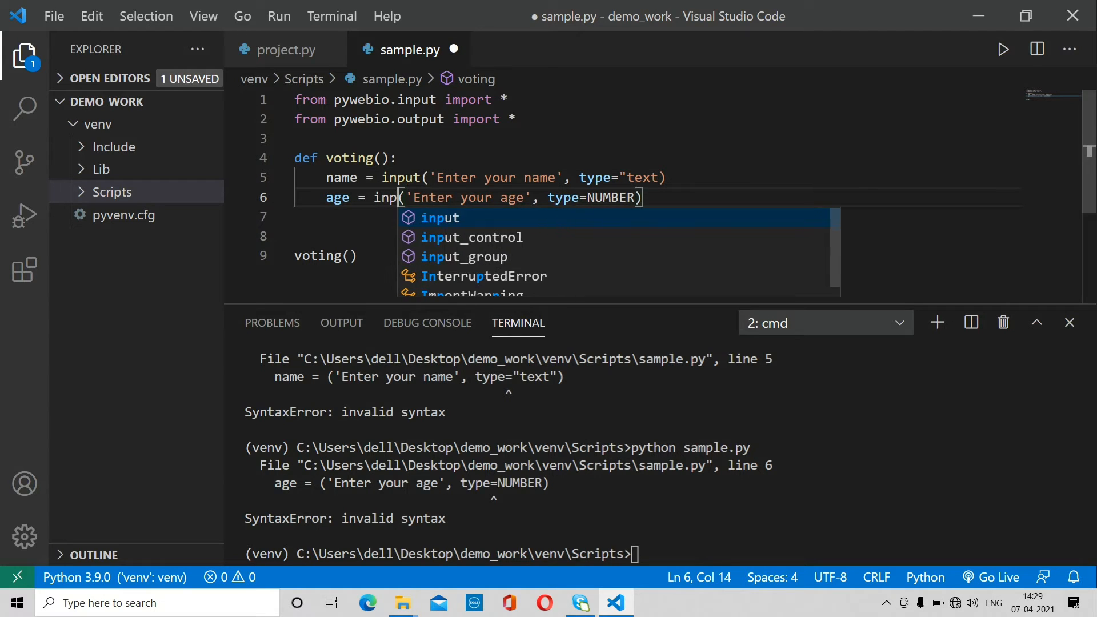
pyautogui.write('ut')
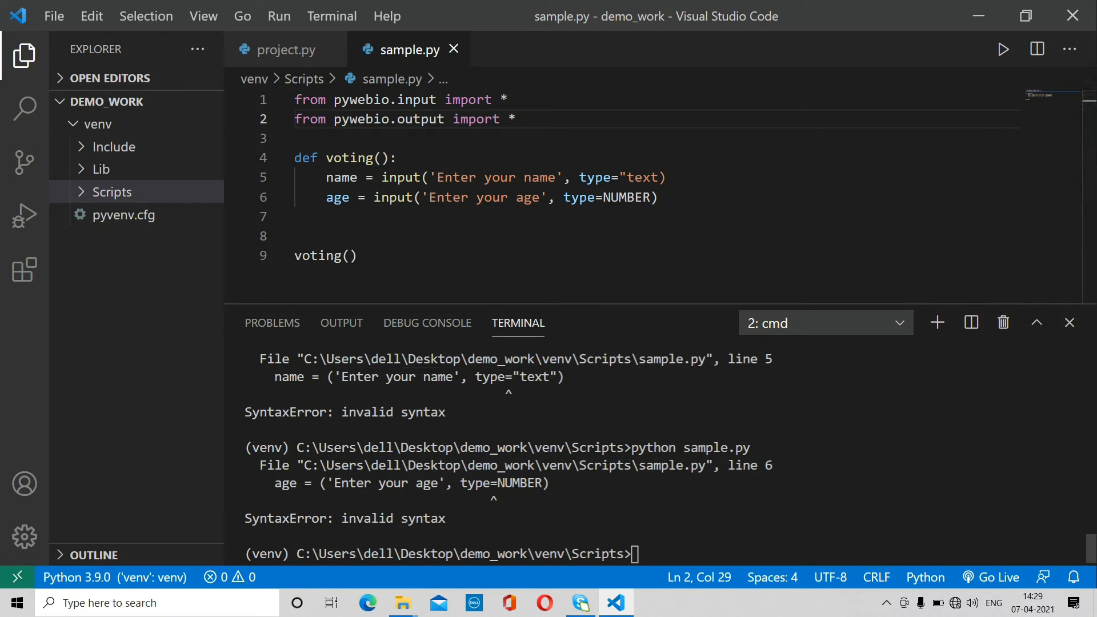
pyautogui.press('Return')
pyautogui.write('python sample.py\\')
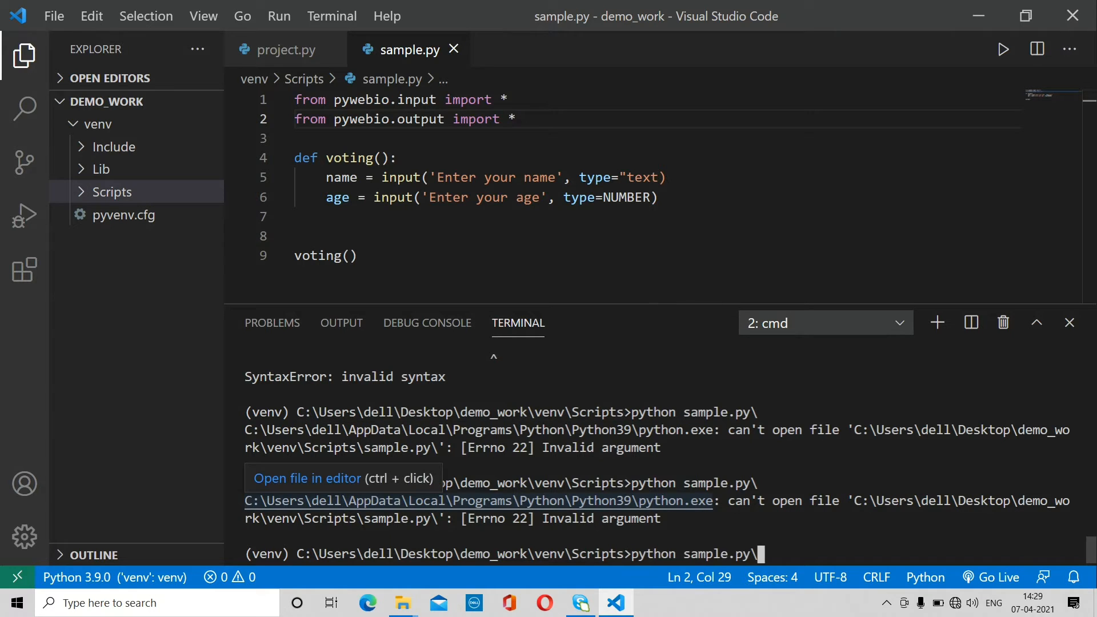
pyautogui.press('Return')
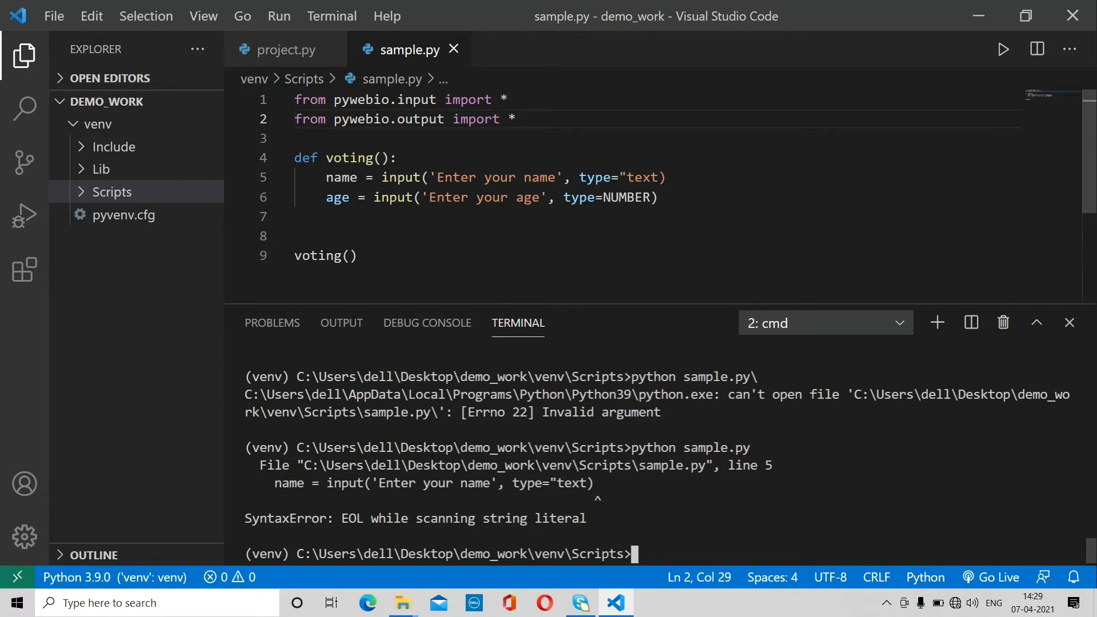
# - Submit the name Kavyansh and then the age 21 in the voting form
pyautogui.click(664, 177)
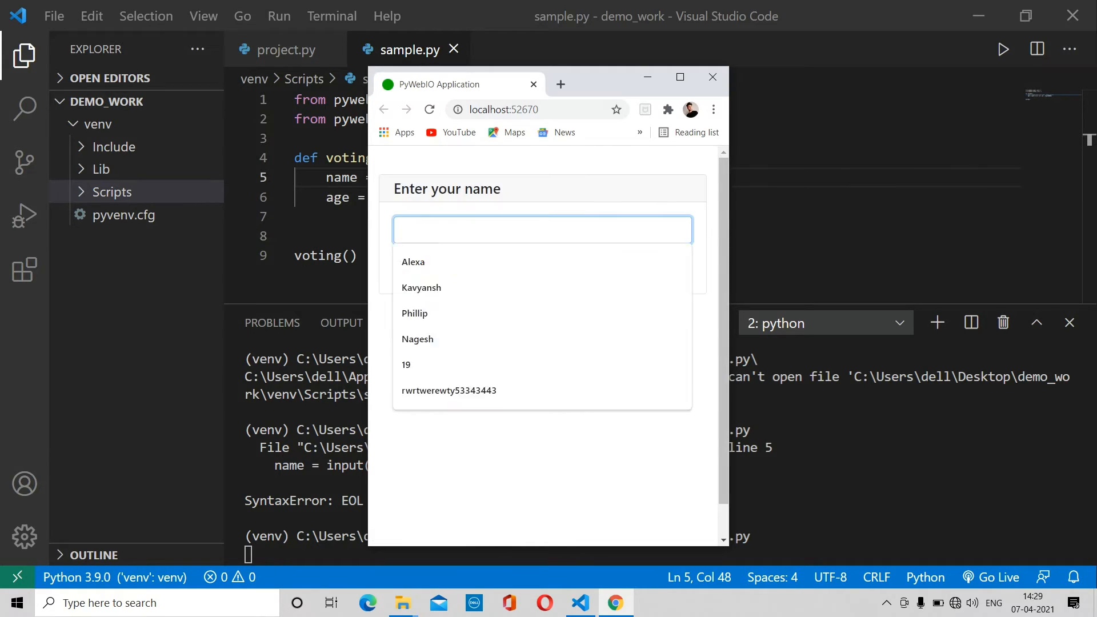
pyautogui.click(421, 287)
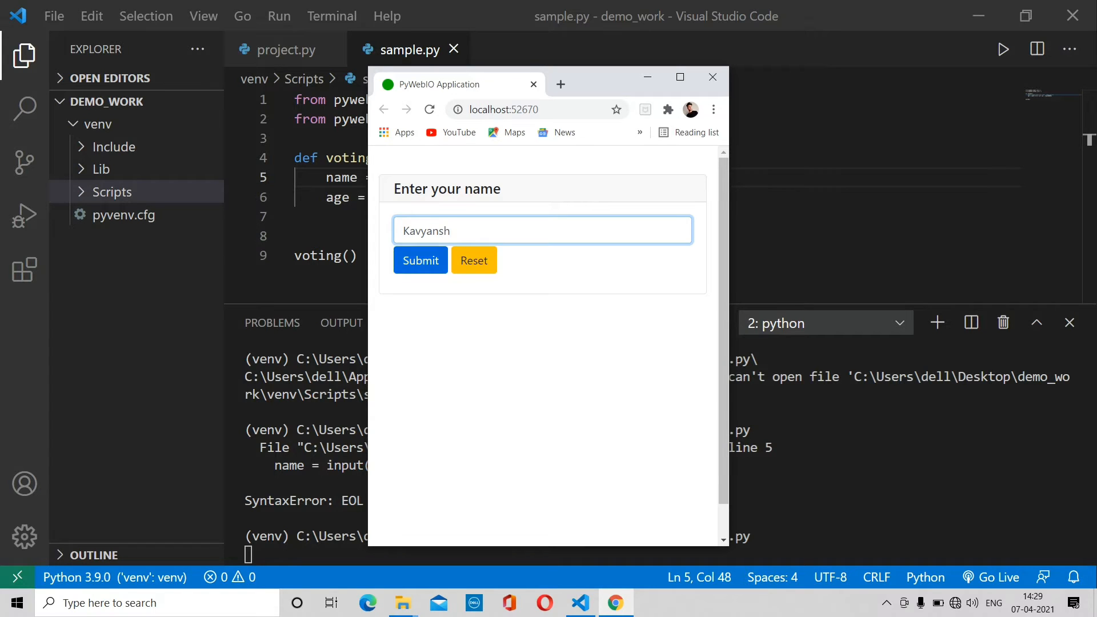
pyautogui.click(419, 261)
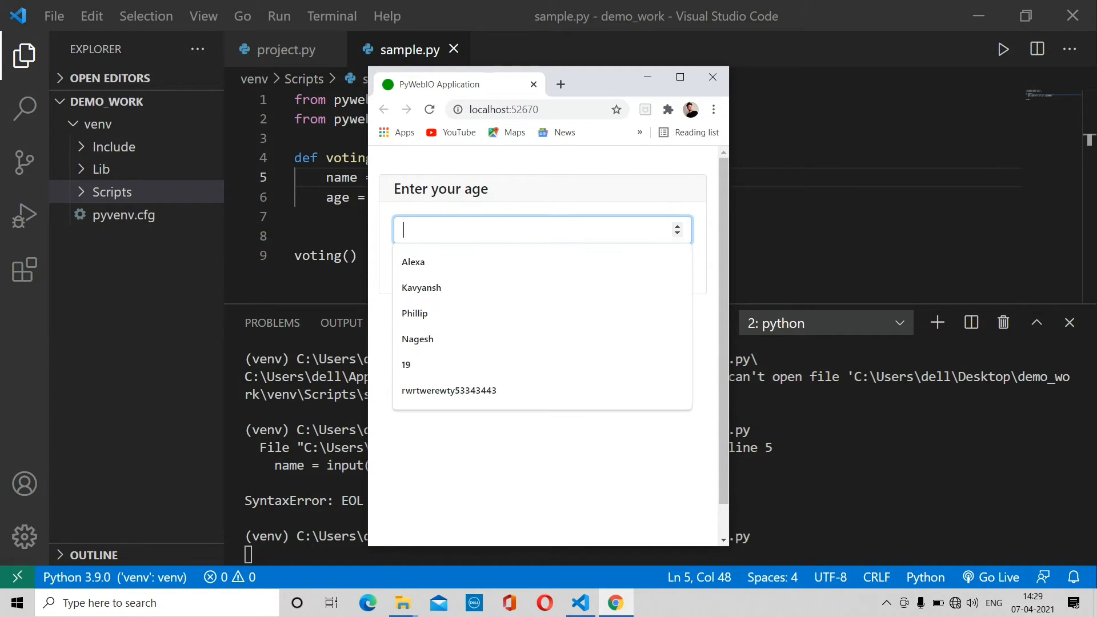
pyautogui.write('21')
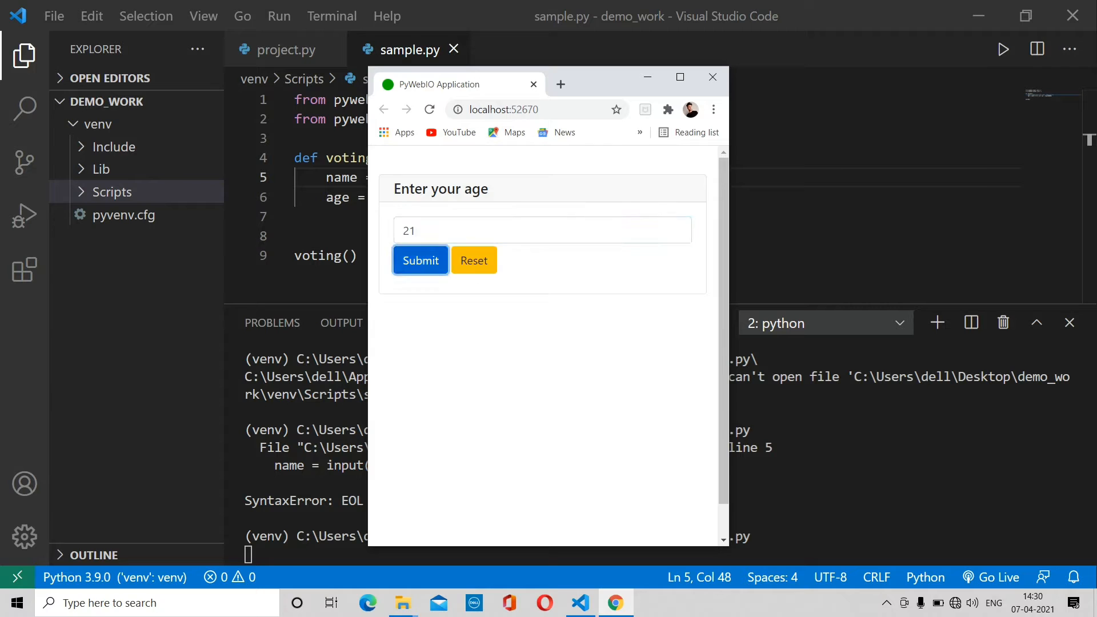
pyautogui.click(712, 77)
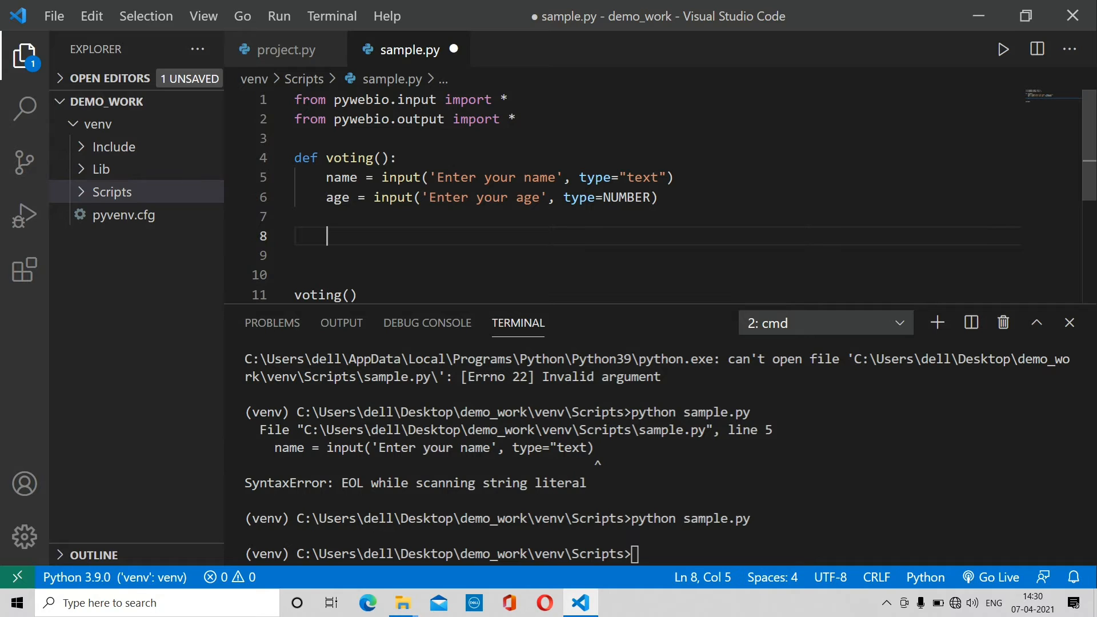
# - Add if age >=18: with put_text('Check your details..') inside voting() on line 8
pyautogui.write('if age')
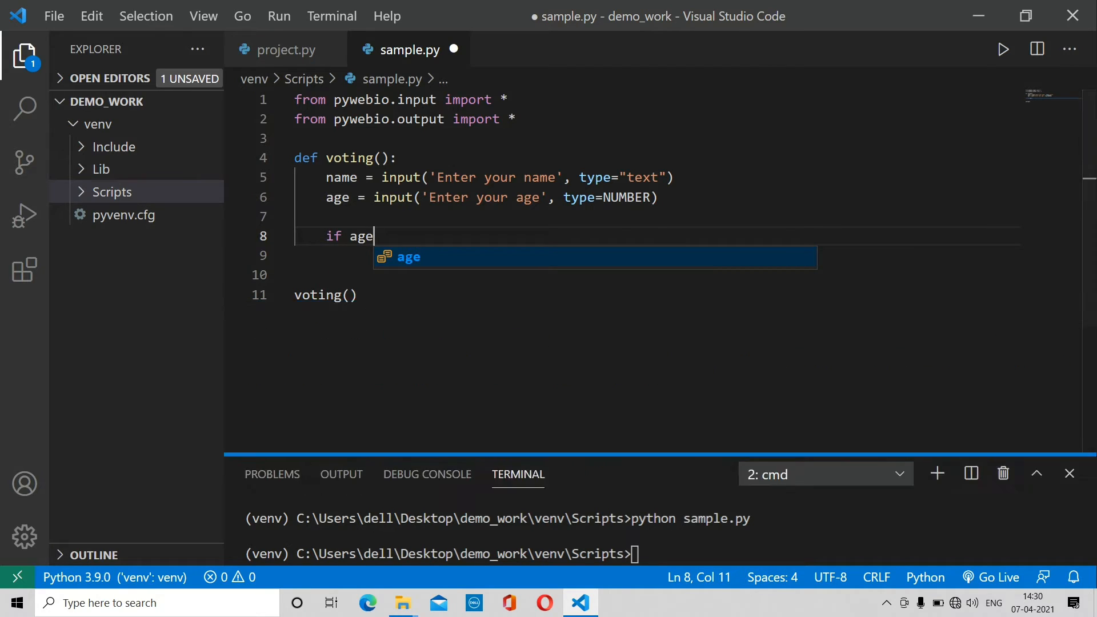
pyautogui.write('>')
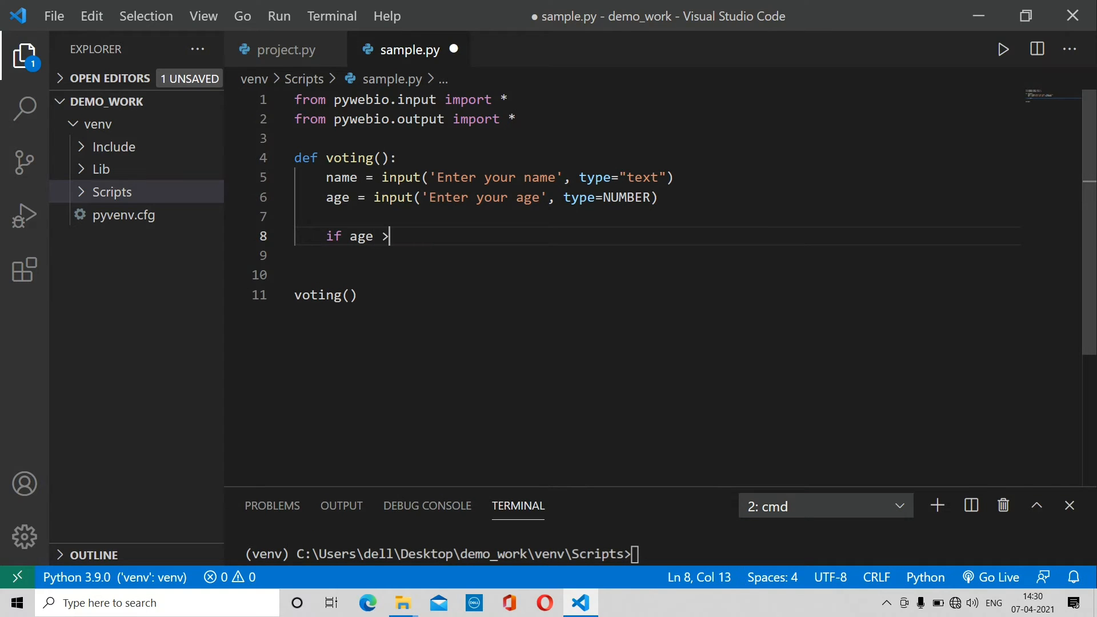
pyautogui.write('=18:')
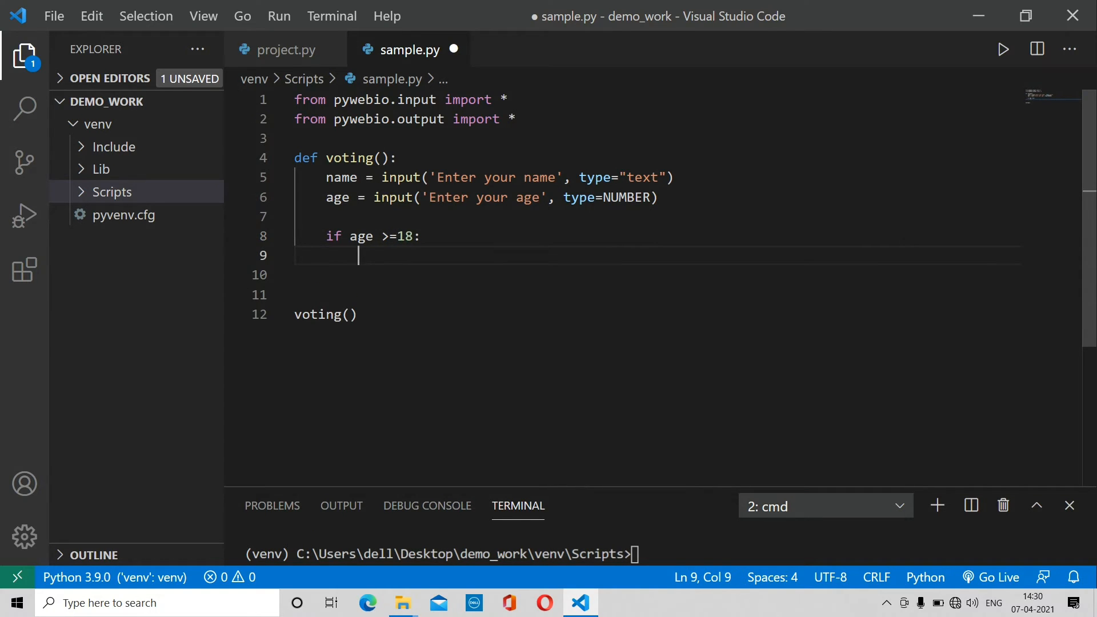
pyautogui.write('p')
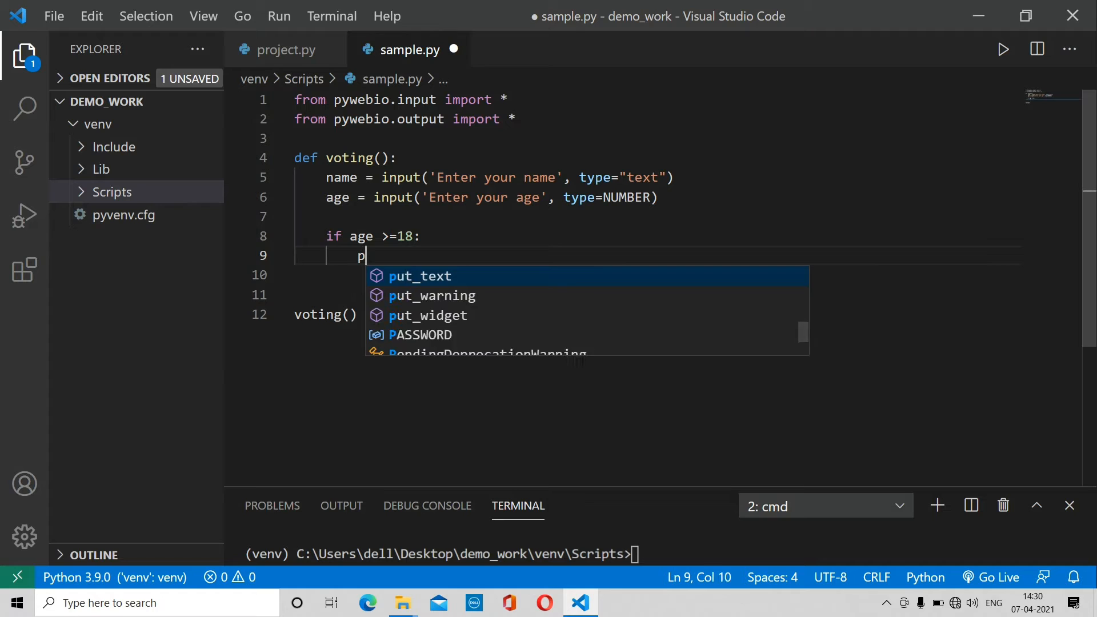
pyautogui.write("ut_text('")
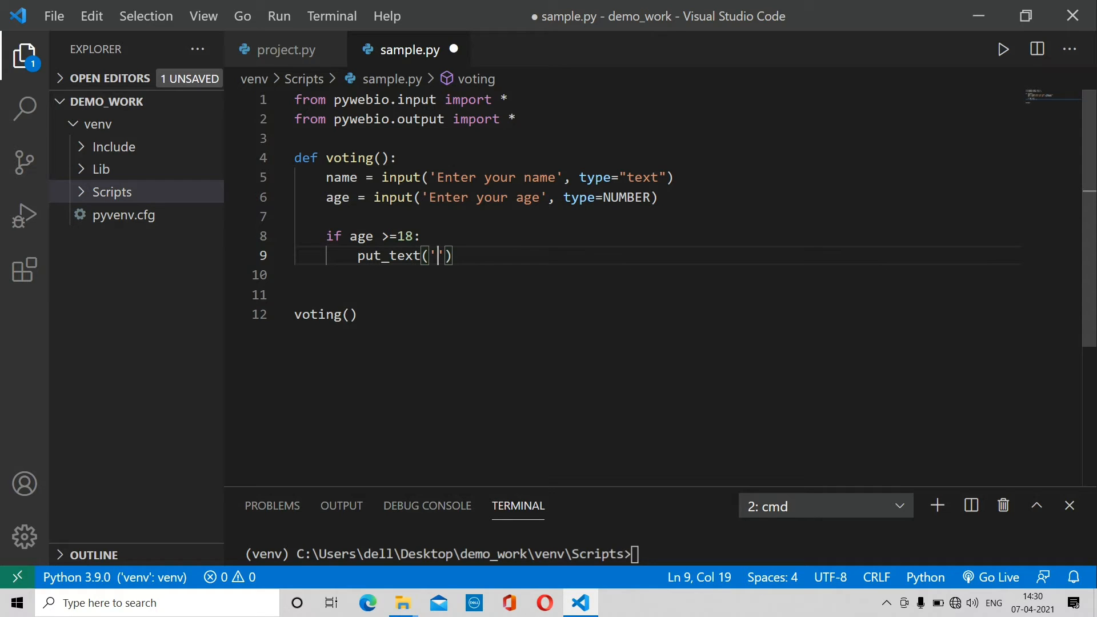
pyautogui.write('Che')
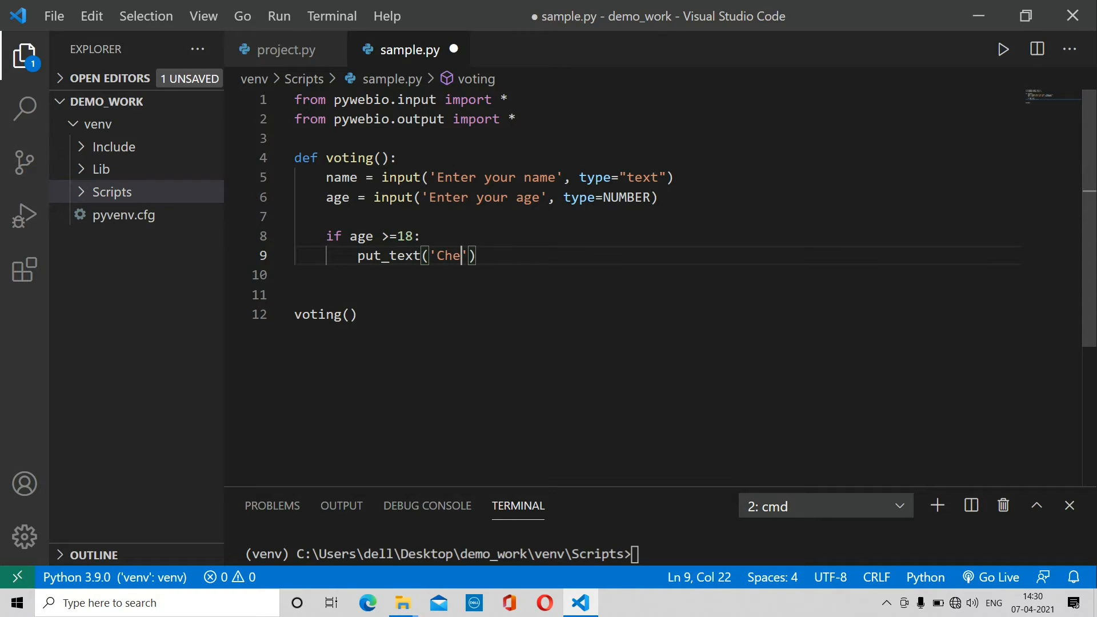
pyautogui.write('ck y')
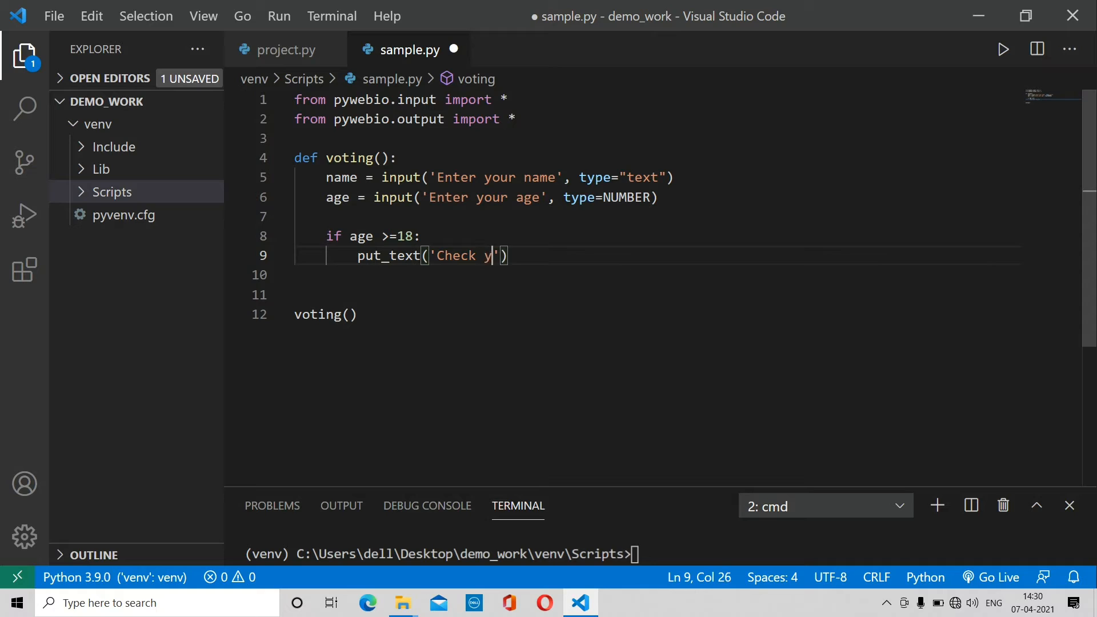
pyautogui.write('our de')
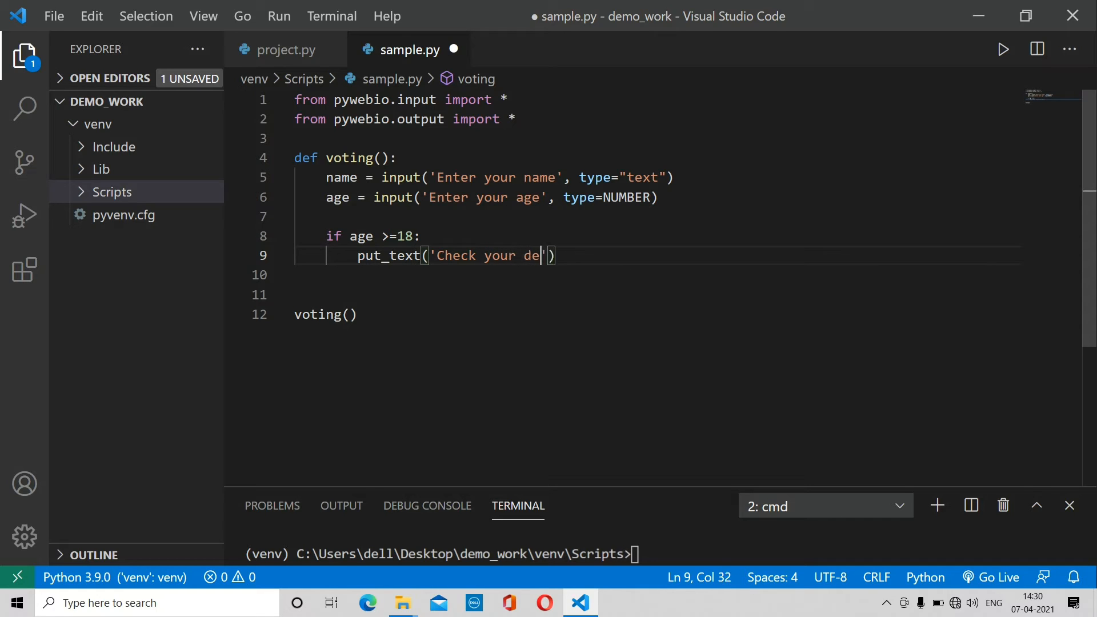
pyautogui.write('tails..')
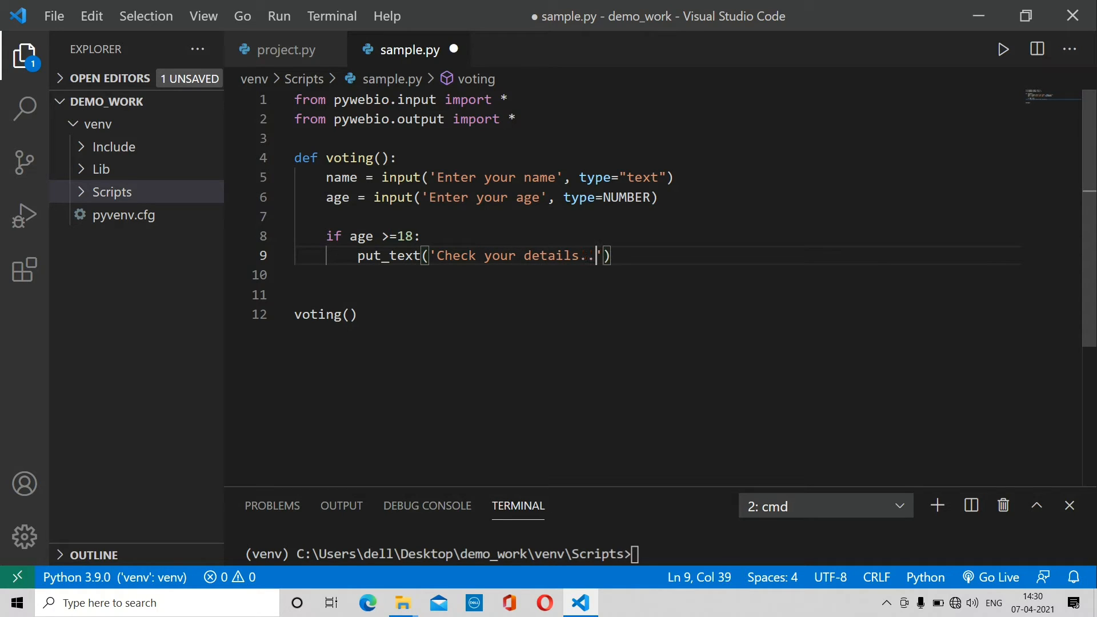
pyautogui.press('Enter')
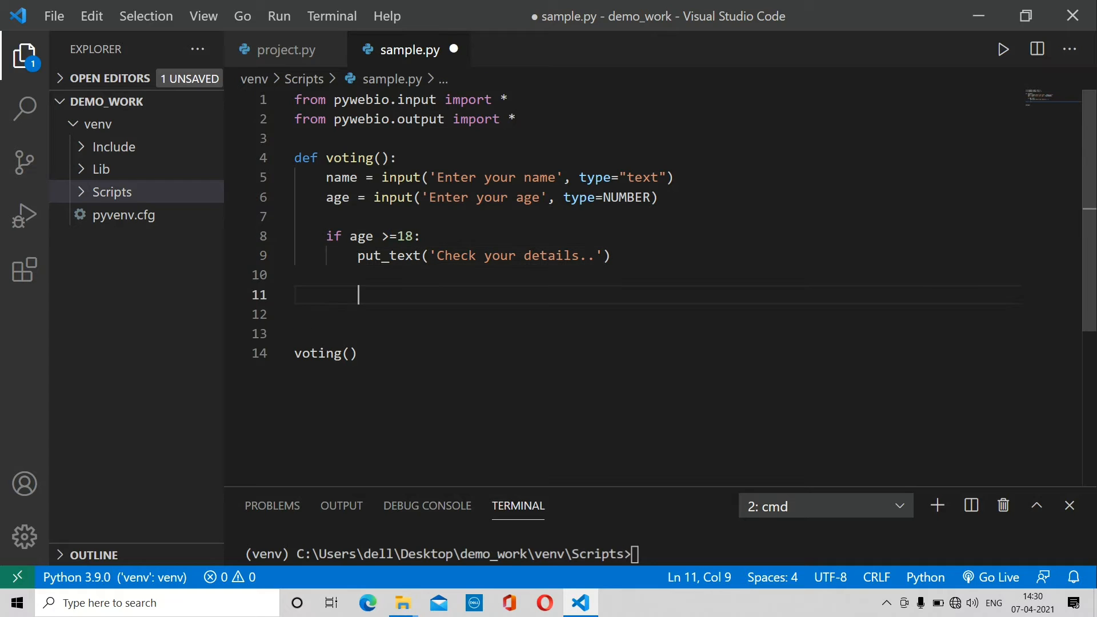
# - Add put_table with ['NAME','AGE'] headers and a [name, age] row, then save
pyautogui.write('put_')
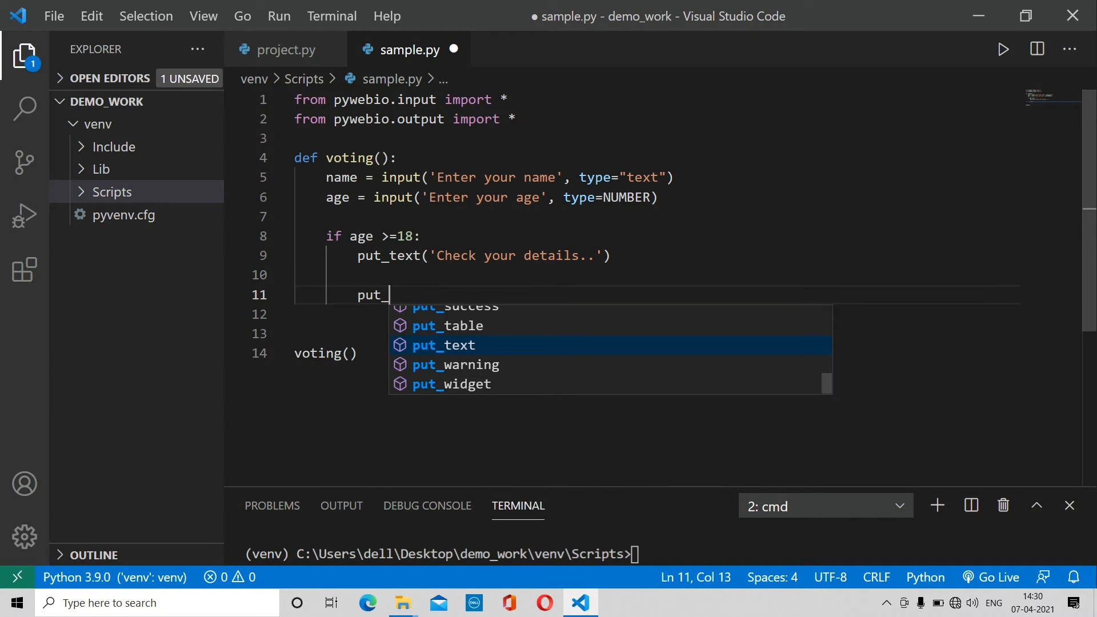
pyautogui.click(448, 325)
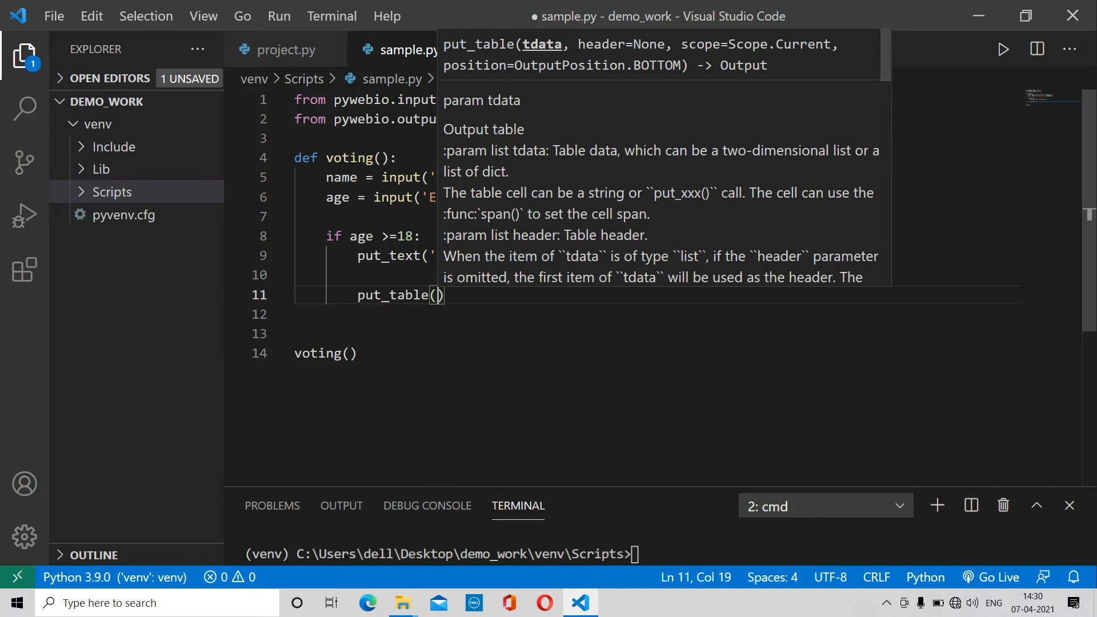
pyautogui.write('[')
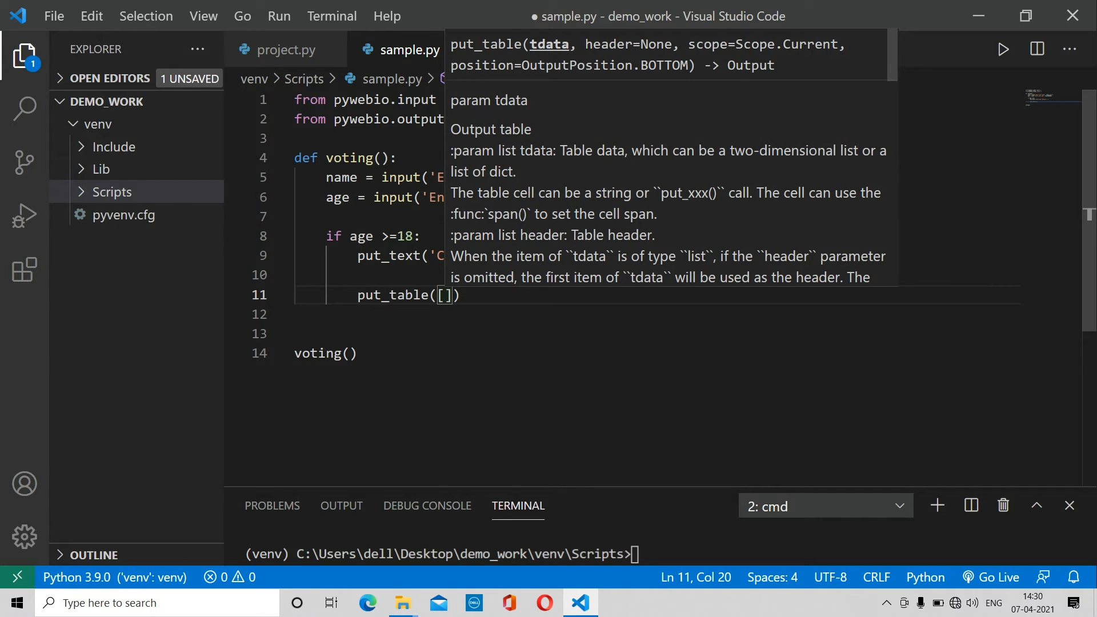
pyautogui.write("''")
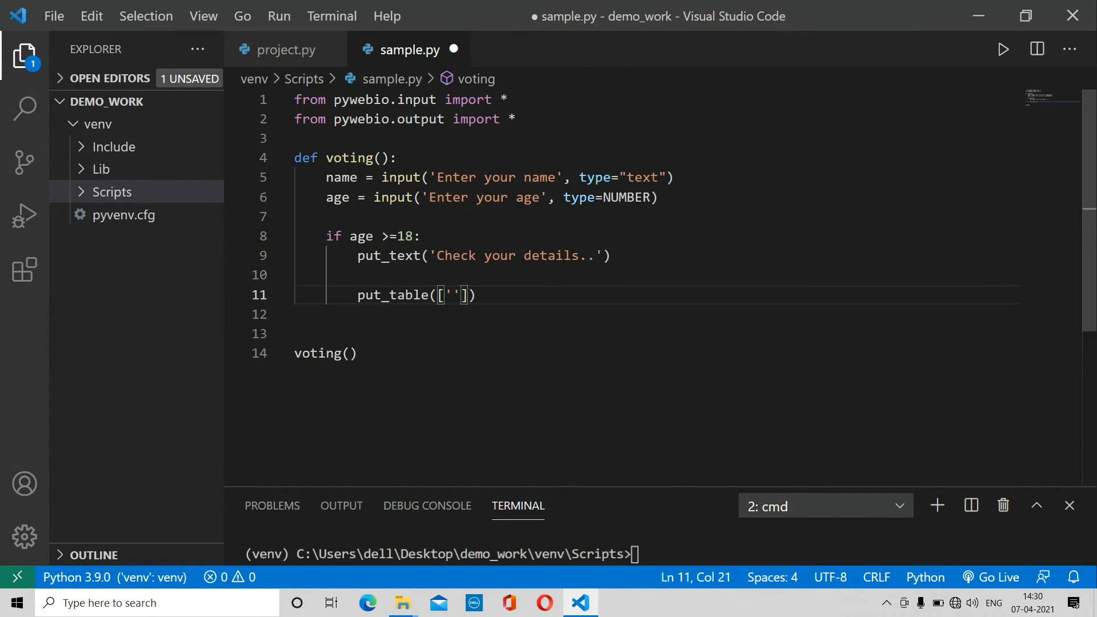
pyautogui.write('NAME')
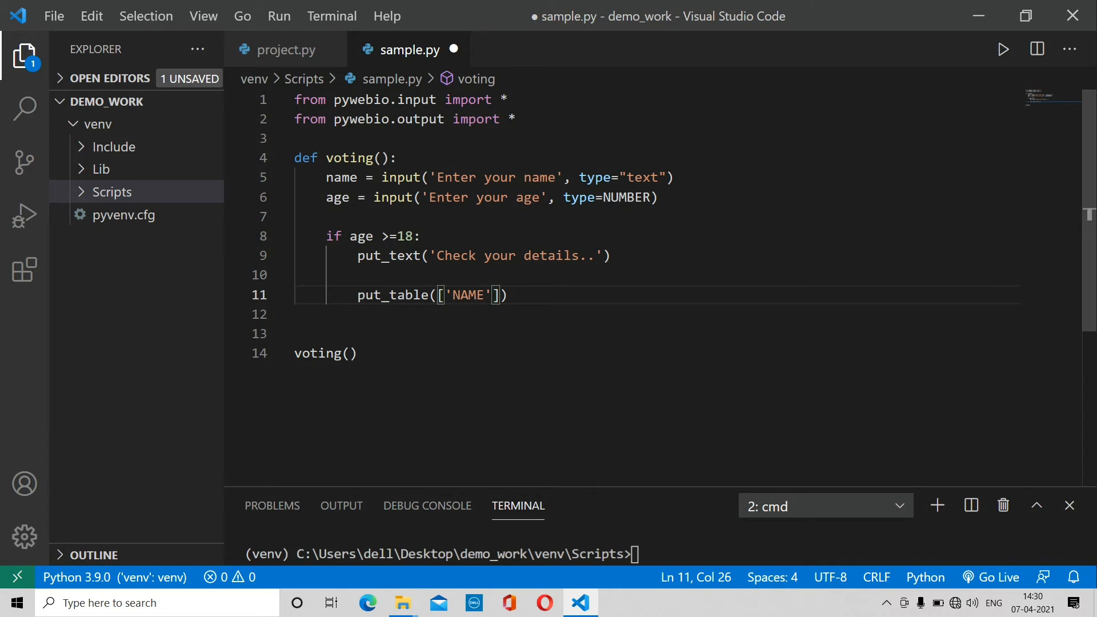
pyautogui.write(",'A'")
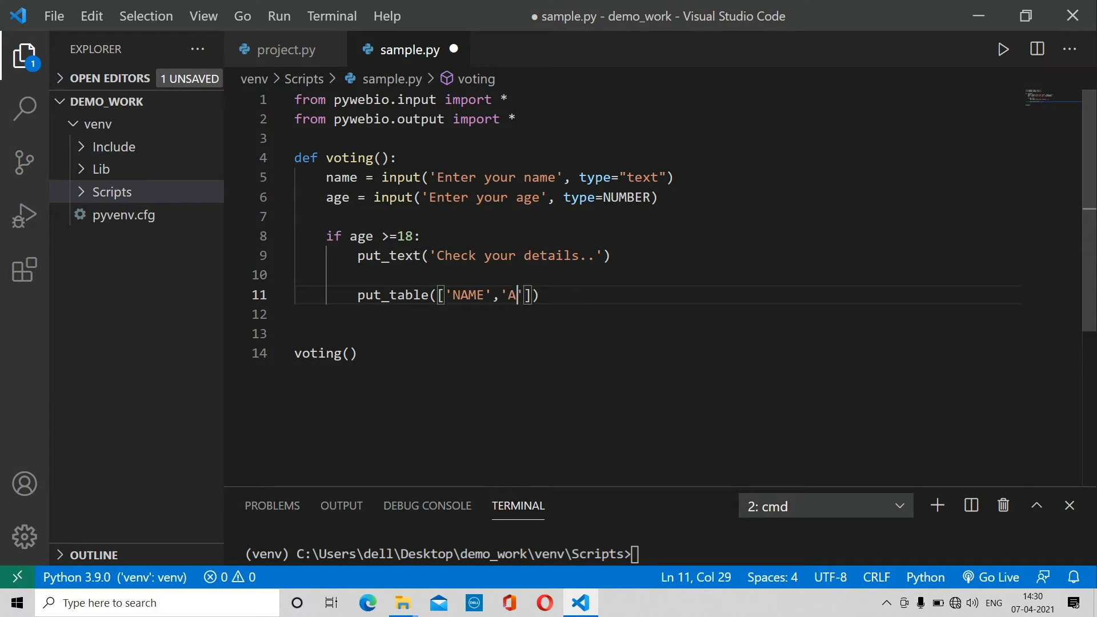
pyautogui.write("GE'")
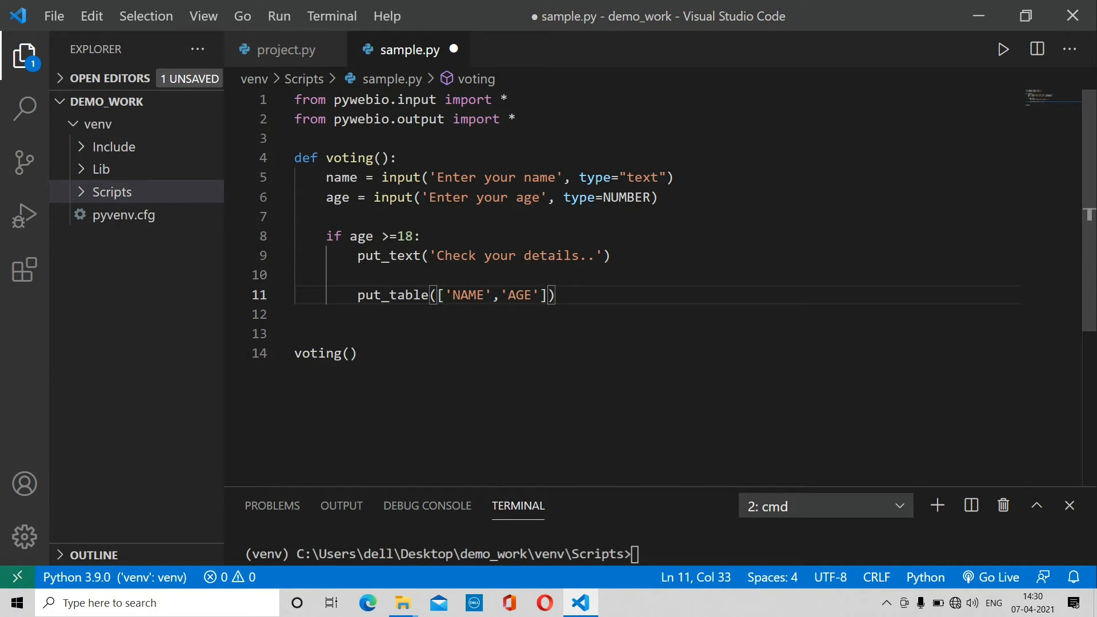
pyautogui.press('Enter')
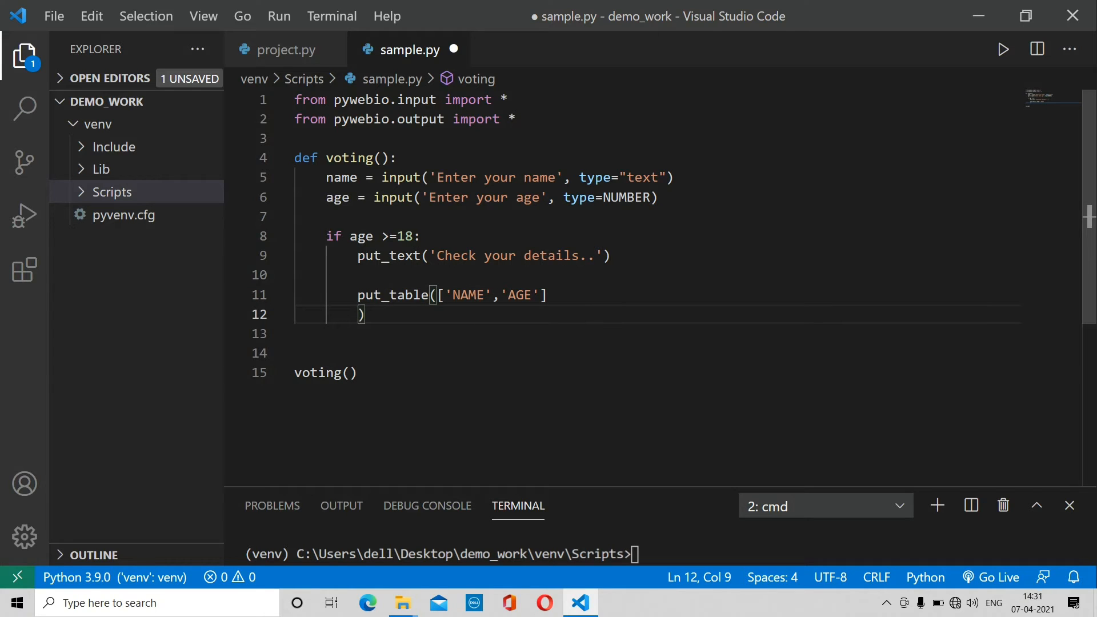
pyautogui.write('[]')
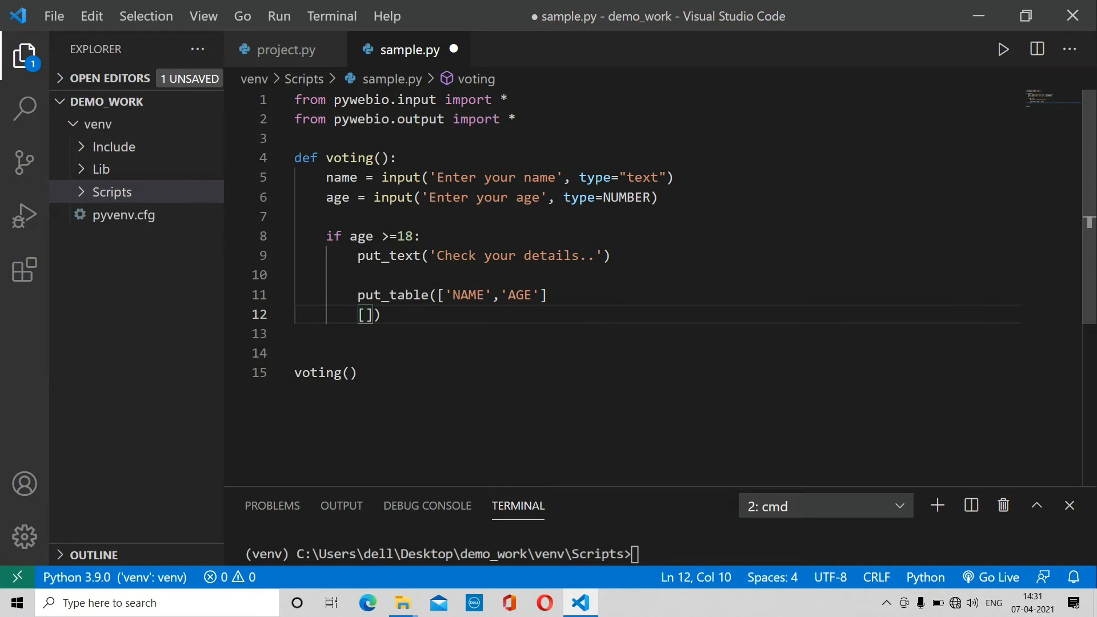
pyautogui.write('name')
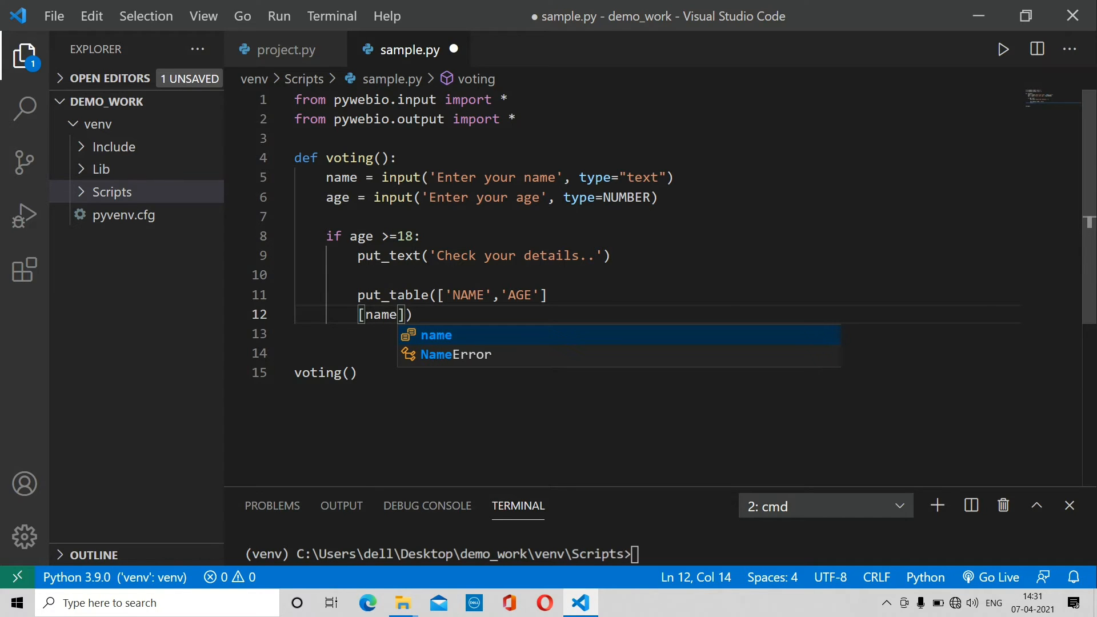
pyautogui.write(', age')
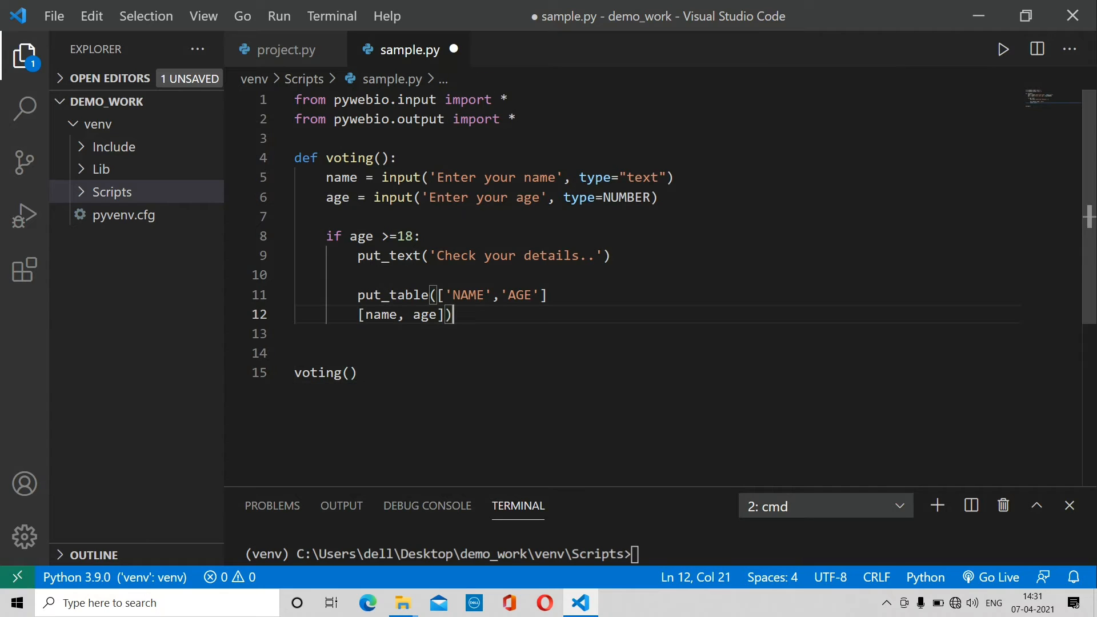
pyautogui.press('ctrl+s')
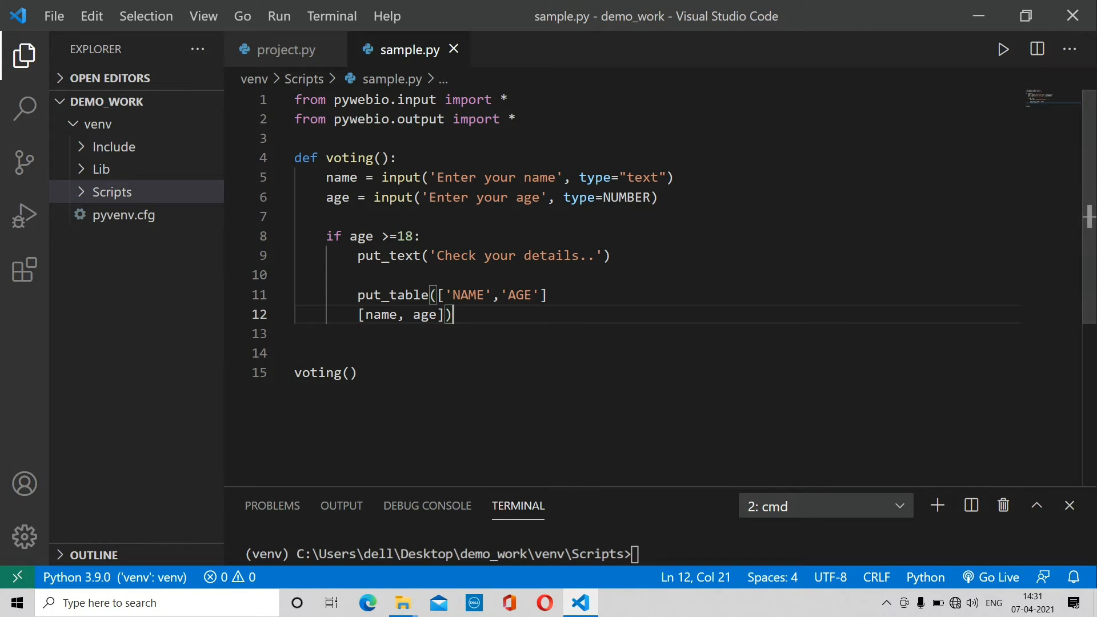
# - Run python sample.py, read the put_table error in the terminal, and stop the script
pyautogui.write('python sample.py')
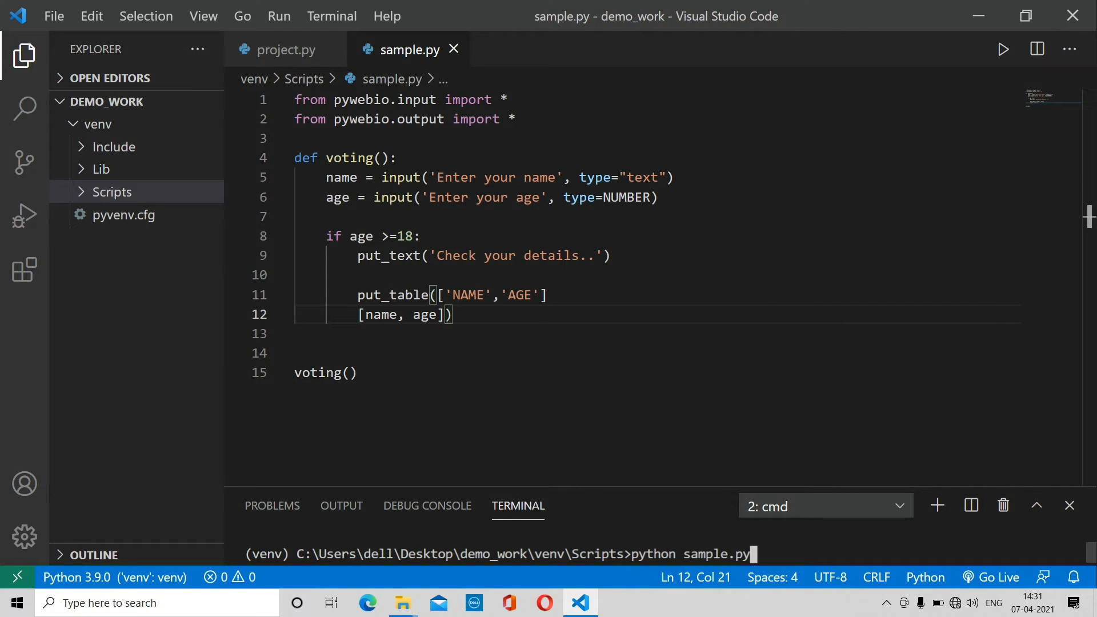
pyautogui.press('Return')
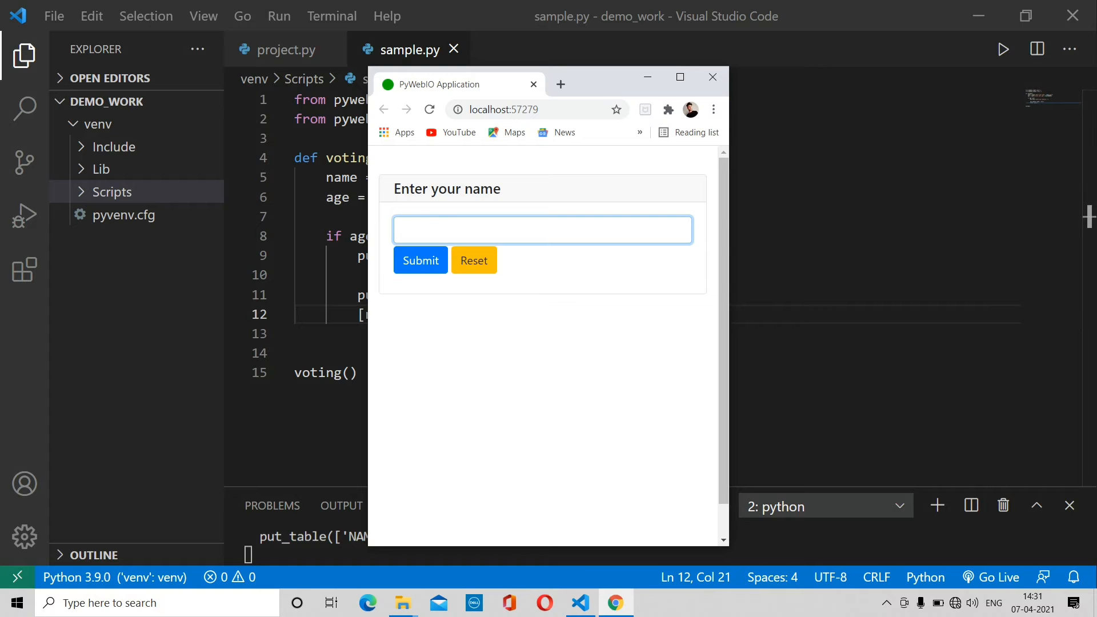
pyautogui.click(712, 77)
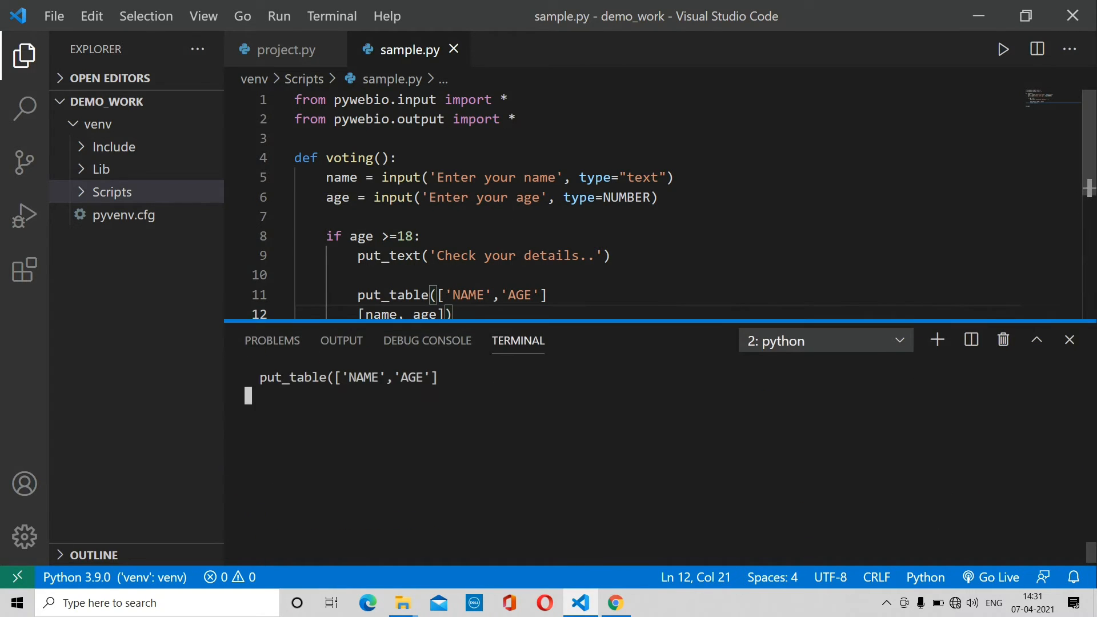
pyautogui.press('Return')
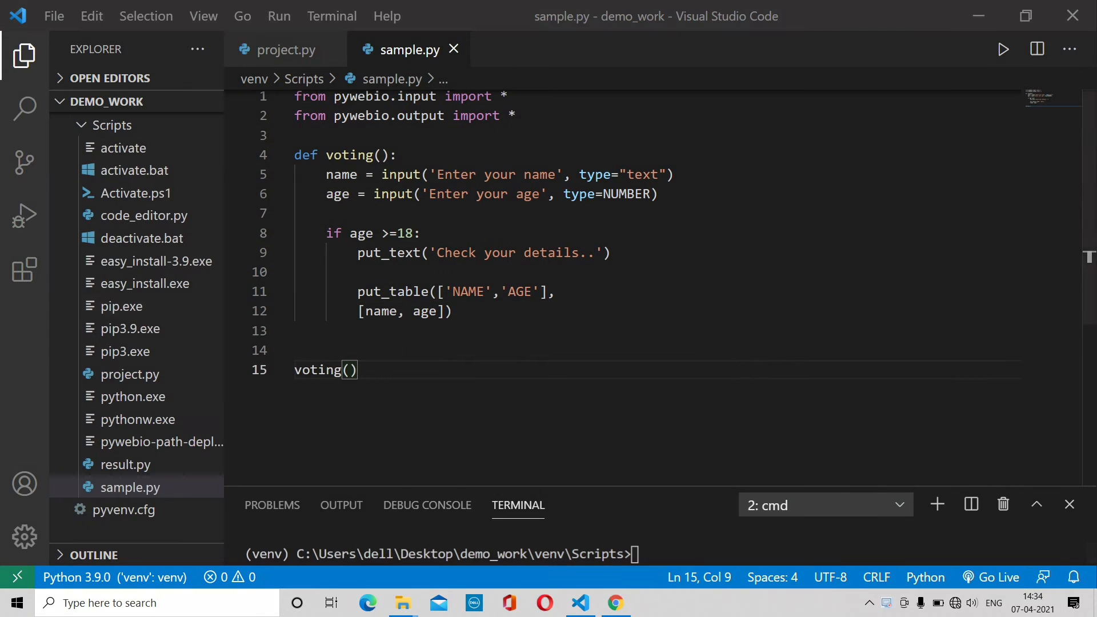
# - Add an outer '[' before ['NAME', save sample.py, and rerun python sample.py
pyautogui.click(110, 124)
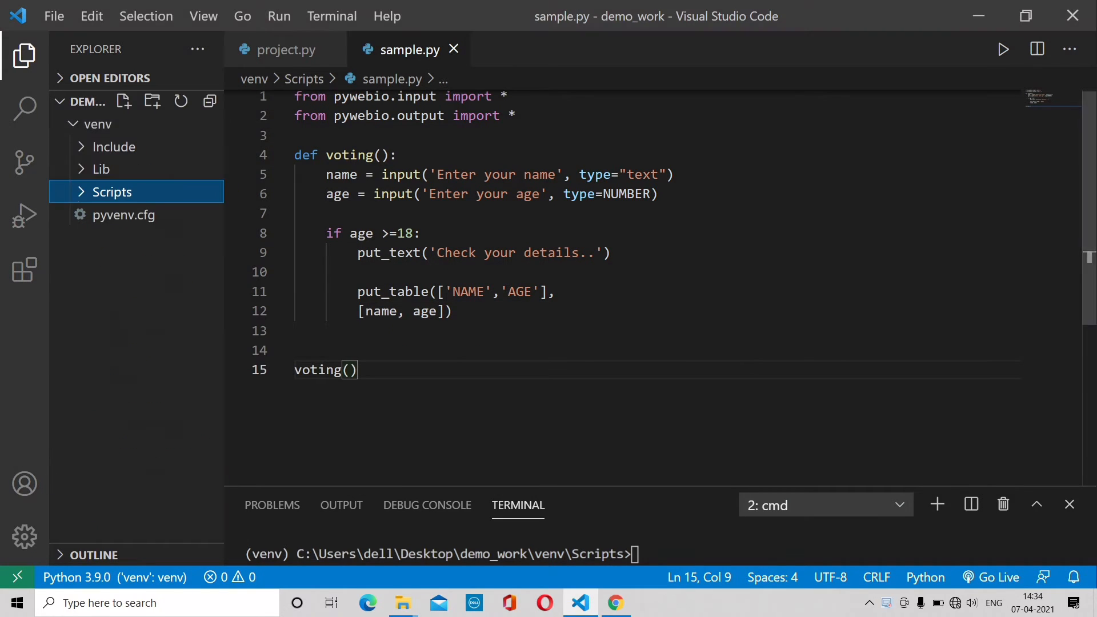
pyautogui.click(545, 292)
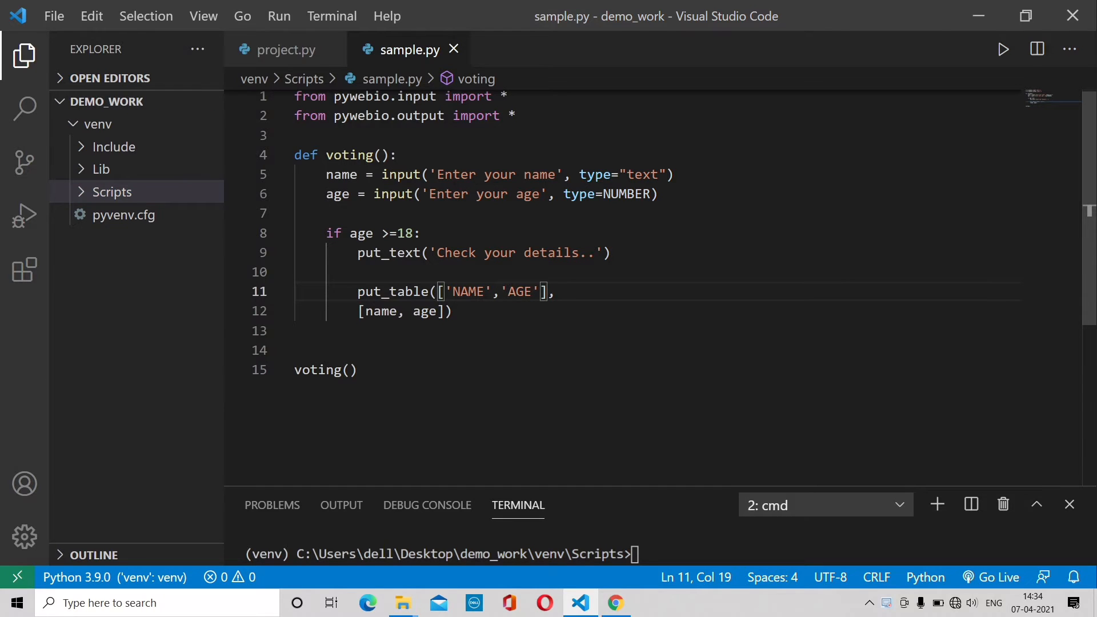
pyautogui.write('[')
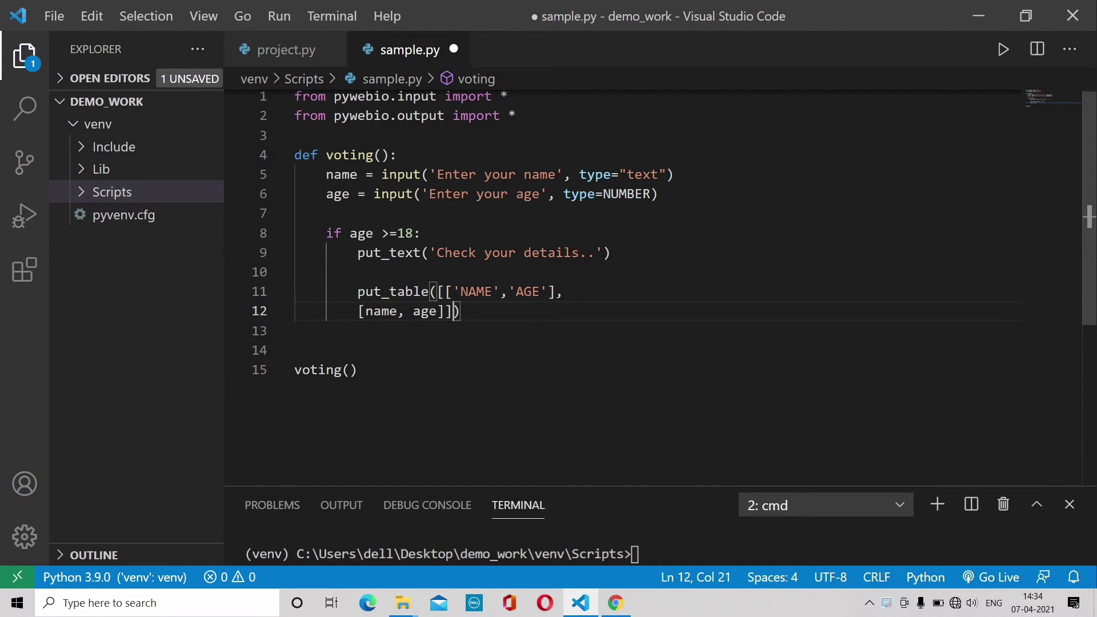
pyautogui.press('ctrl+s')
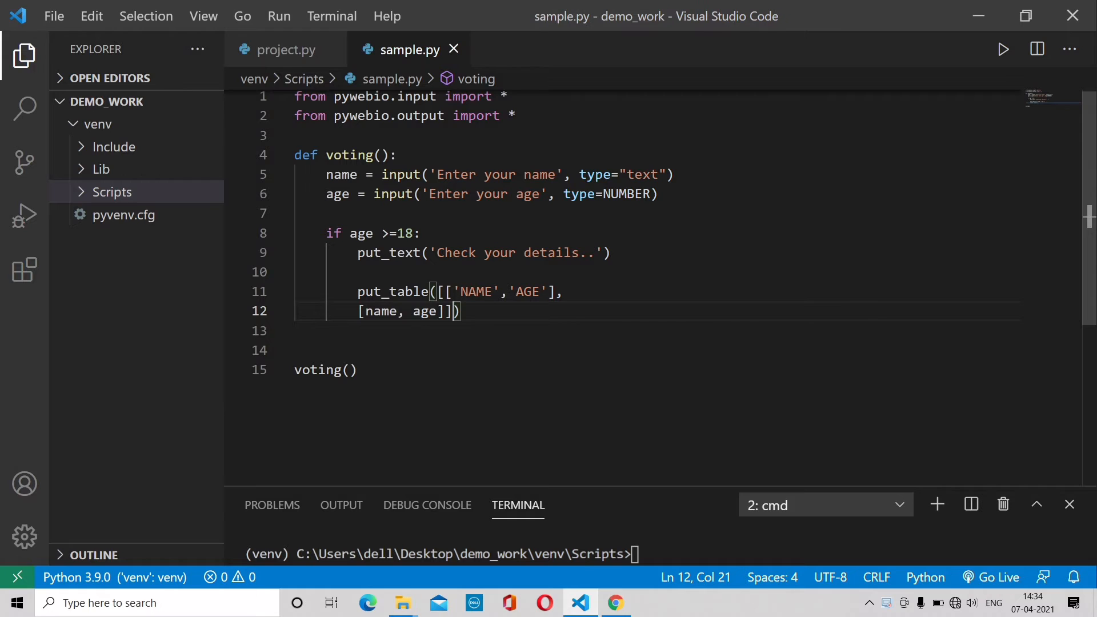
pyautogui.write('python sample.py')
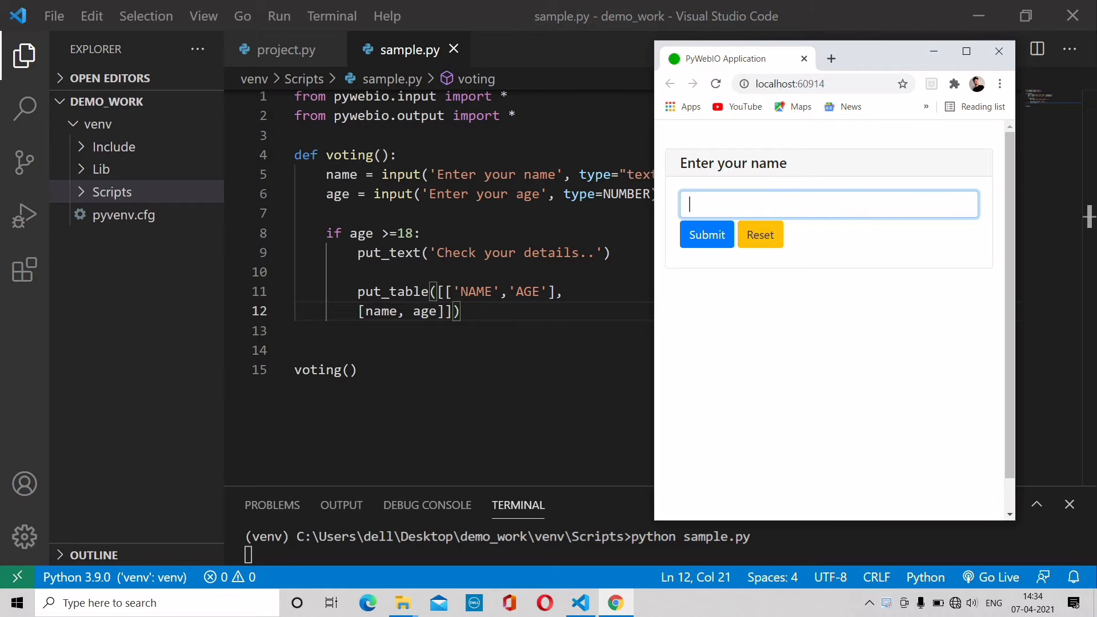
# - Enter the name 'Alexa' in the PyWebIO form and submit it
pyautogui.write('Alexa')
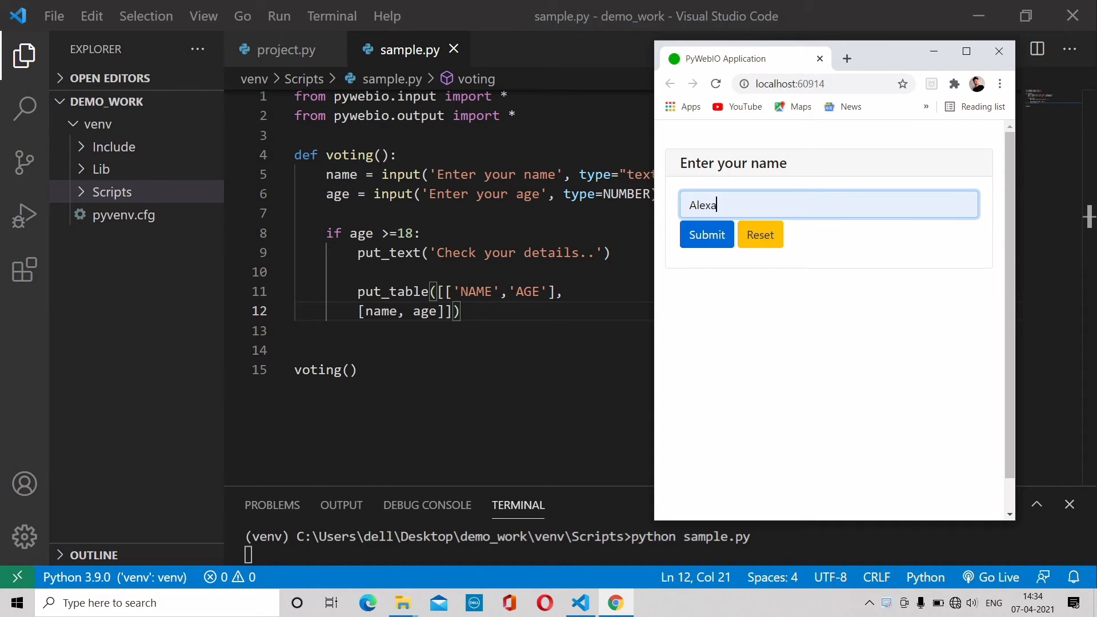
pyautogui.click(706, 234)
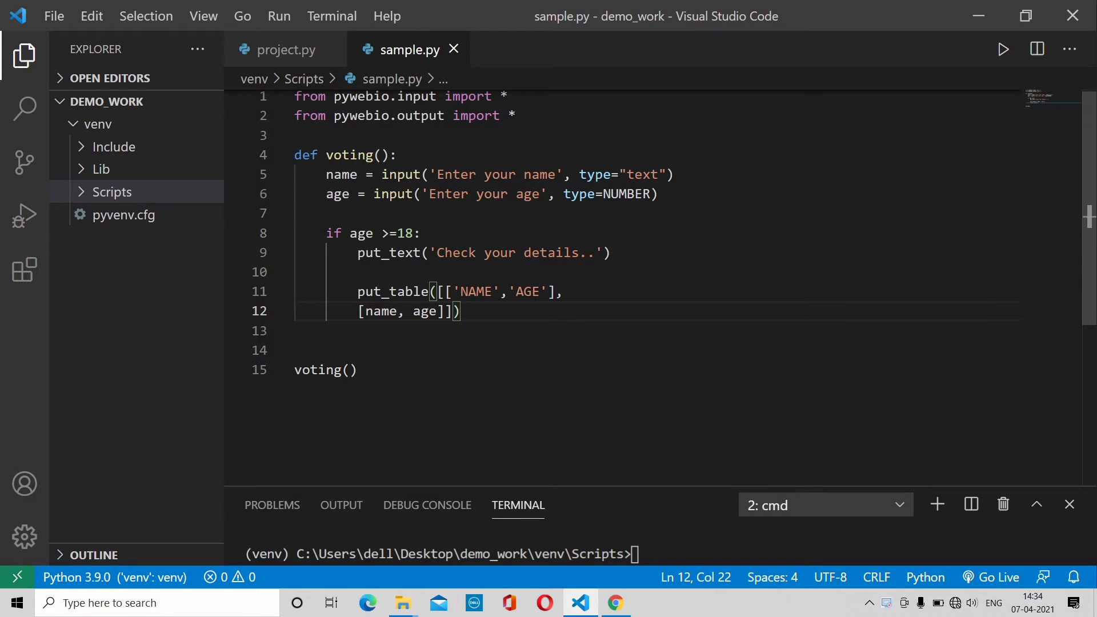
# - Start a new line below the table with check = checkbox(), removing a stray quote
pyautogui.press('enter')
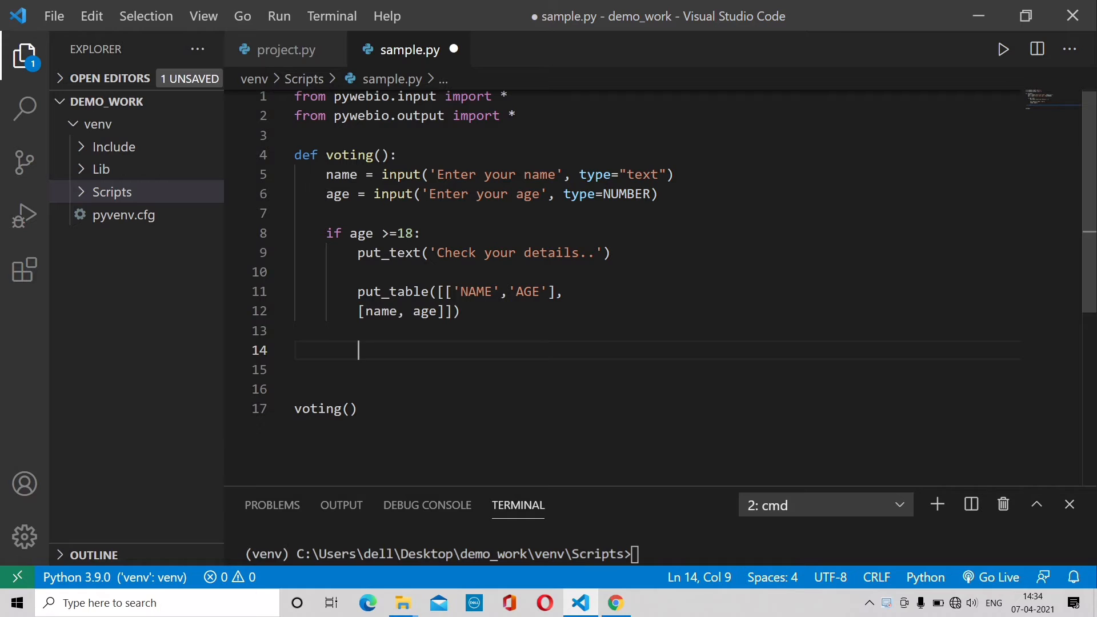
pyautogui.write('check =')
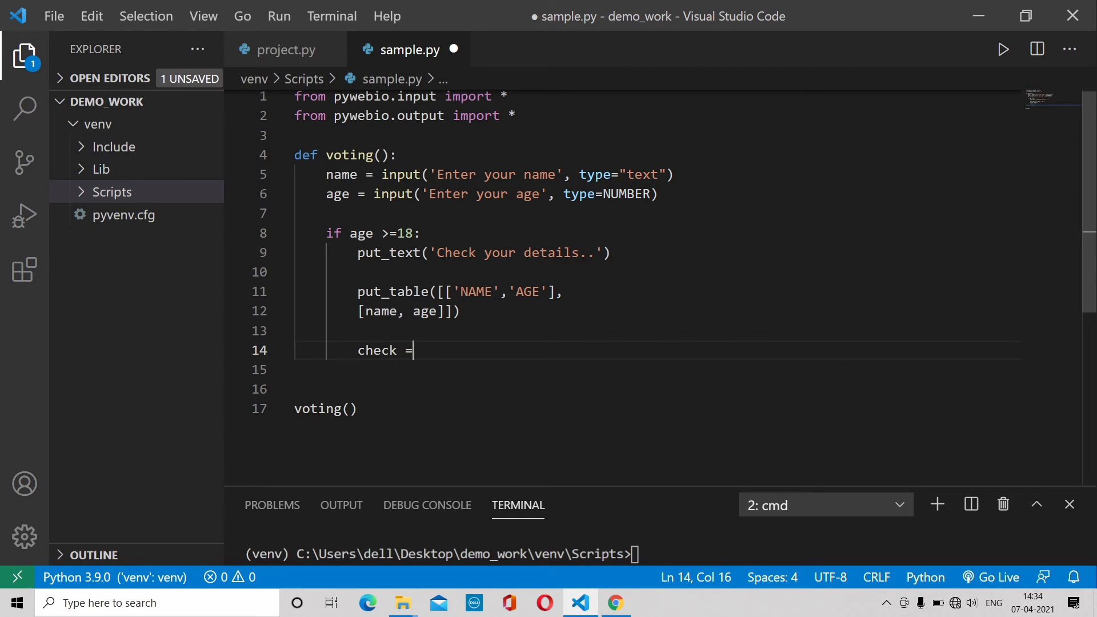
pyautogui.write('checkbox(')
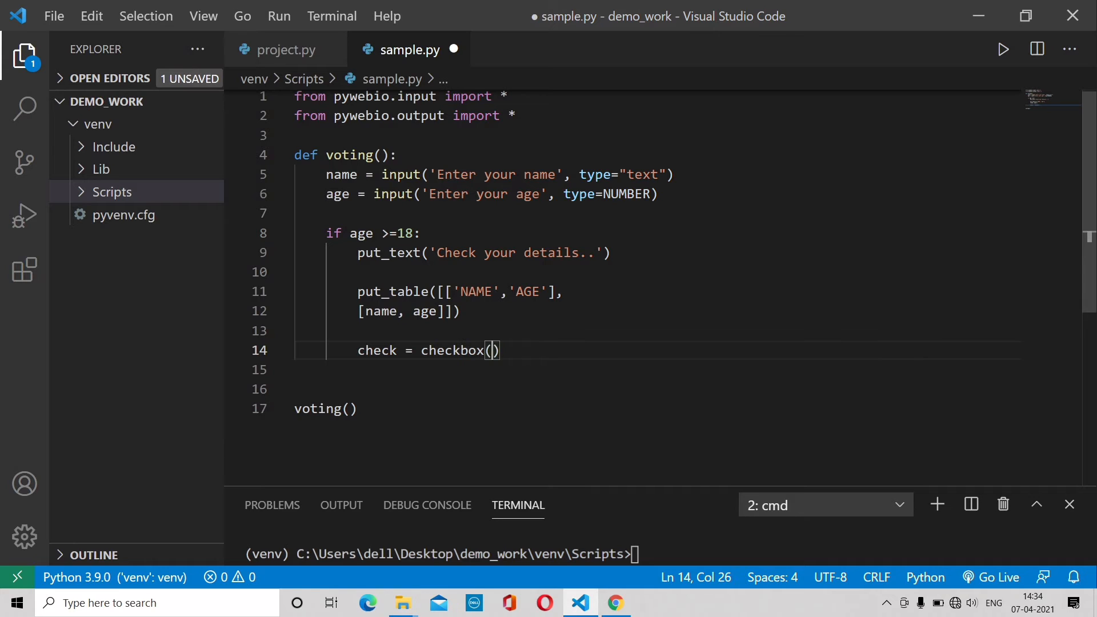
pyautogui.write("'")
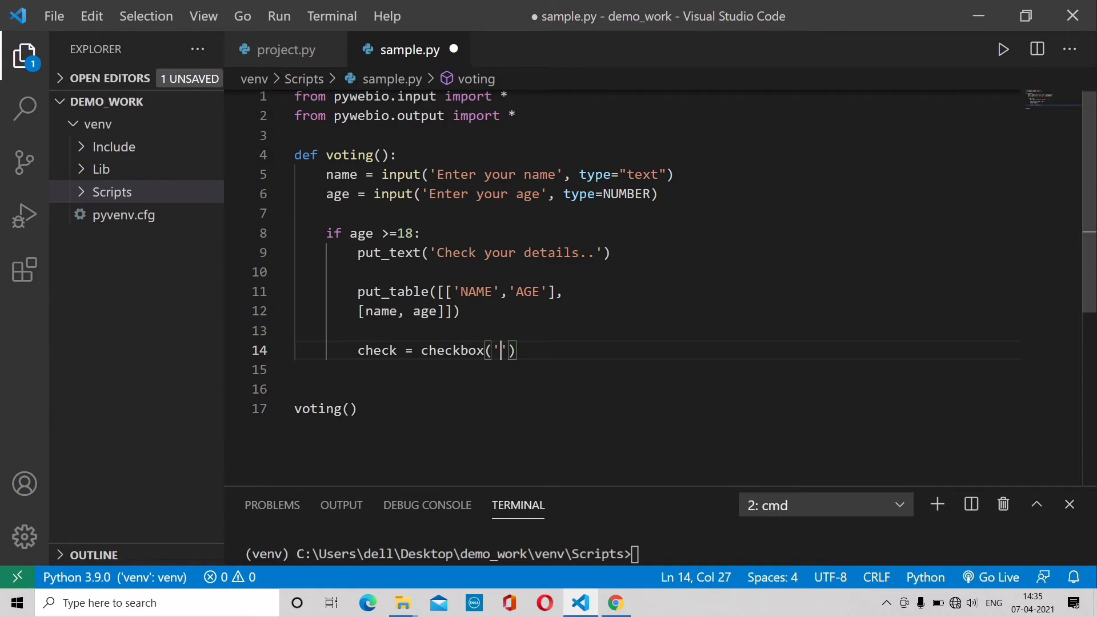
pyautogui.press('Backspace')
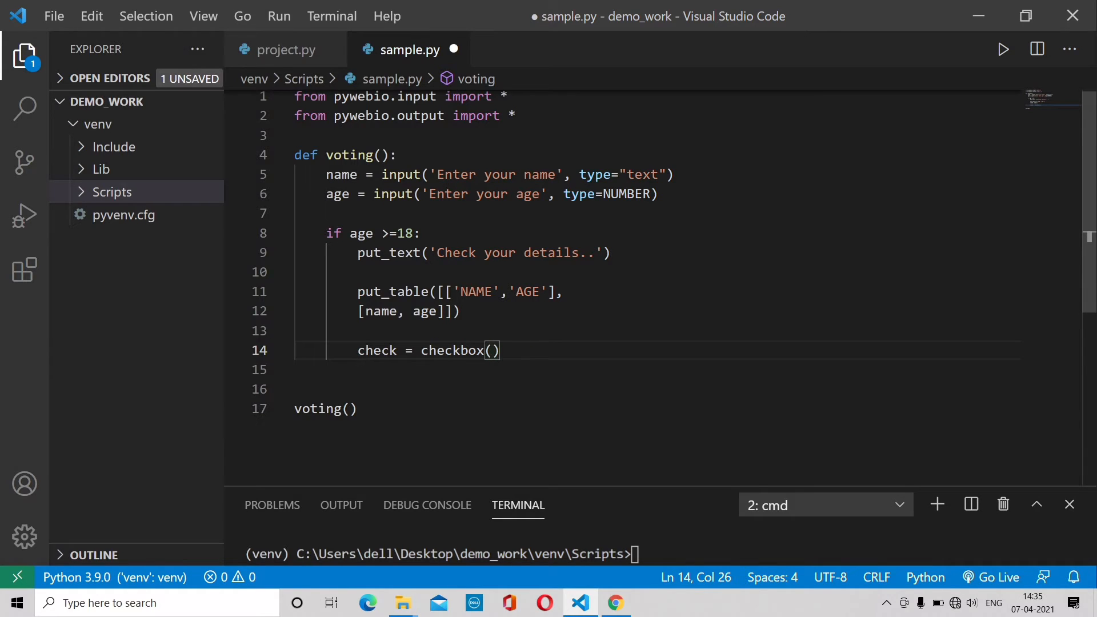
pyautogui.click(284, 50)
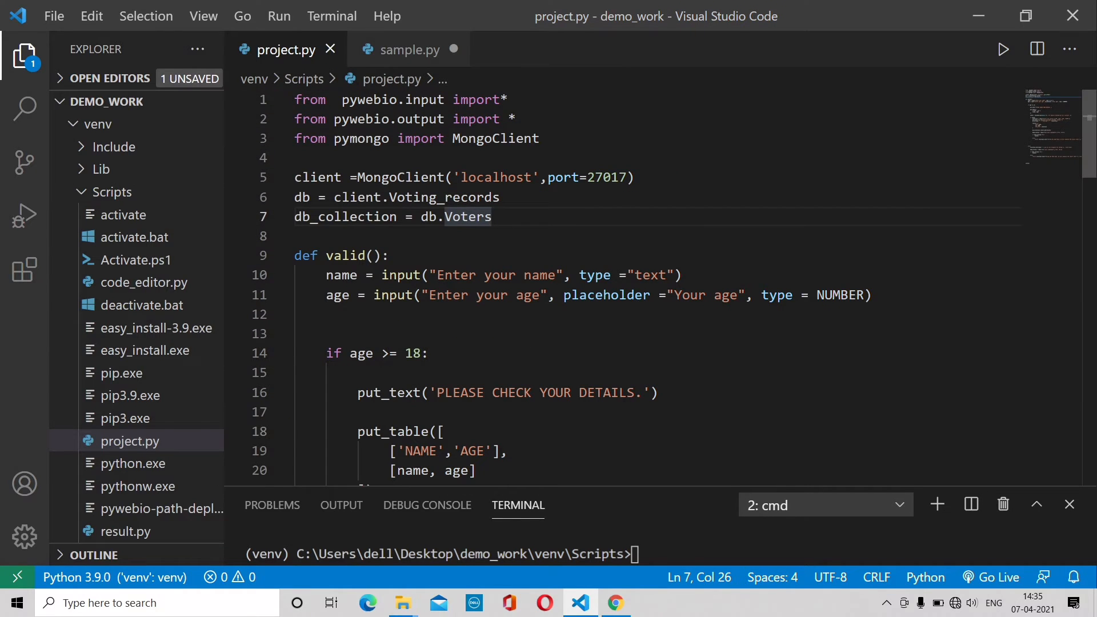
pyautogui.scroll(-3)
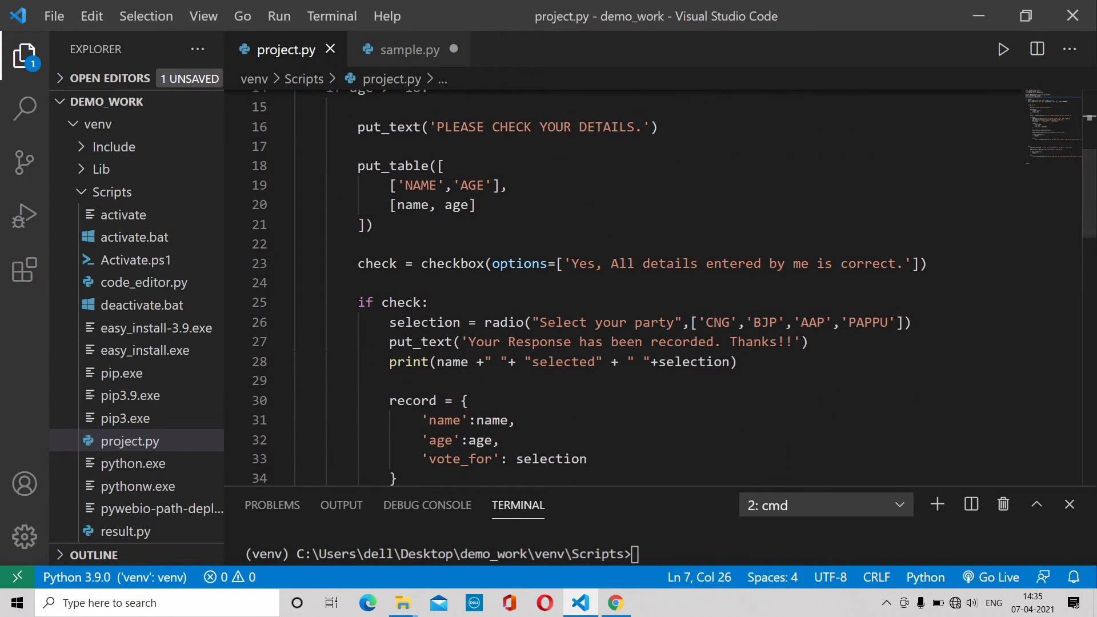
pyautogui.click(402, 50)
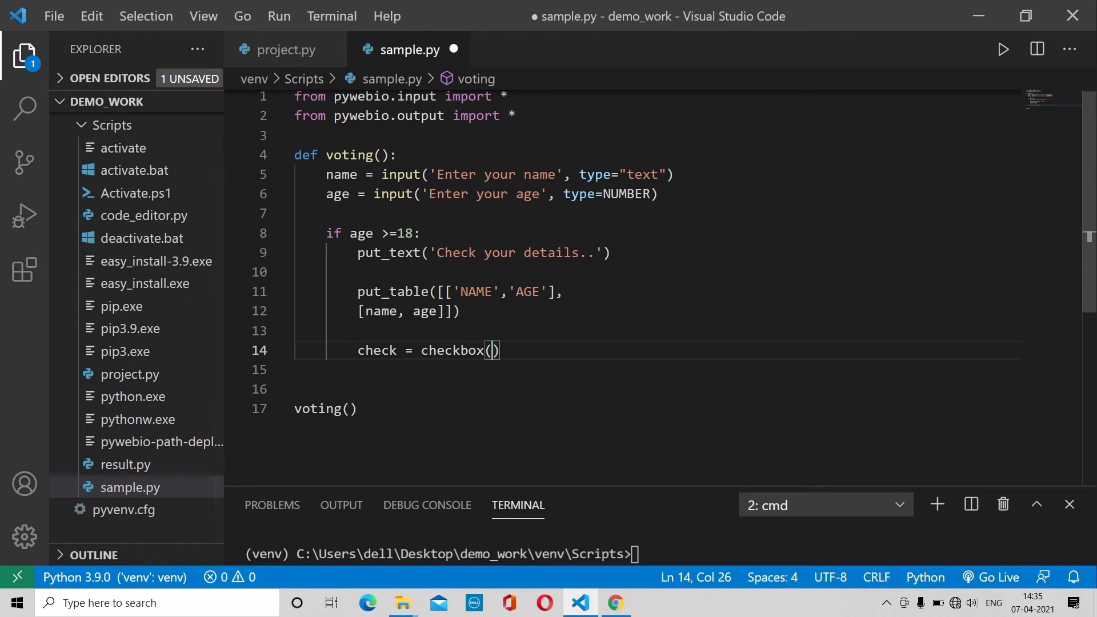
# - Type the checkbox option text 'All details are correct.' inside the quotes
pyautogui.write("options = ['")
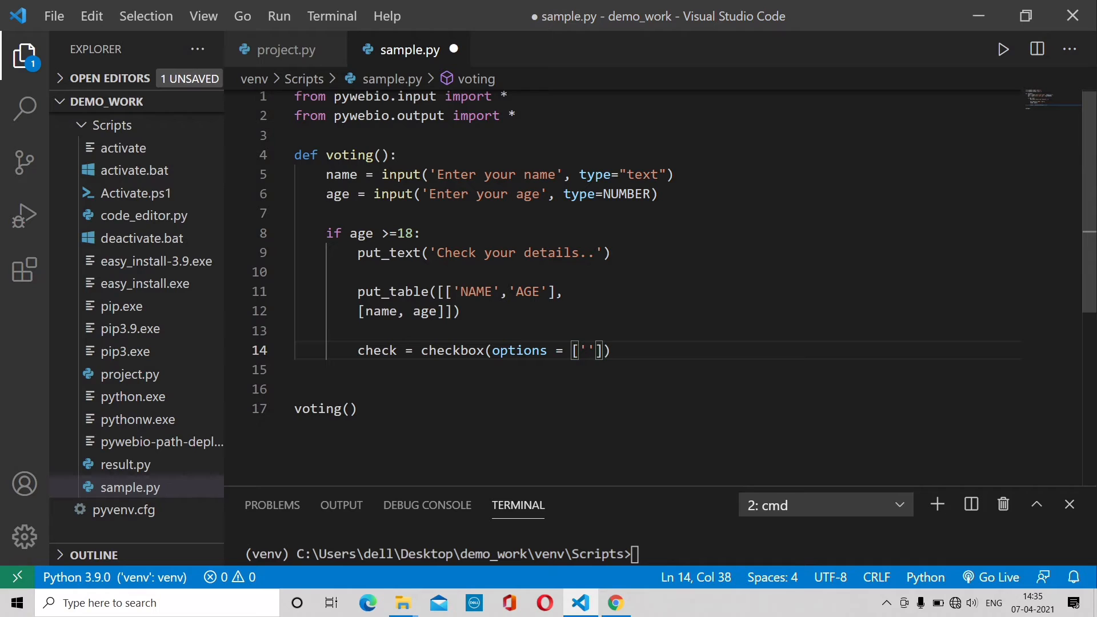
pyautogui.write('All')
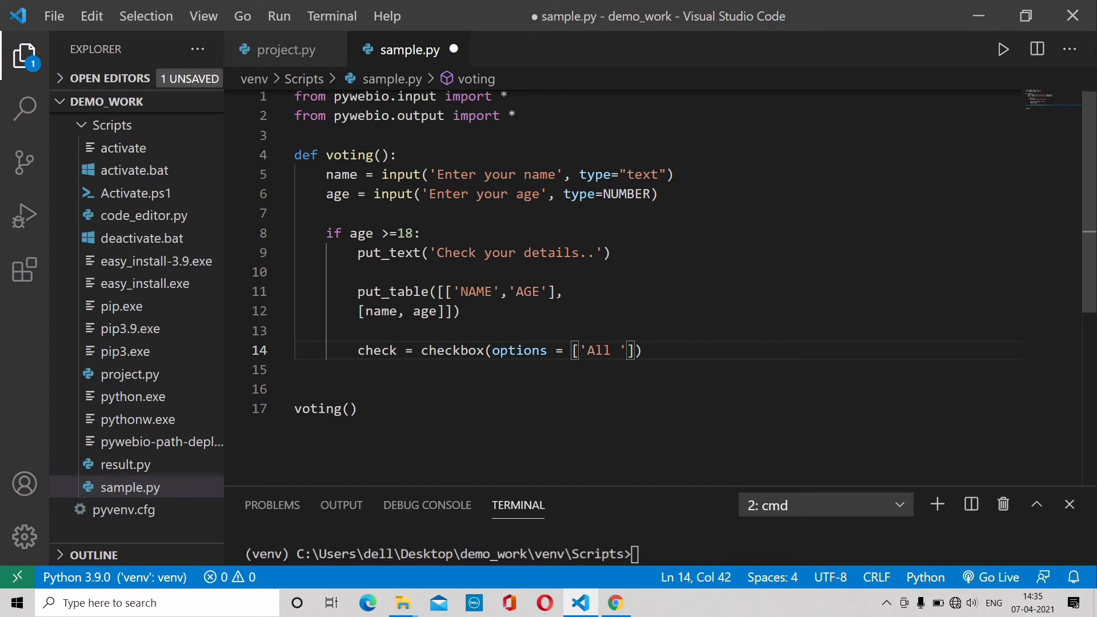
pyautogui.write('detaisl')
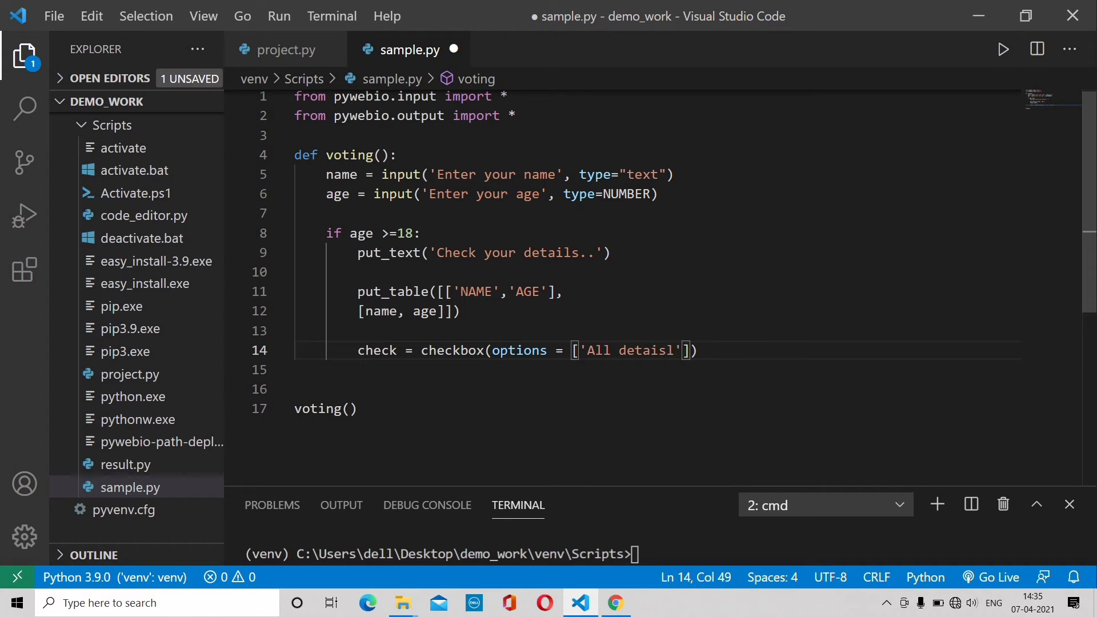
pyautogui.write('ar')
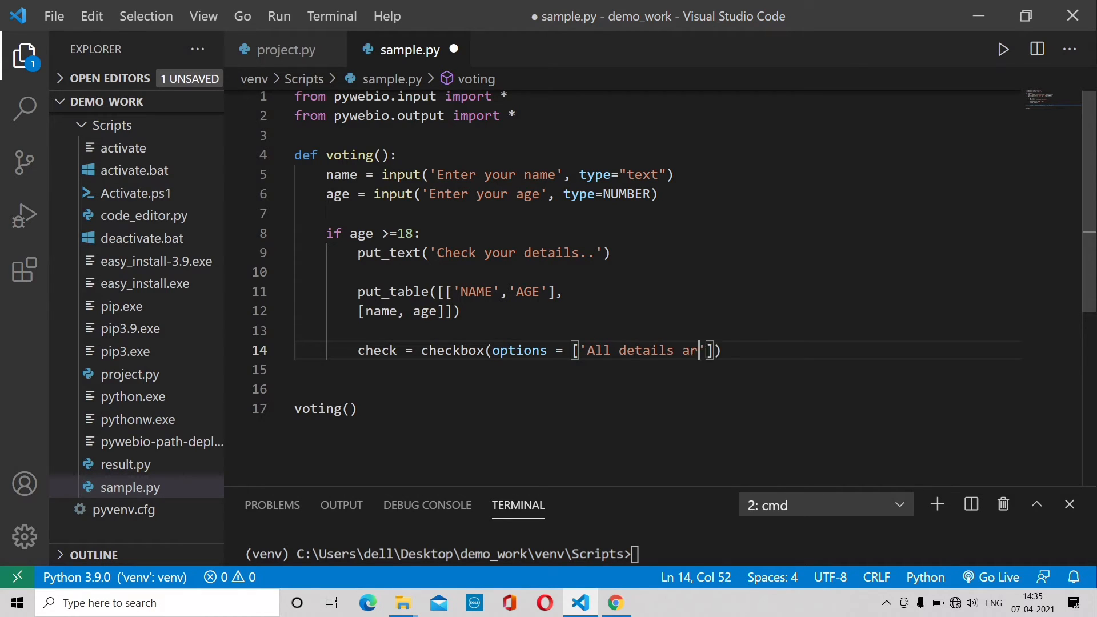
pyautogui.write('e coor')
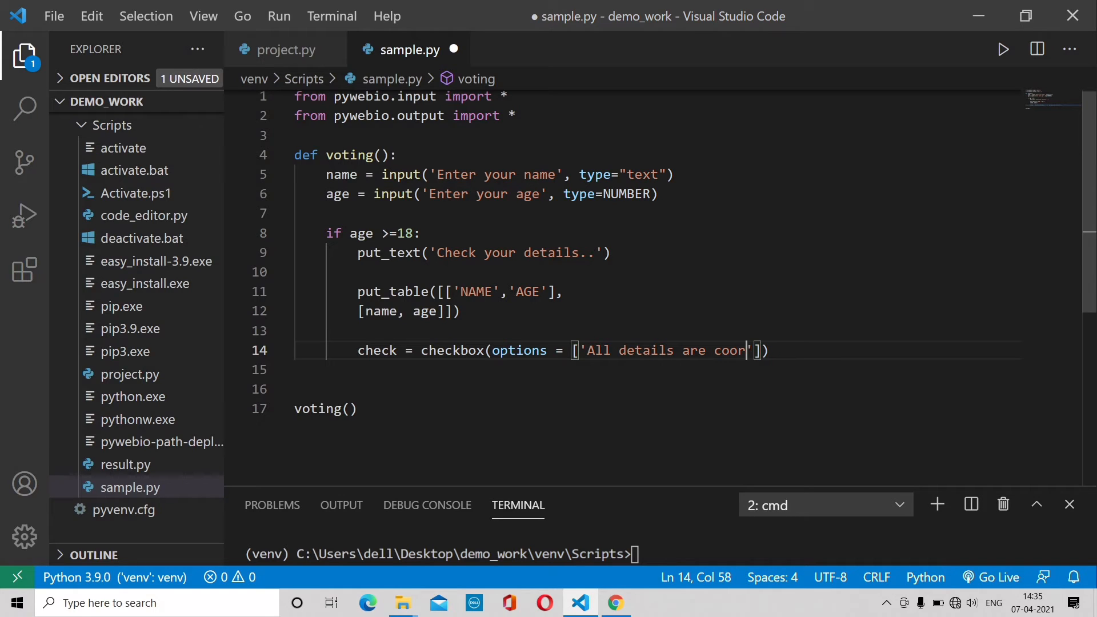
pyautogui.write('rect')
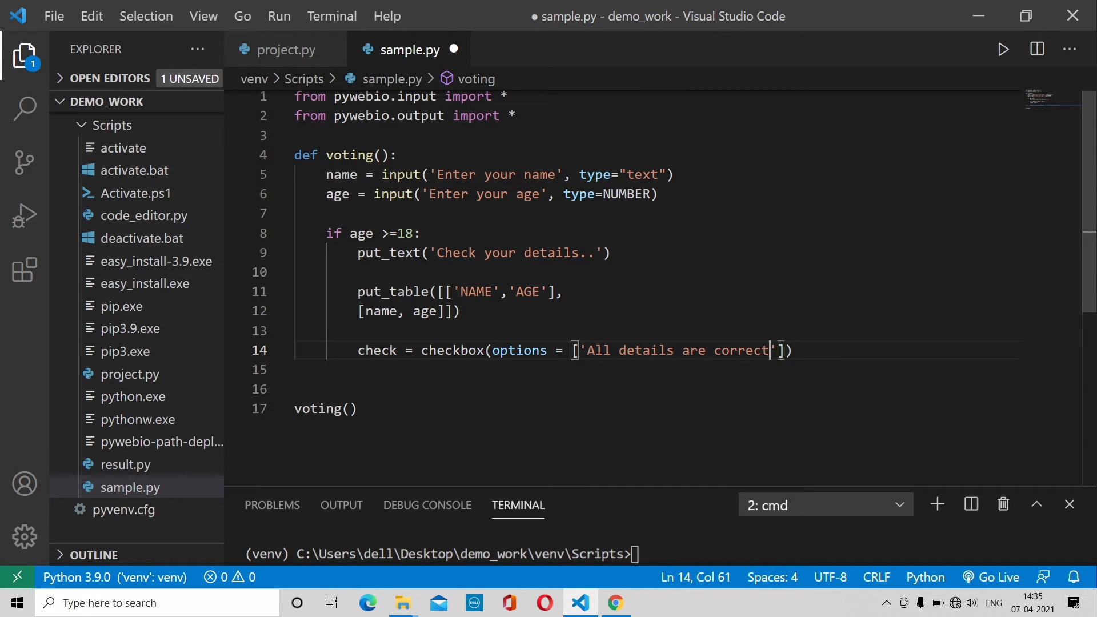
pyautogui.write('.')
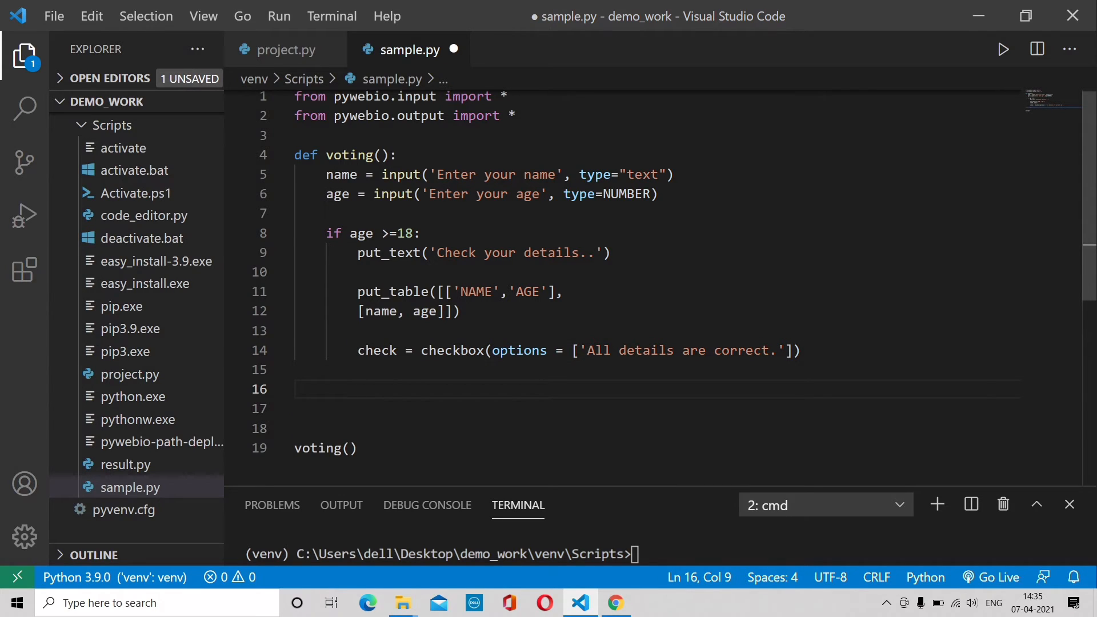
# - Add 'if check:' with selection = radio prompting 'Select your party'
pyautogui.write('if check:')
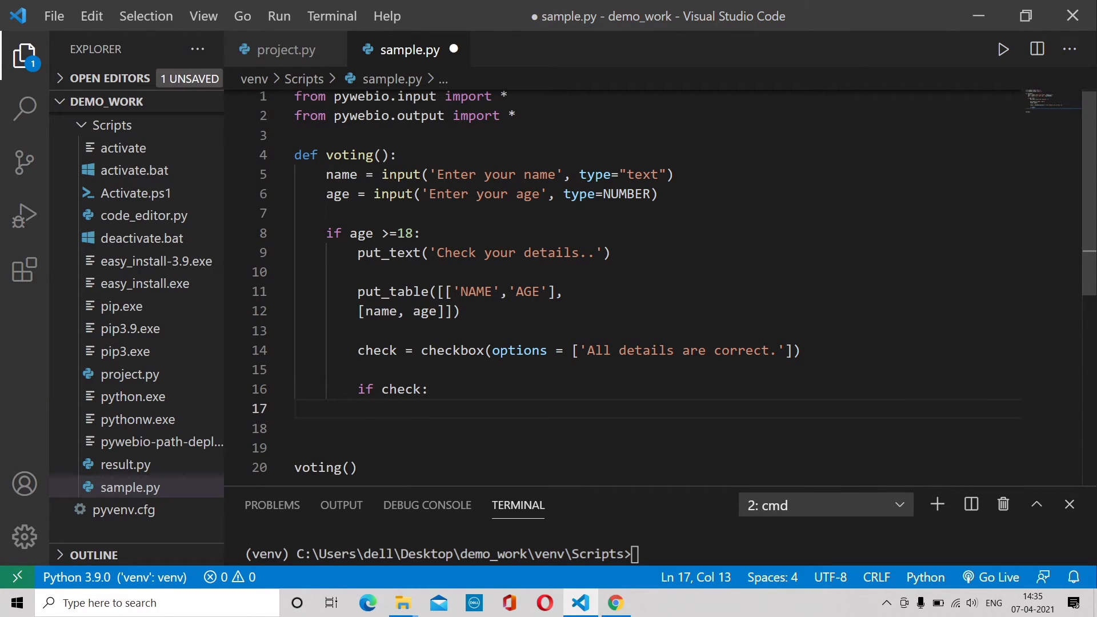
pyautogui.write('selct')
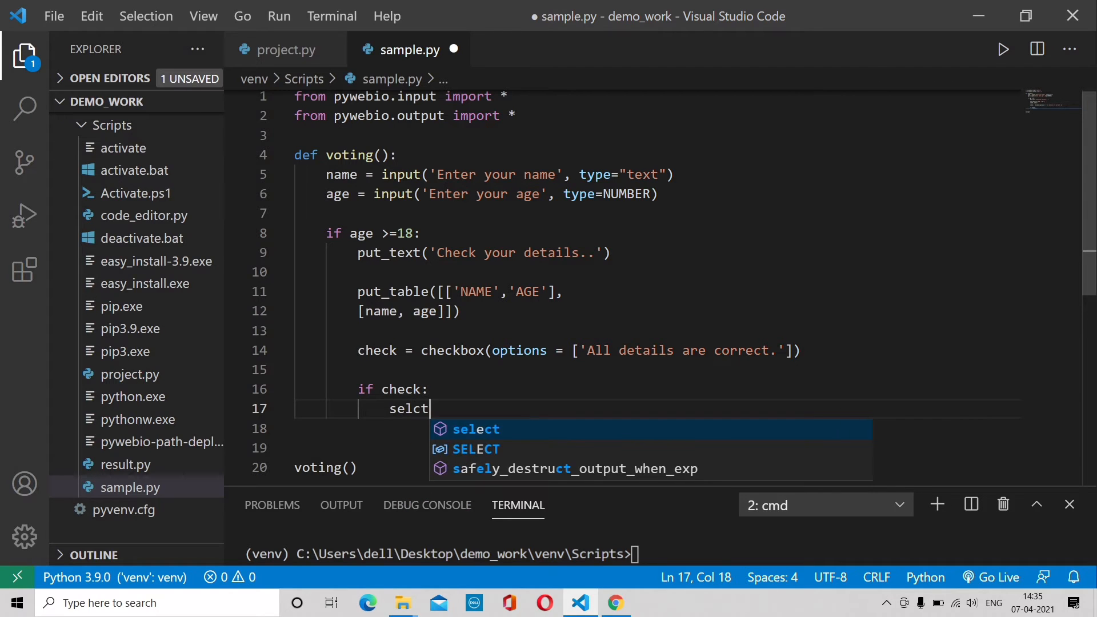
pyautogui.write('ion =')
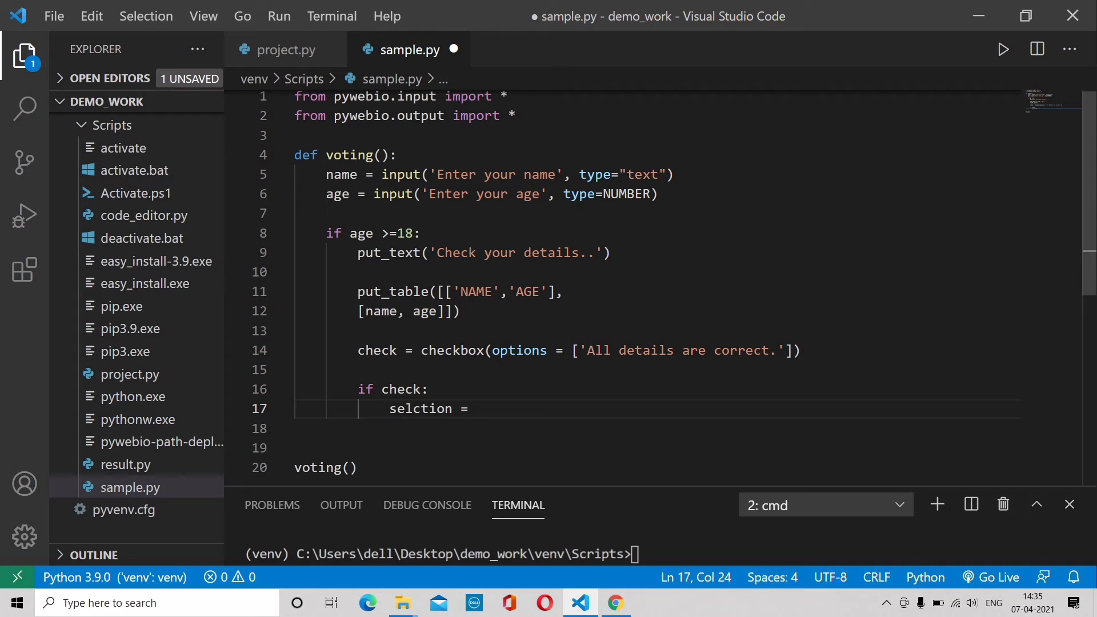
pyautogui.write('radio()')
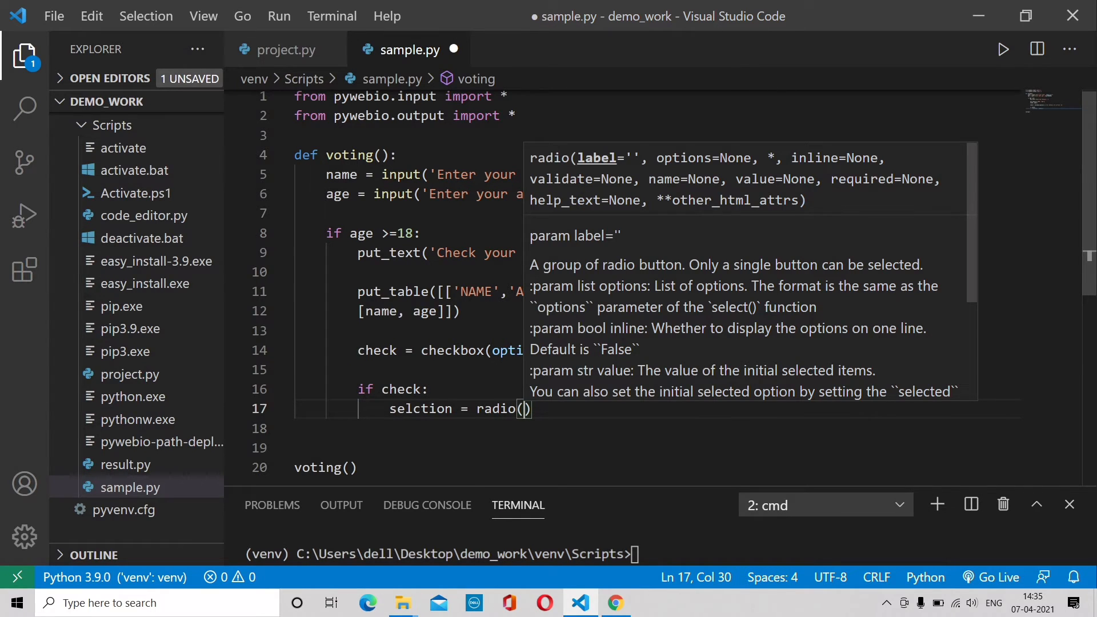
pyautogui.write('"S"')
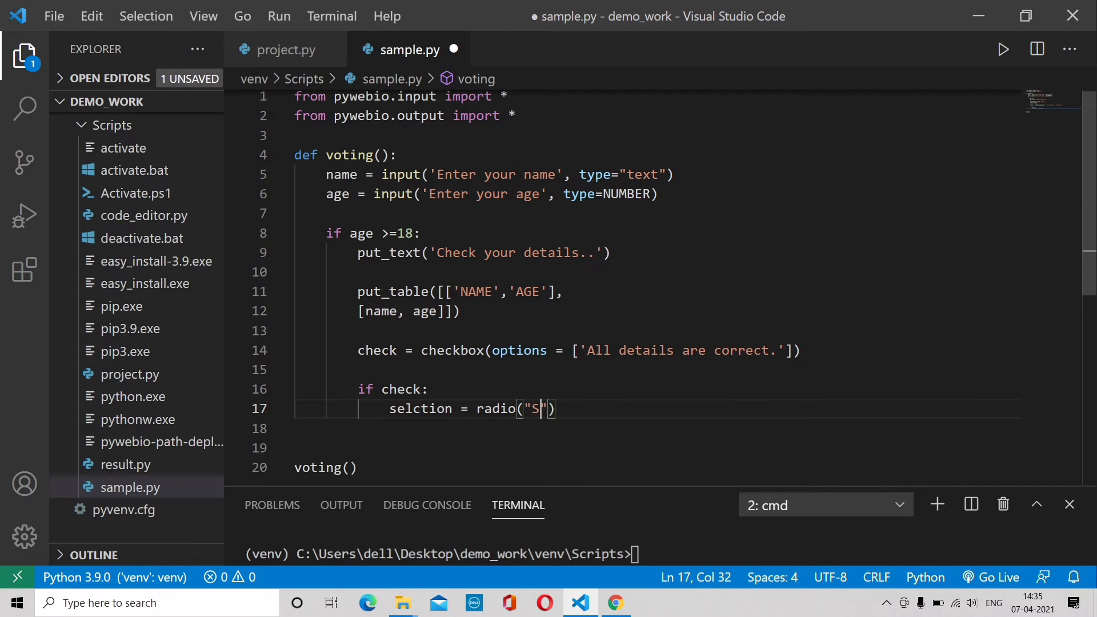
pyautogui.write('elect y')
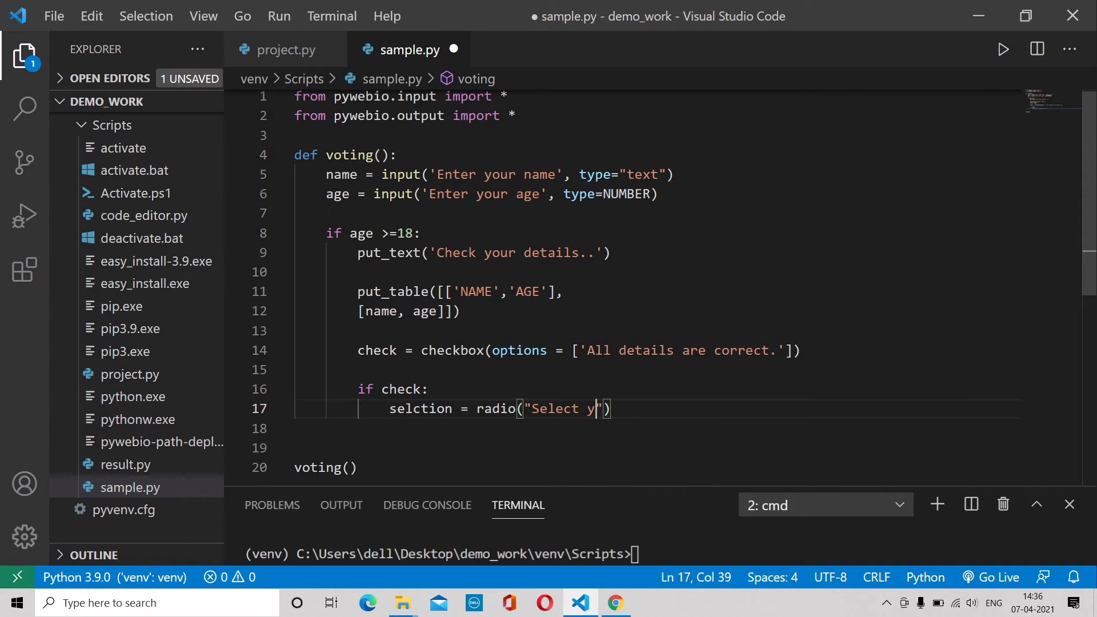
pyautogui.write('our')
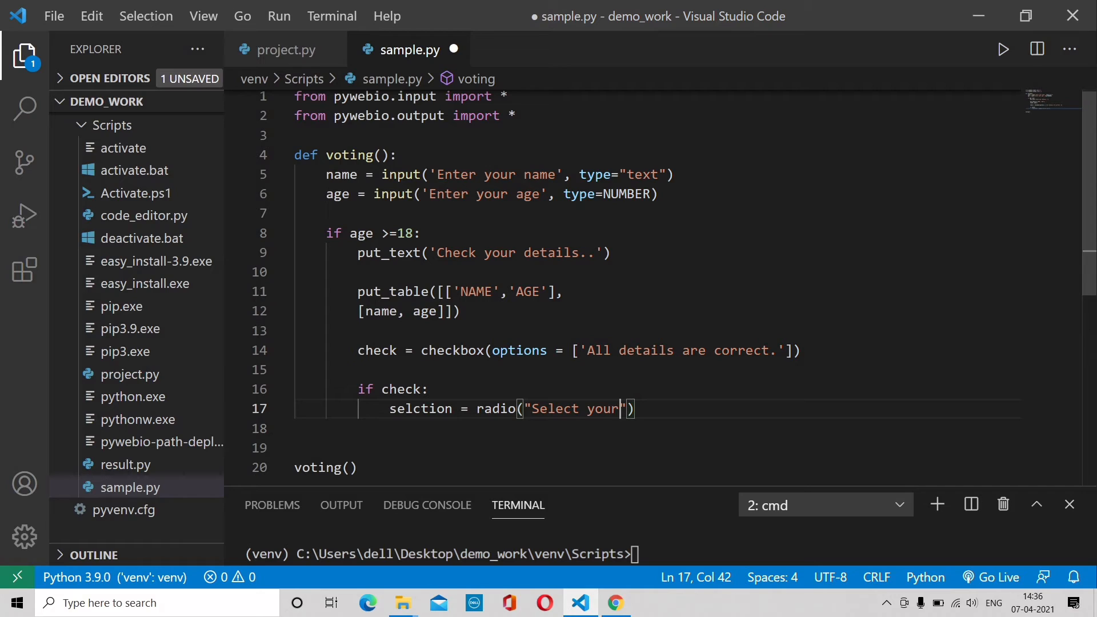
pyautogui.write('a')
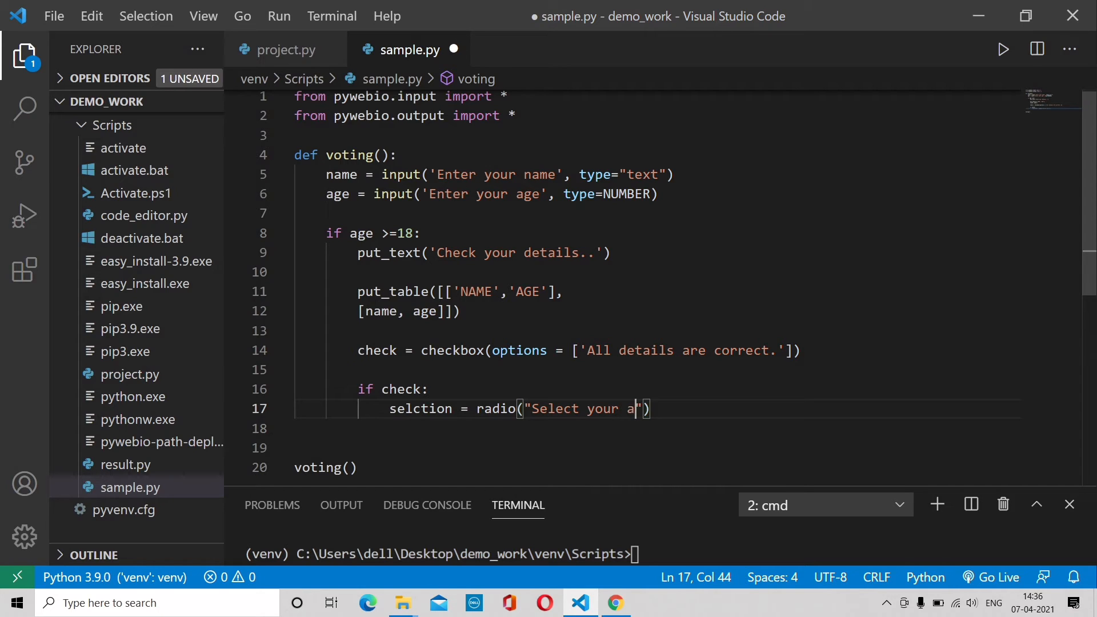
pyautogui.press('Backspace')
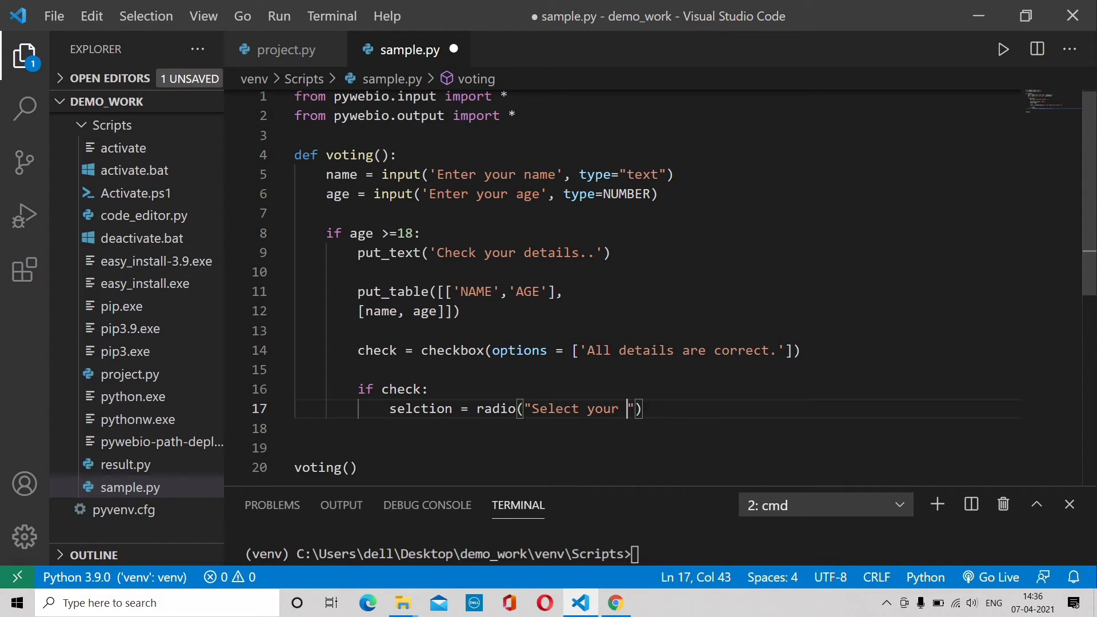
pyautogui.write('party')
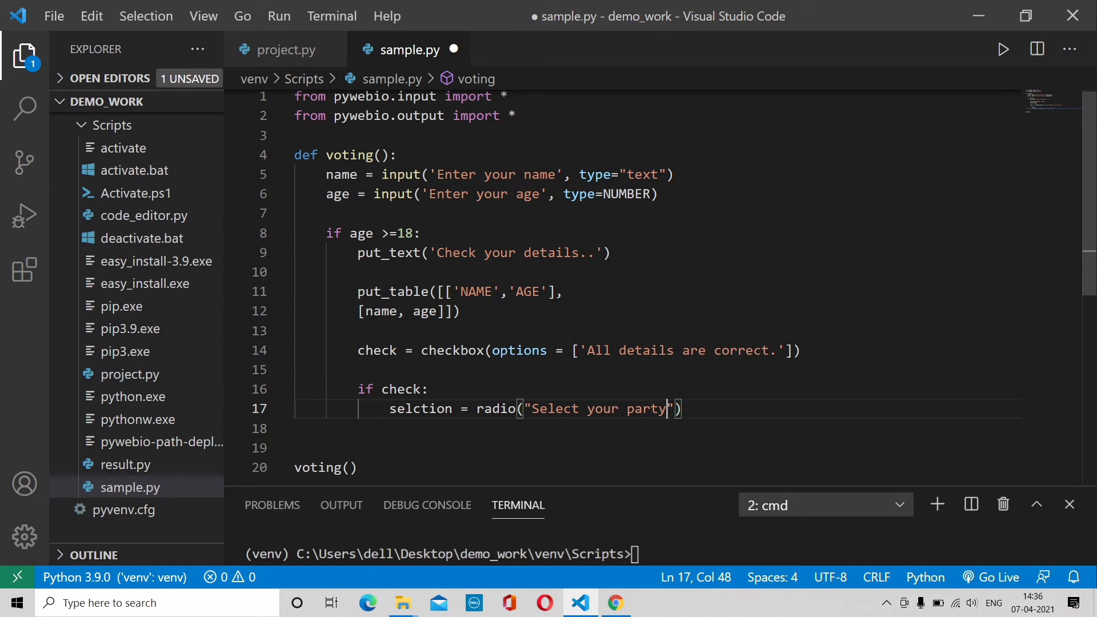
# - List the party options Congress, BJP and AAP and save sample.py
pyautogui.press('Right')
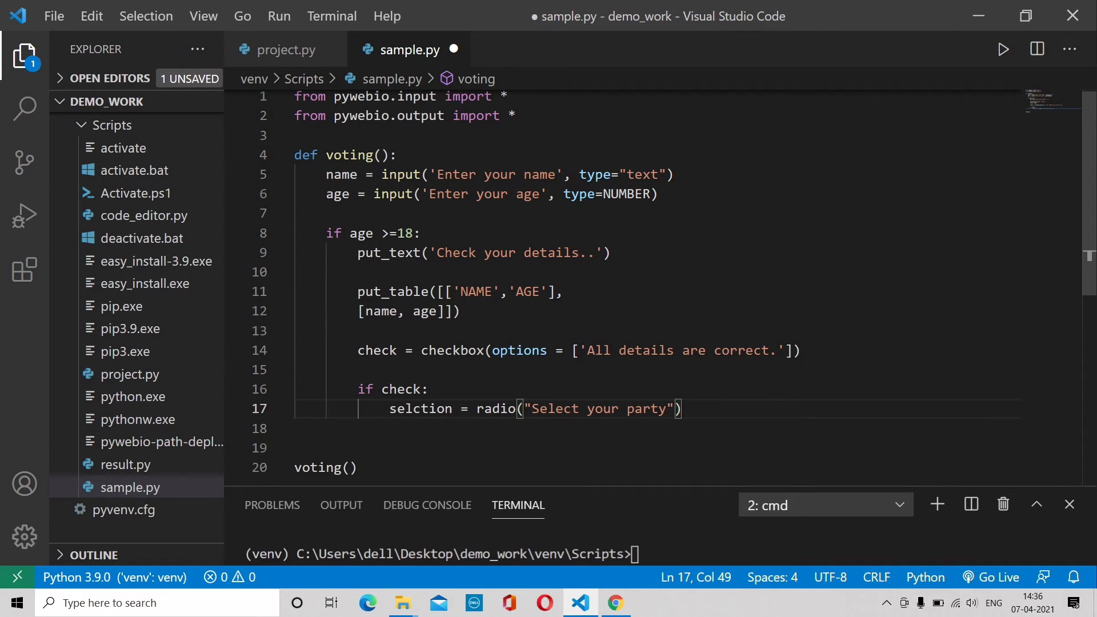
pyautogui.write(',[]')
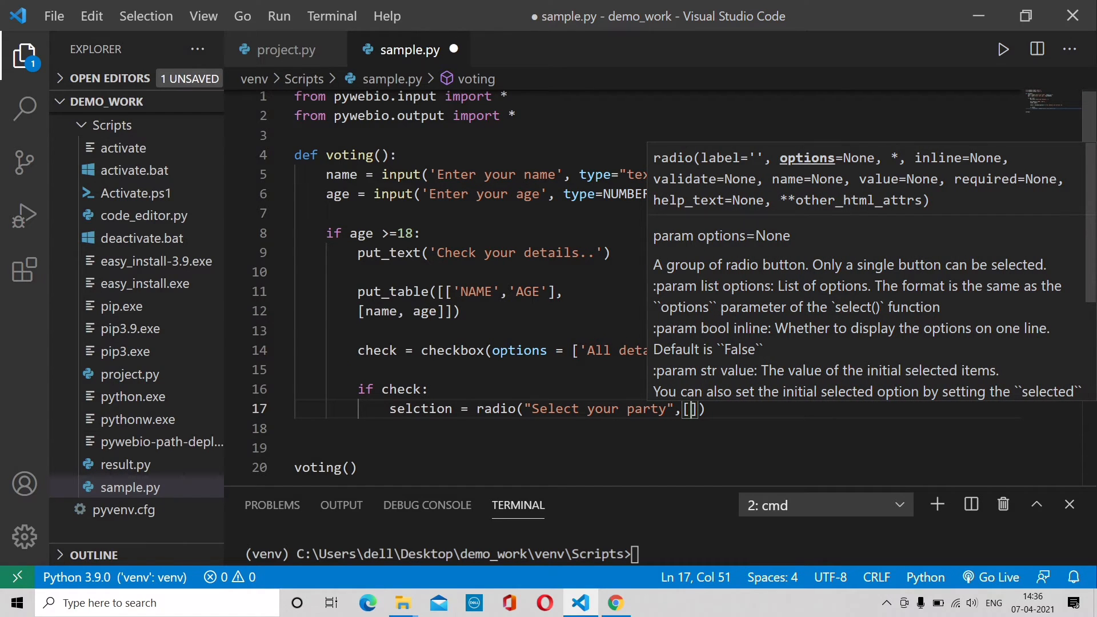
pyautogui.write("'")
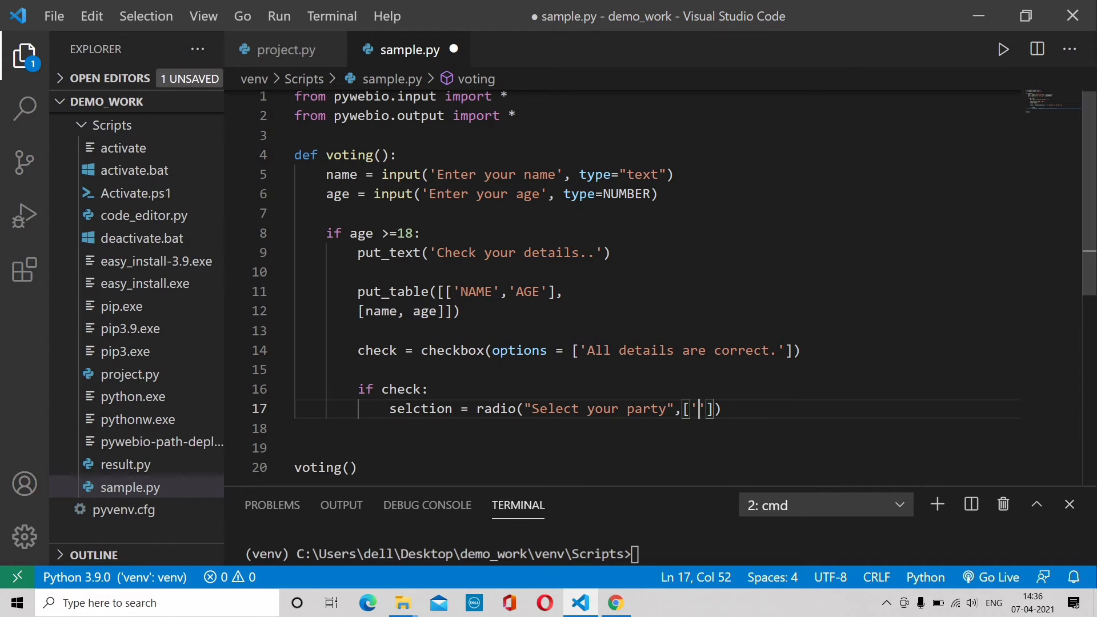
pyautogui.write('Congress')
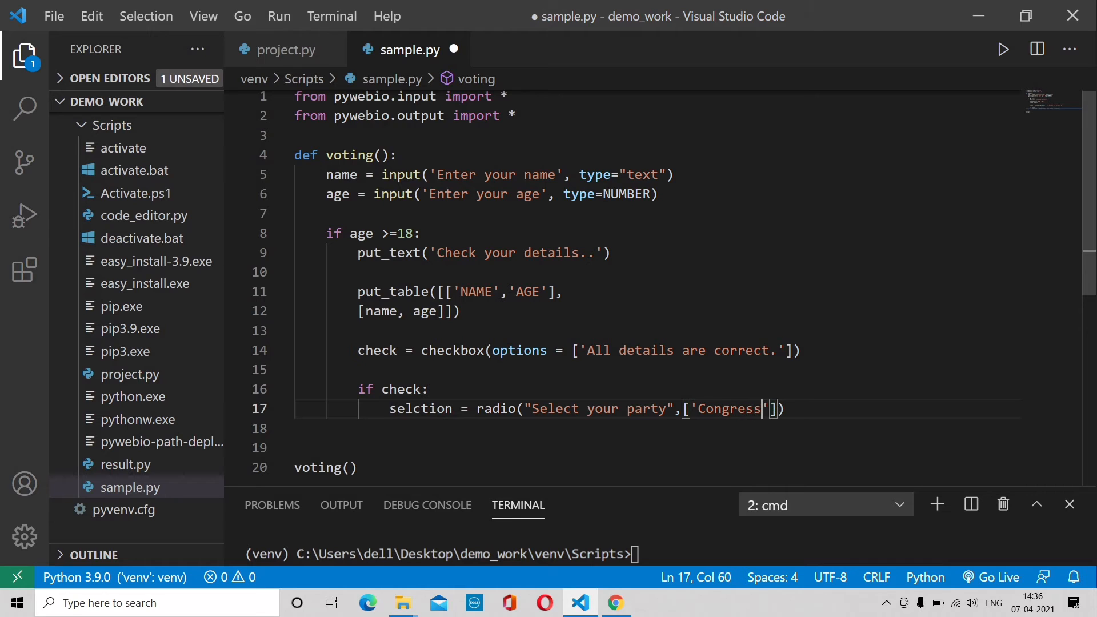
pyautogui.write(',')
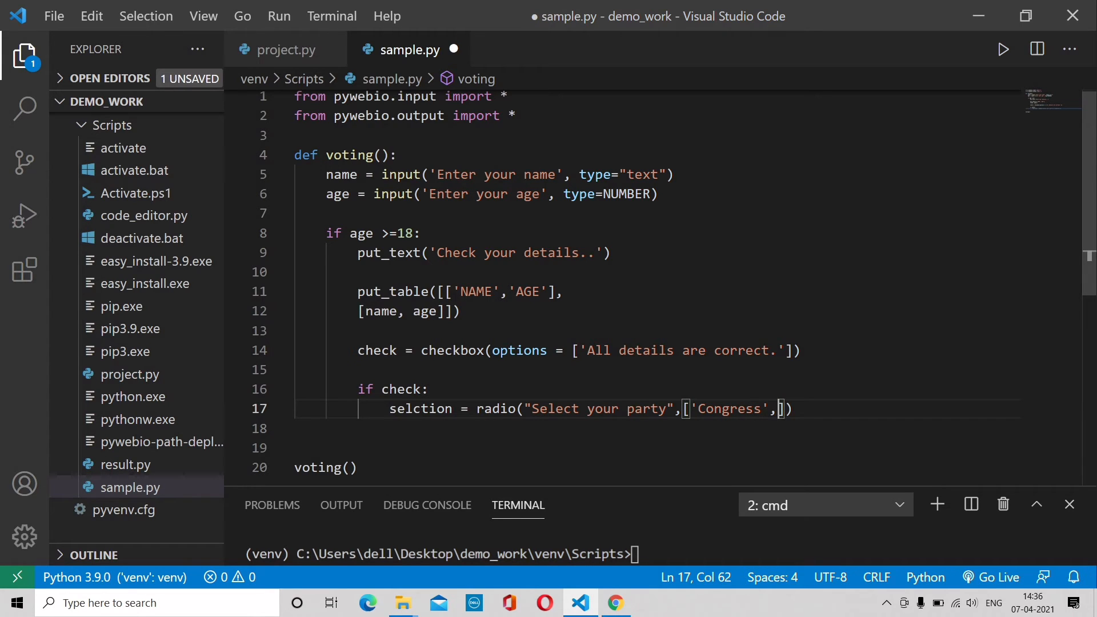
pyautogui.write("'BJP'")
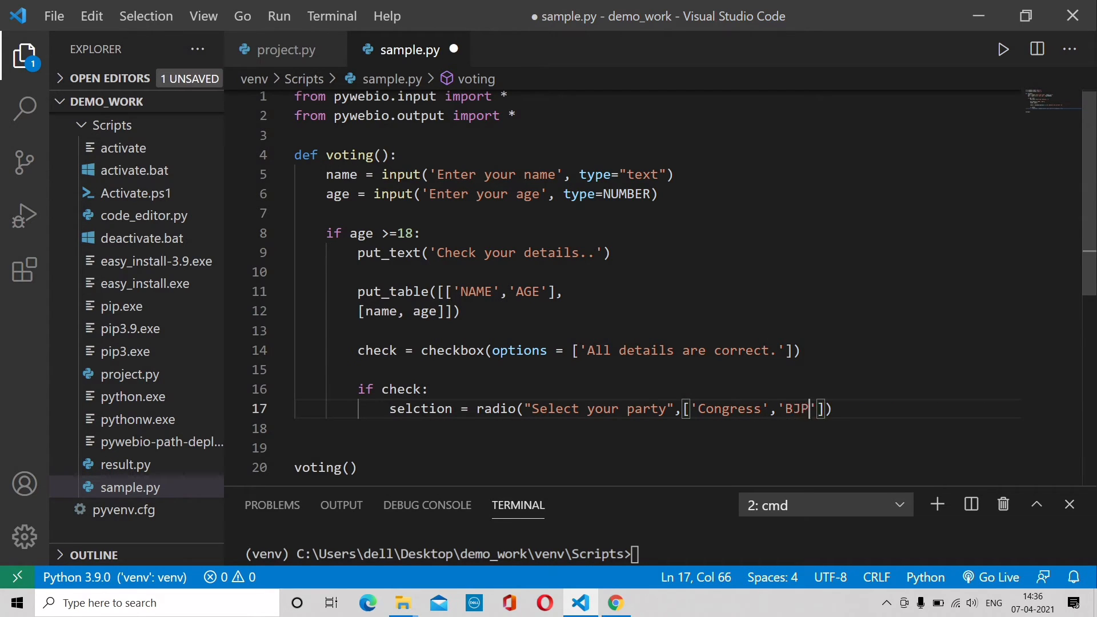
pyautogui.write(",'AAP'")
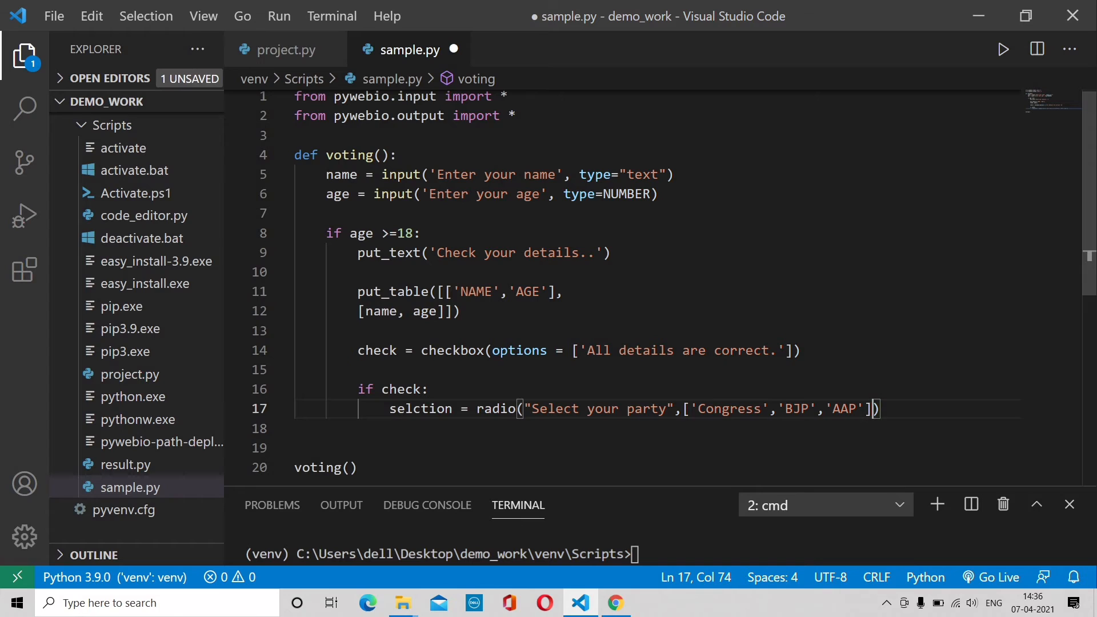
pyautogui.press('Right')
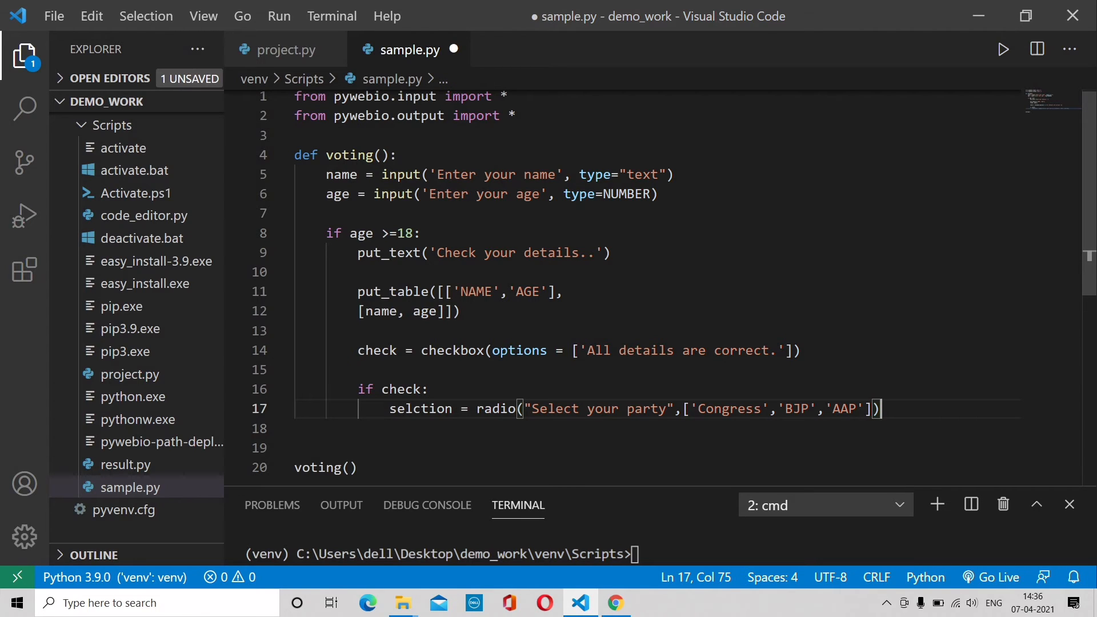
pyautogui.press('ctrl+s')
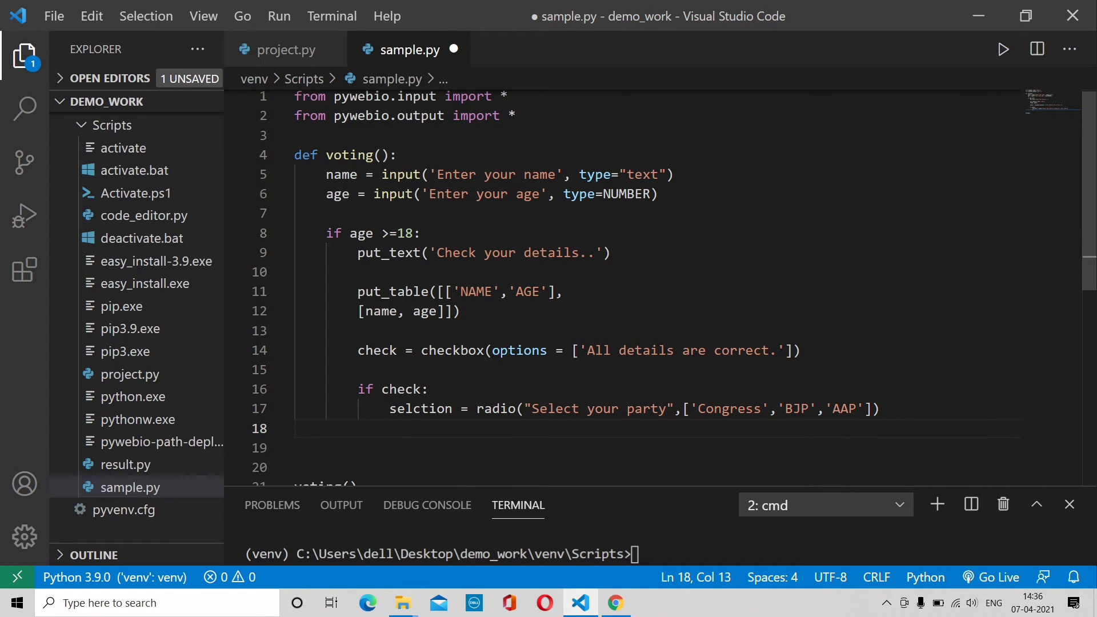
# - Add an if selection branch with put_text('Your response has been recorded')
pyautogui.write('if')
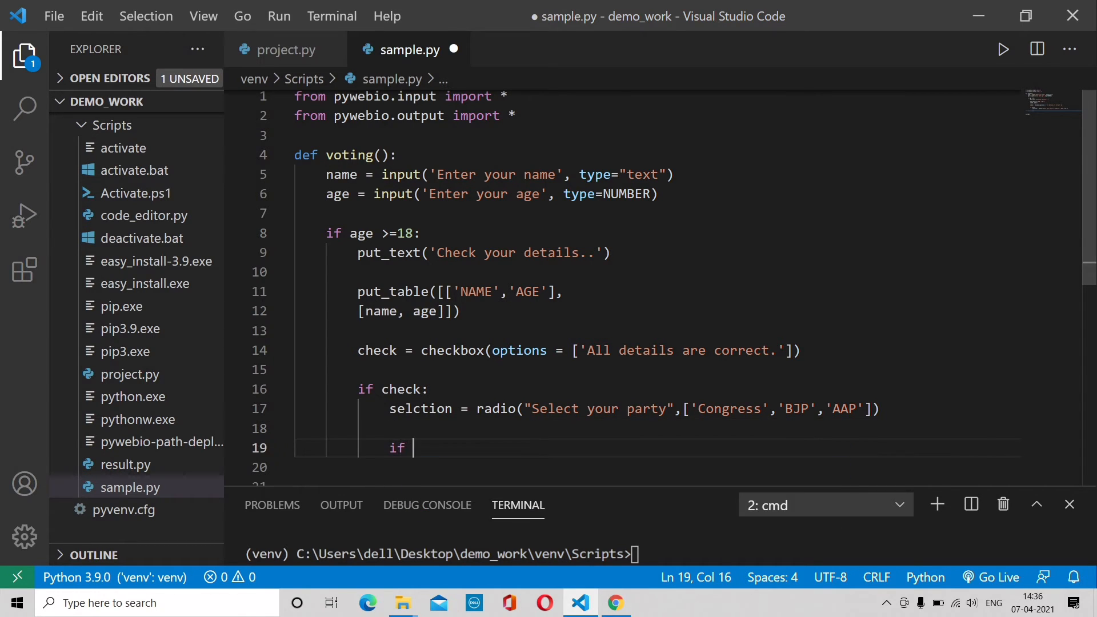
pyautogui.write('selection')
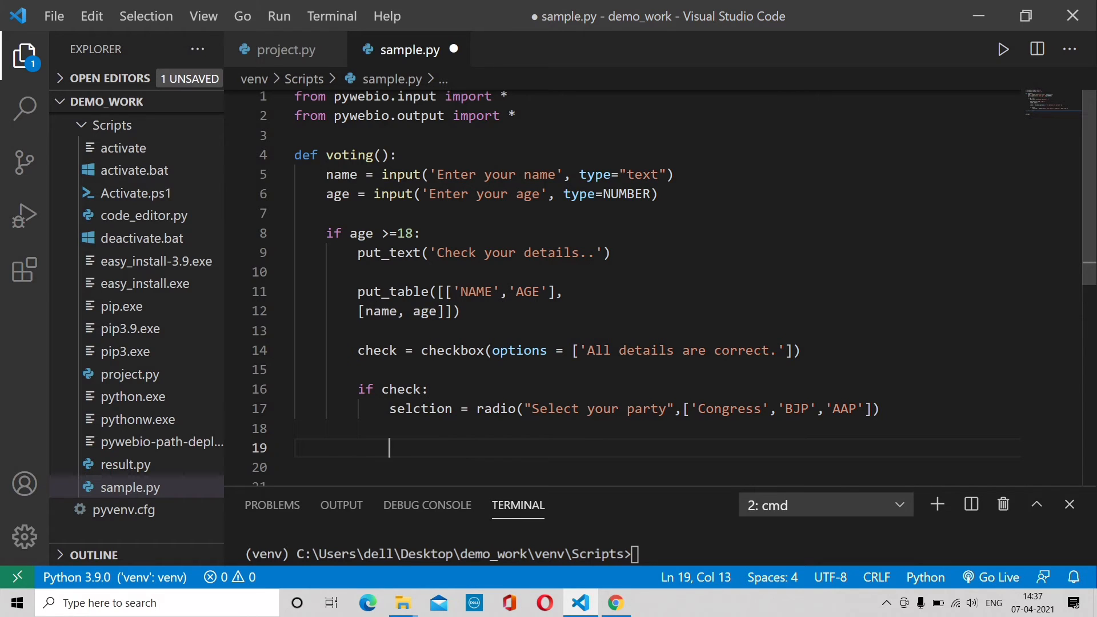
pyautogui.write('put')
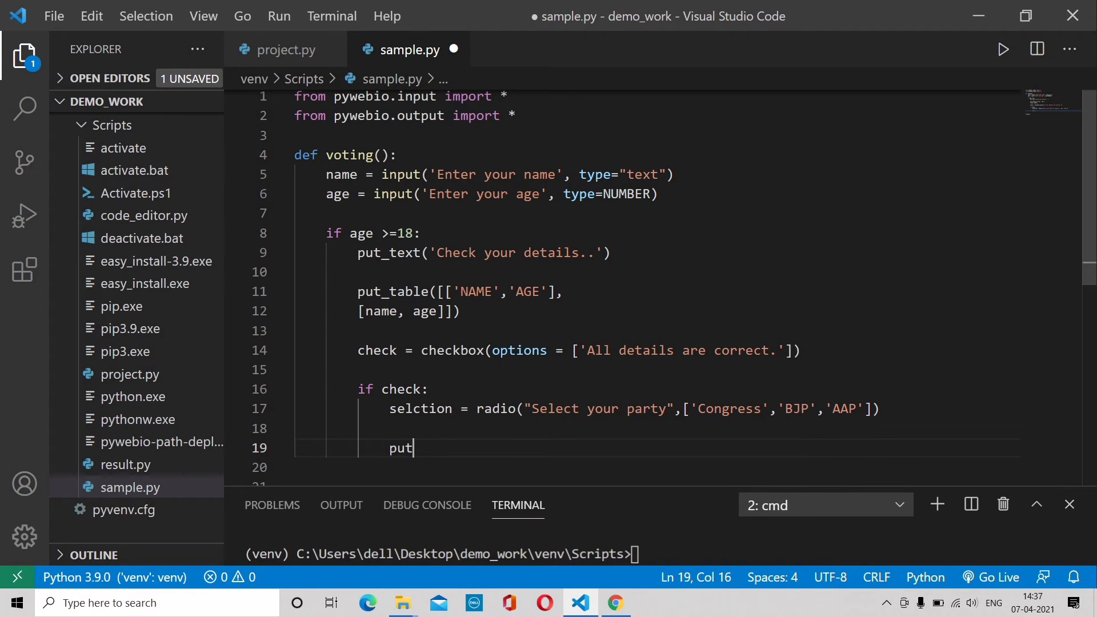
pyautogui.write('_text')
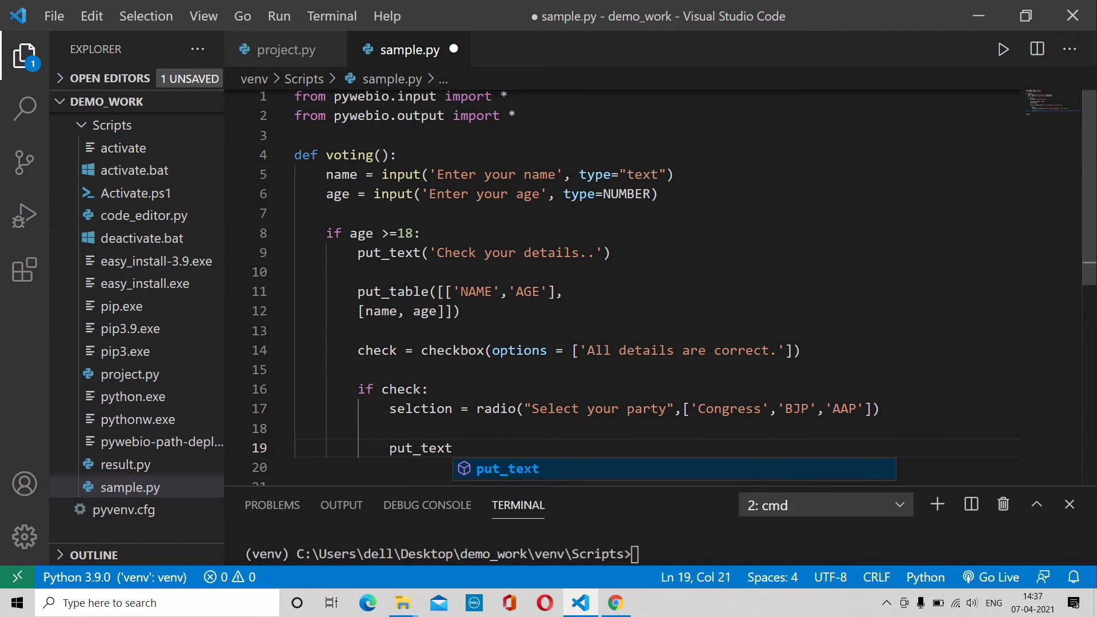
pyautogui.write("('You'")
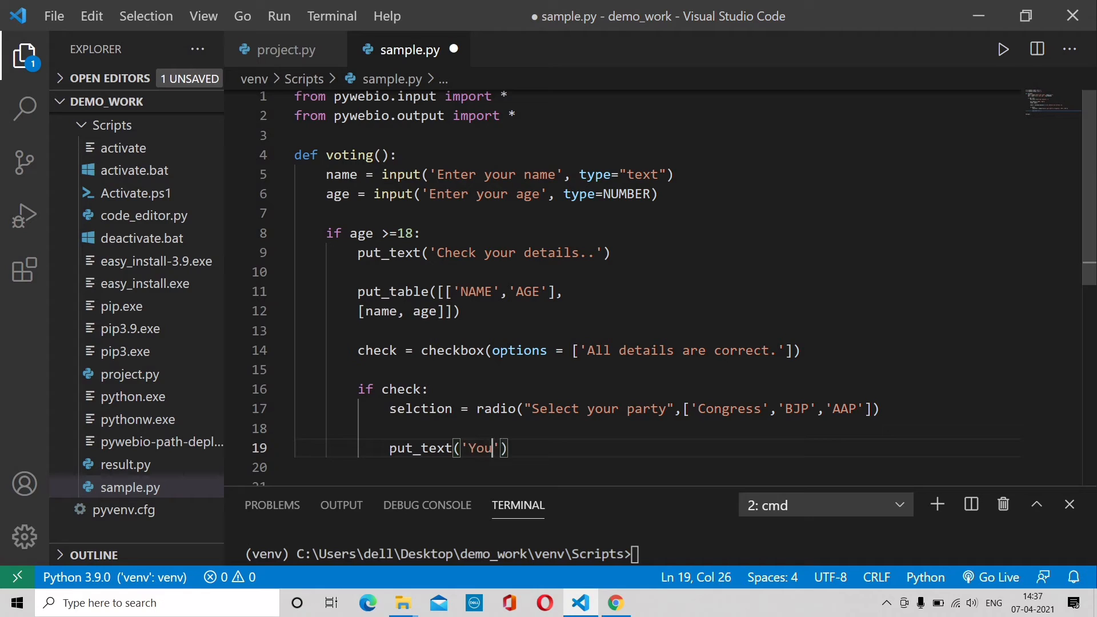
pyautogui.write('r resp')
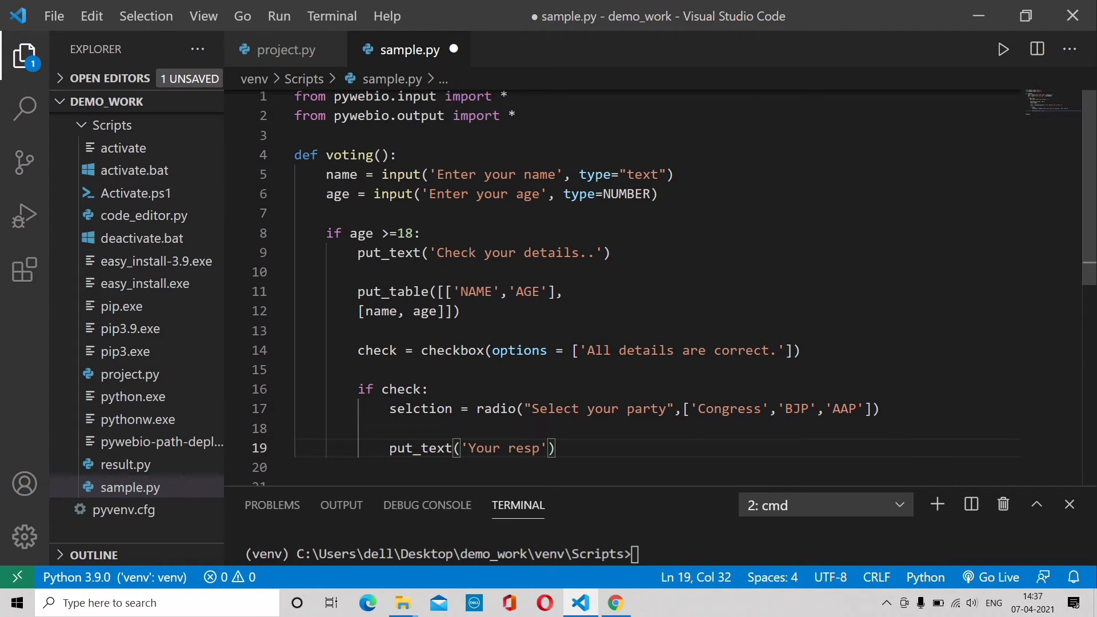
pyautogui.write('onse has')
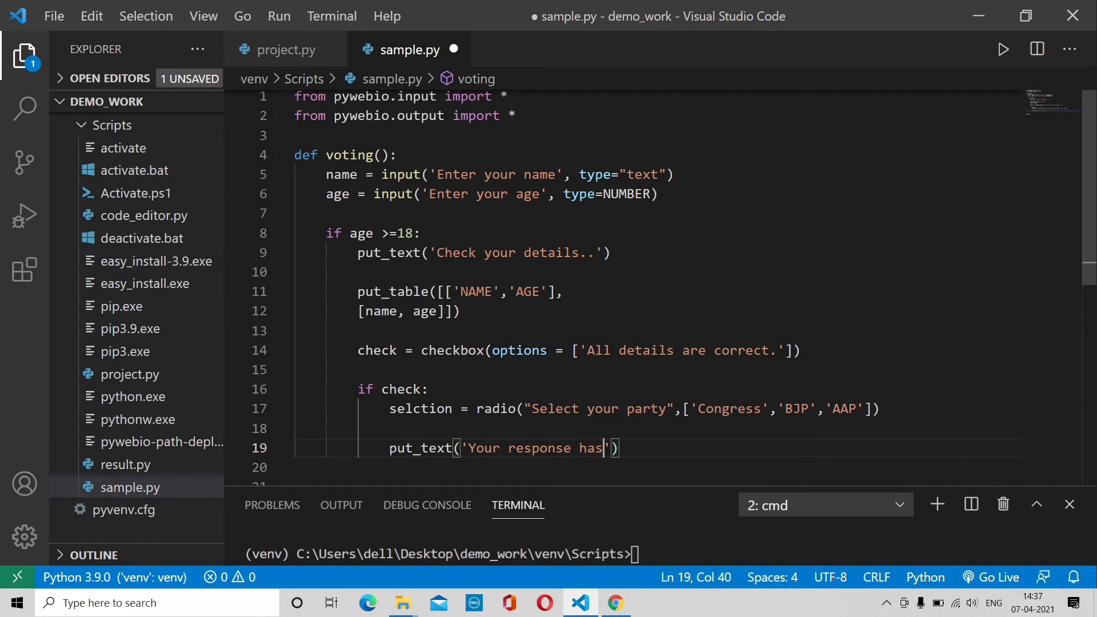
pyautogui.write('been recorded,')
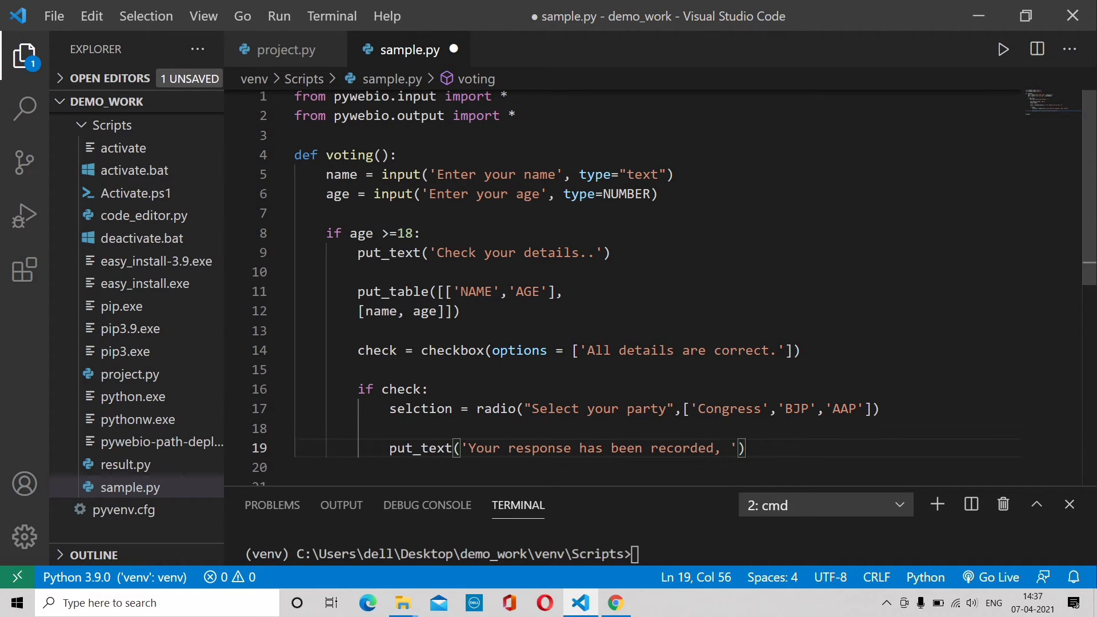
# - Fix the message to read 'Thanks, Your response has been recorded.' and start a new line
pyautogui.press('Backspace')
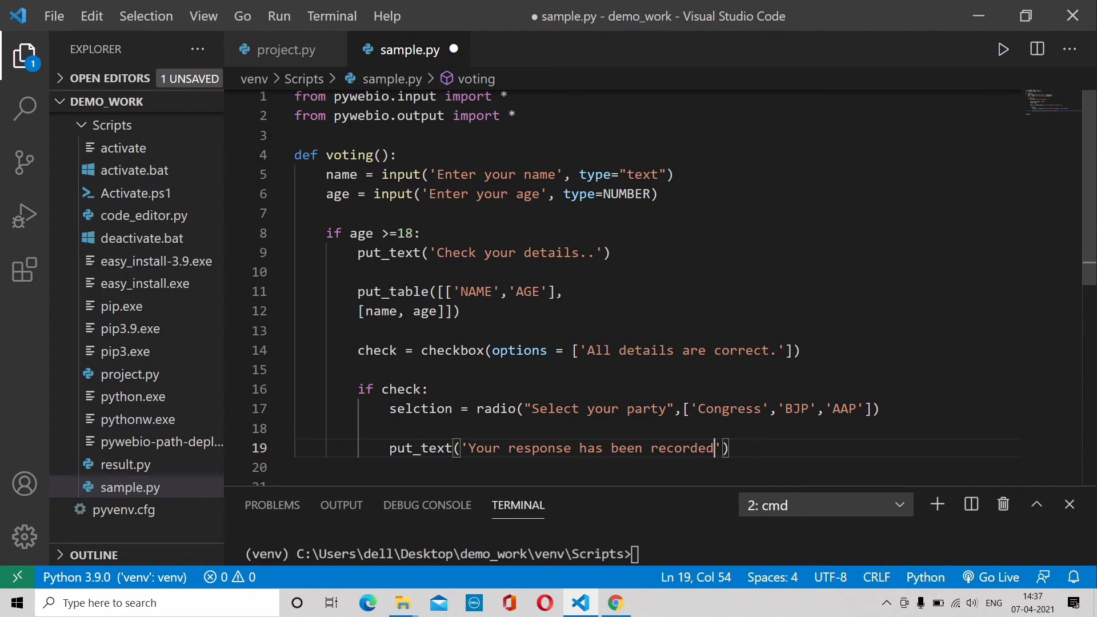
pyautogui.click(574, 449)
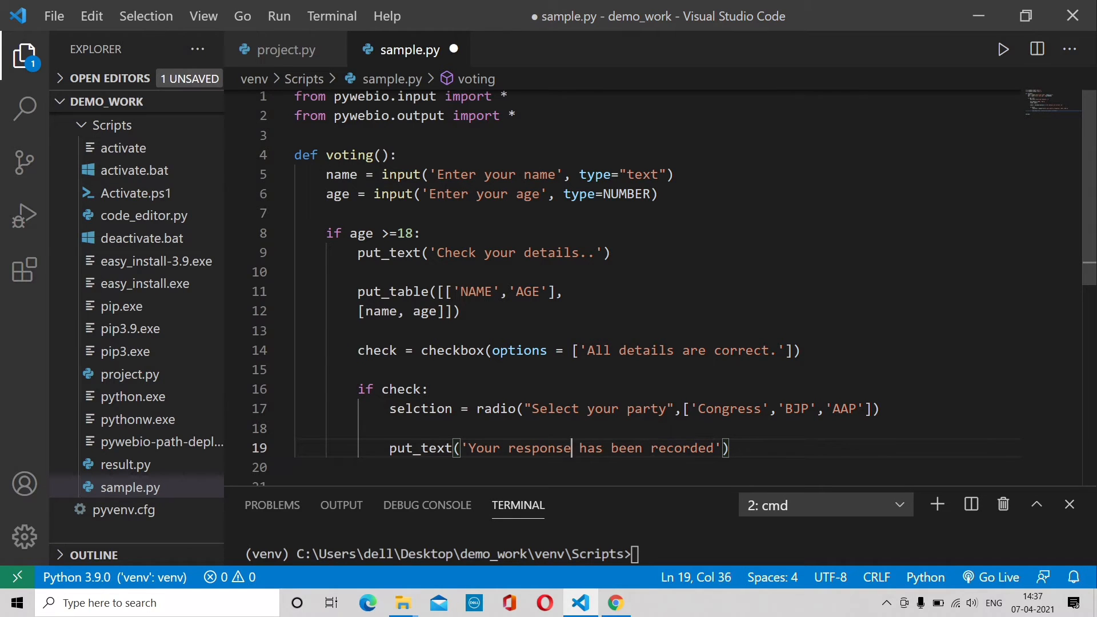
pyautogui.write('Thank')
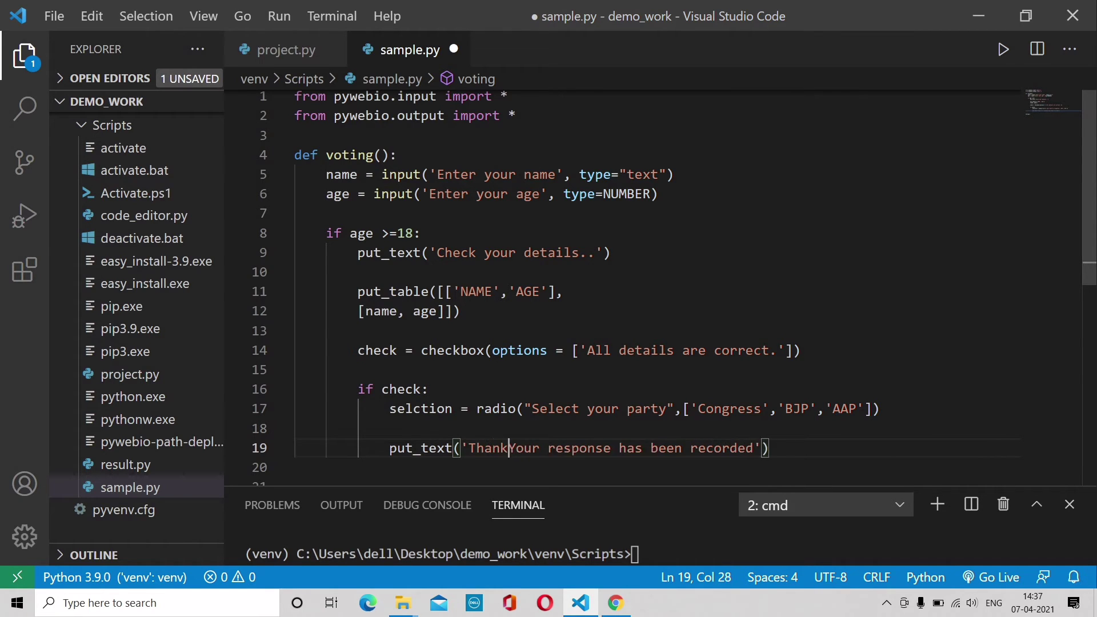
pyautogui.write('s,')
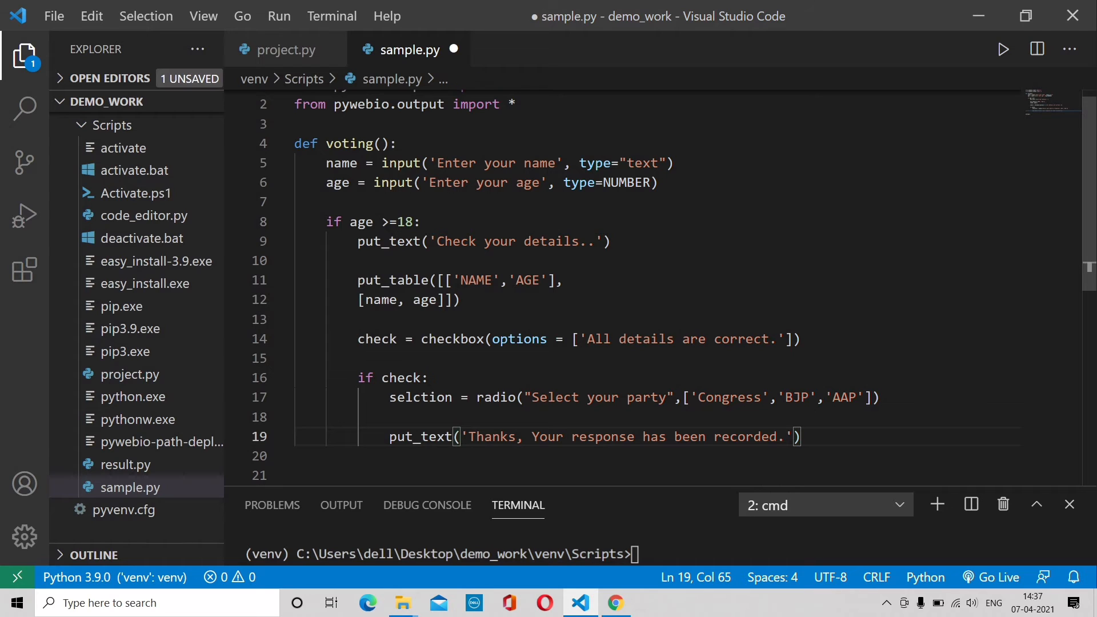
pyautogui.scroll(-3)
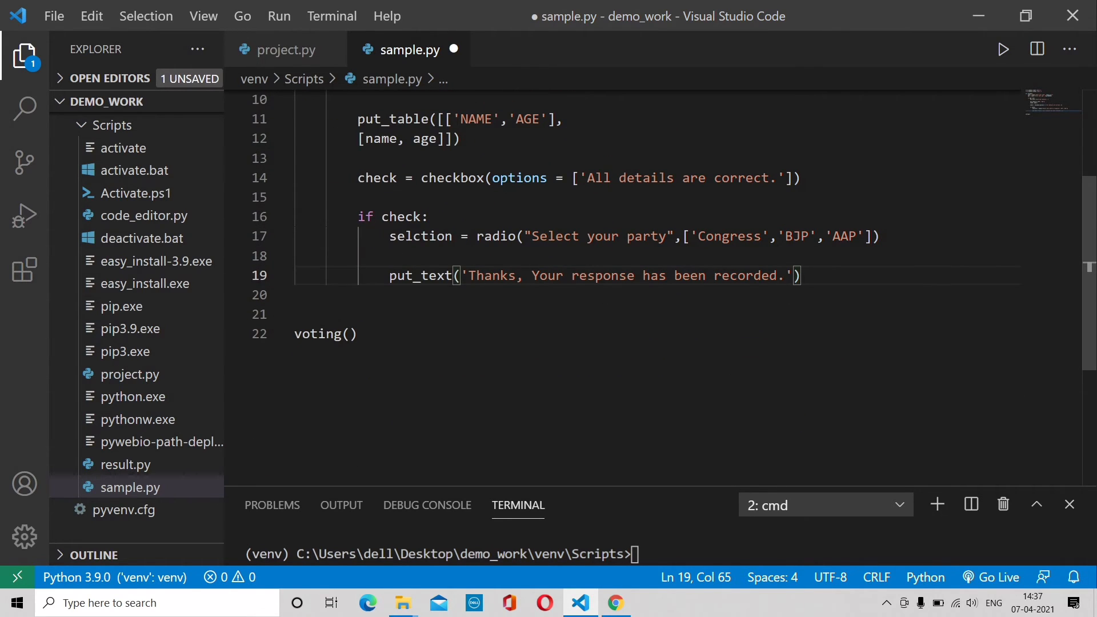
pyautogui.press('enter')
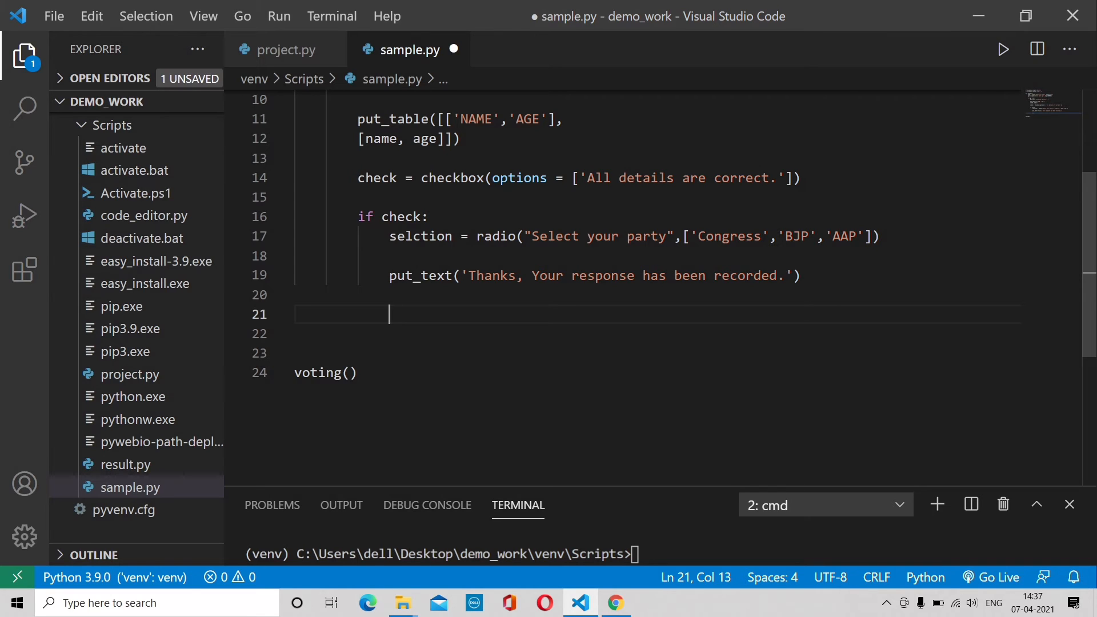
# - Begin keep_voting = radio() titled 'Keep Voting'
pyautogui.write('kep')
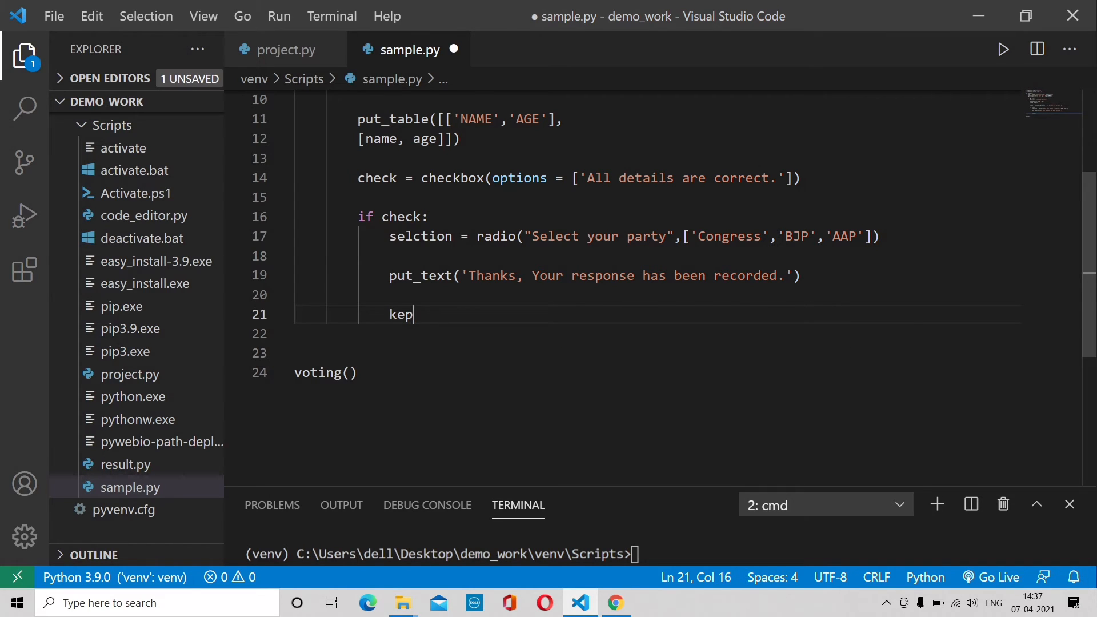
pyautogui.press('Backspace')
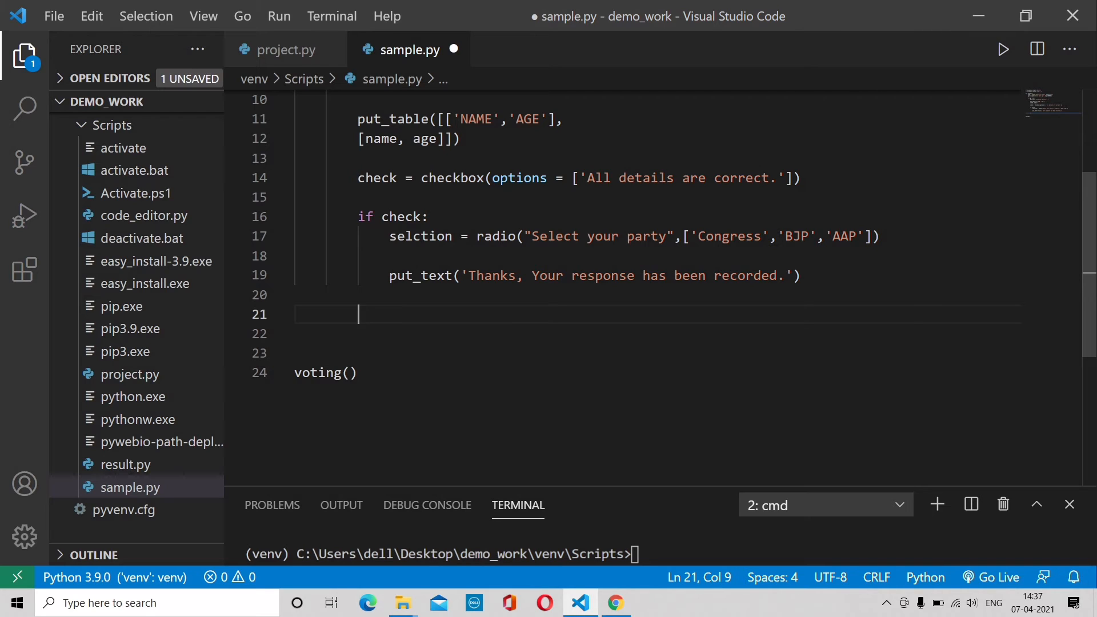
pyautogui.write('keep')
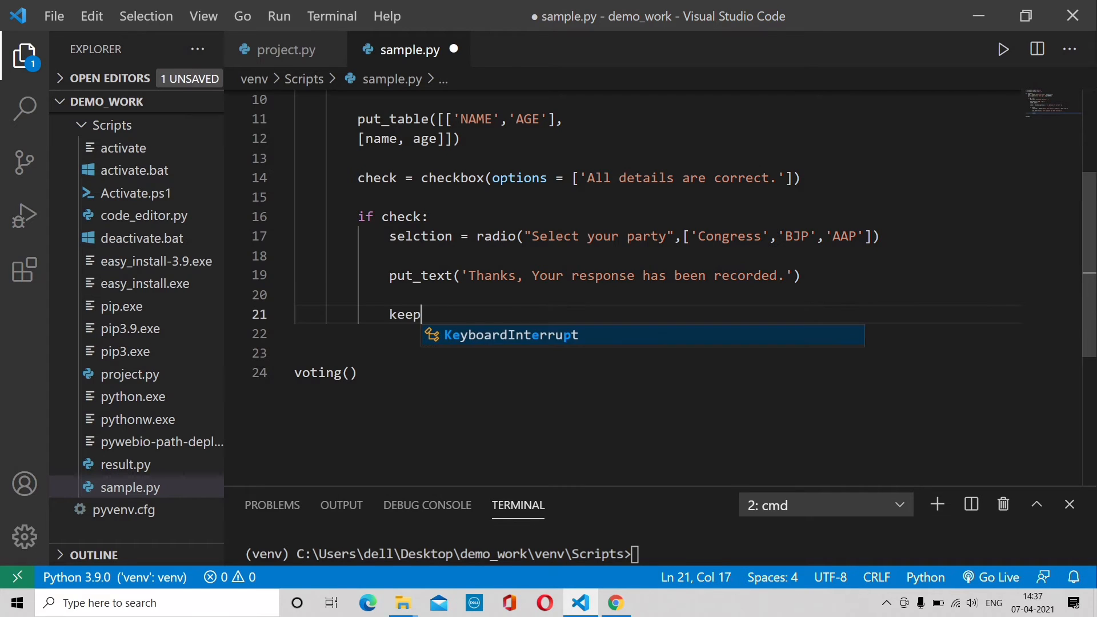
pyautogui.write('_voting')
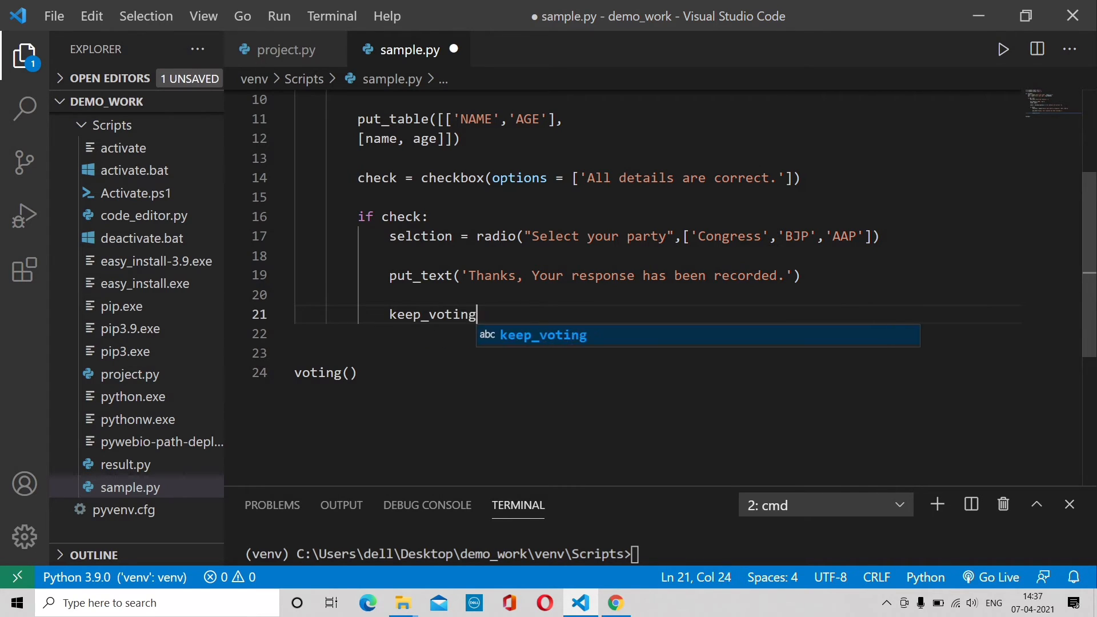
pyautogui.write('=')
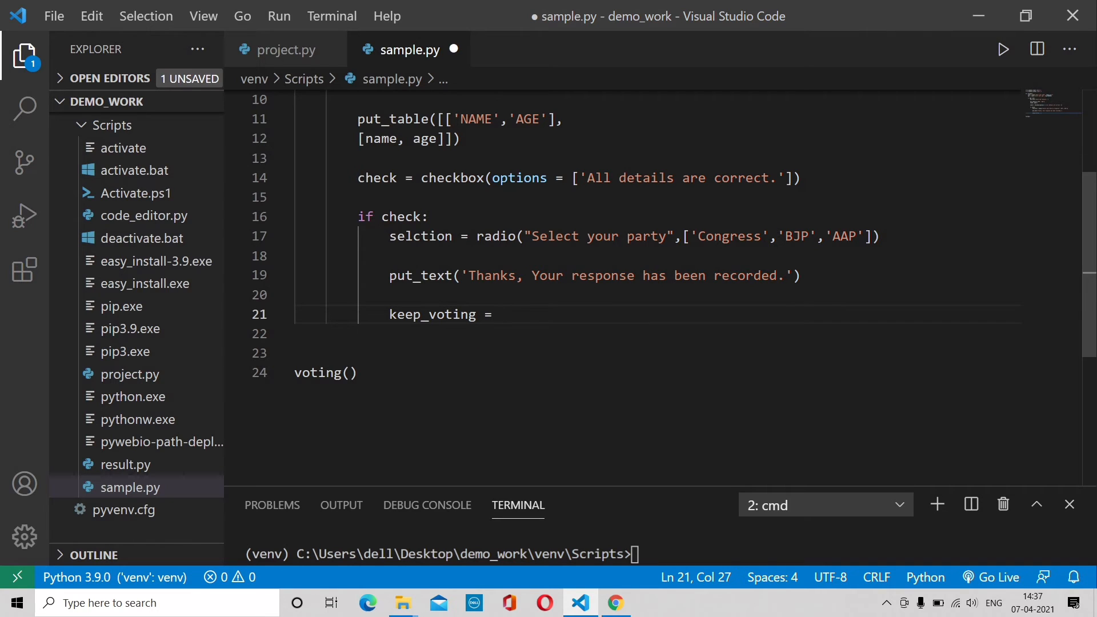
pyautogui.write('radio(')
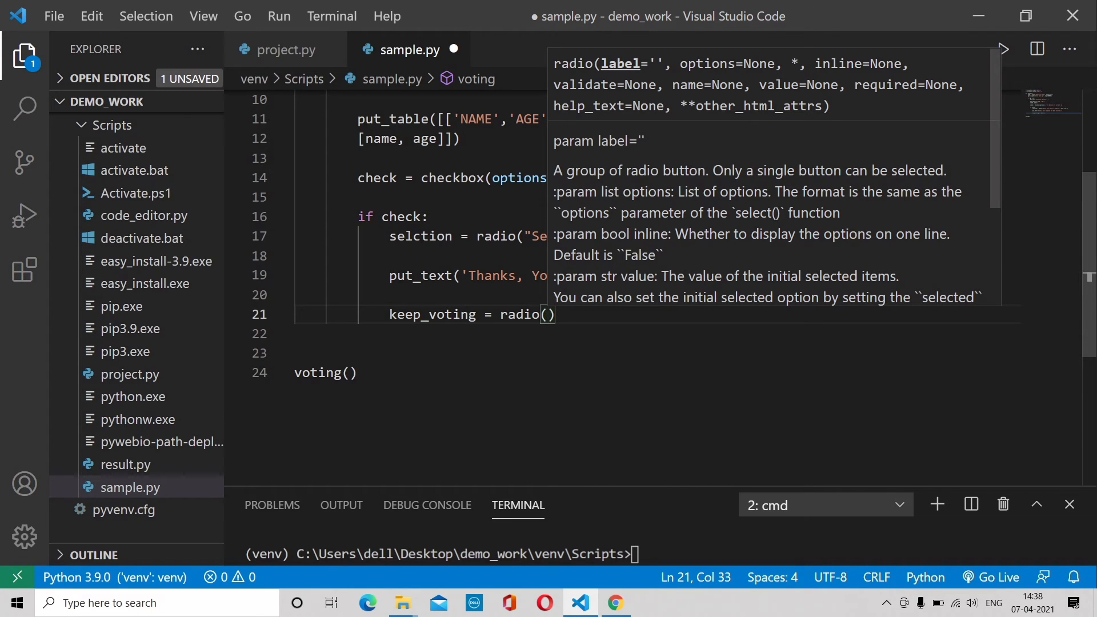
pyautogui.write("'Keep'")
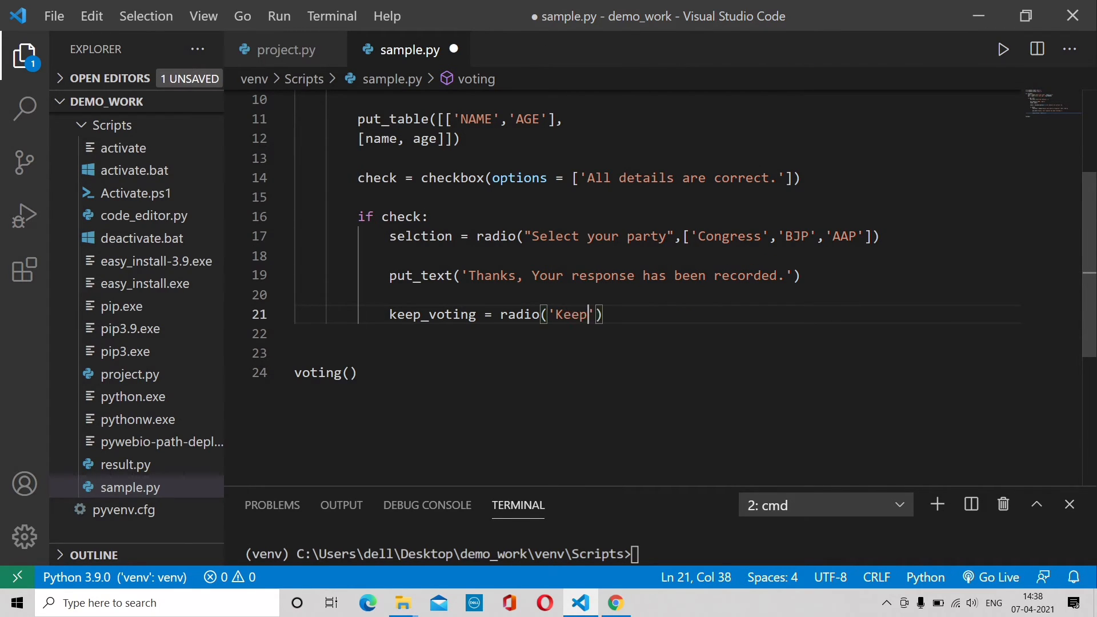
pyautogui.write('VVo')
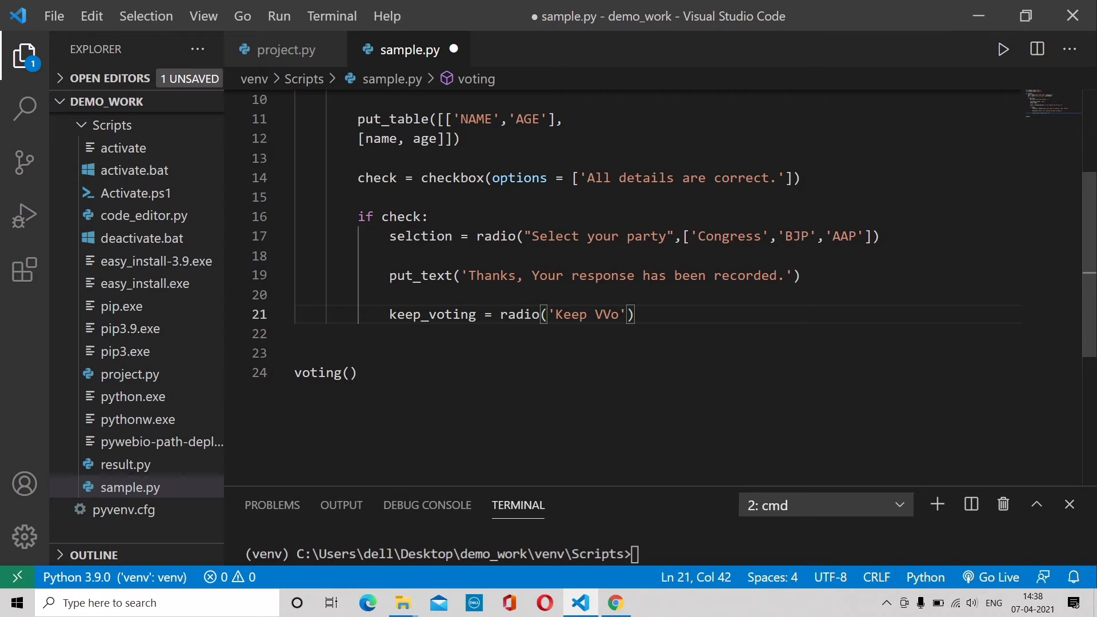
pyautogui.write('Voting')
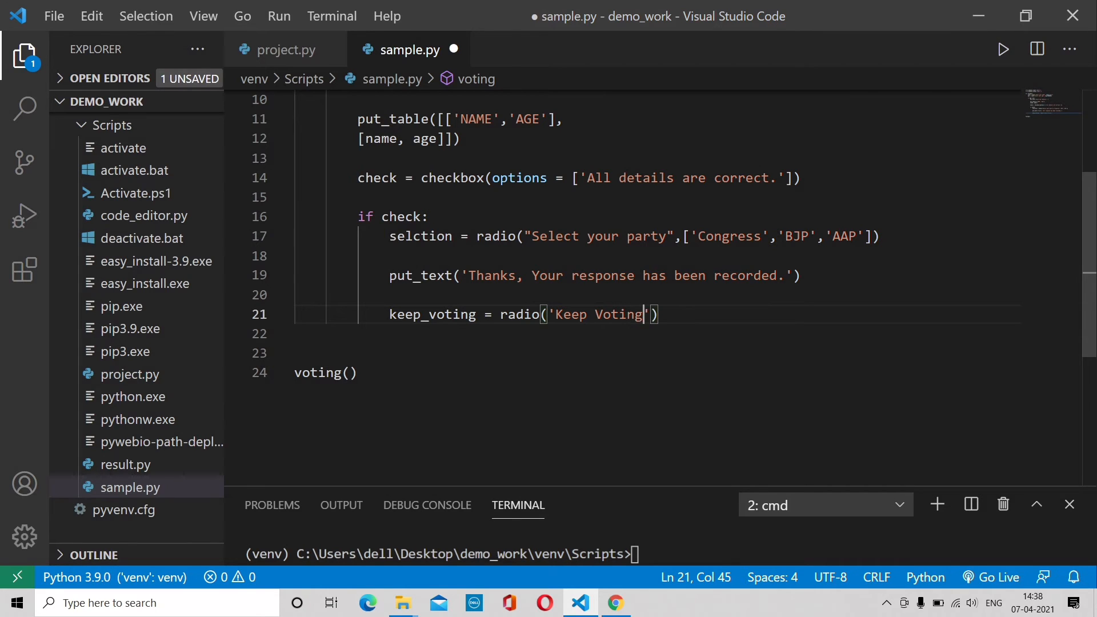
# - Give the Keep Voting radio Yes and No choices, save, and begin an if line
pyautogui.write(',')
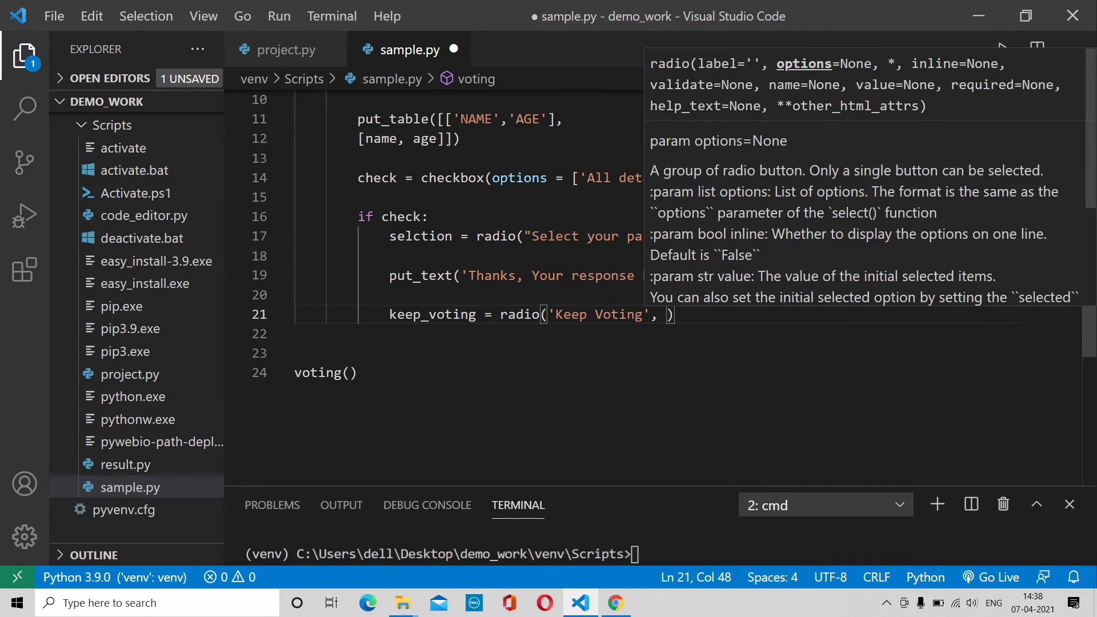
pyautogui.write("['ye")
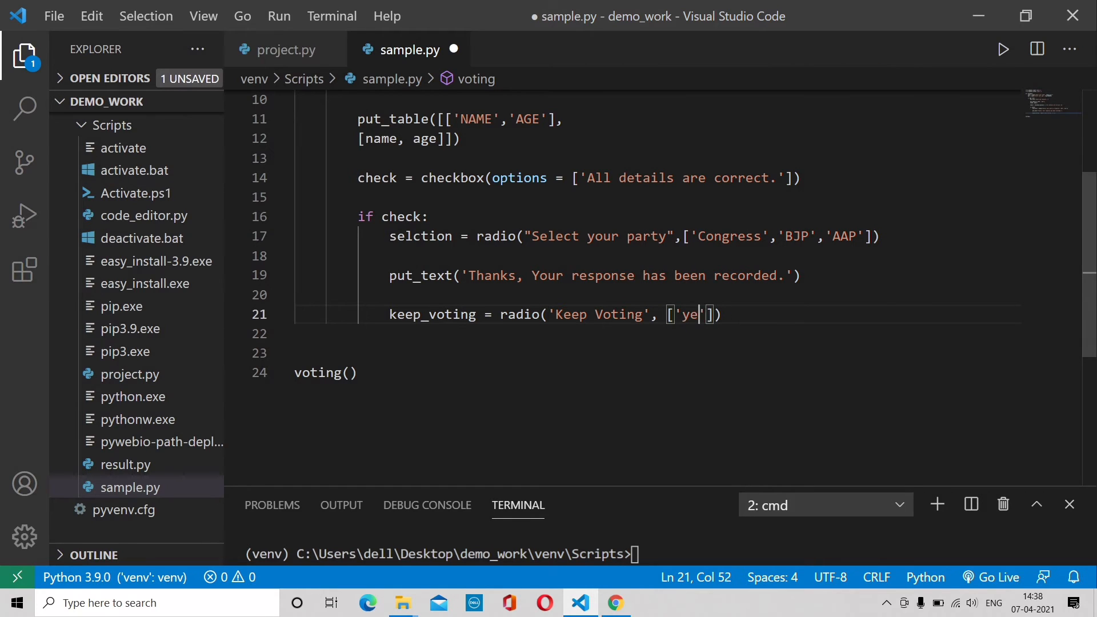
pyautogui.write("s', '")
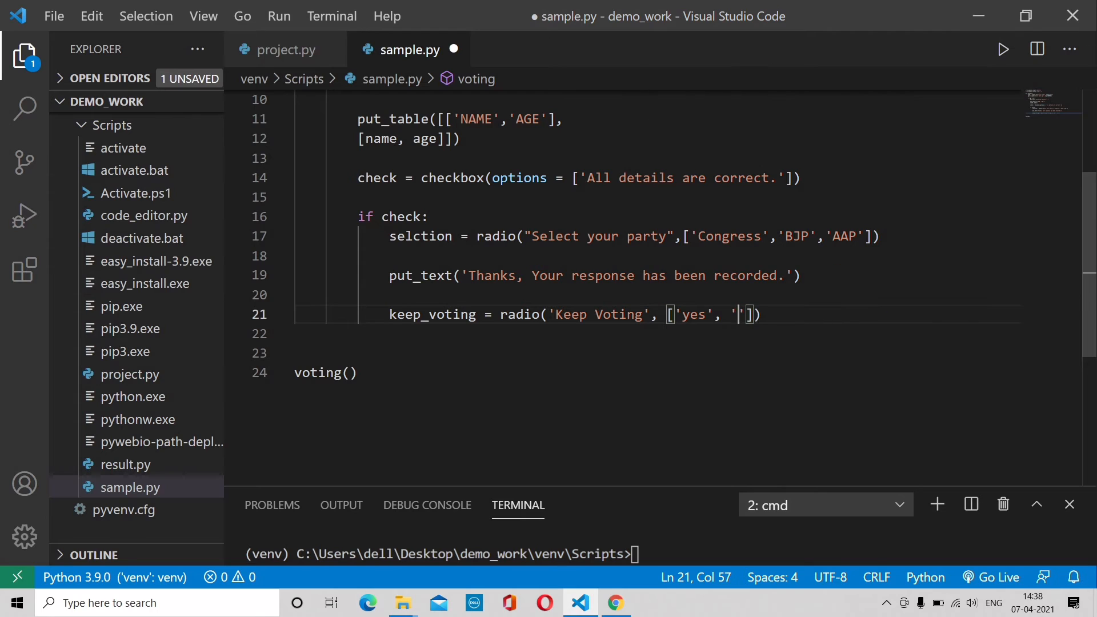
pyautogui.write('No')
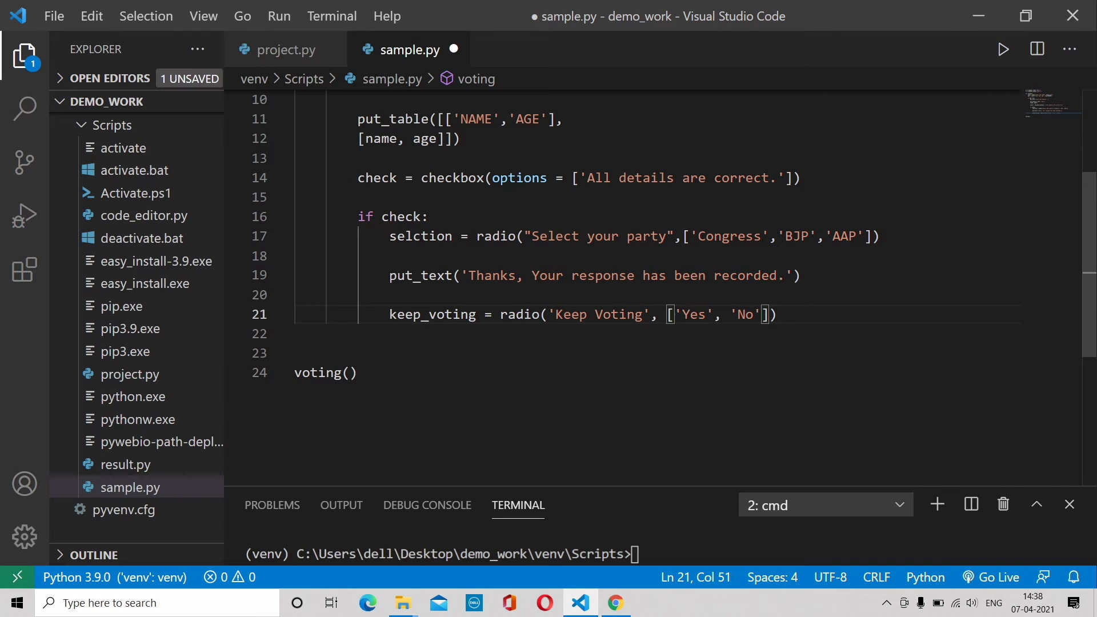
pyautogui.press('ctrl+s')
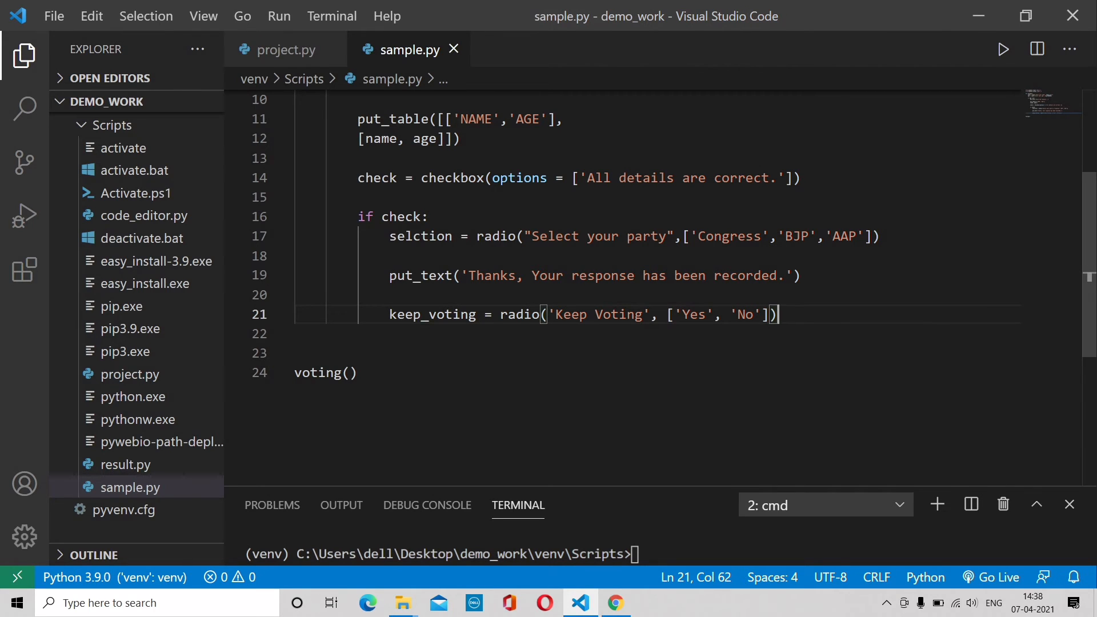
pyautogui.write('if')
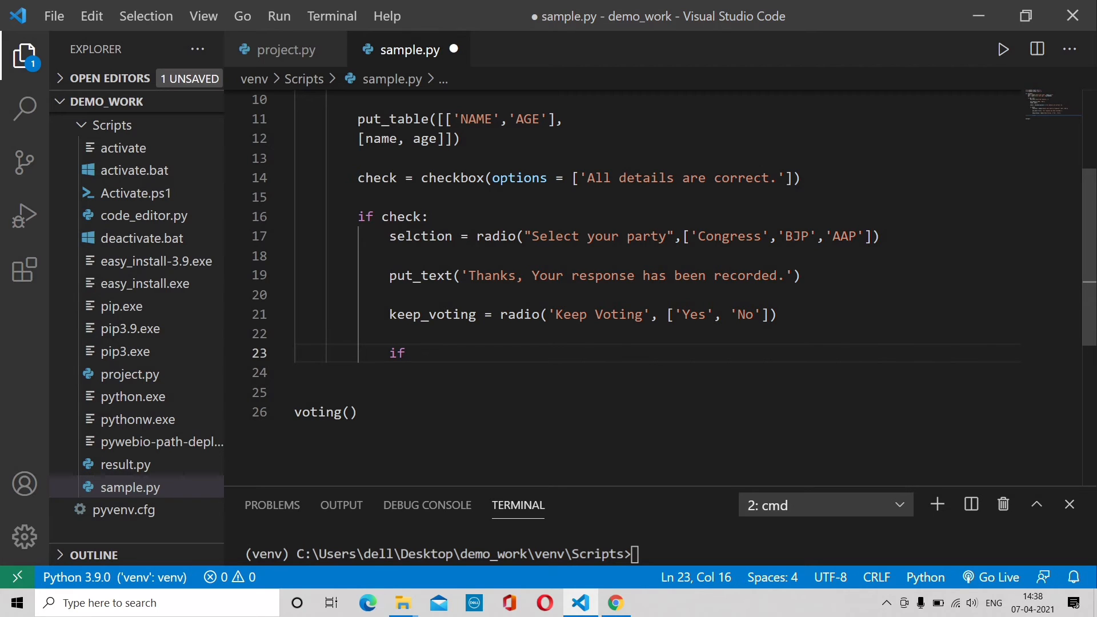
# - Add an if keep_voting == 'Yes': branch followed by else:
pyautogui.write('keep_voting')
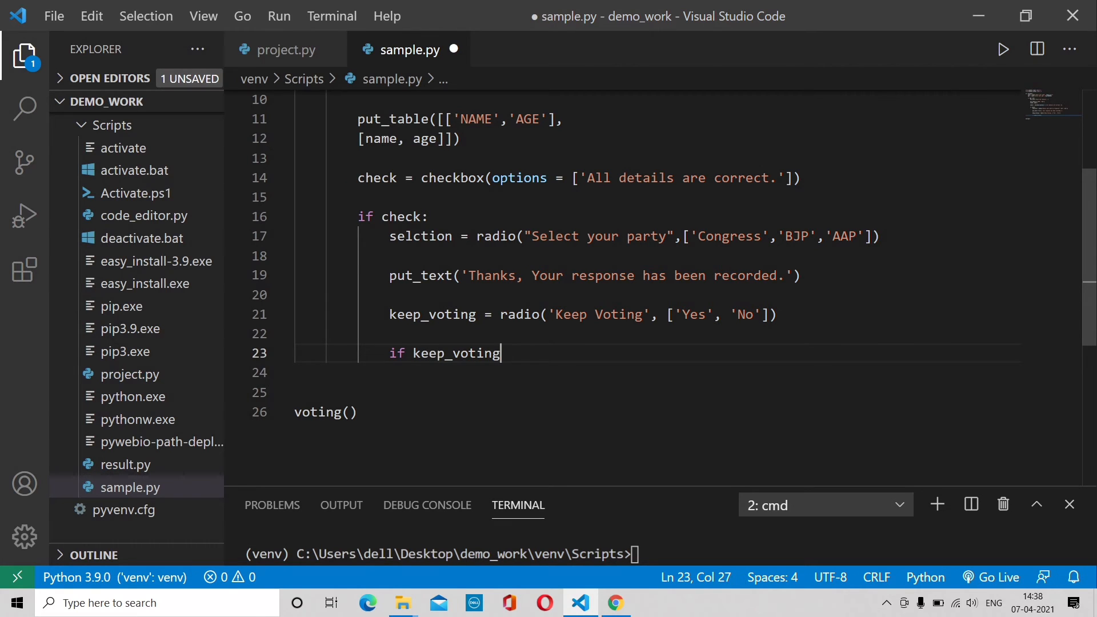
pyautogui.write("== ''")
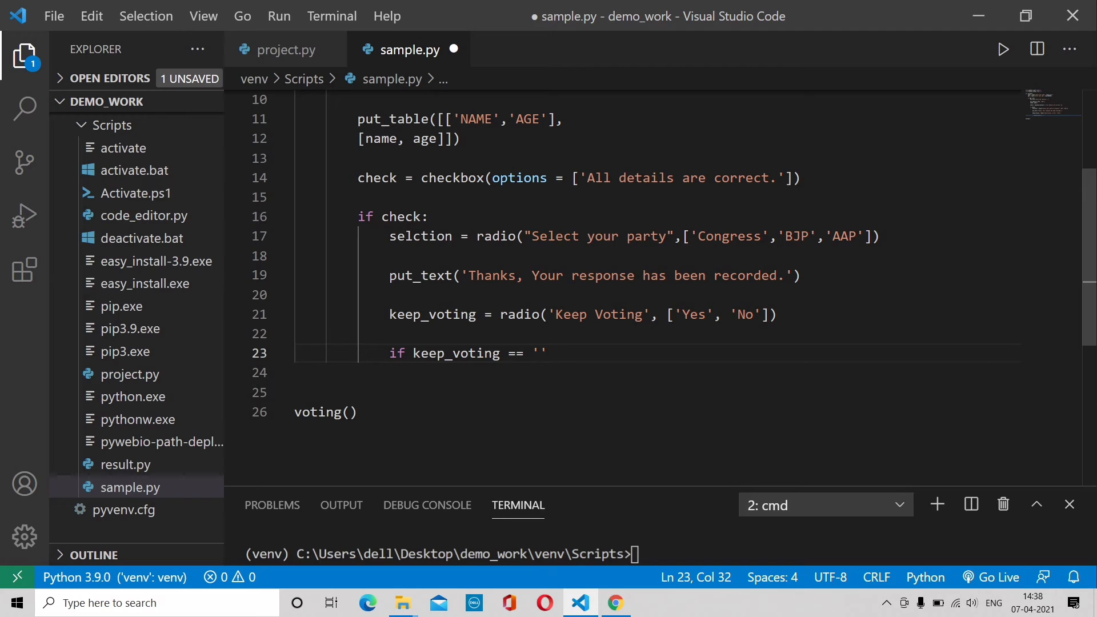
pyautogui.write('Yes')
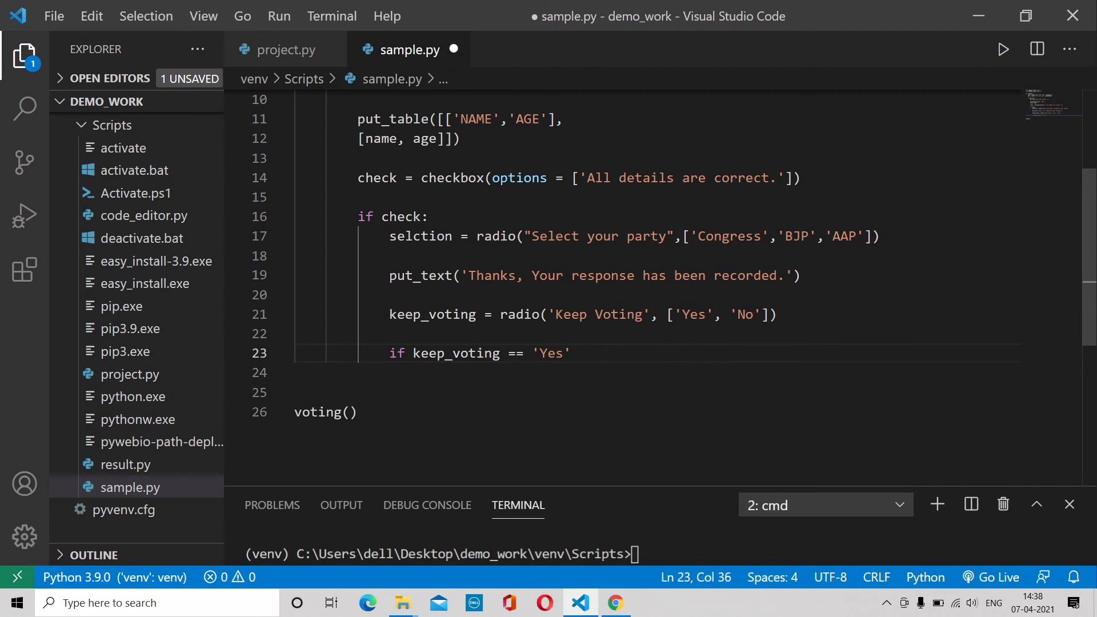
pyautogui.write(':')
pyautogui.click(656, 373)
pyautogui.write('voting(')
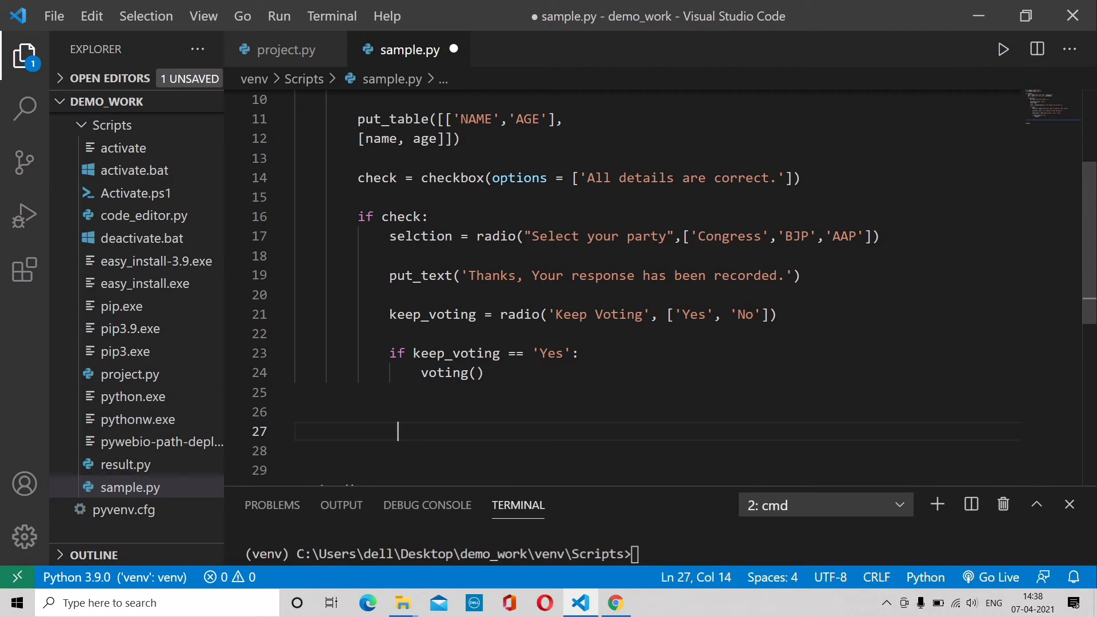
pyautogui.write('else:')
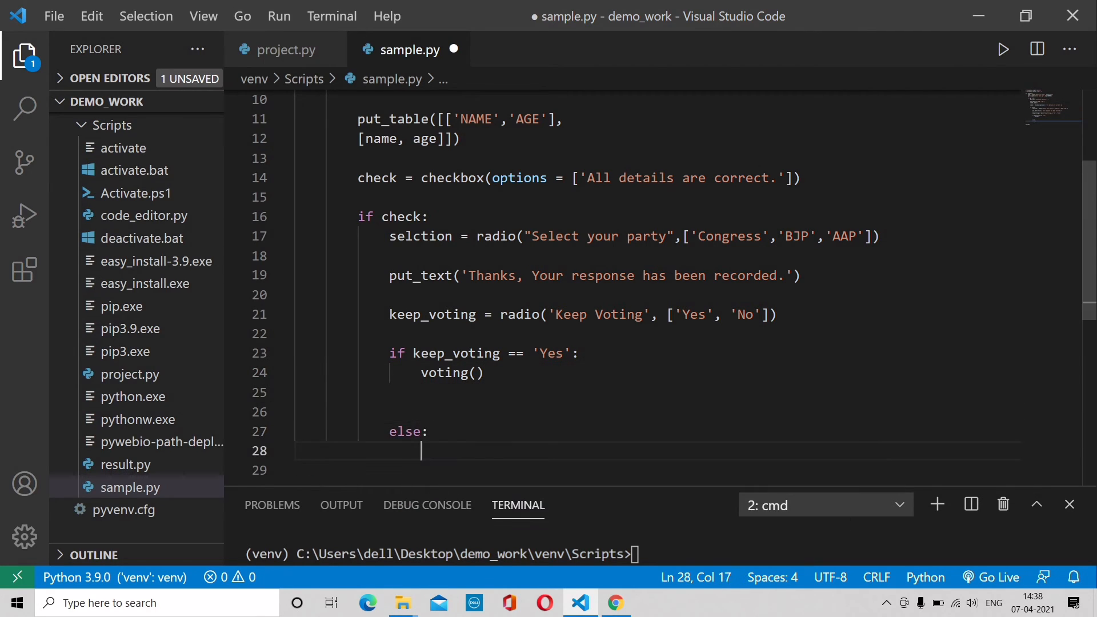
# - In the else branch, return put_text('Voting has been ended, We will announce the result soon..')
pyautogui.write('return')
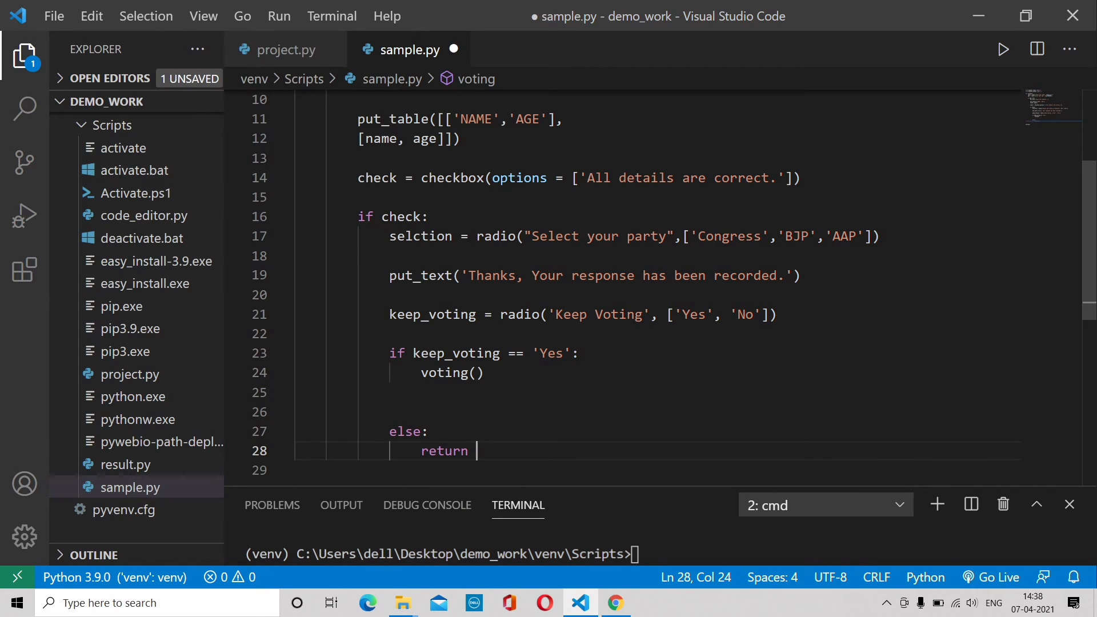
pyautogui.write('put_tes')
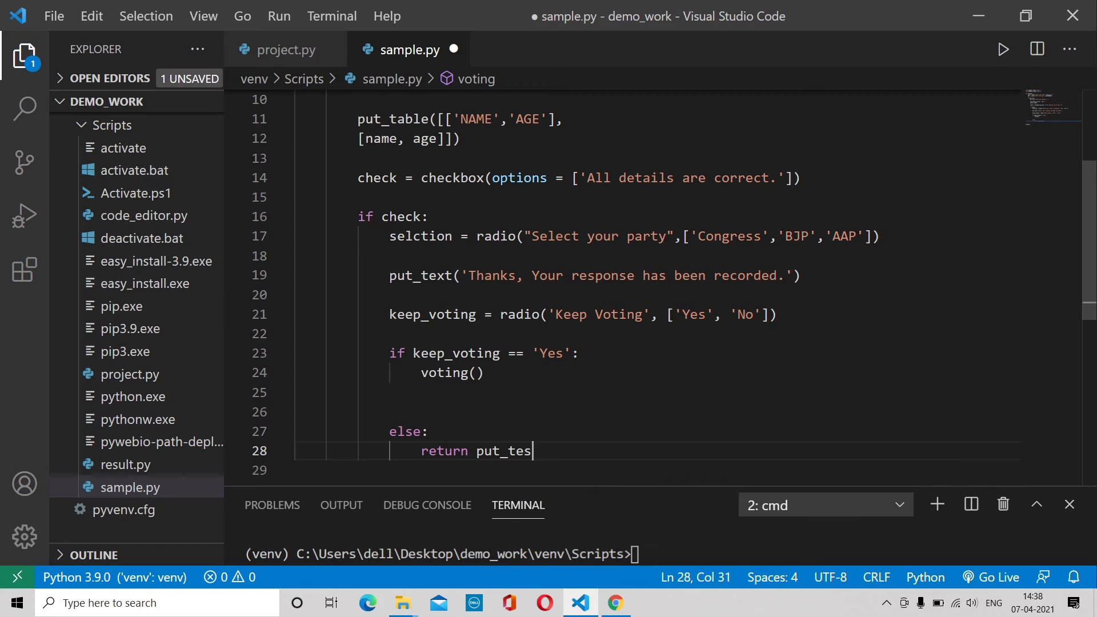
pyautogui.write('t(')
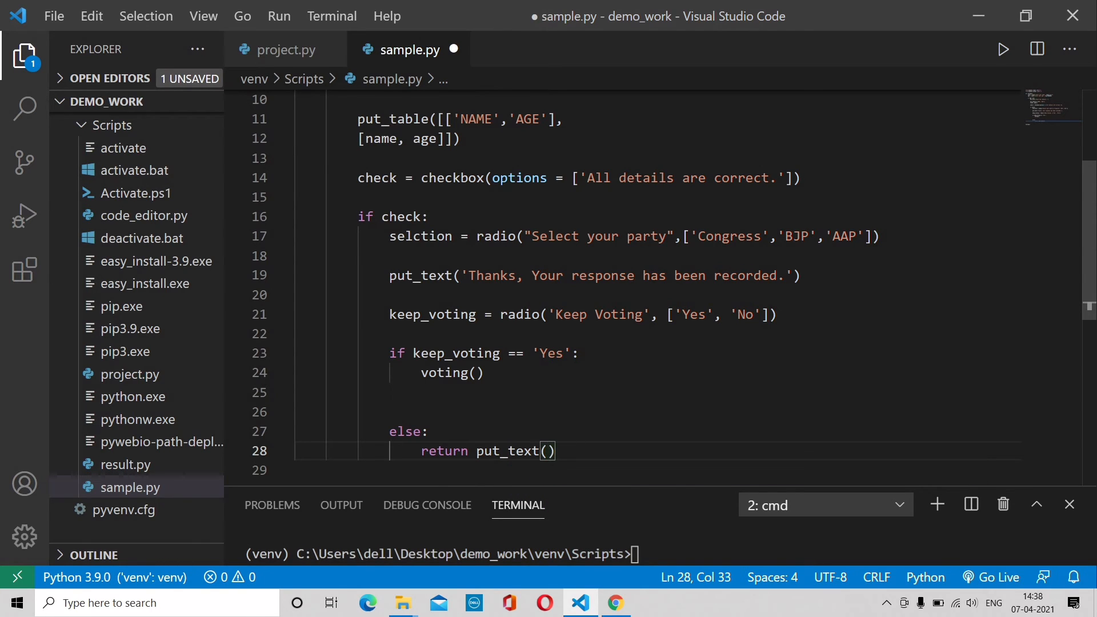
pyautogui.write("'")
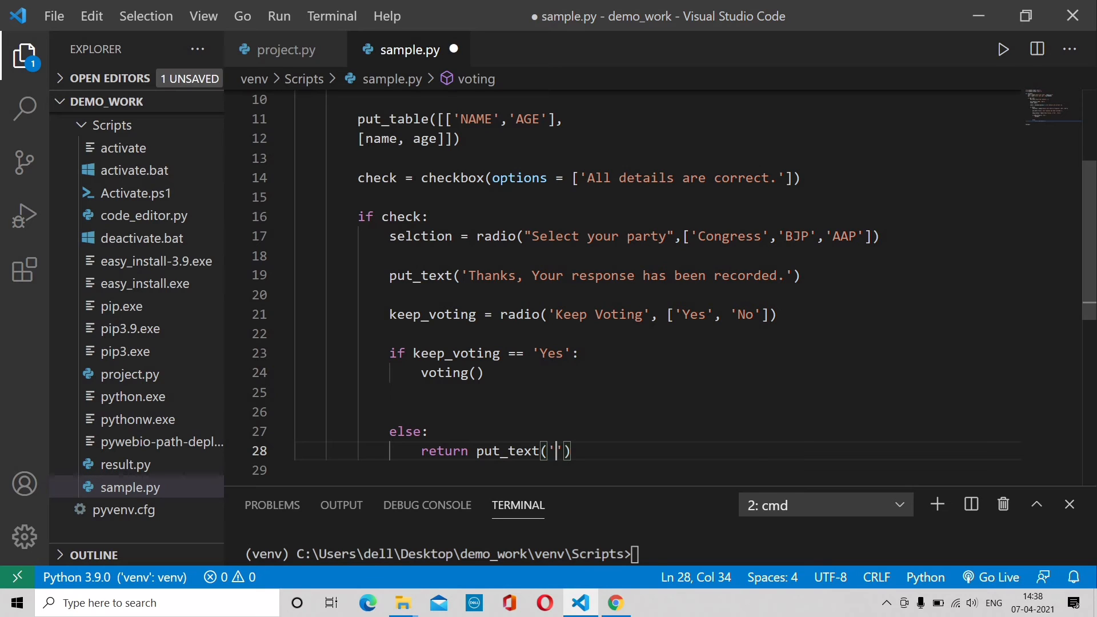
pyautogui.write('Voting has been ende')
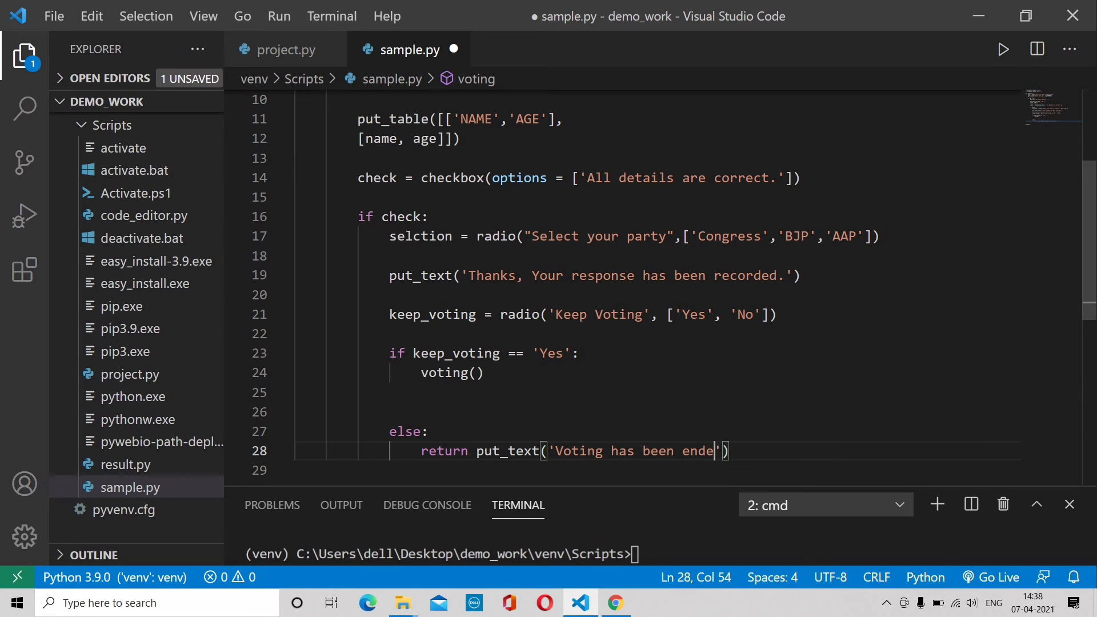
pyautogui.write('d,')
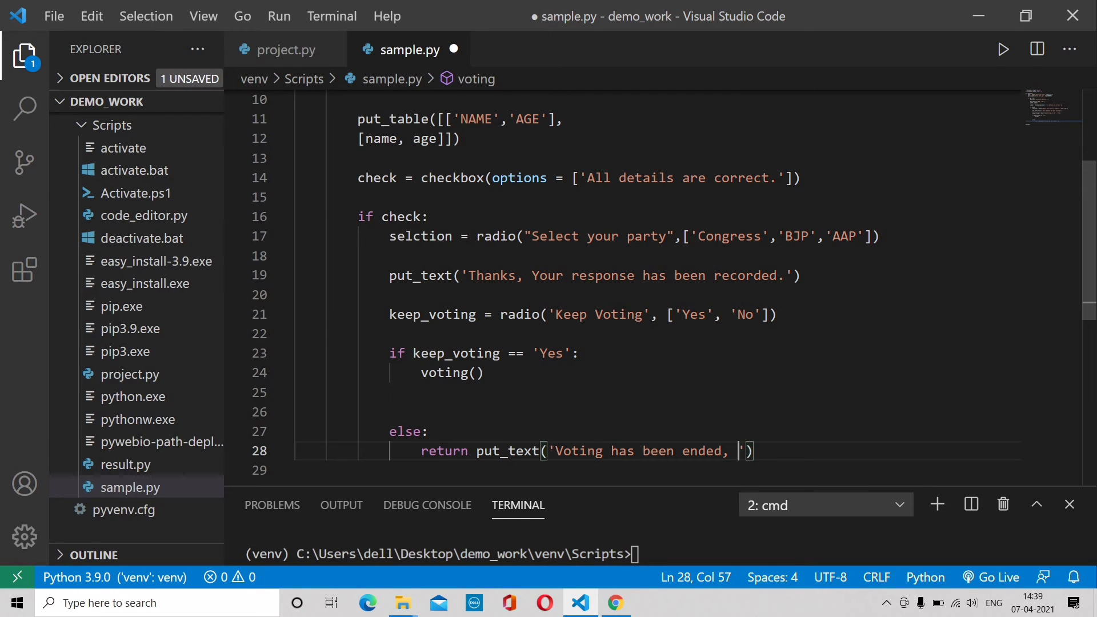
pyautogui.write('We will')
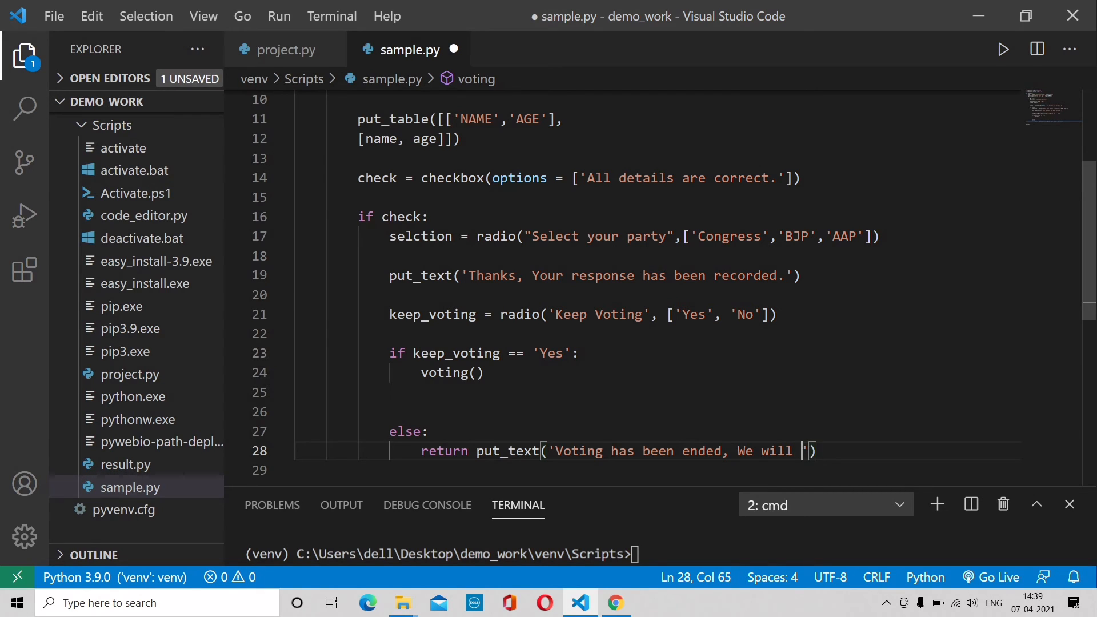
pyautogui.write('announce')
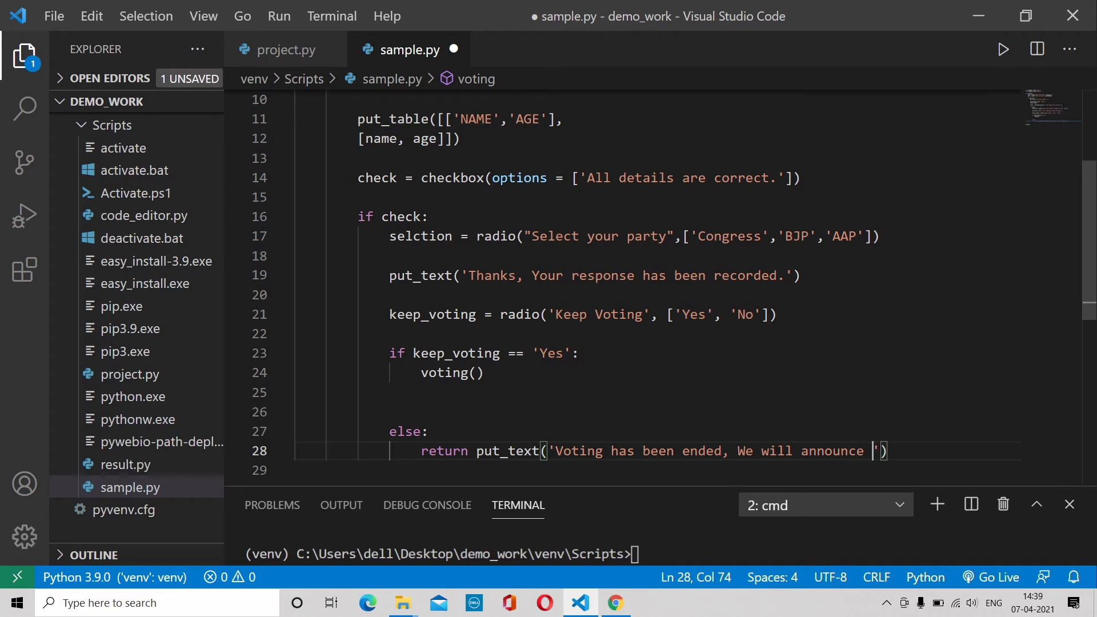
pyautogui.write('the resukt')
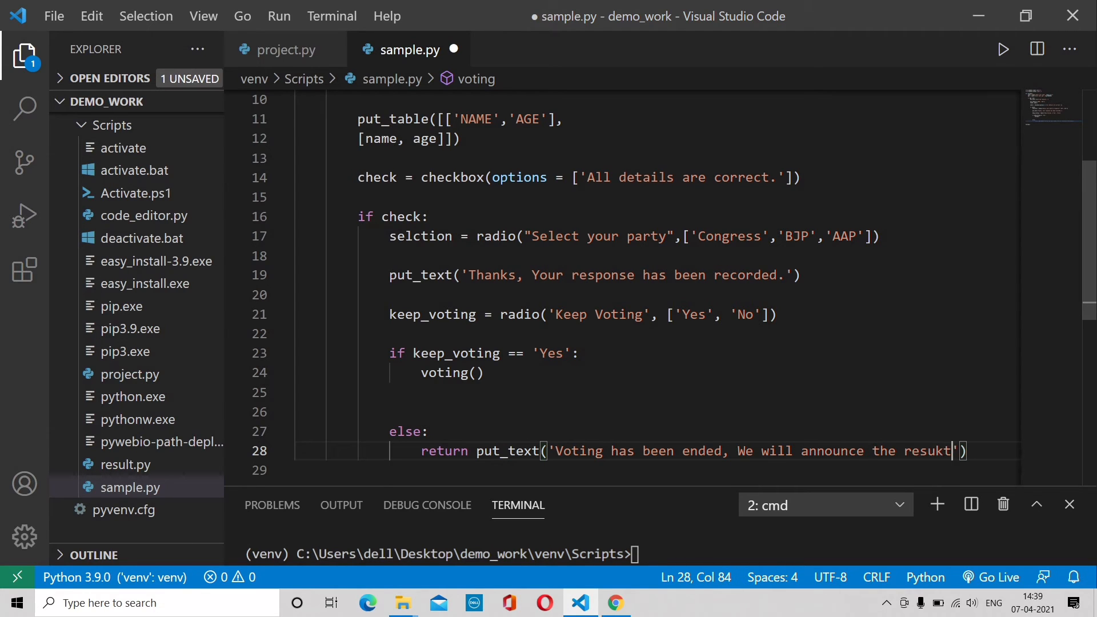
pyautogui.write('y')
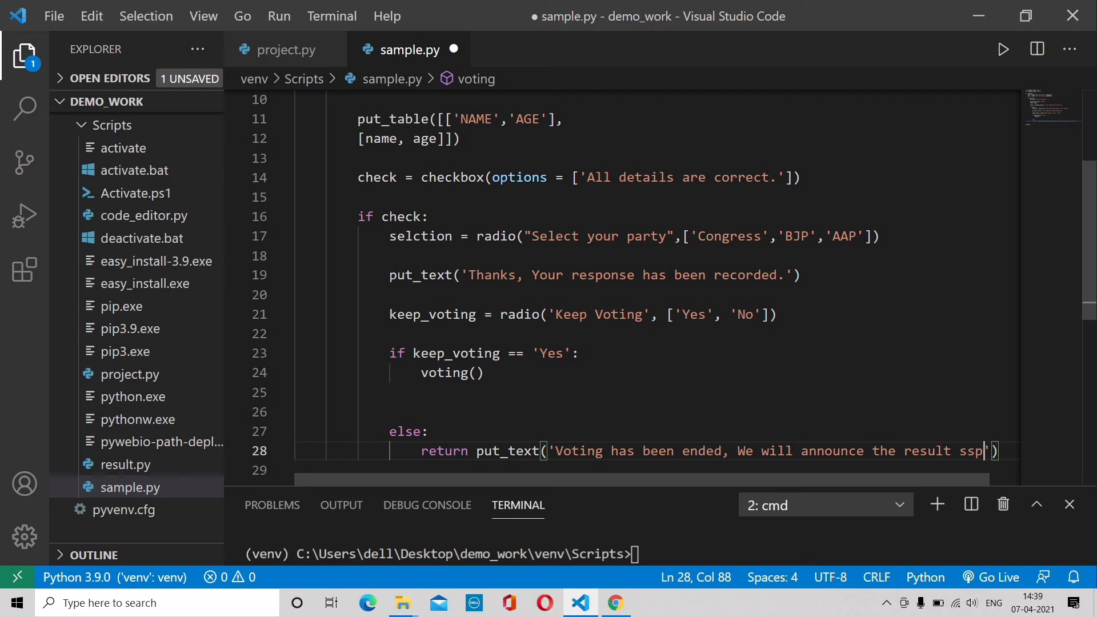
# - Wrap the ending message in style(..., 'color:green') and save sample.py
pyautogui.write('oo')
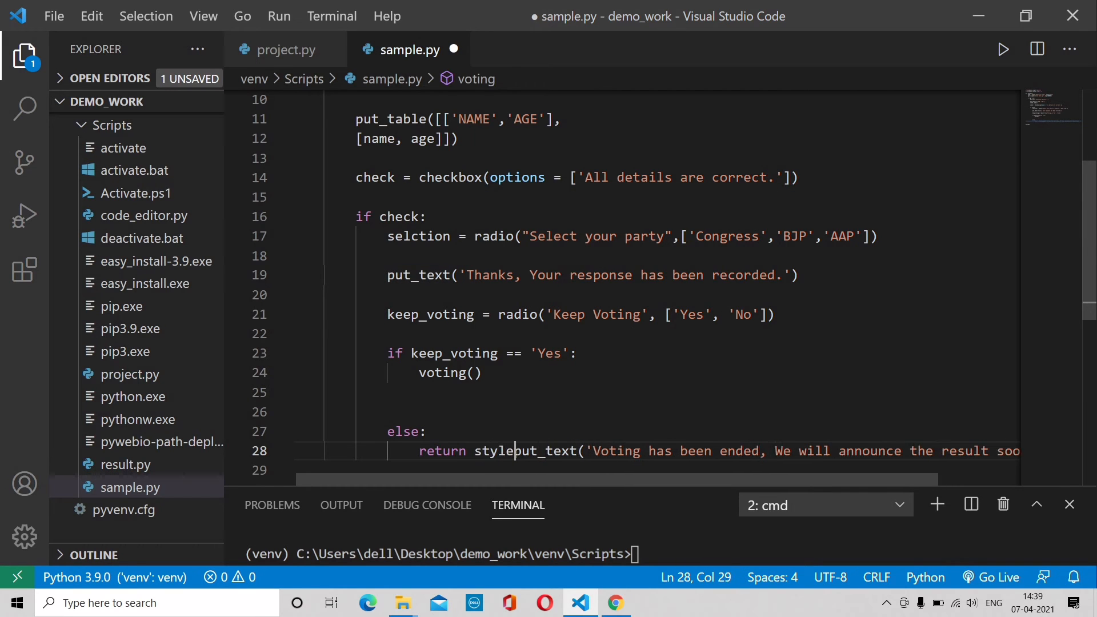
pyautogui.write('(')
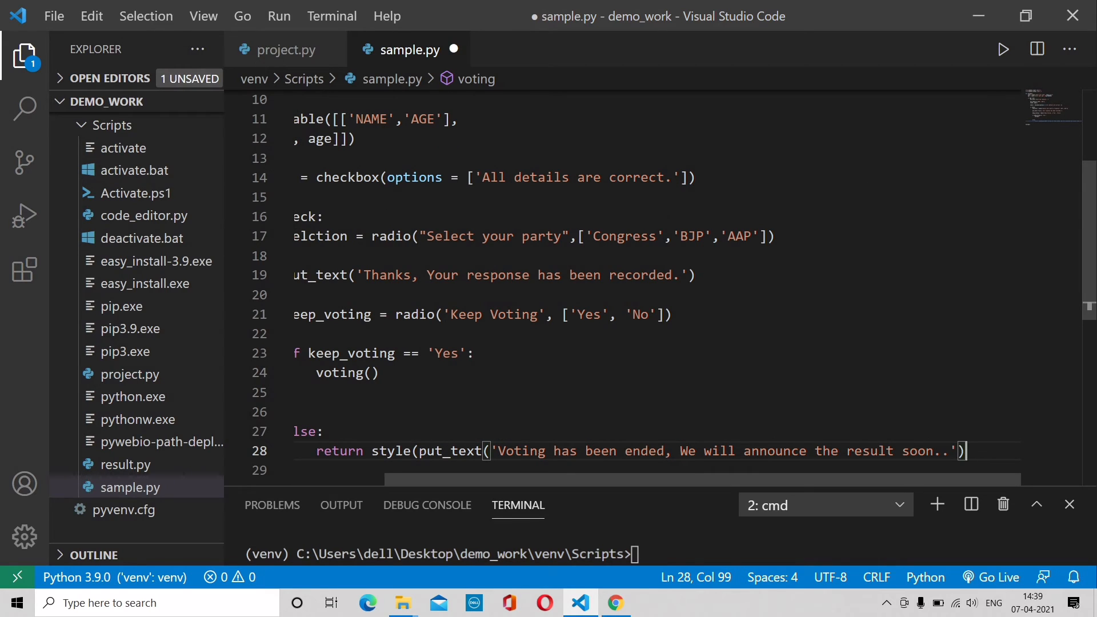
pyautogui.write(",'col'")
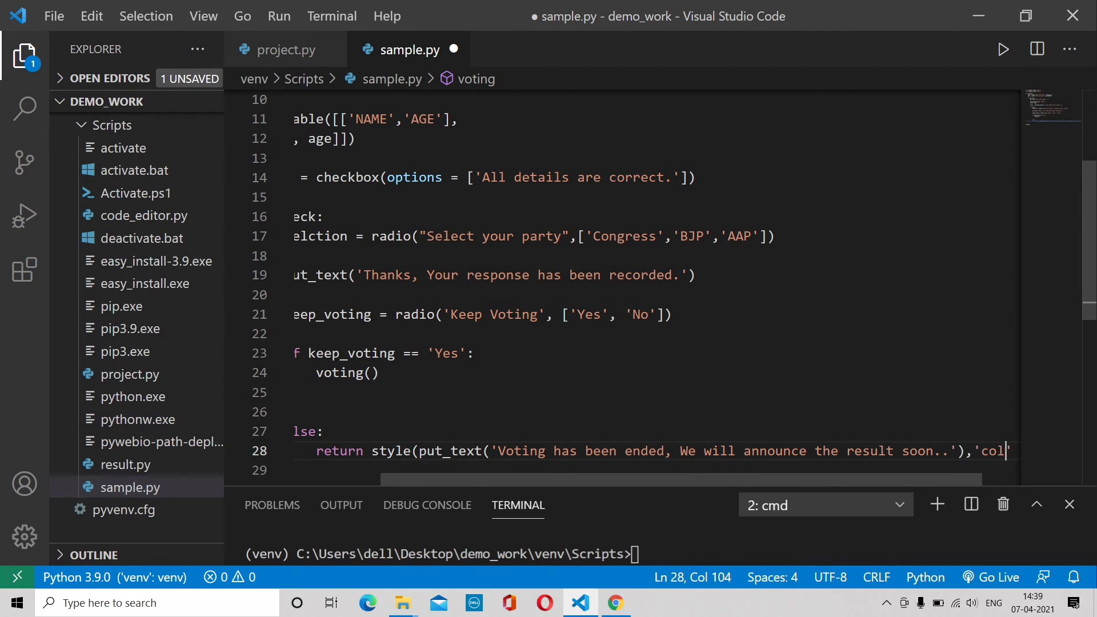
pyautogui.write('or:')
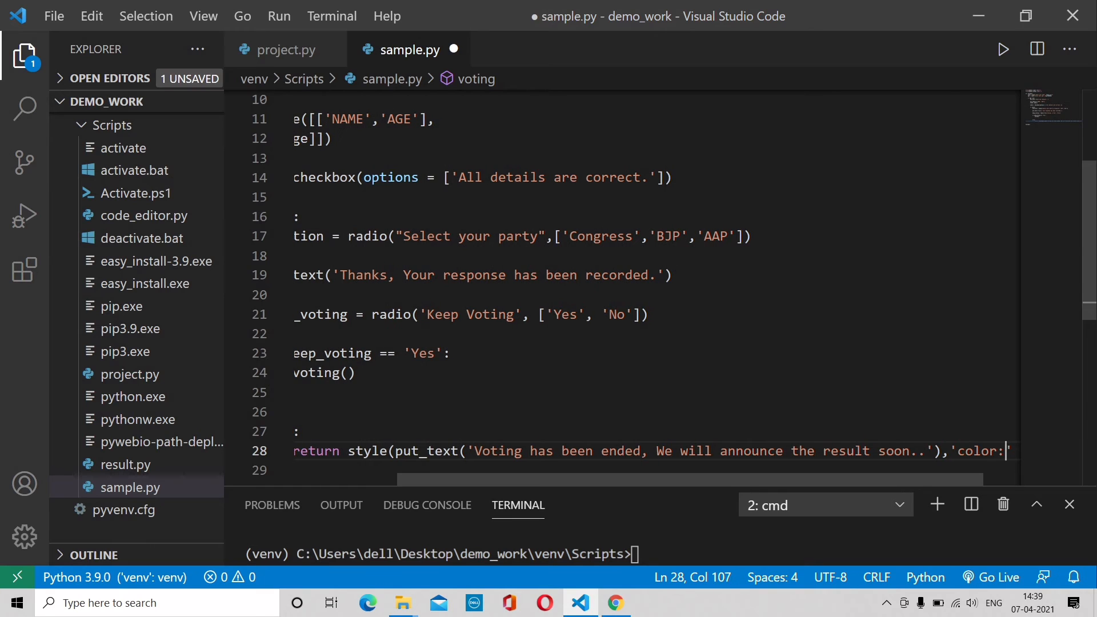
pyautogui.write('green')
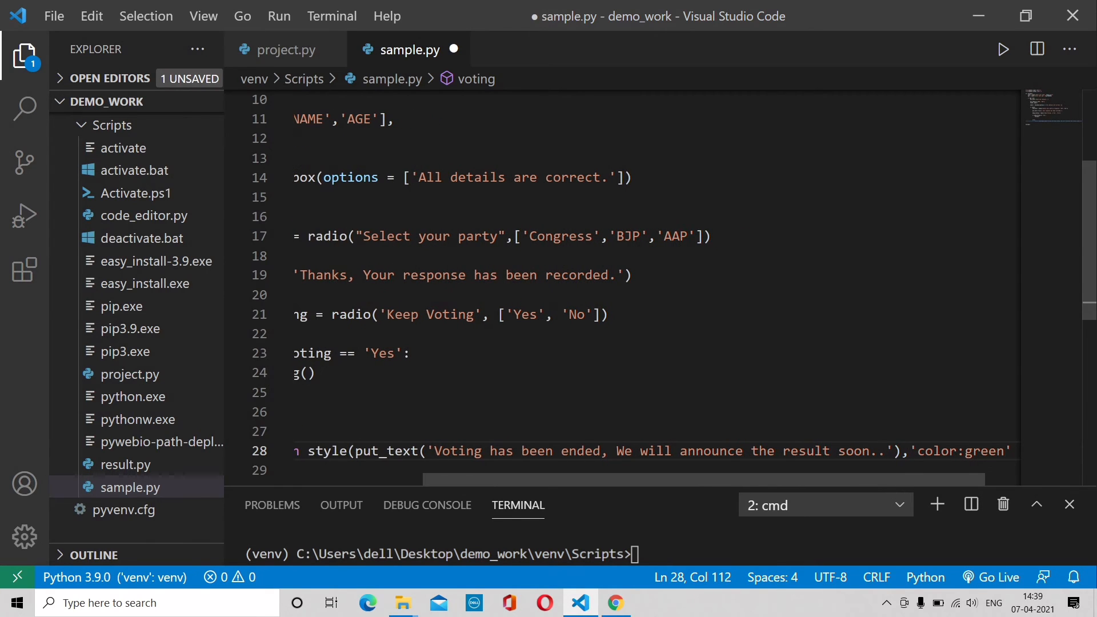
pyautogui.press('ctrl+s')
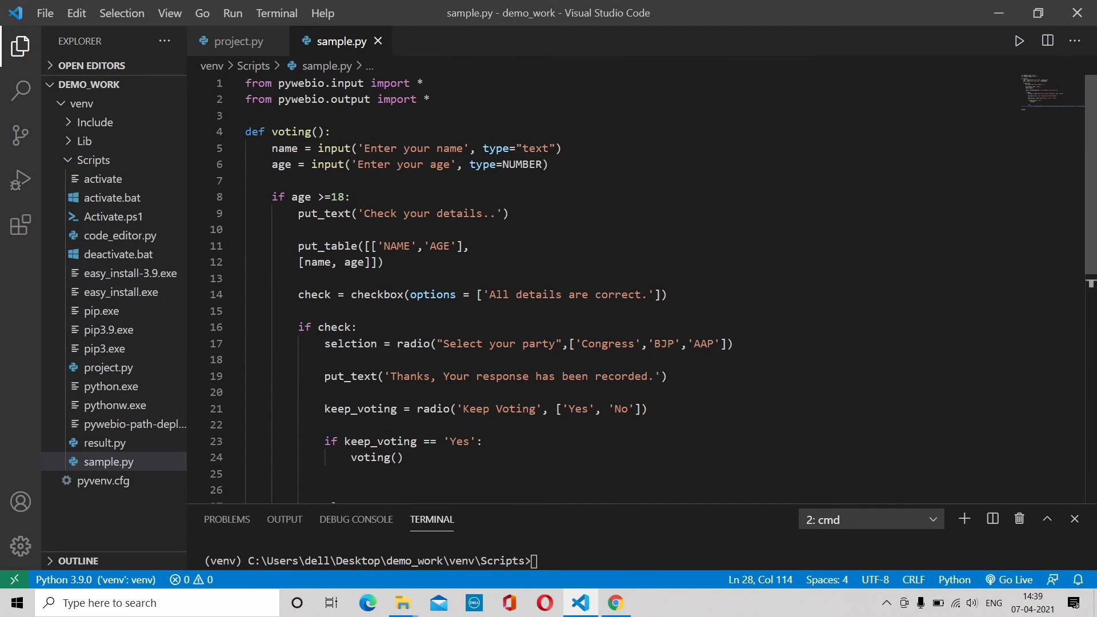
# - Add an outer else: with style(put_text('You are not eligible for voting..'), 'color:green')
pyautogui.scroll(-3)
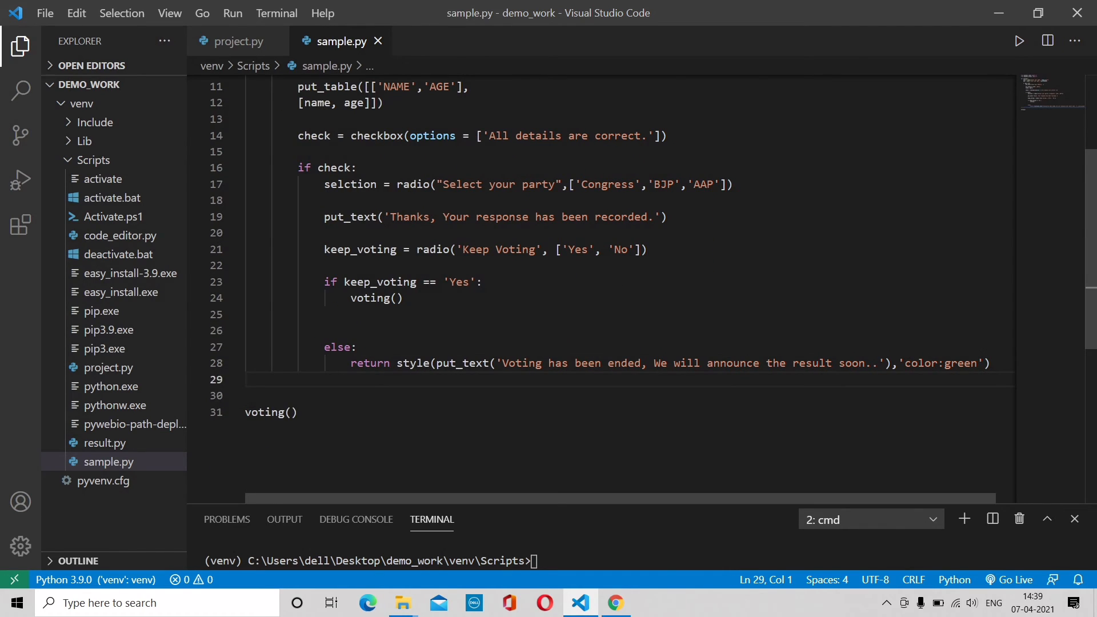
pyautogui.press('Enter')
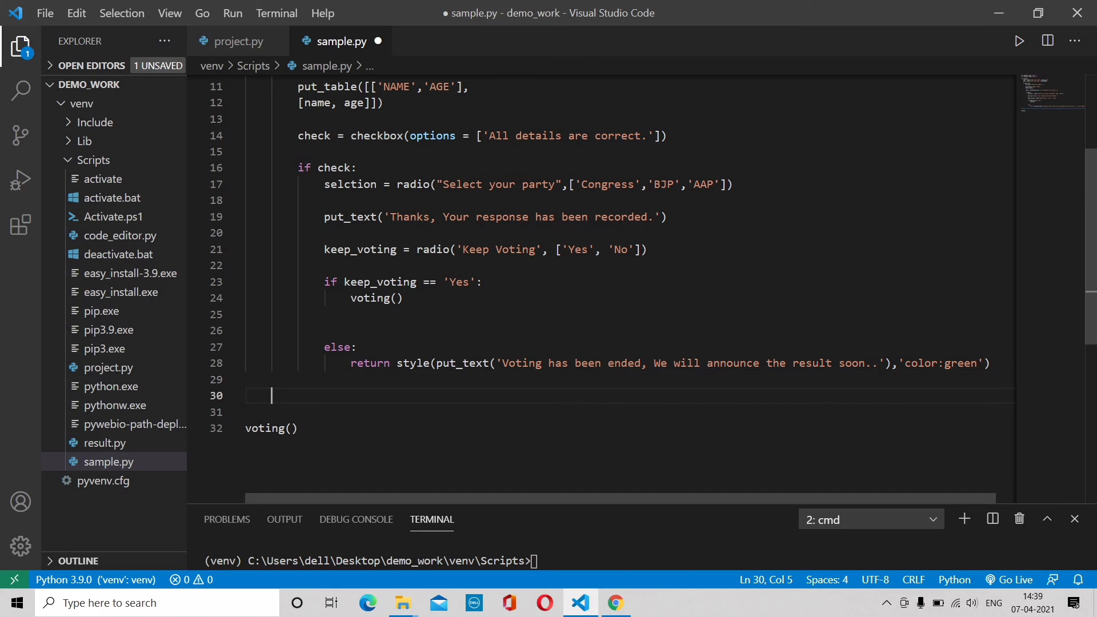
pyautogui.write('else:')
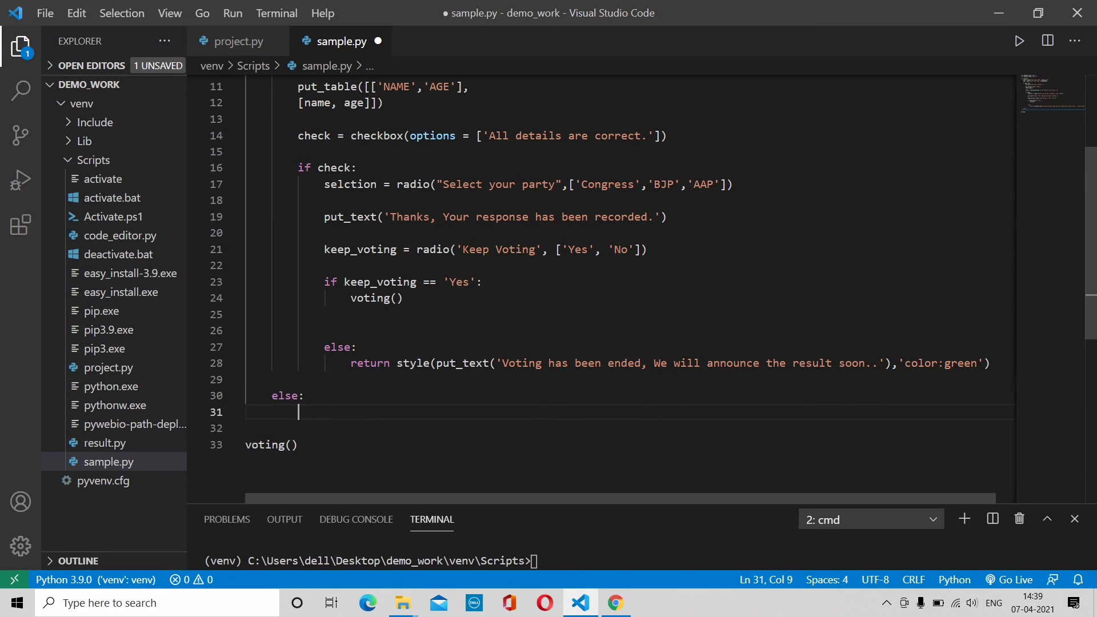
pyautogui.write('put_te')
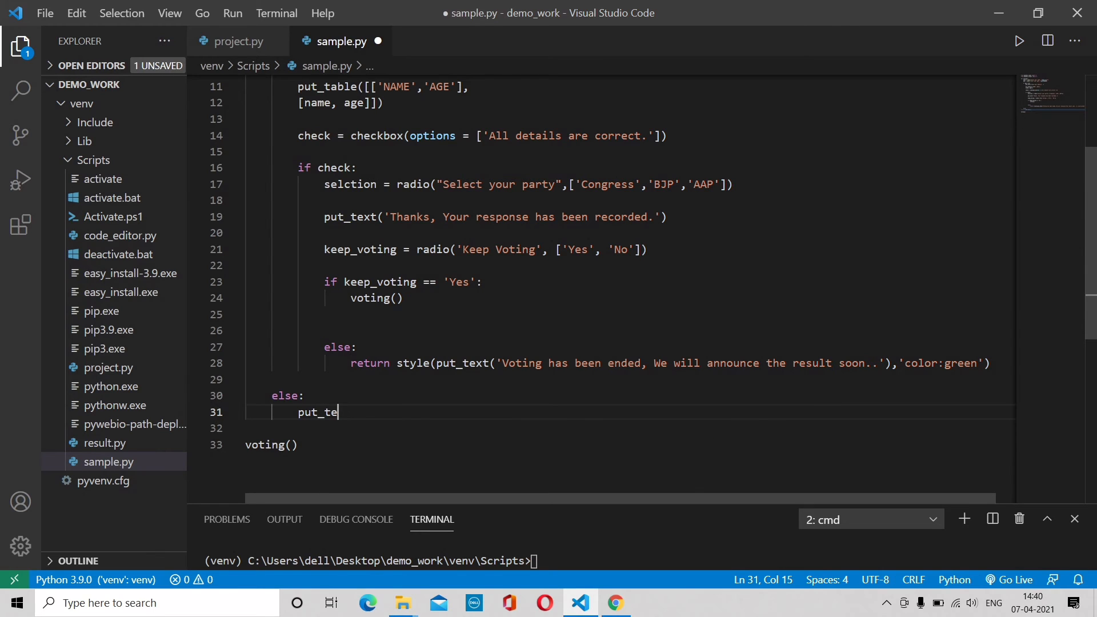
pyautogui.write("xt('")
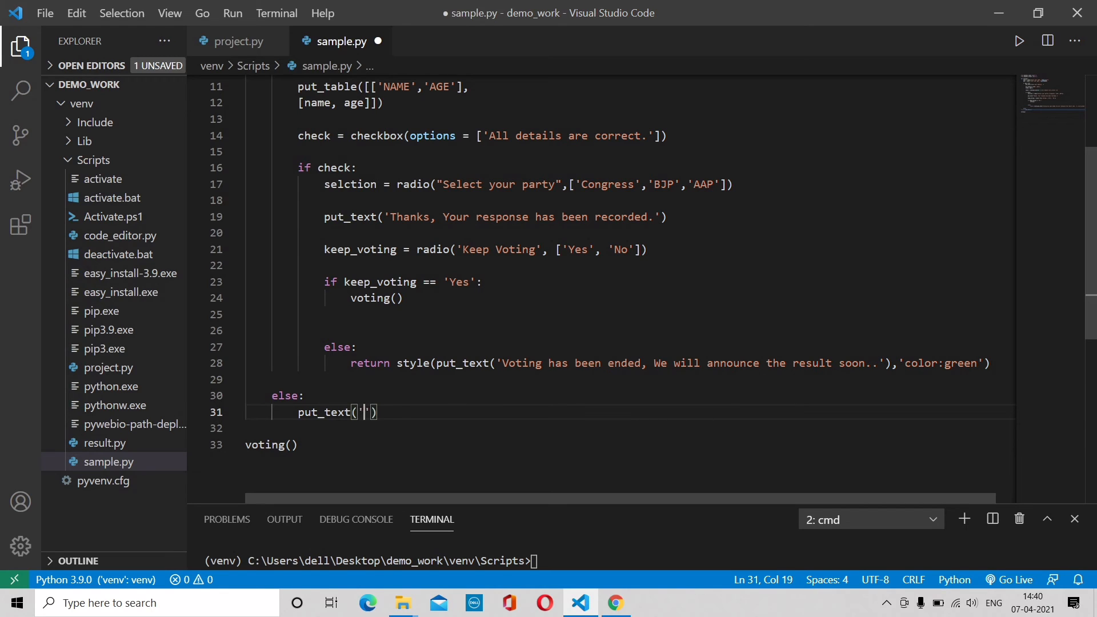
pyautogui.write('You ar')
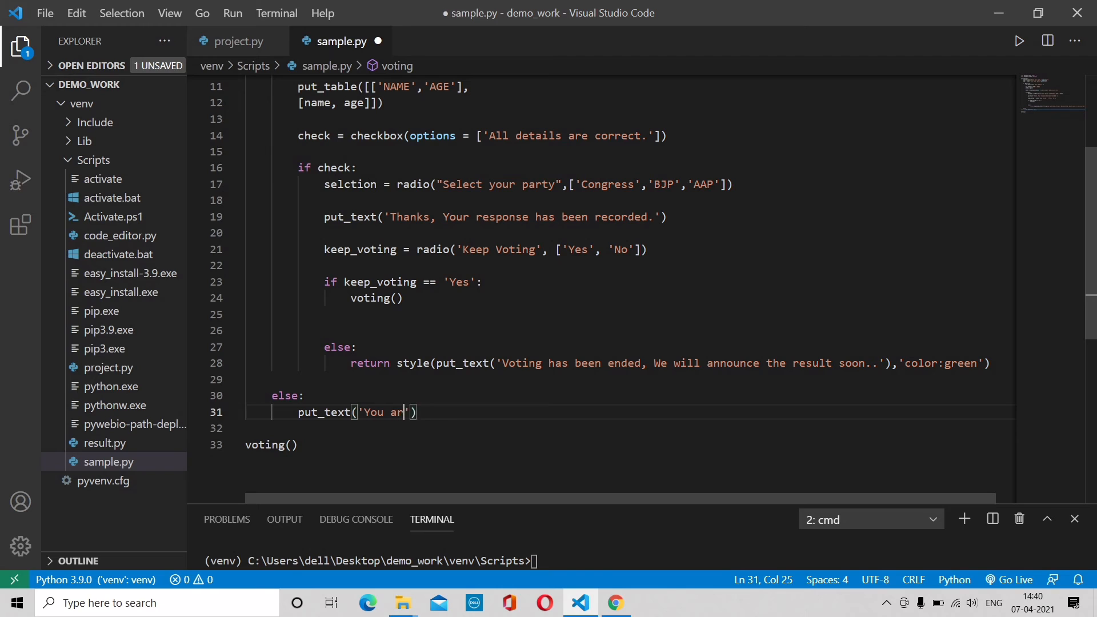
pyautogui.write('e not eligible for v')
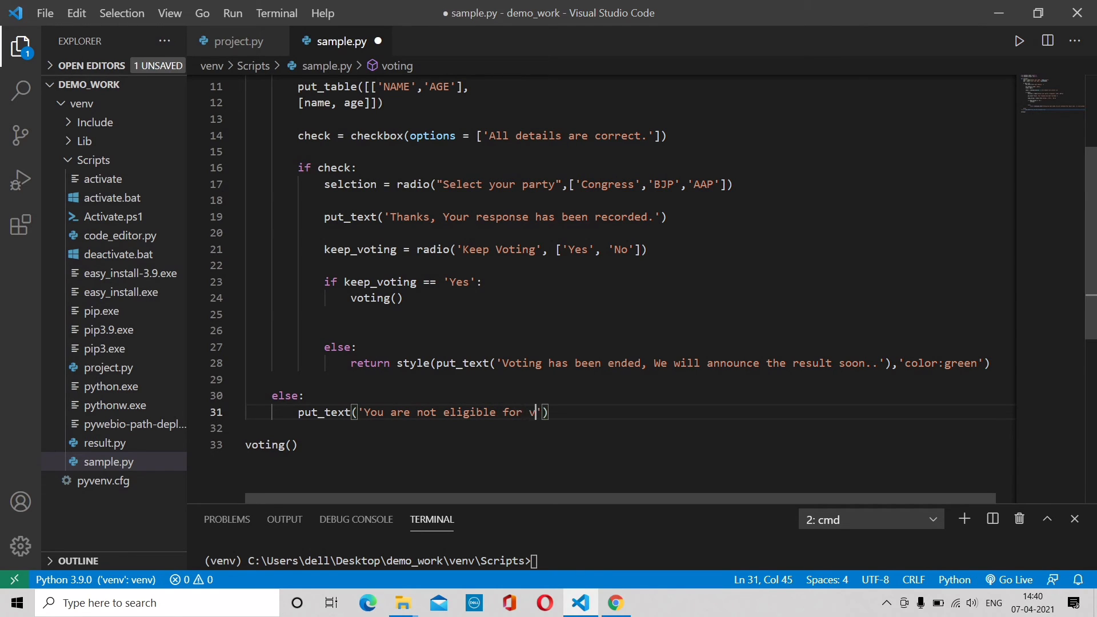
pyautogui.write('oting..')
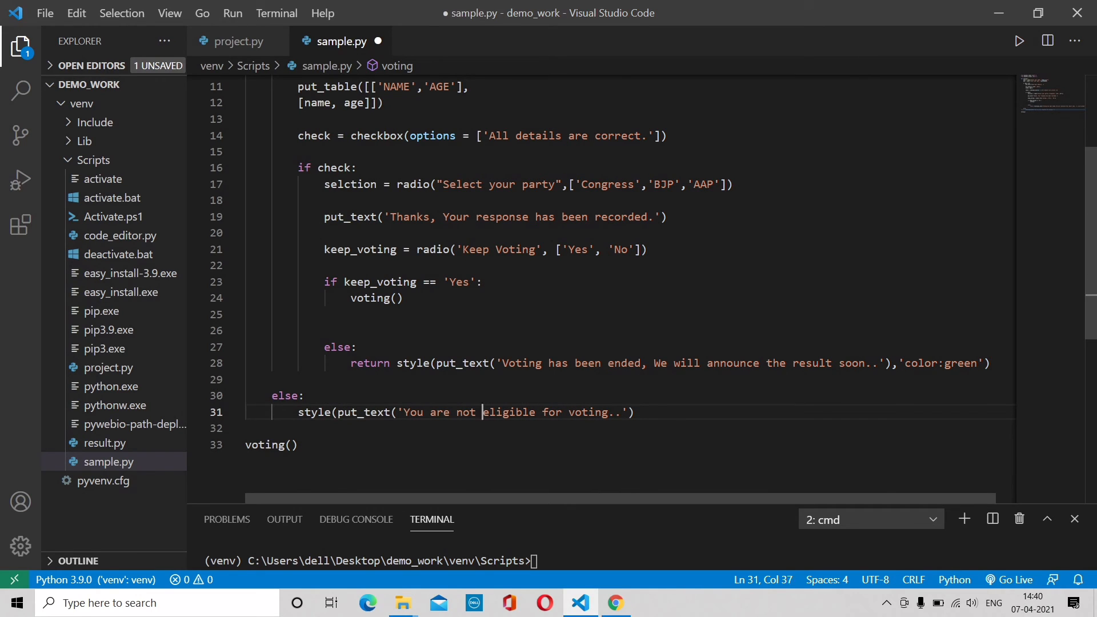
pyautogui.write('),')
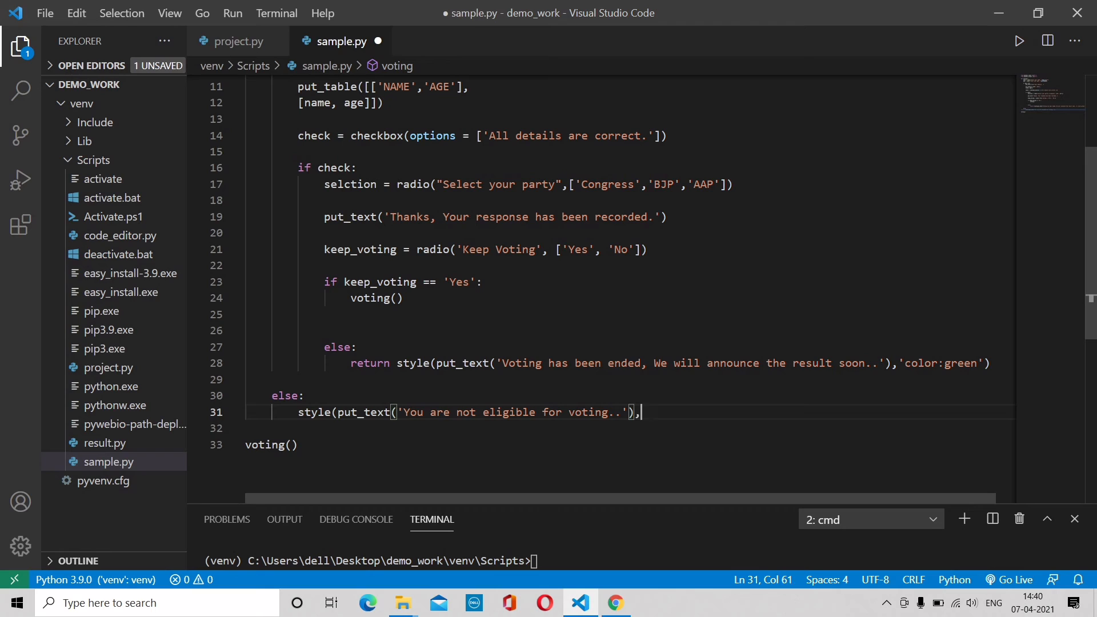
pyautogui.write("'")
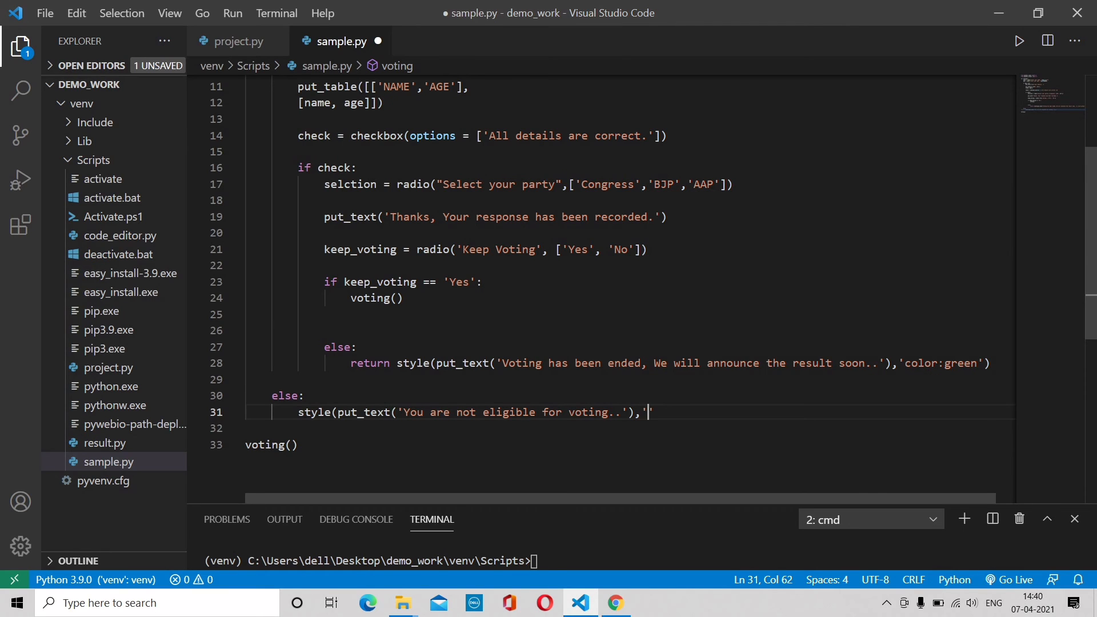
pyautogui.write("color'")
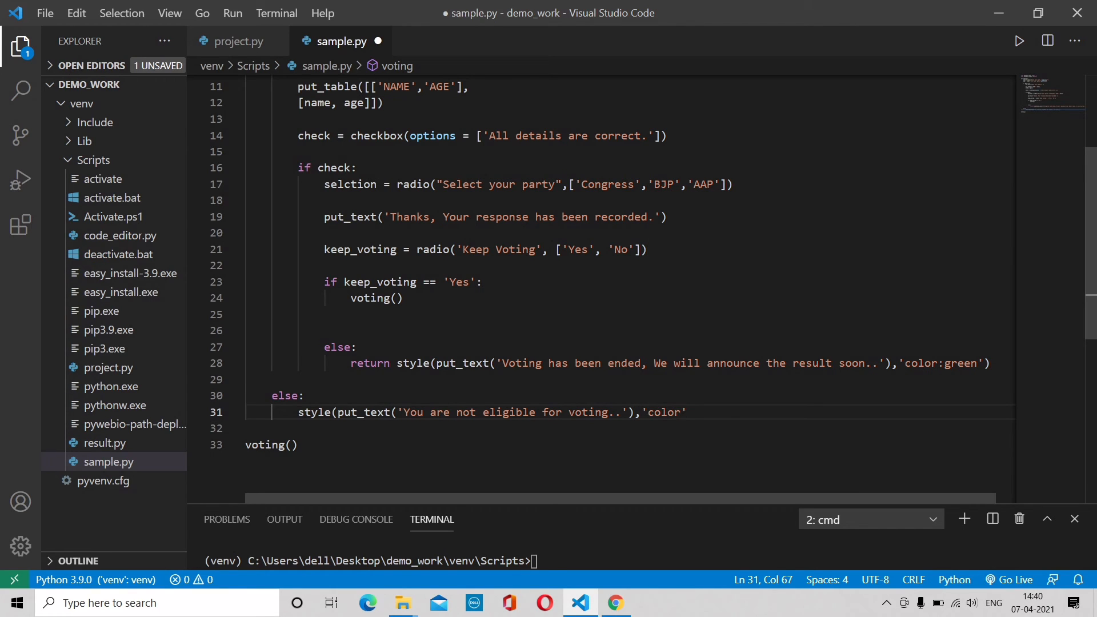
pyautogui.write(':gree')
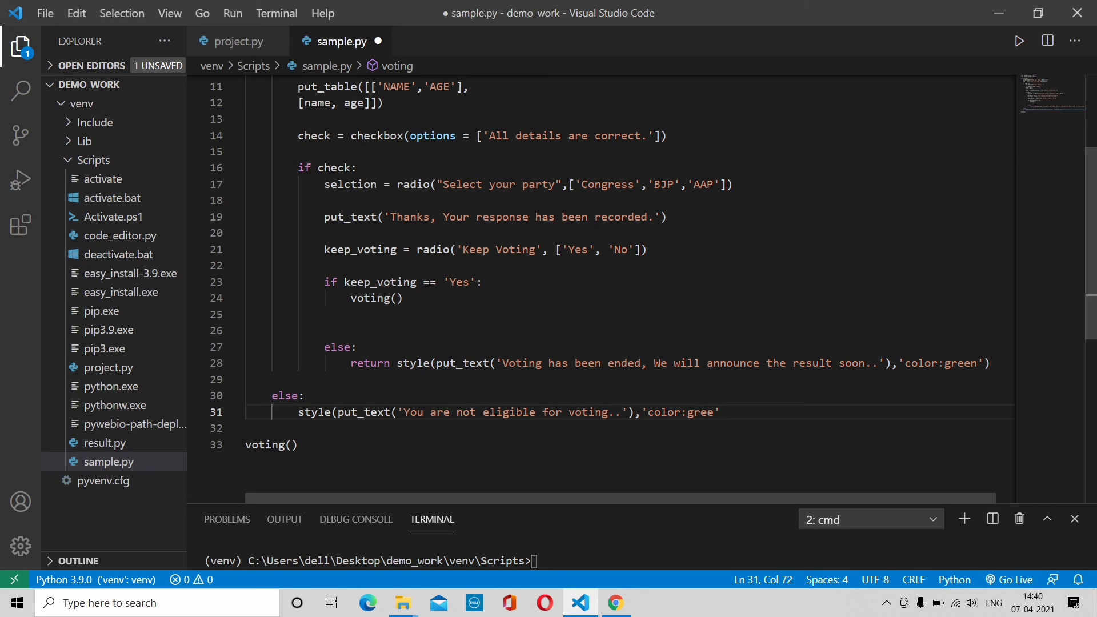
pyautogui.write('n')
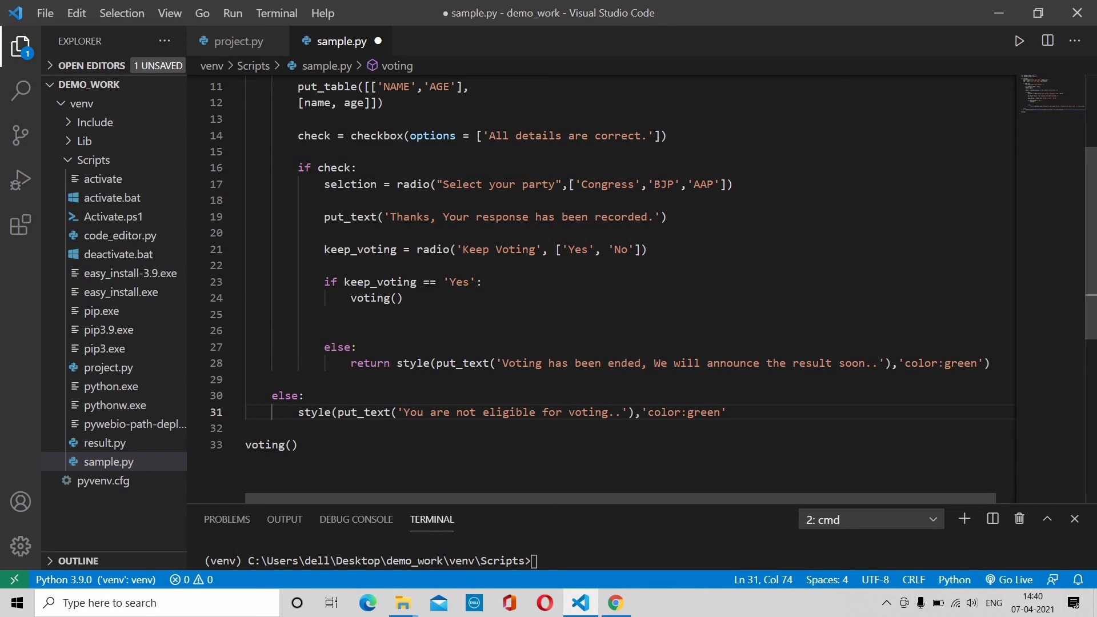
pyautogui.write(')')
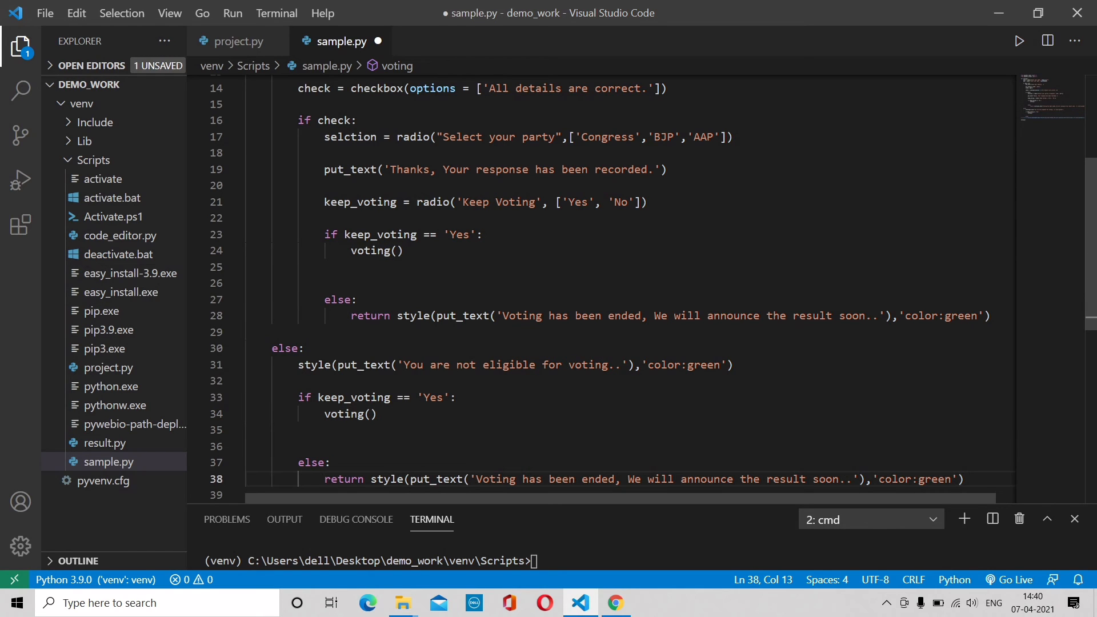
# - Relaunch the app by running python sample.py in the terminal
pyautogui.scroll(-3)
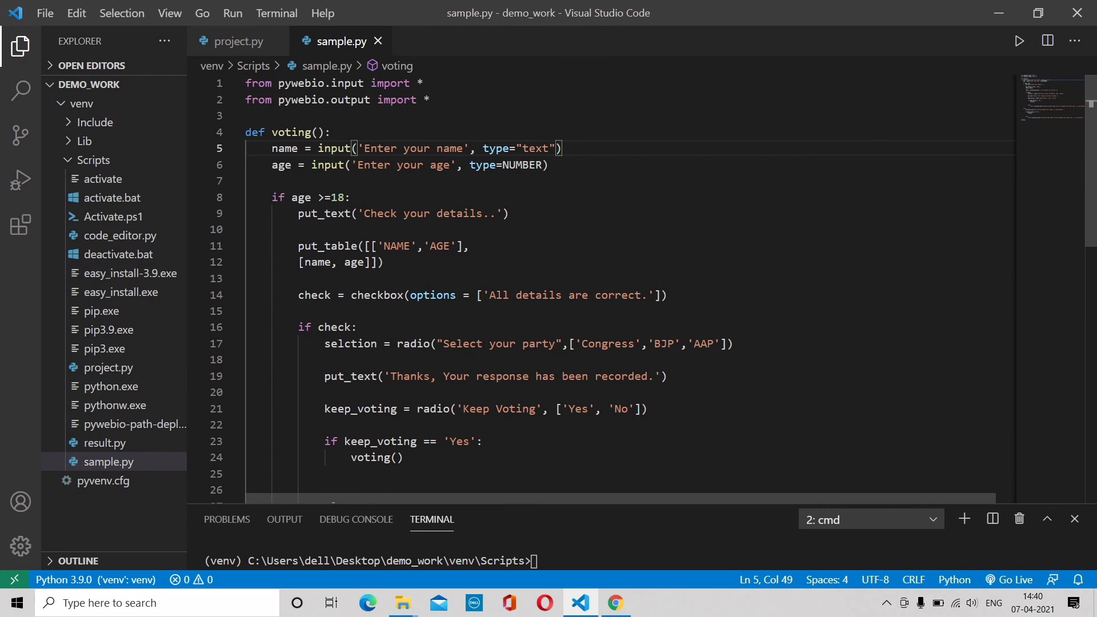
pyautogui.write('python sample.py')
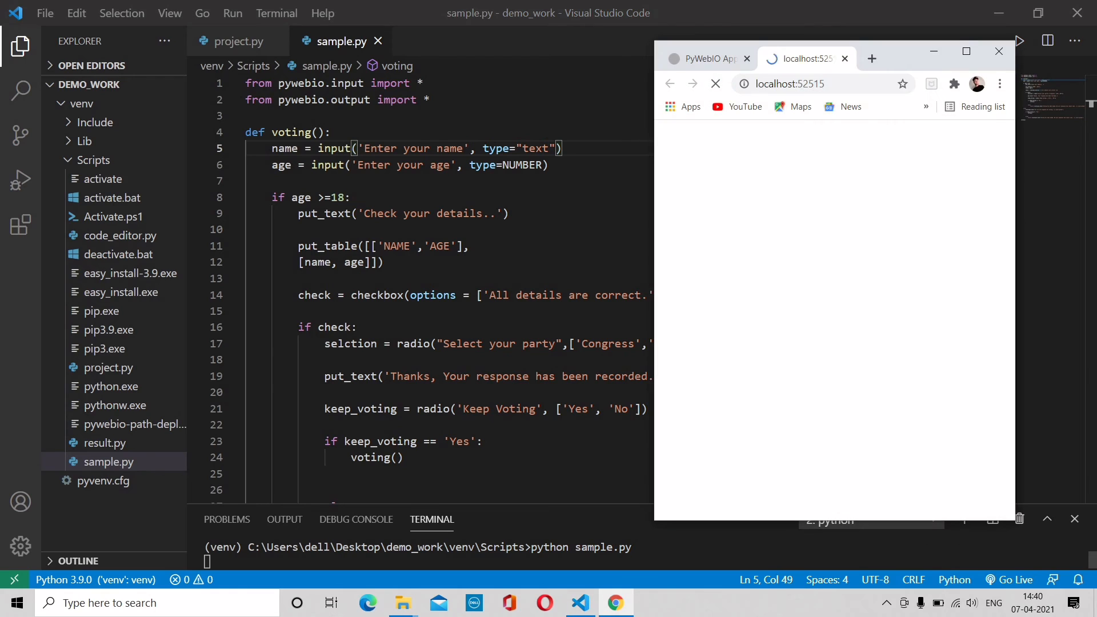
# - Vote as ALexa, age 21, confirming the details and choosing BJP
pyautogui.click(714, 83)
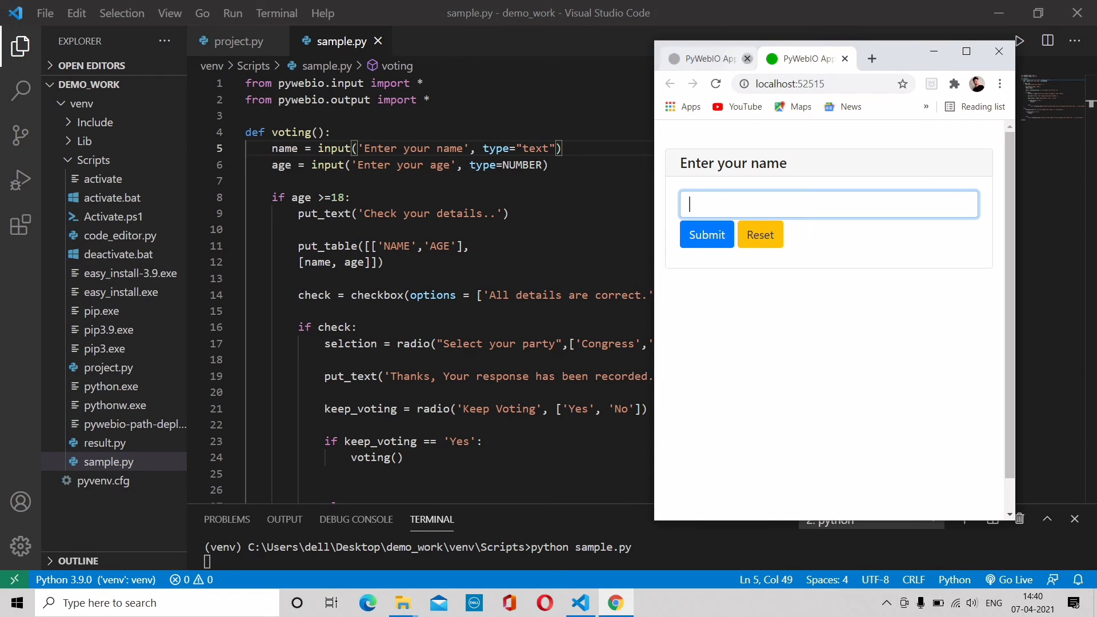
pyautogui.click(828, 203)
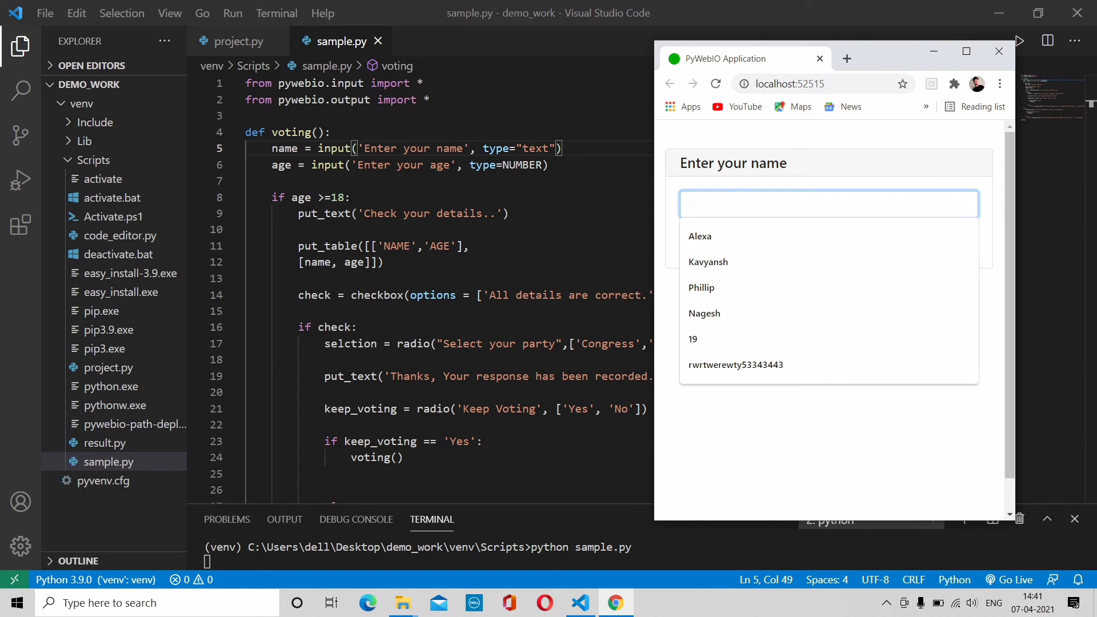
pyautogui.write('ALexa')
pyautogui.write('21')
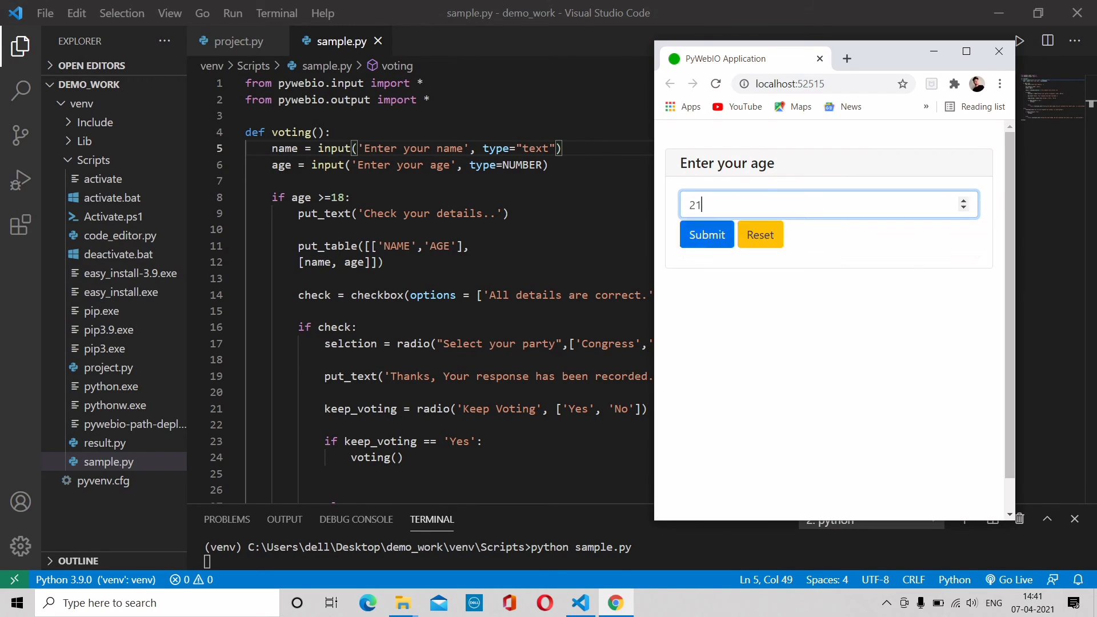
pyautogui.click(706, 234)
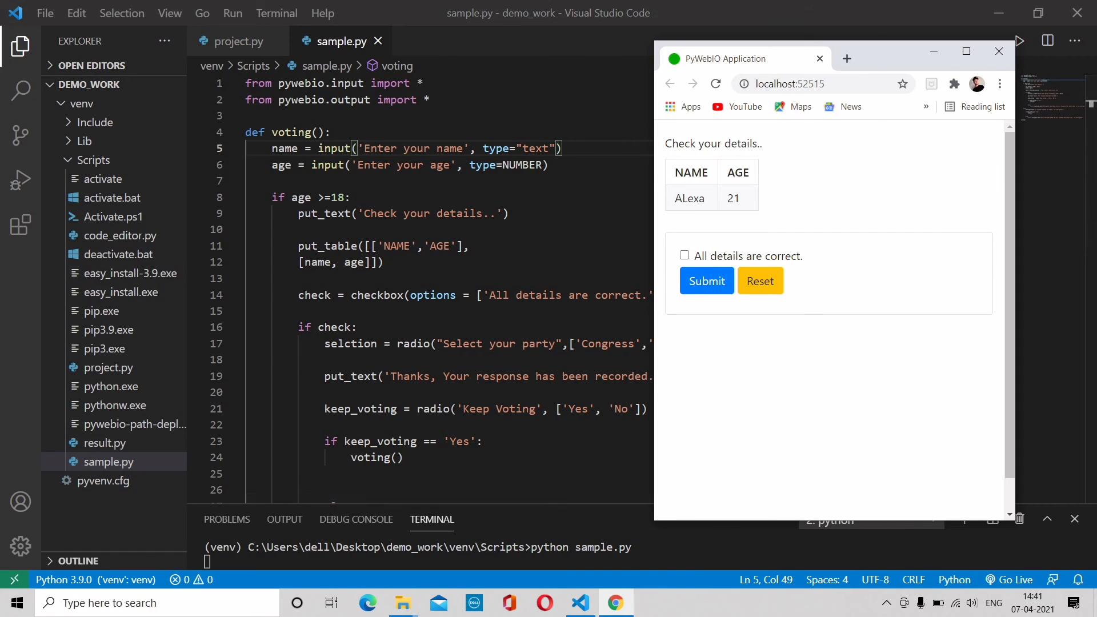
pyautogui.click(684, 256)
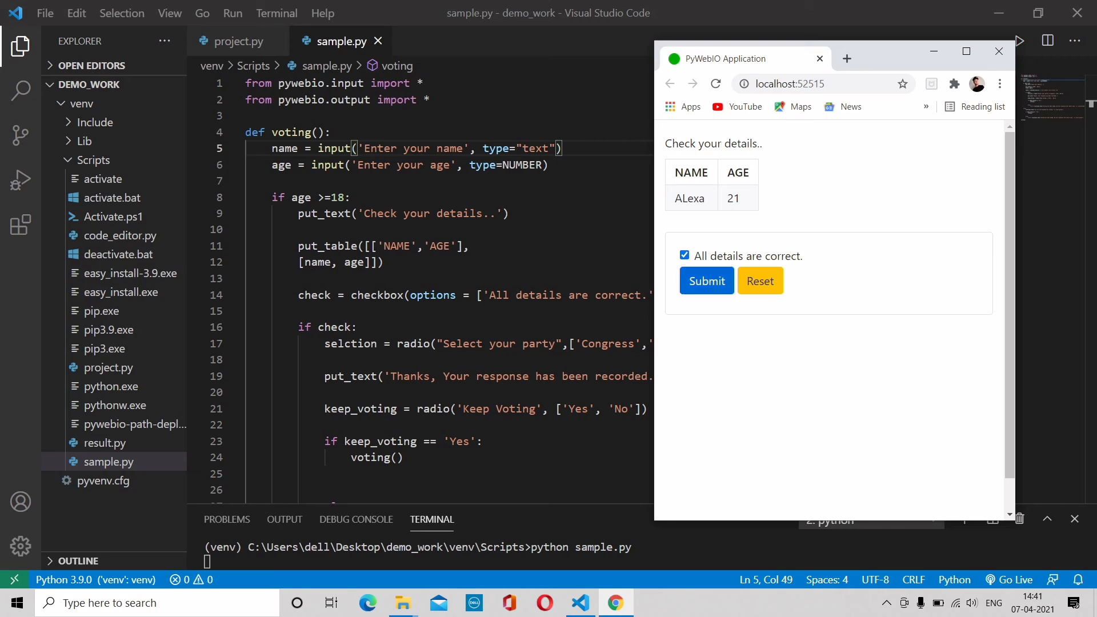
pyautogui.click(706, 280)
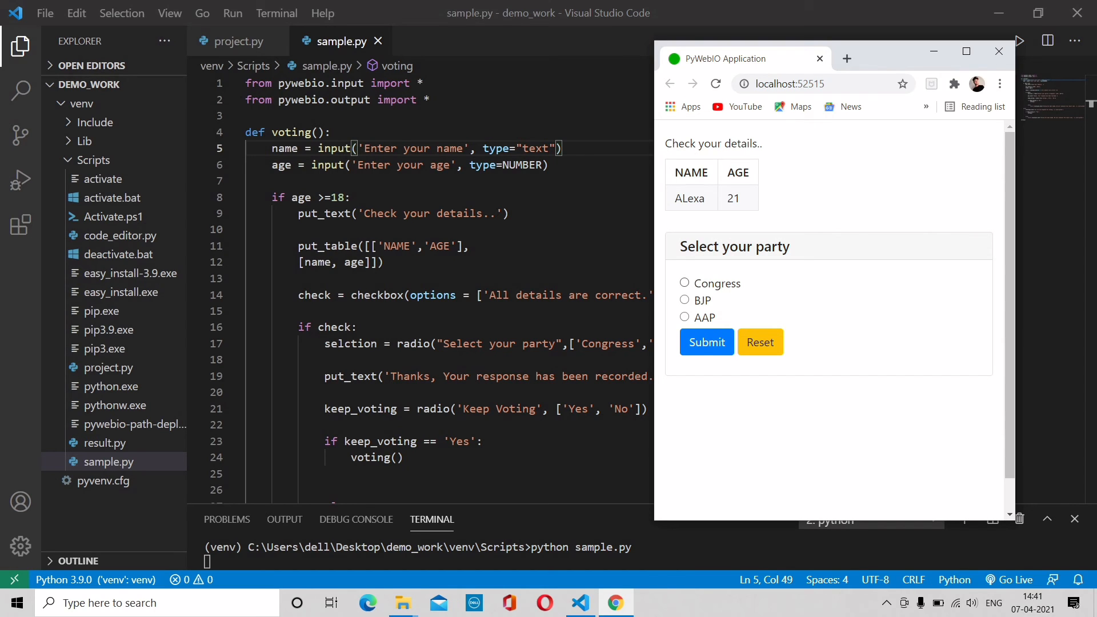
pyautogui.click(685, 299)
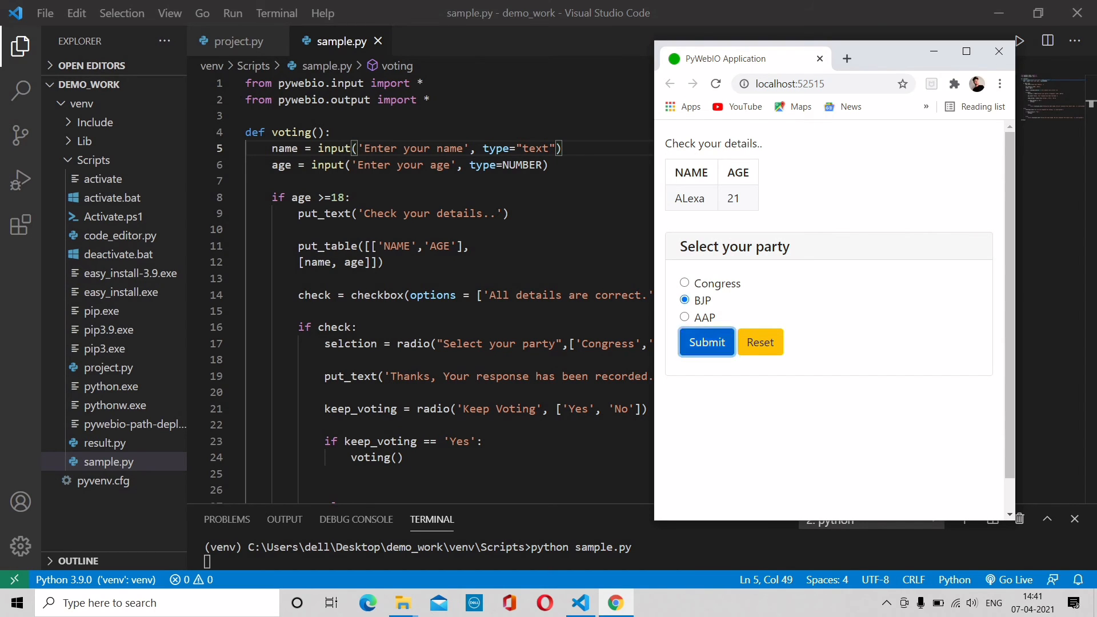
pyautogui.click(706, 342)
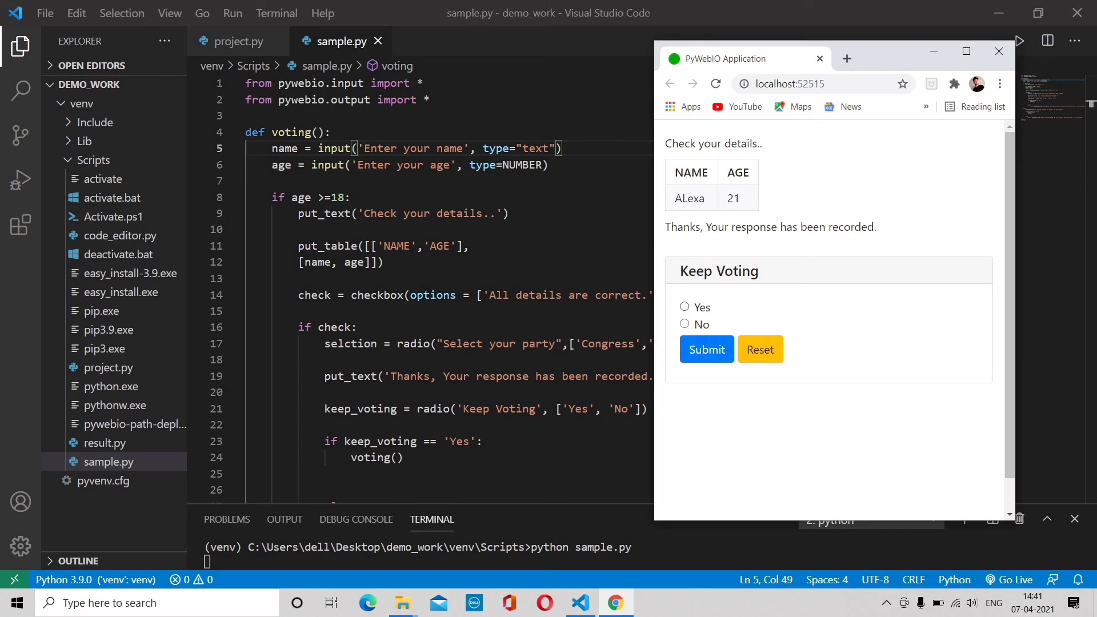
# - Choose Yes to Keep Voting and record Phillip, age 26, with a party vote
pyautogui.click(684, 306)
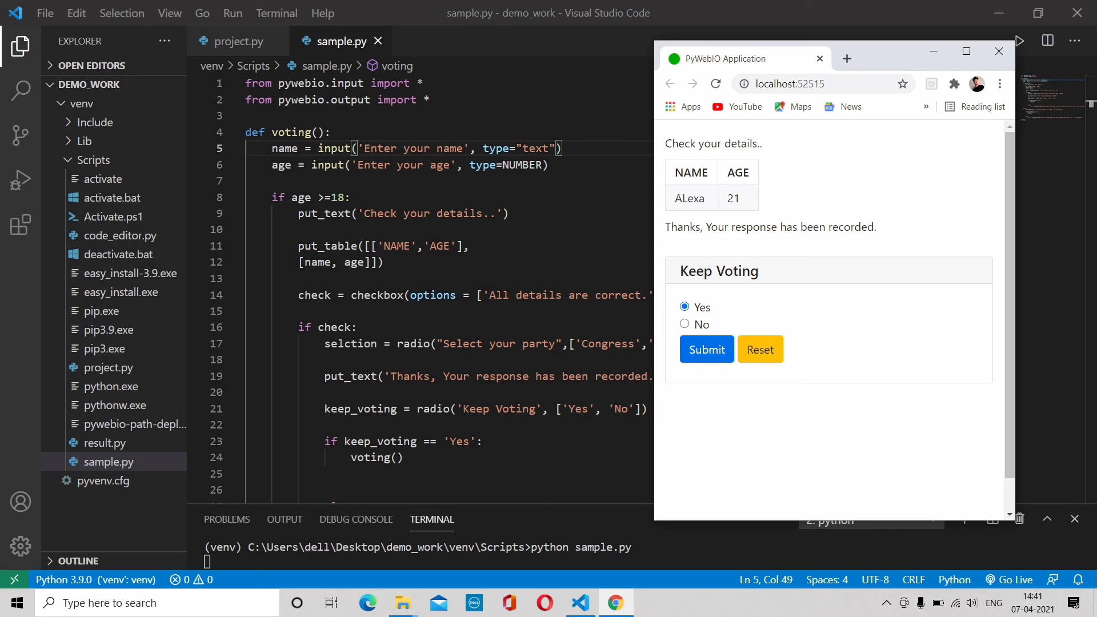
pyautogui.click(706, 349)
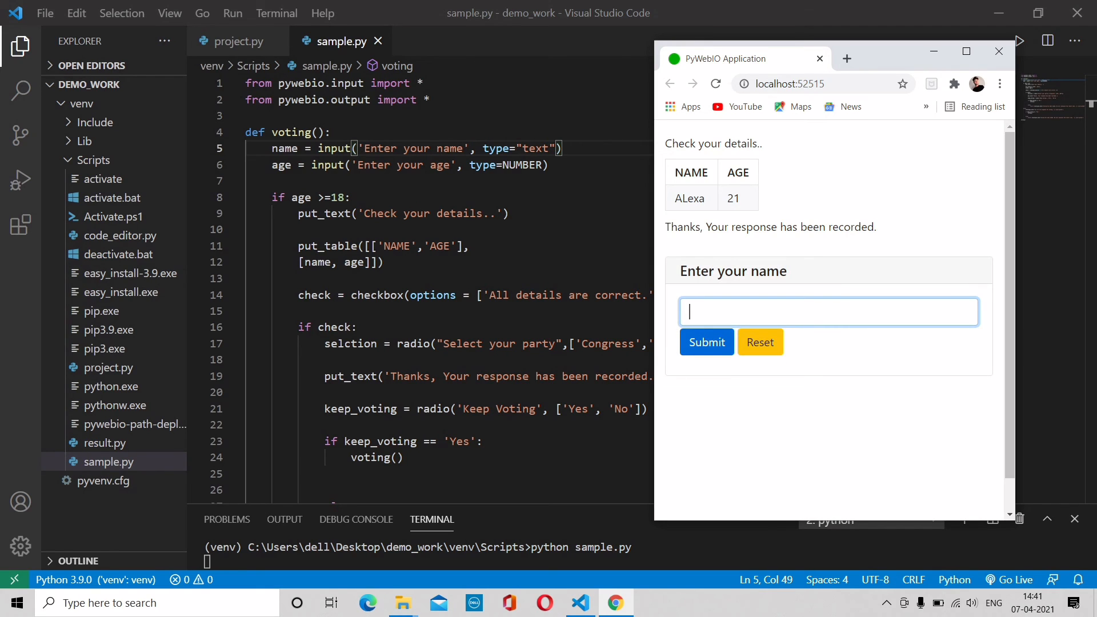
pyautogui.write('pj')
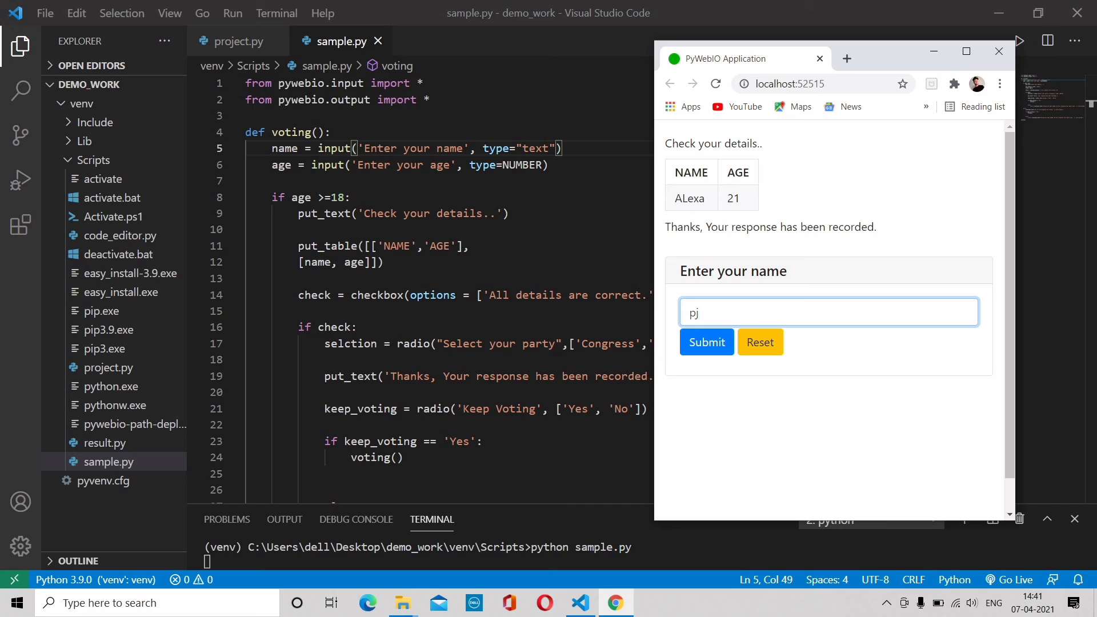
pyautogui.write('phillip')
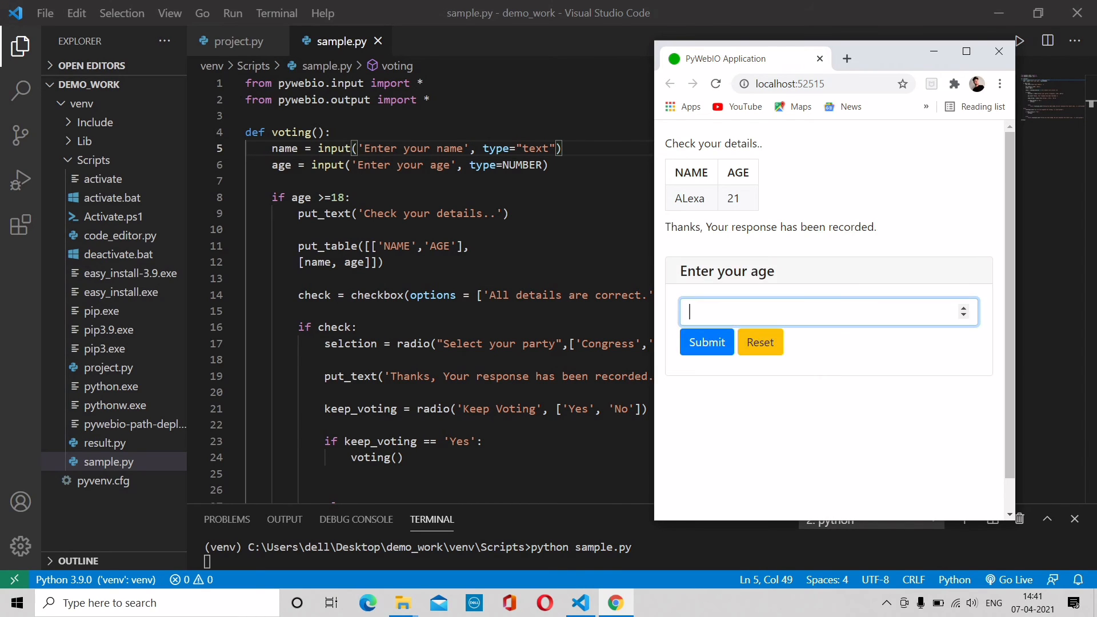
pyautogui.write('26')
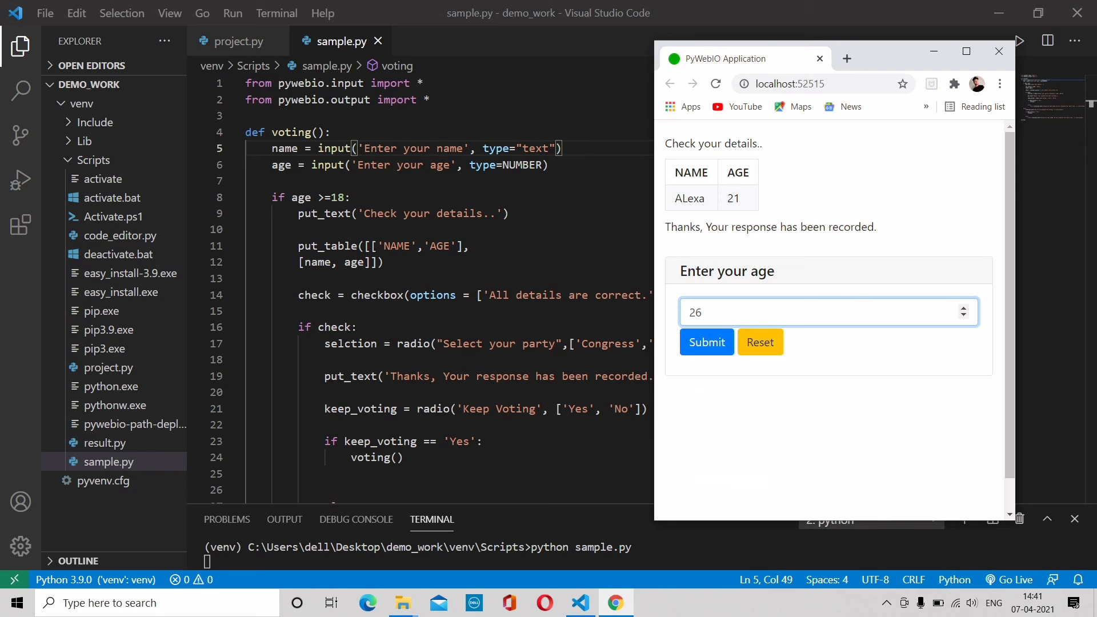
pyautogui.click(705, 342)
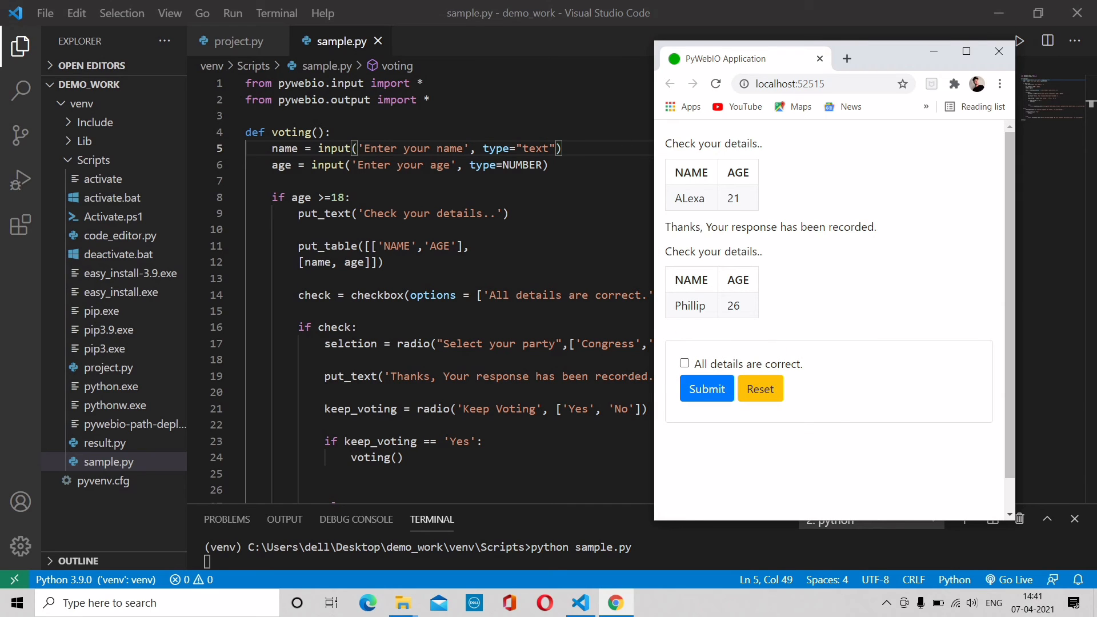
pyautogui.click(685, 364)
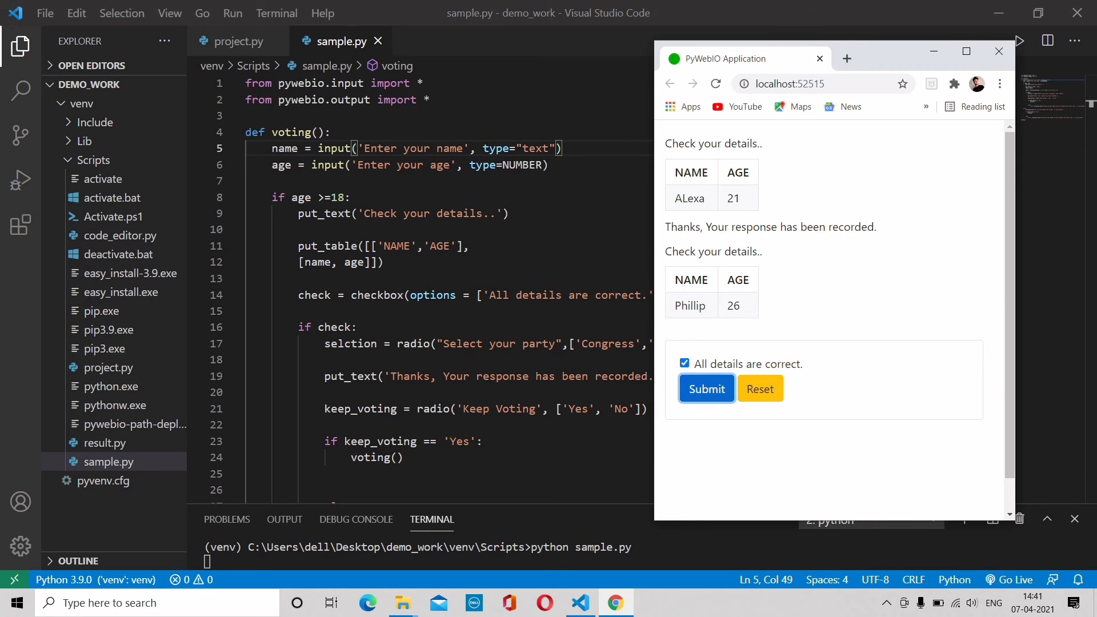
pyautogui.click(706, 389)
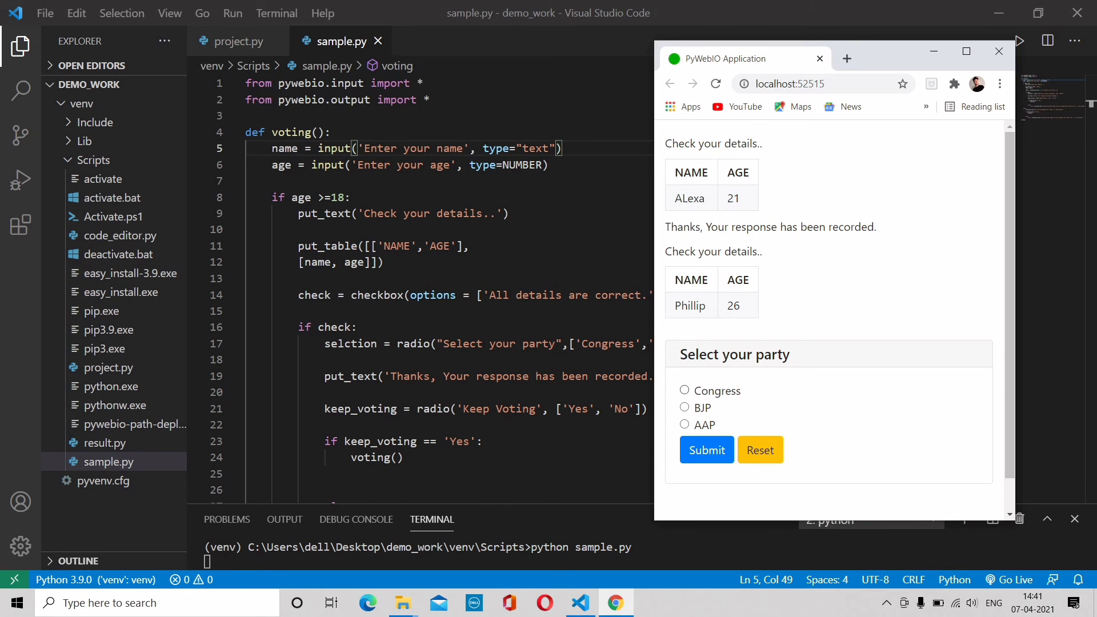
pyautogui.click(706, 450)
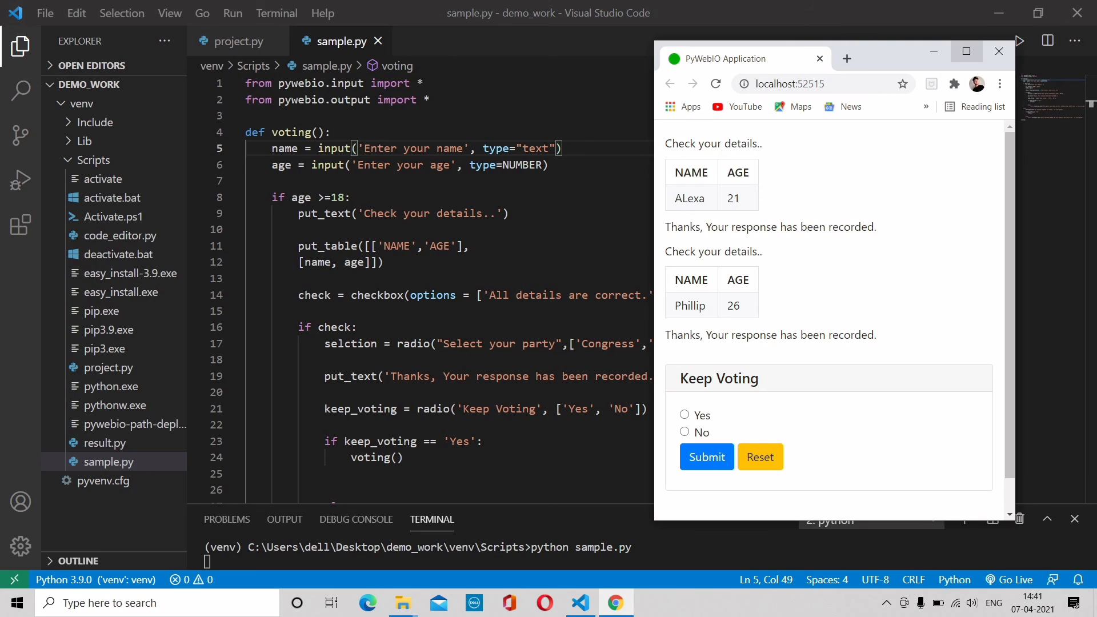
pyautogui.click(965, 51)
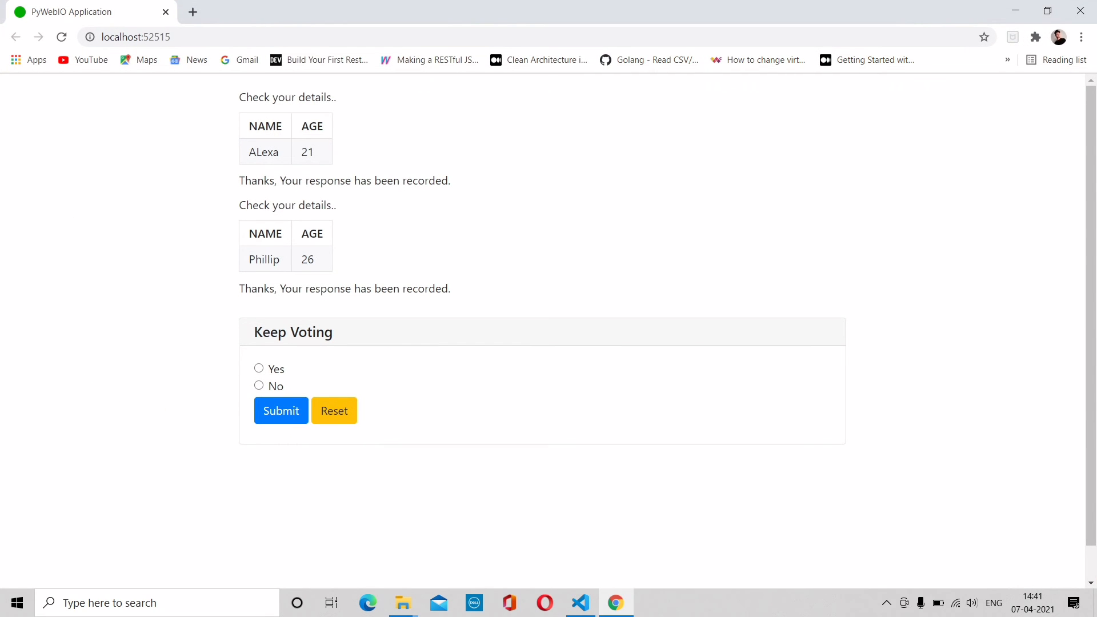
# - Keep voting with Rahul, age 12, get the not-eligible message, then return to VS Code
pyautogui.click(258, 368)
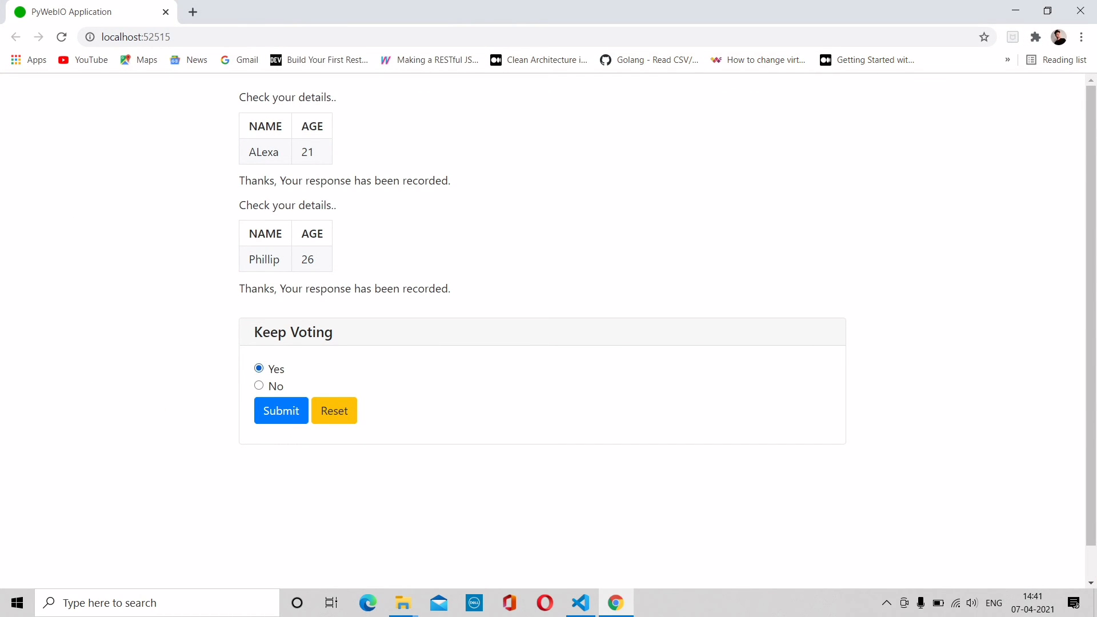
pyautogui.click(281, 411)
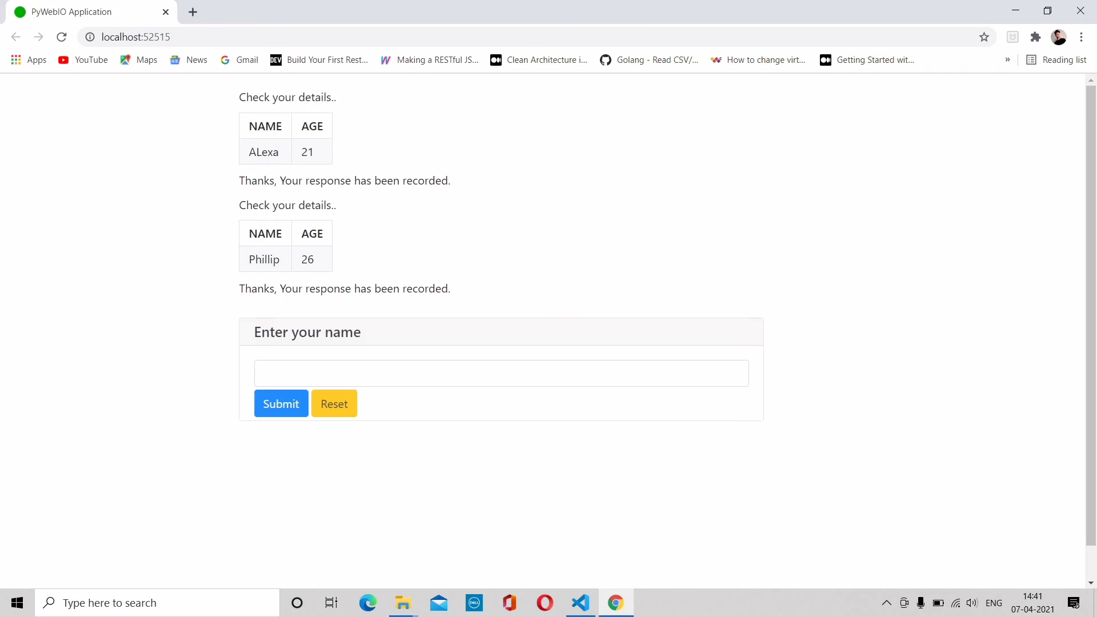
pyautogui.click(500, 372)
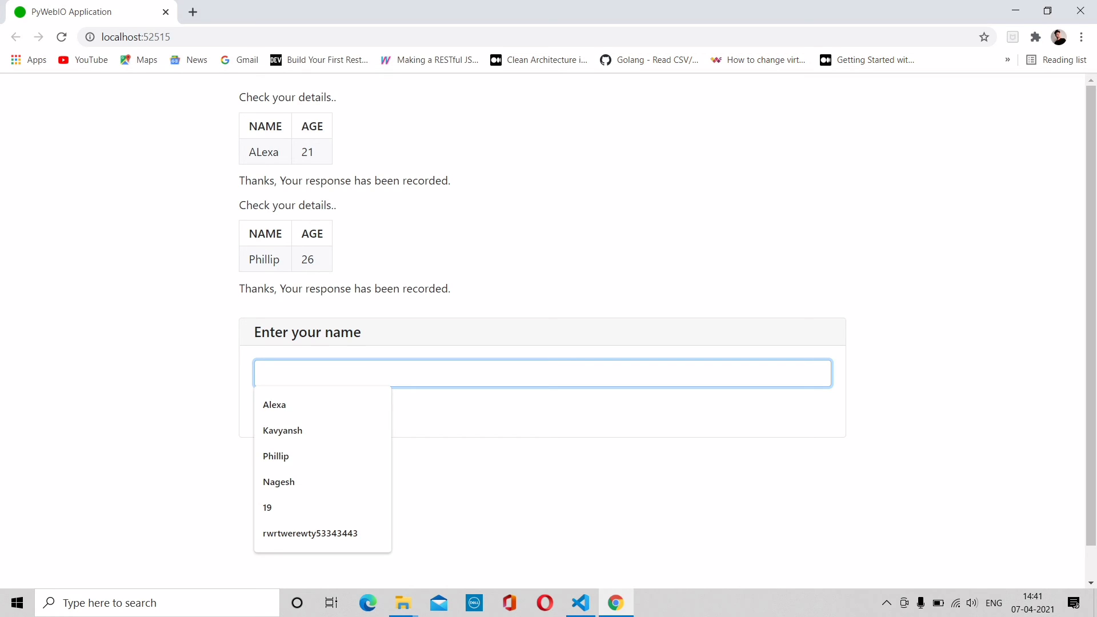
pyautogui.write('Rahul')
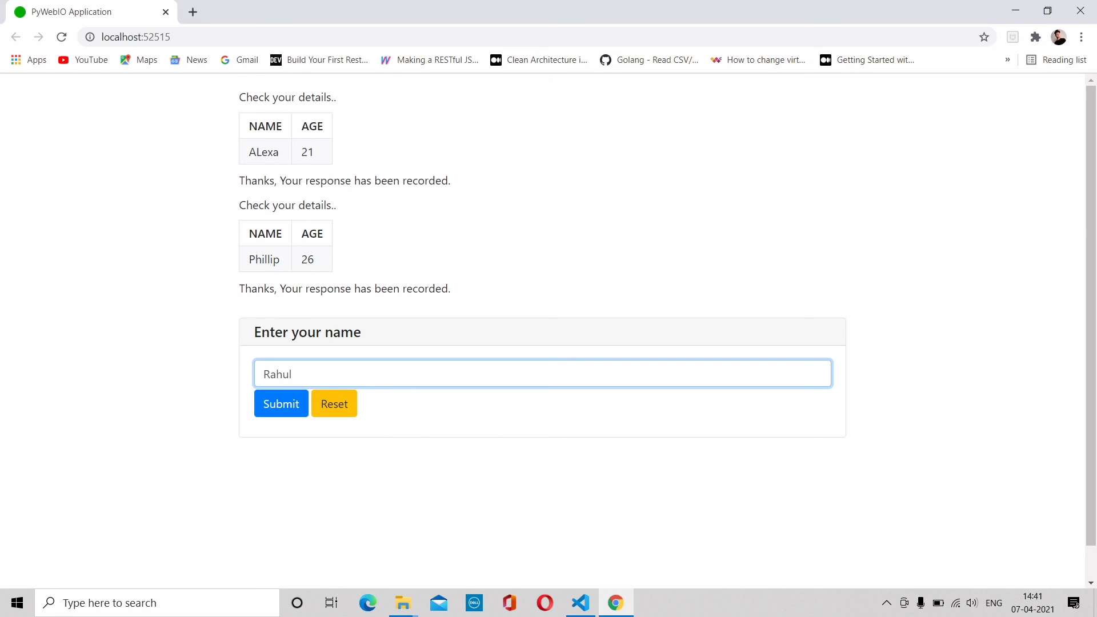
pyautogui.click(280, 404)
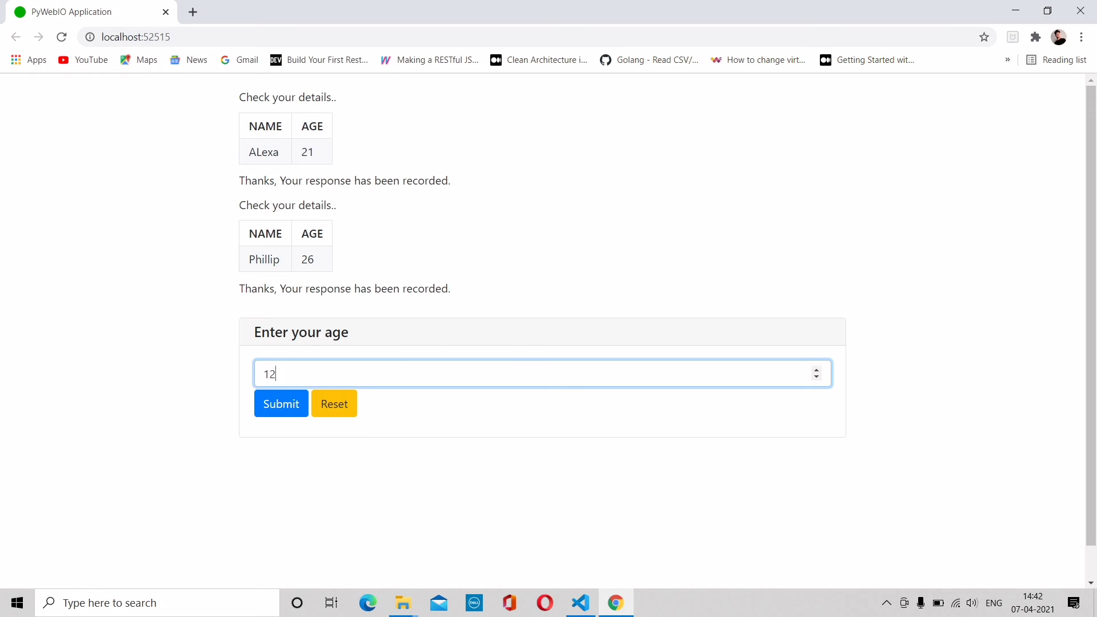
pyautogui.click(280, 404)
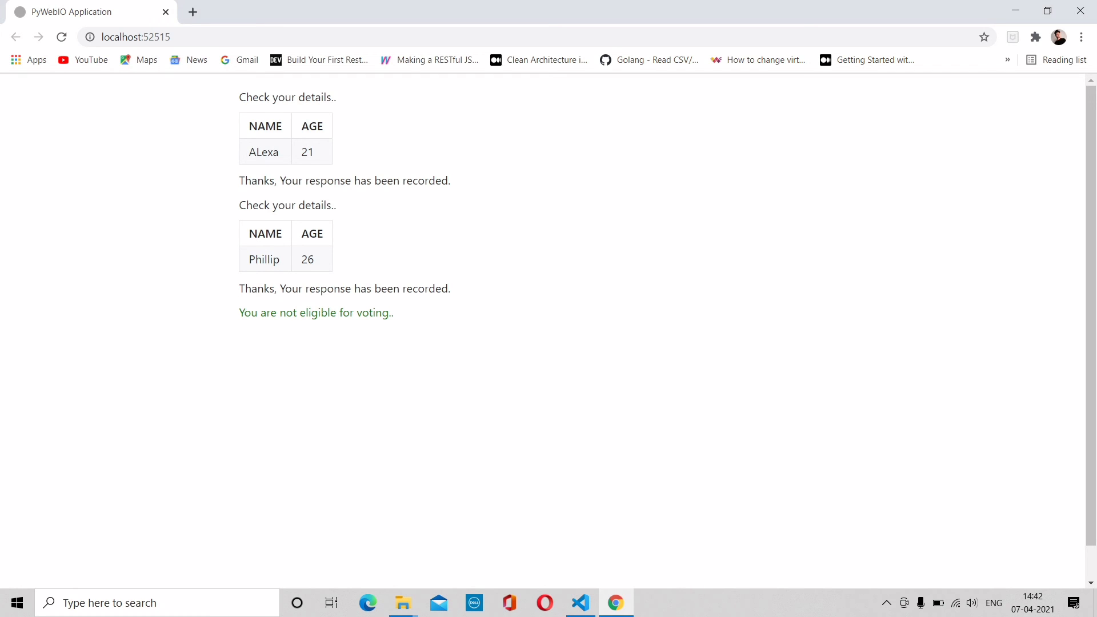
pyautogui.click(580, 602)
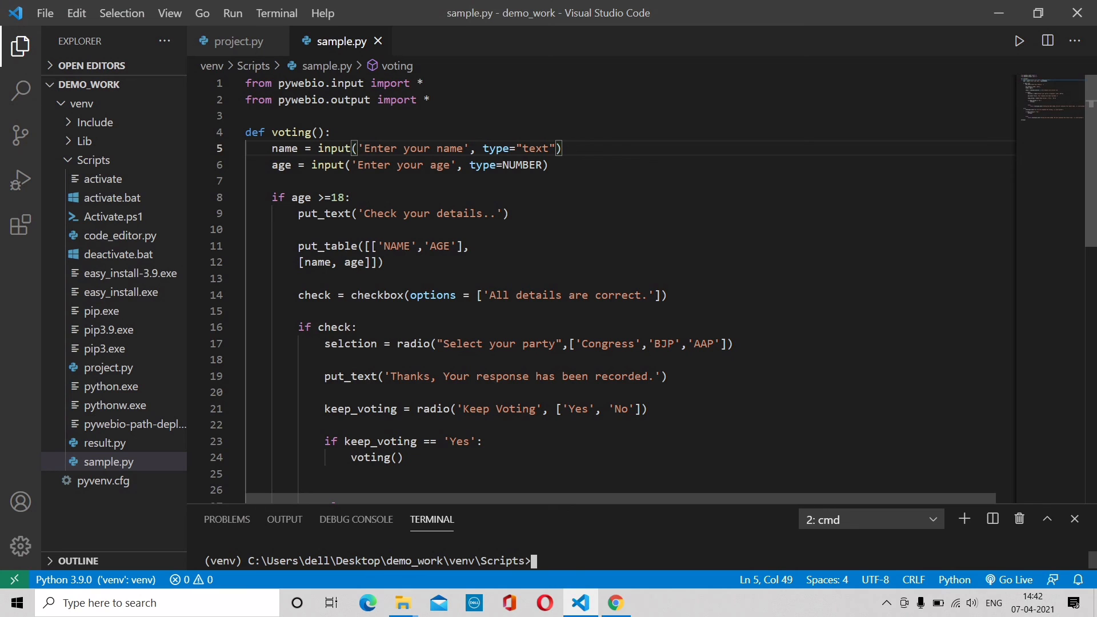
# - Add keep_voting = radio('Keep Voting', ['Yes', 'No']) to the ineligible branch and save
pyautogui.scroll(-3)
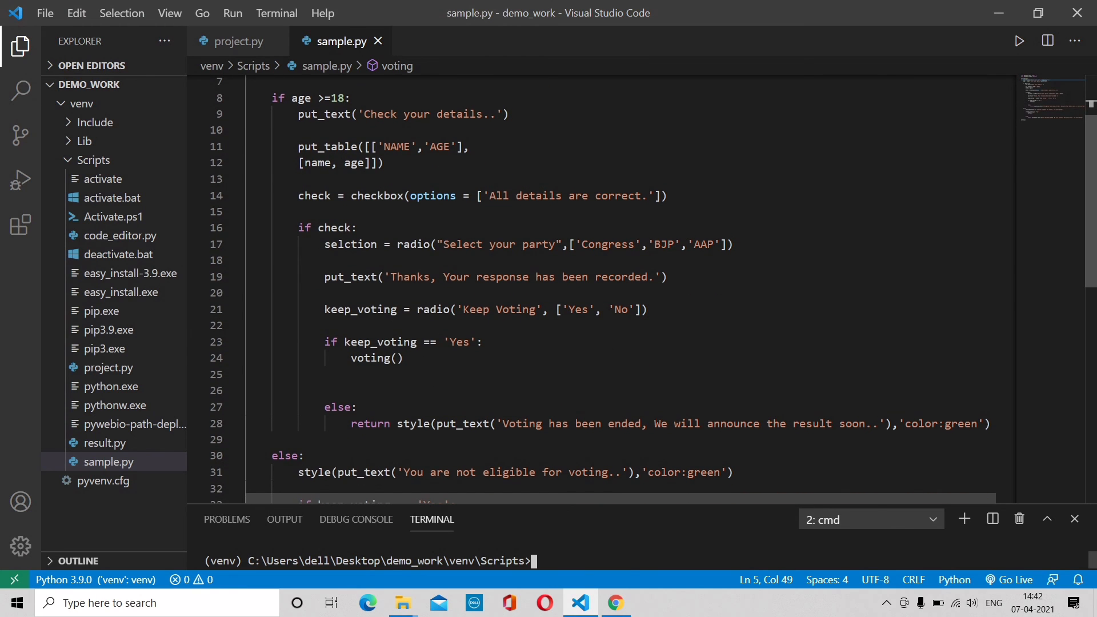
pyautogui.scroll(-3)
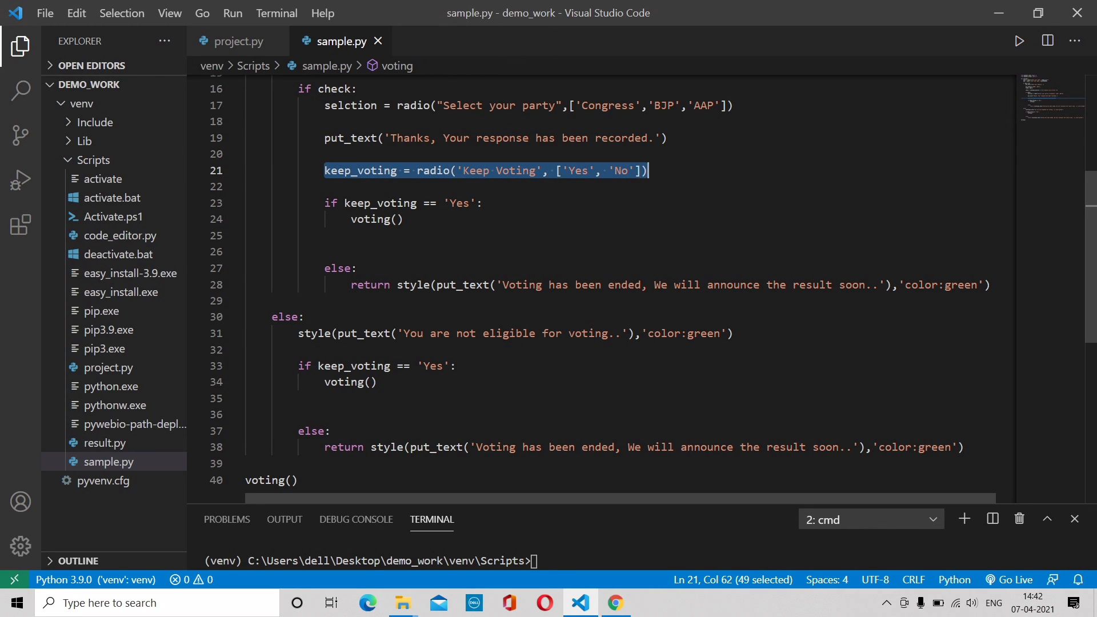
pyautogui.press('enter')
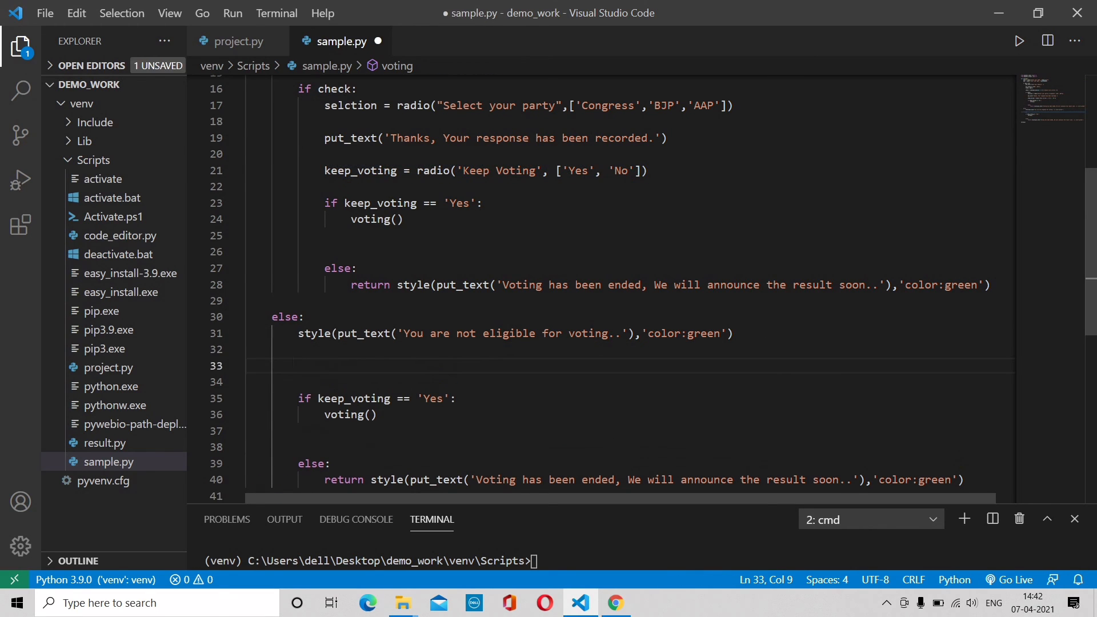
pyautogui.write("keep_voting = radio('Keep Voting', ['Yes', 'No'])")
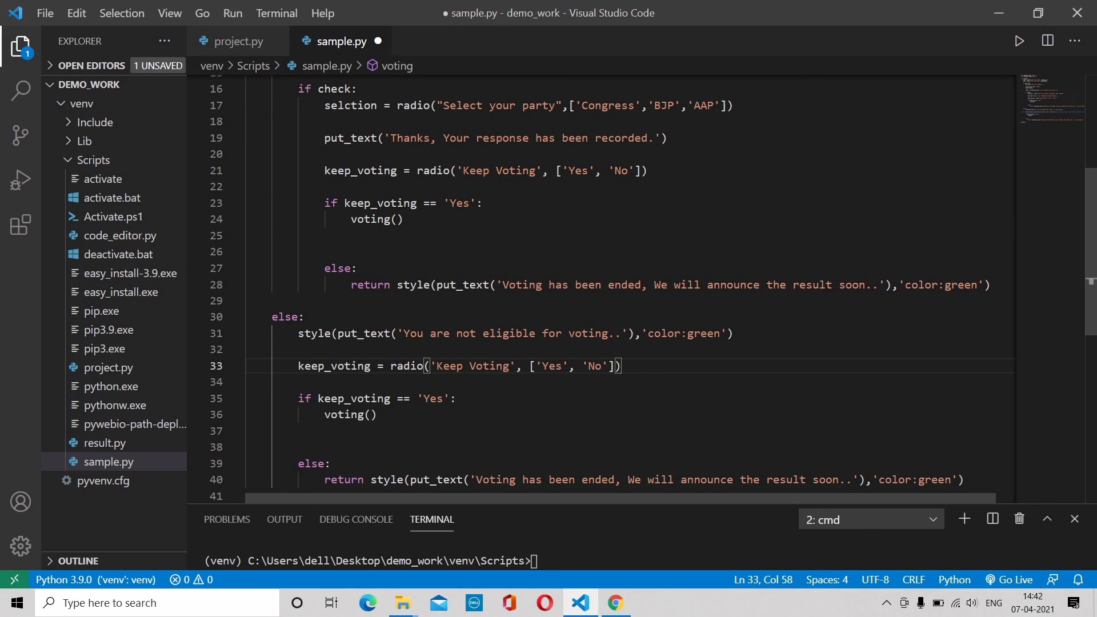
pyautogui.scroll(-3)
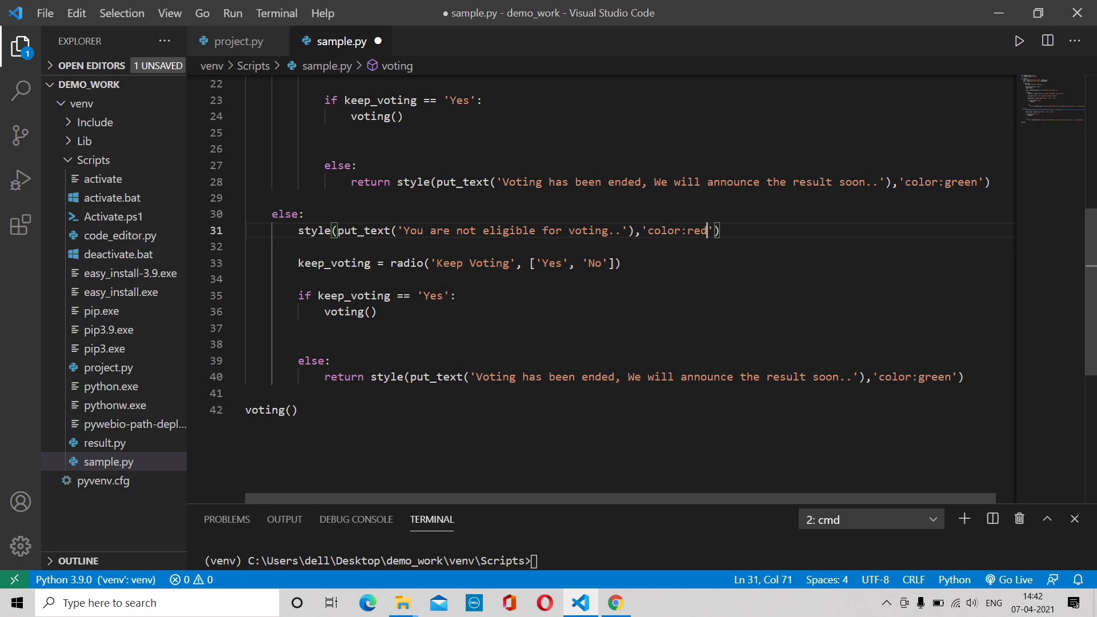
pyautogui.press('ctrl+s')
pyautogui.write('python sample.py')
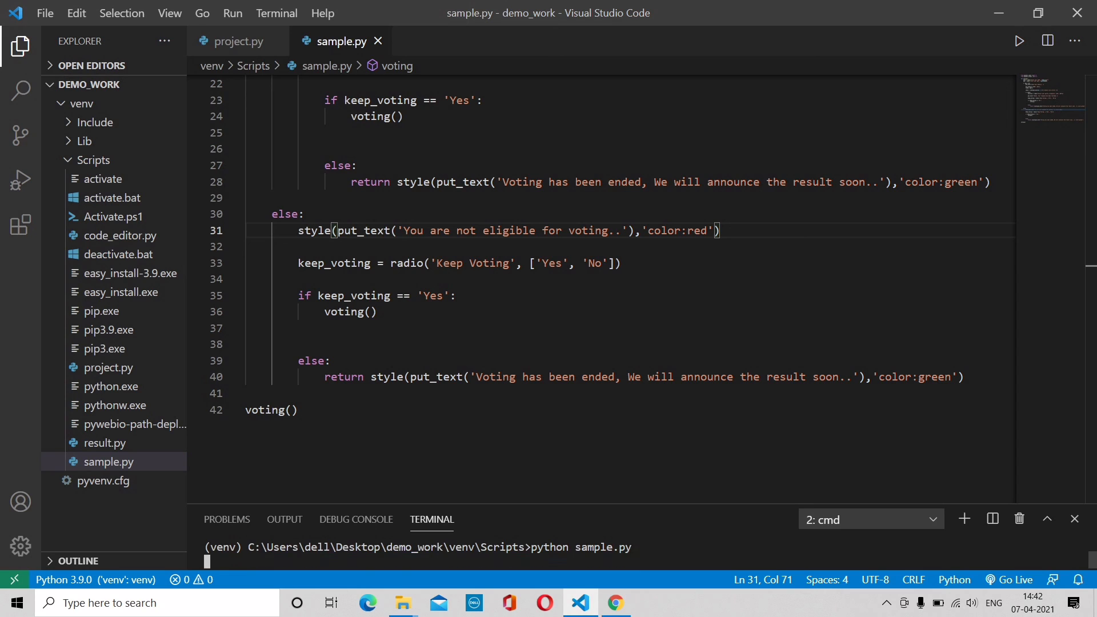
# - Vote as kavyansh, age 23, then keep voting and submit the under-age entry ABC
pyautogui.click(614, 602)
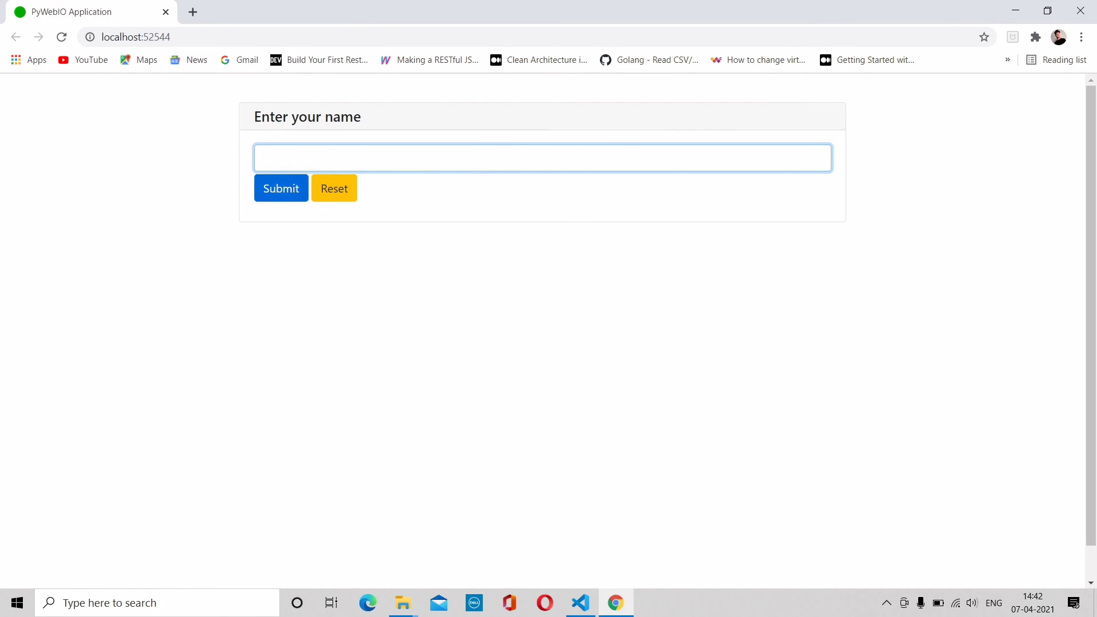
pyautogui.write('kavytansh')
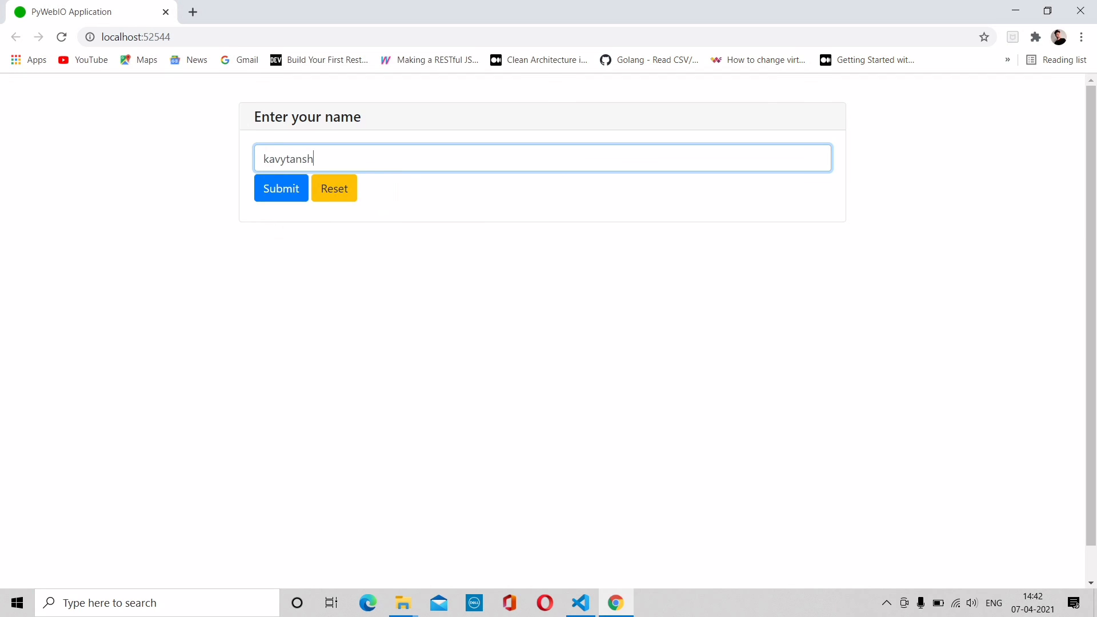
pyautogui.write('kavyansh')
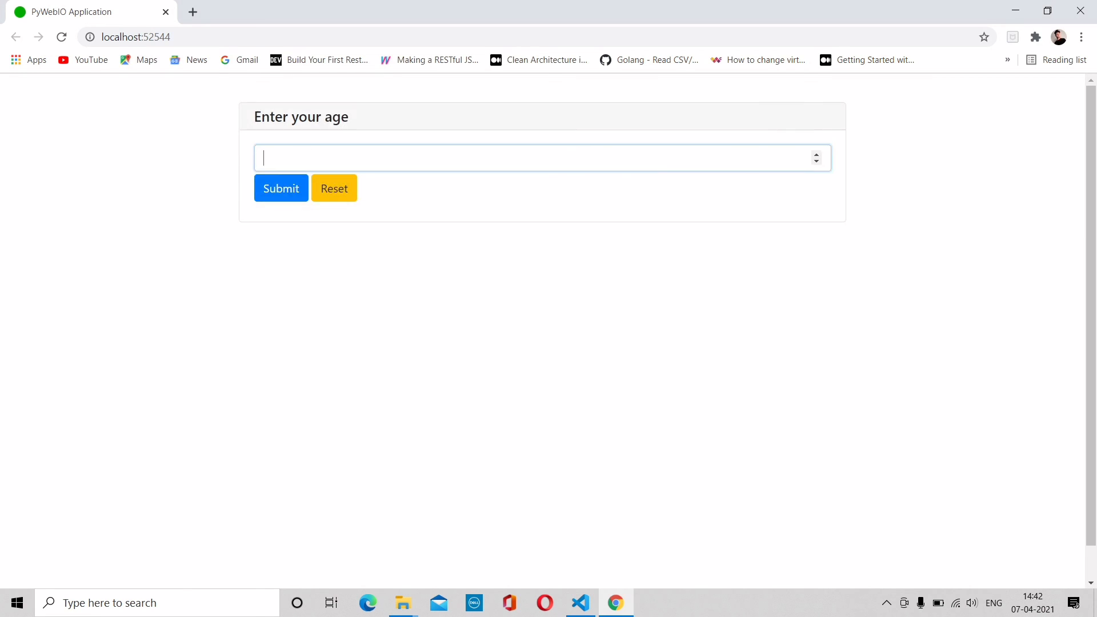
pyautogui.write('23')
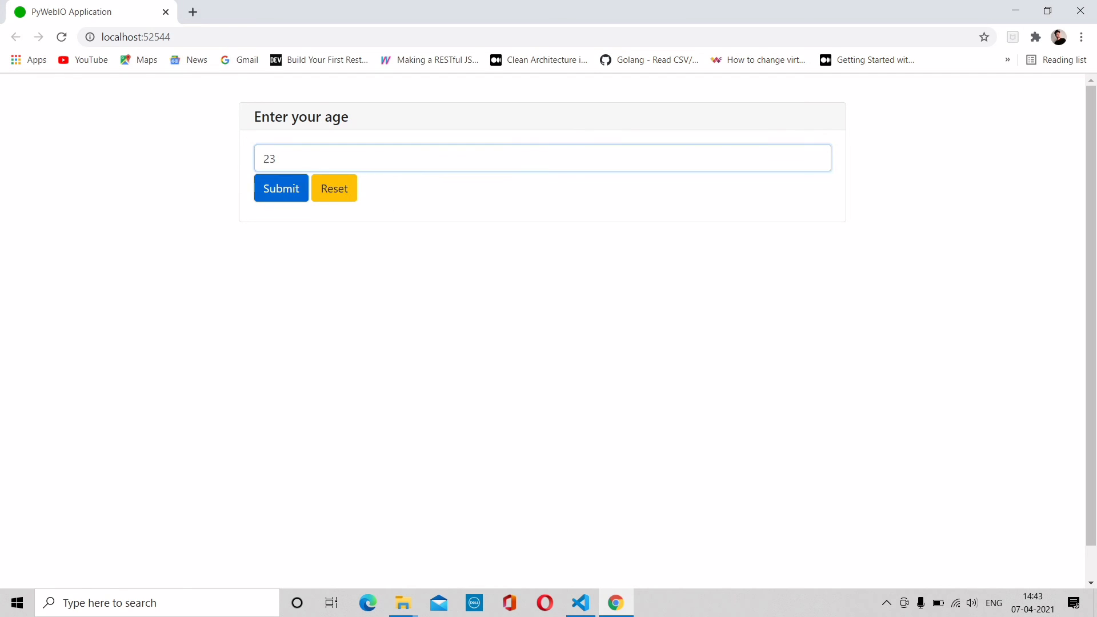
pyautogui.click(281, 188)
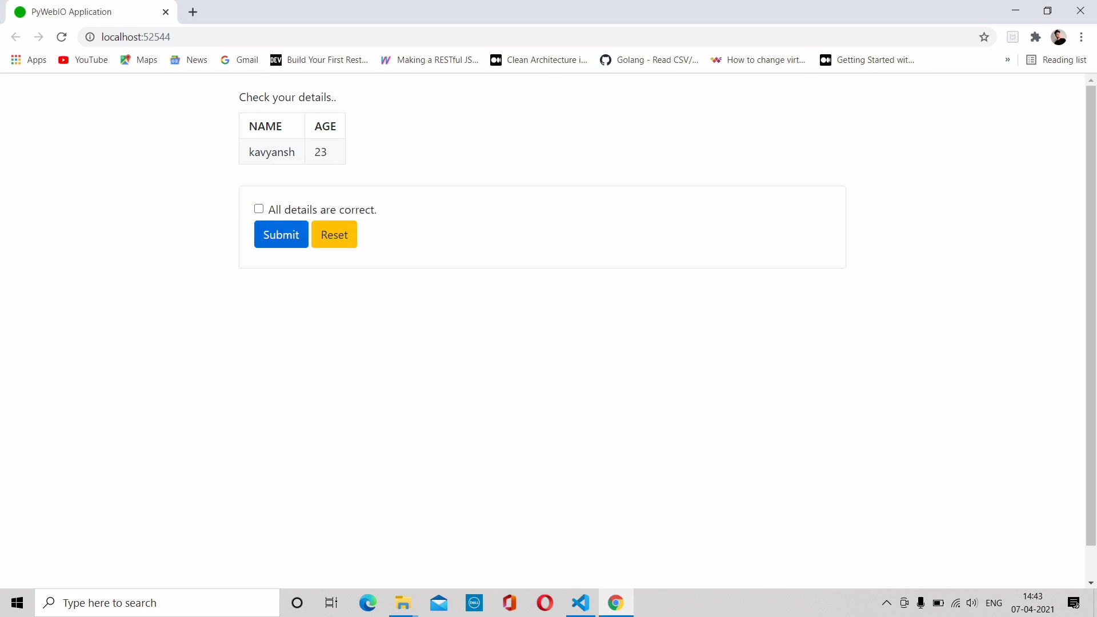
pyautogui.click(280, 234)
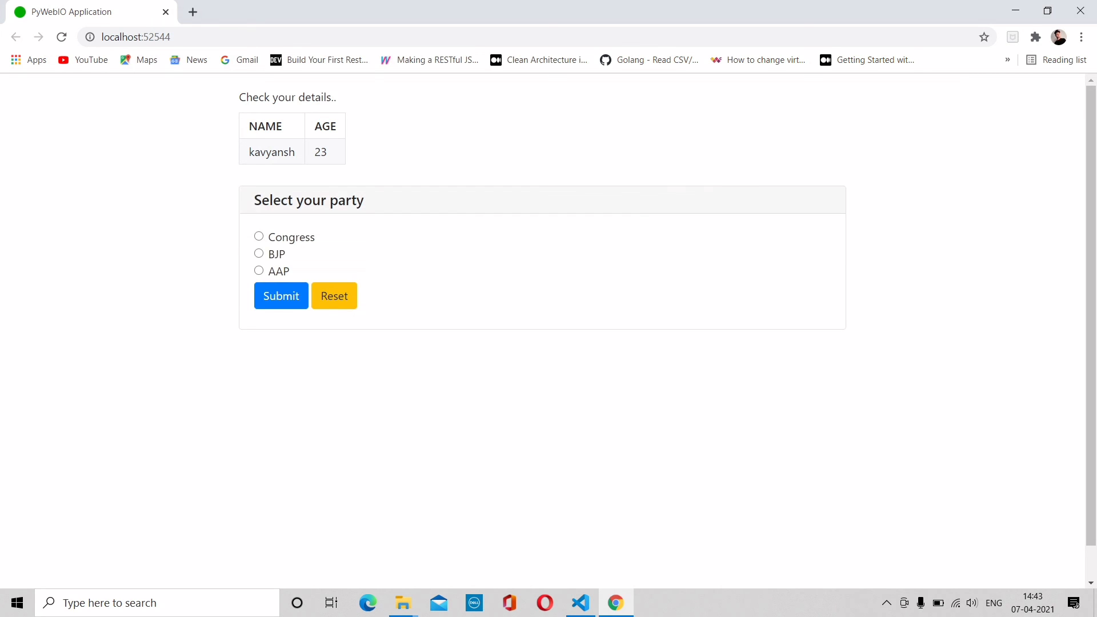
pyautogui.click(281, 295)
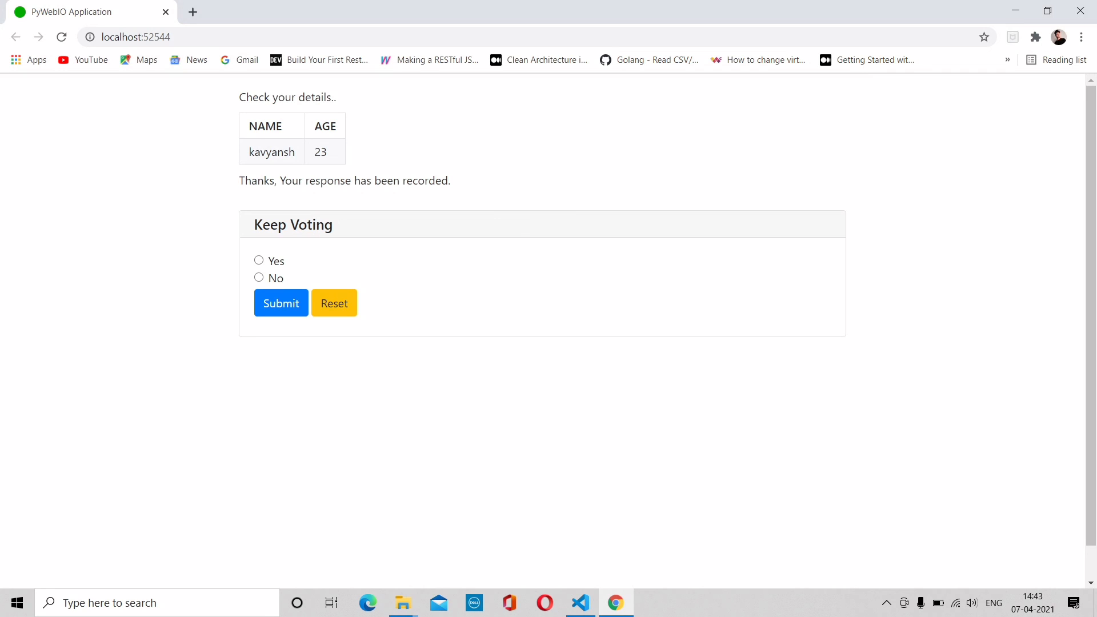
pyautogui.click(280, 302)
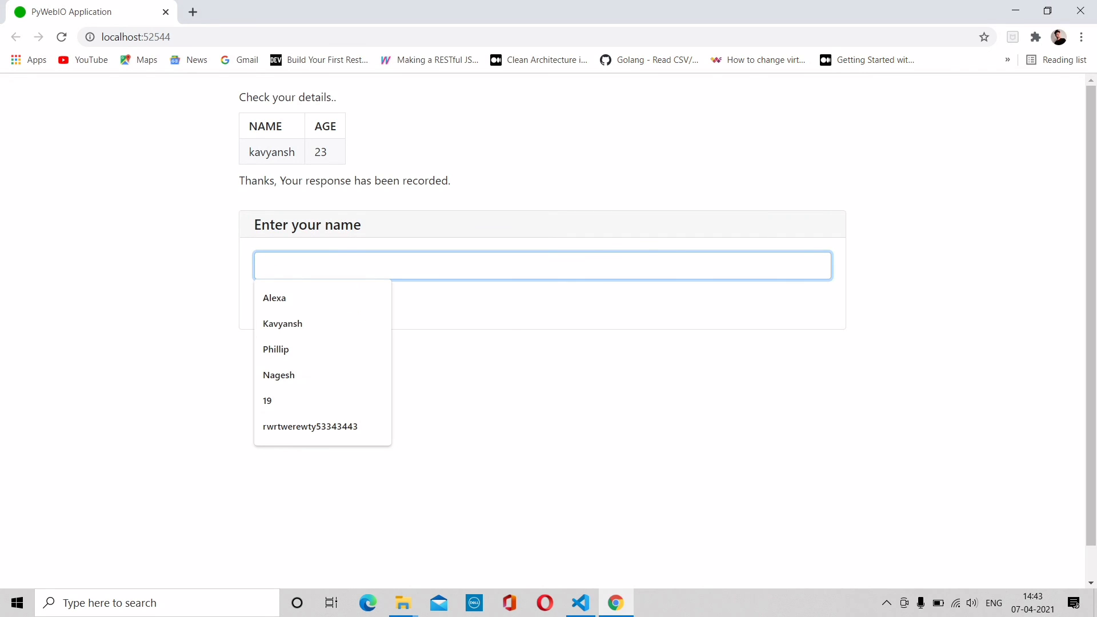
pyautogui.write('ABC')
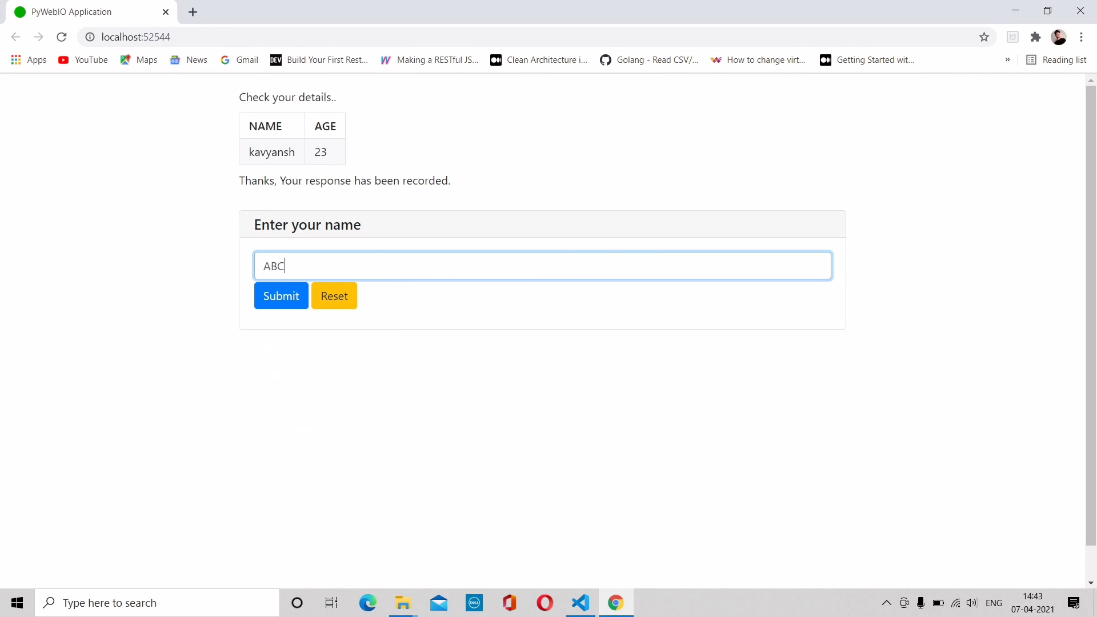
pyautogui.click(280, 295)
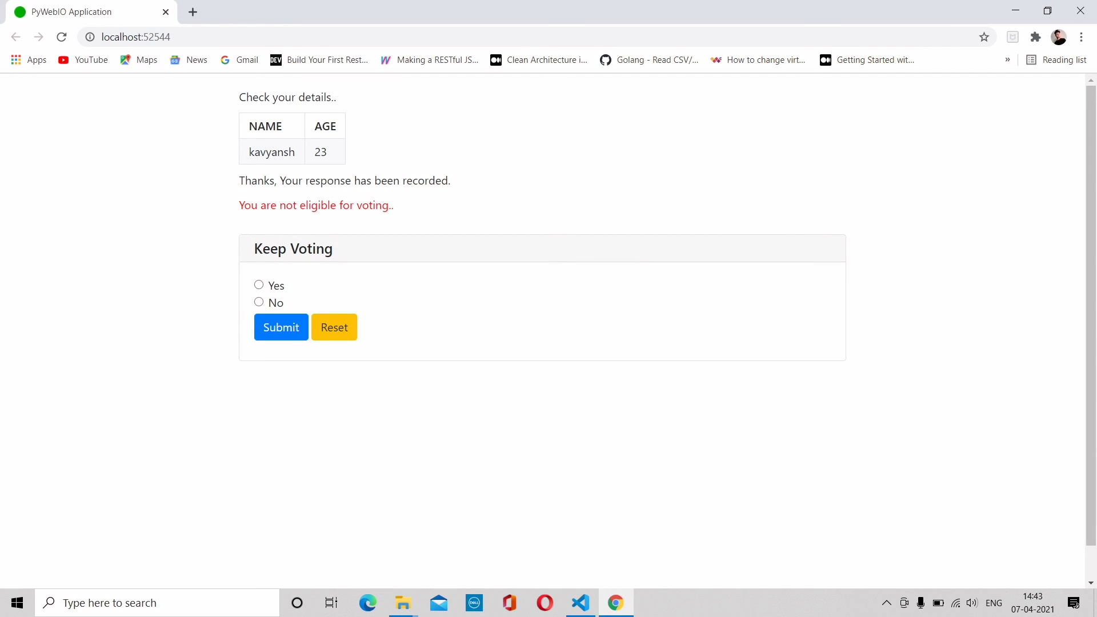
# - Vote as Alexa, age 19, then answer No to Keep Voting
pyautogui.click(281, 327)
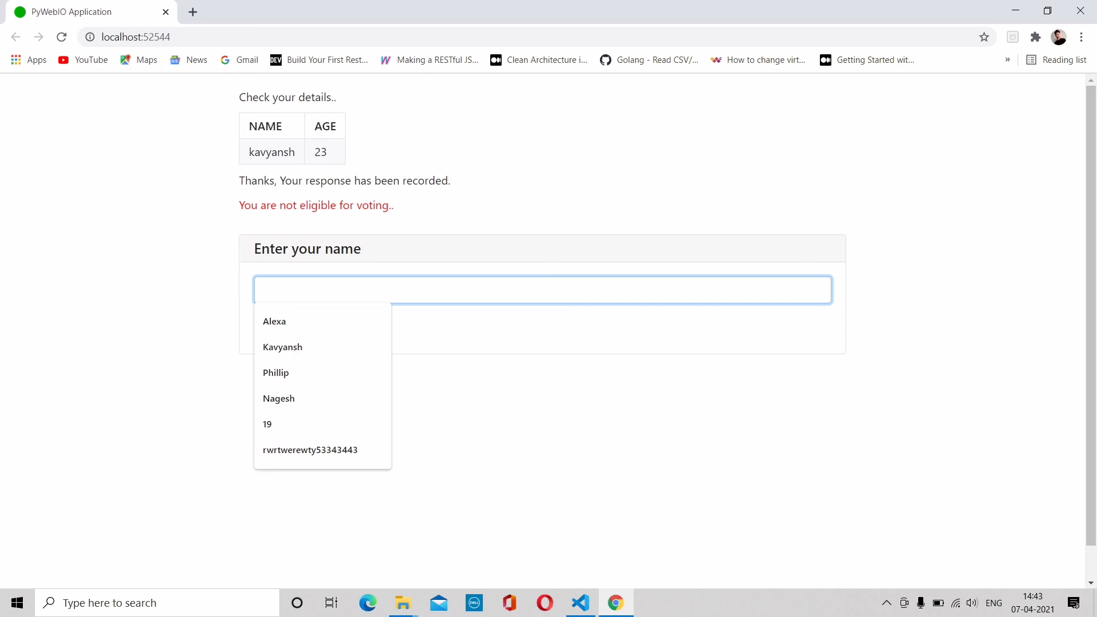
pyautogui.click(274, 321)
pyautogui.write('1')
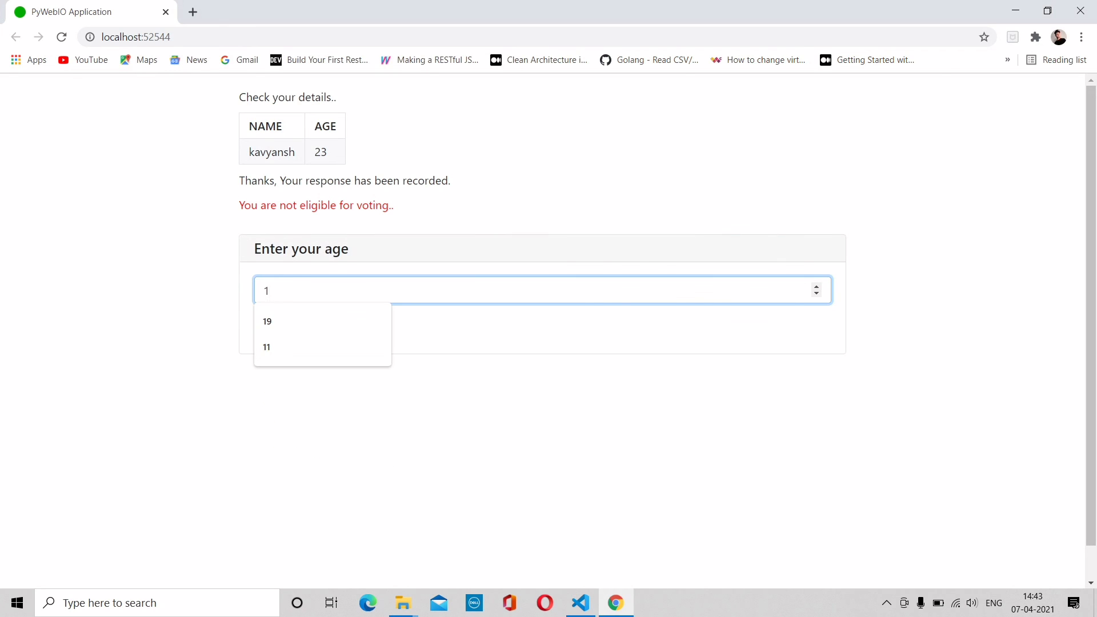
pyautogui.click(267, 321)
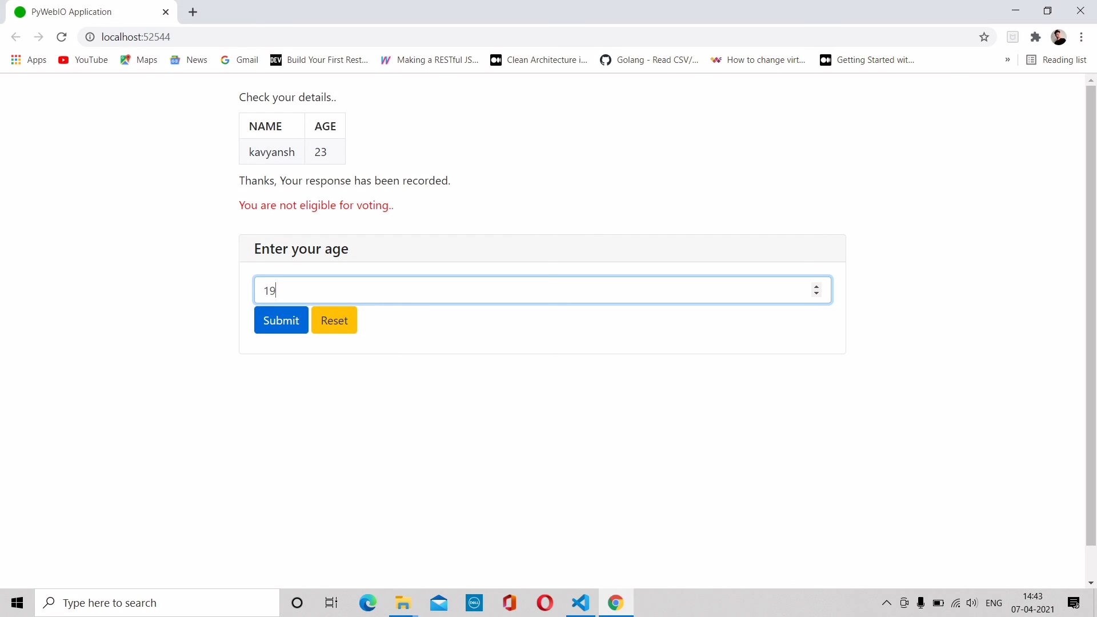
pyautogui.click(280, 320)
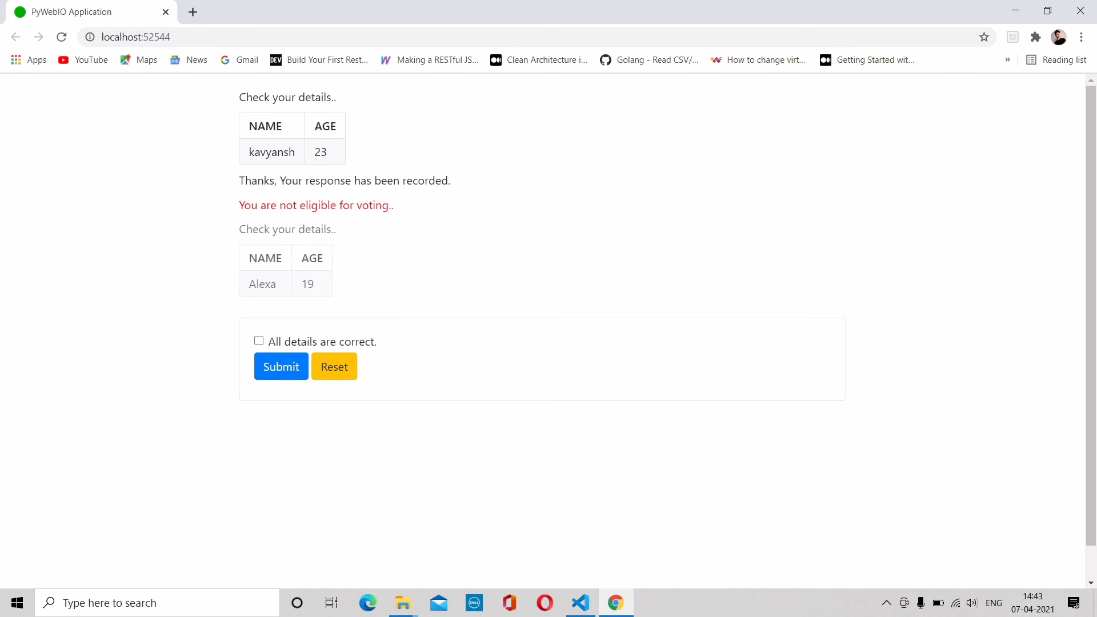
pyautogui.click(259, 340)
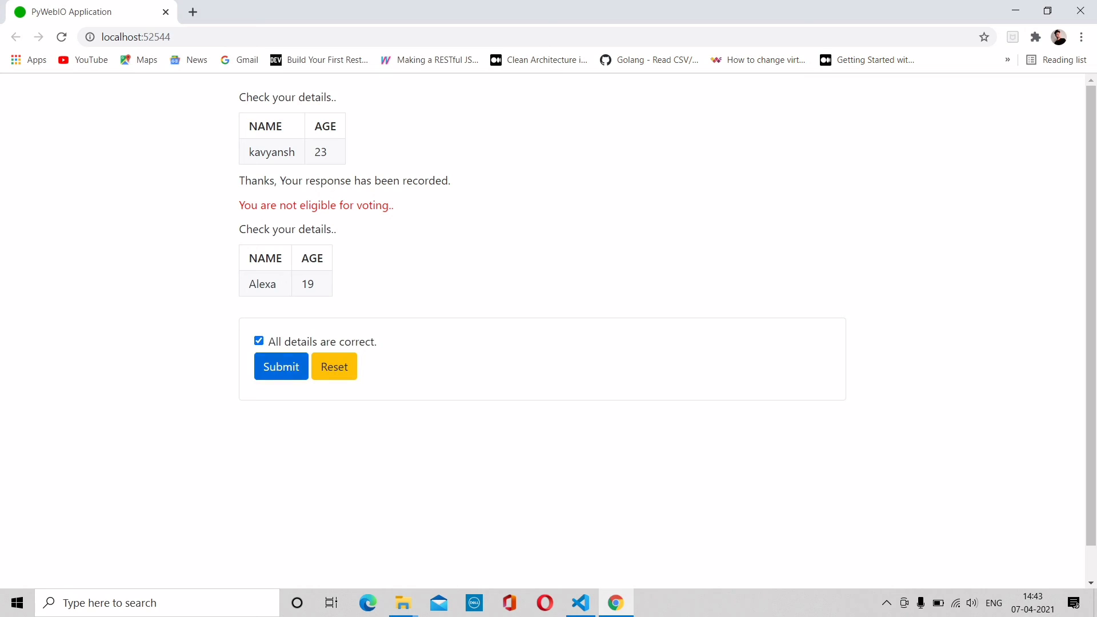
pyautogui.click(281, 367)
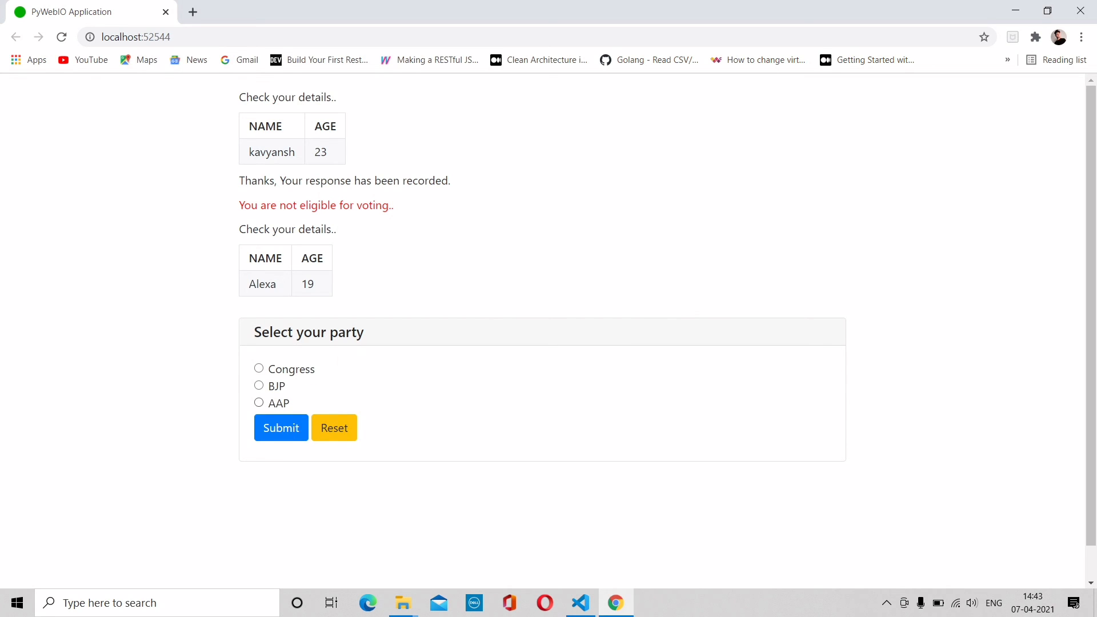
pyautogui.click(281, 427)
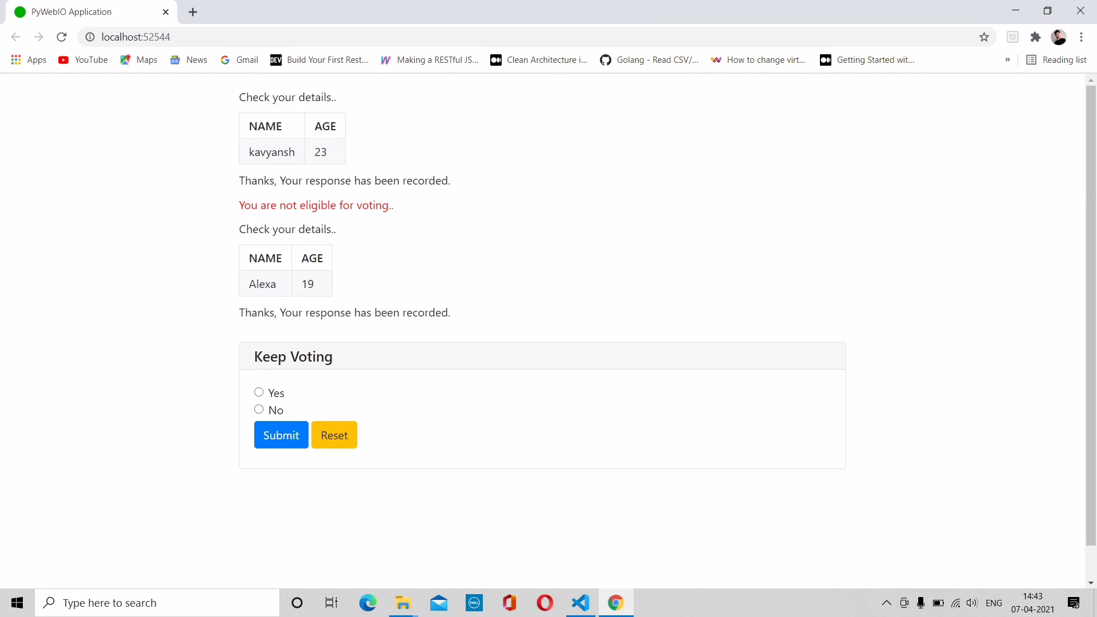
pyautogui.click(258, 409)
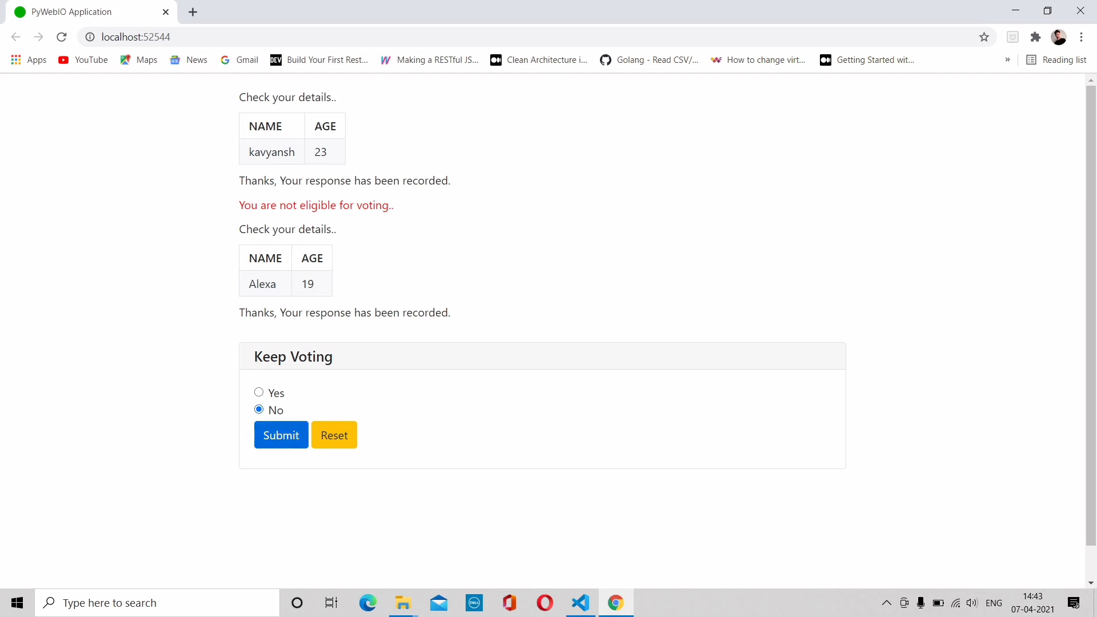
pyautogui.click(280, 434)
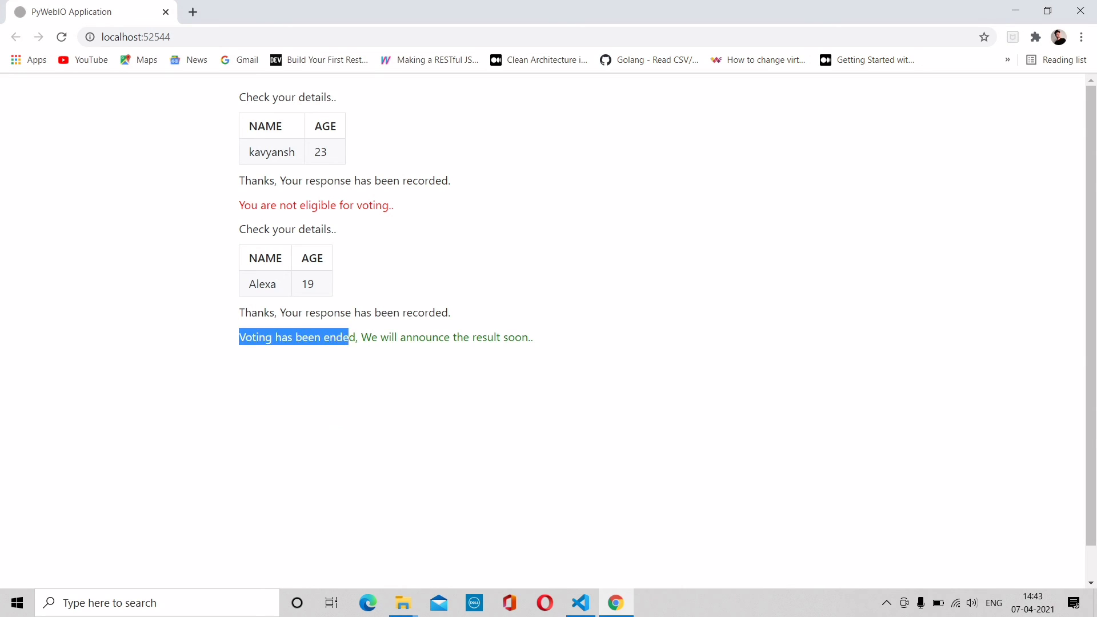
pyautogui.click(490, 420)
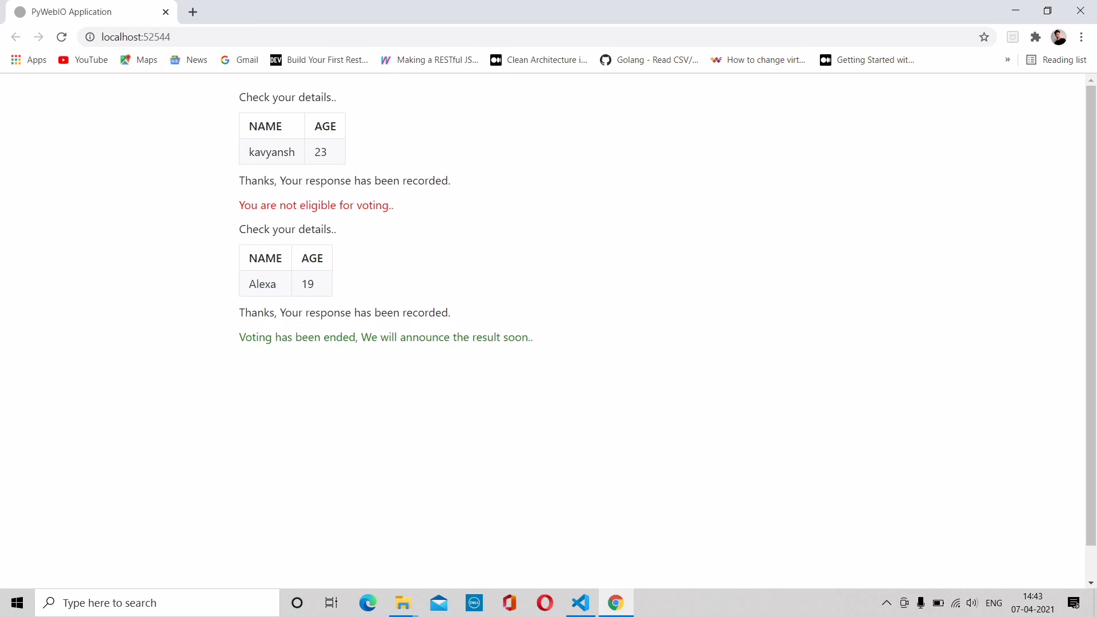